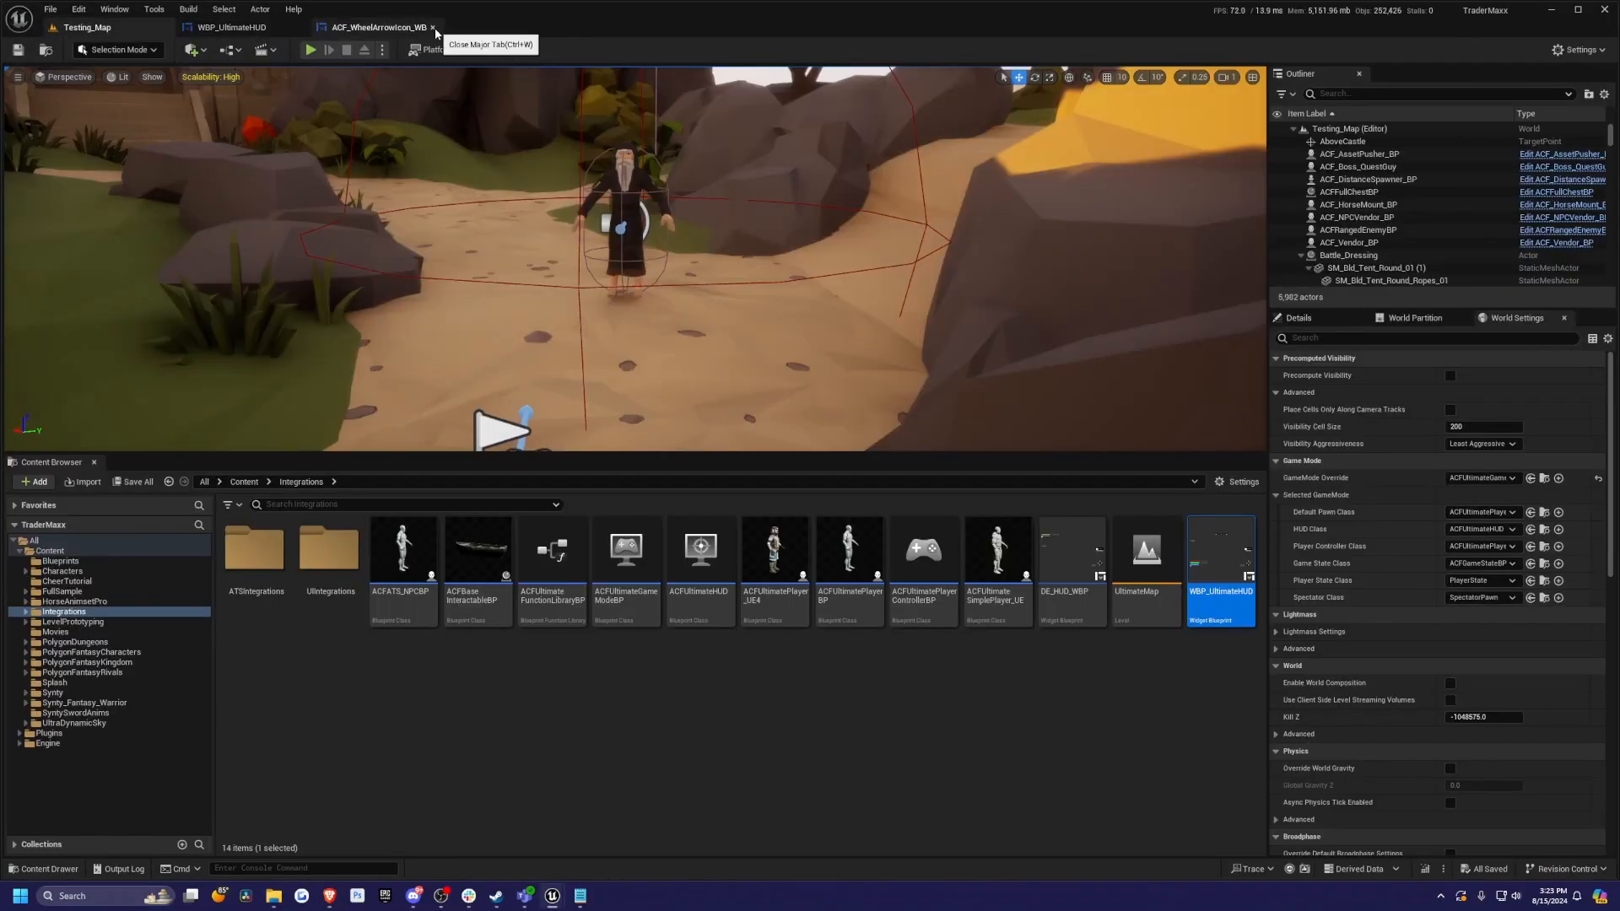
Close the wheel arrow icon editor and open WBP_UltimateHUD from the Integrations folder.
{"action": "left_click", "coordinate": [433, 27]}
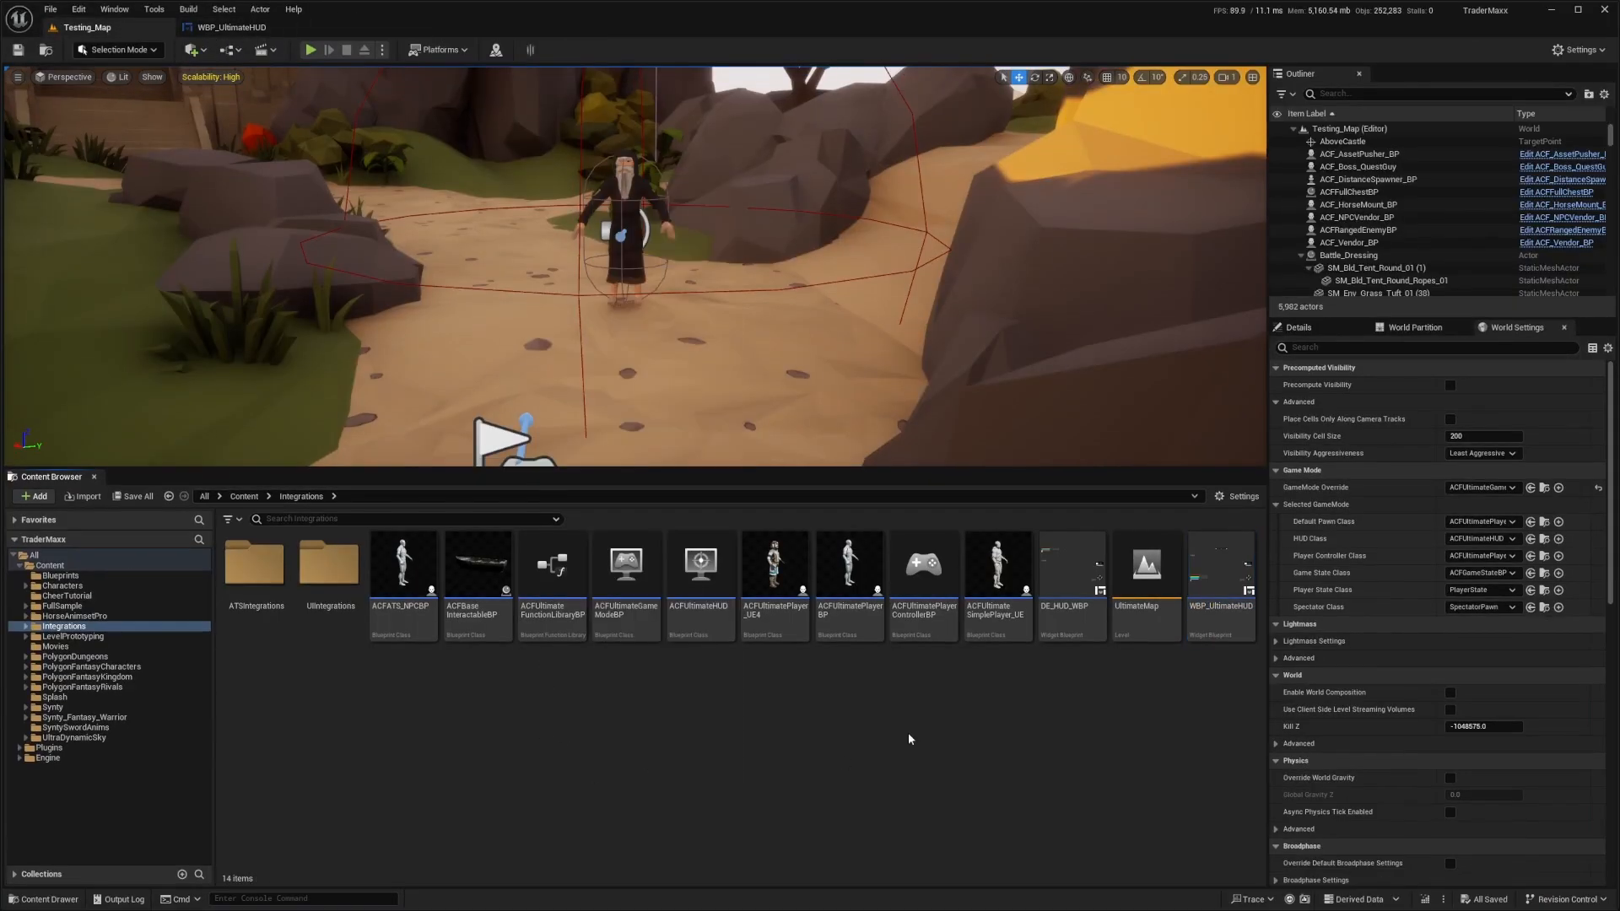
{"action": "left_click", "coordinate": [64, 626]}
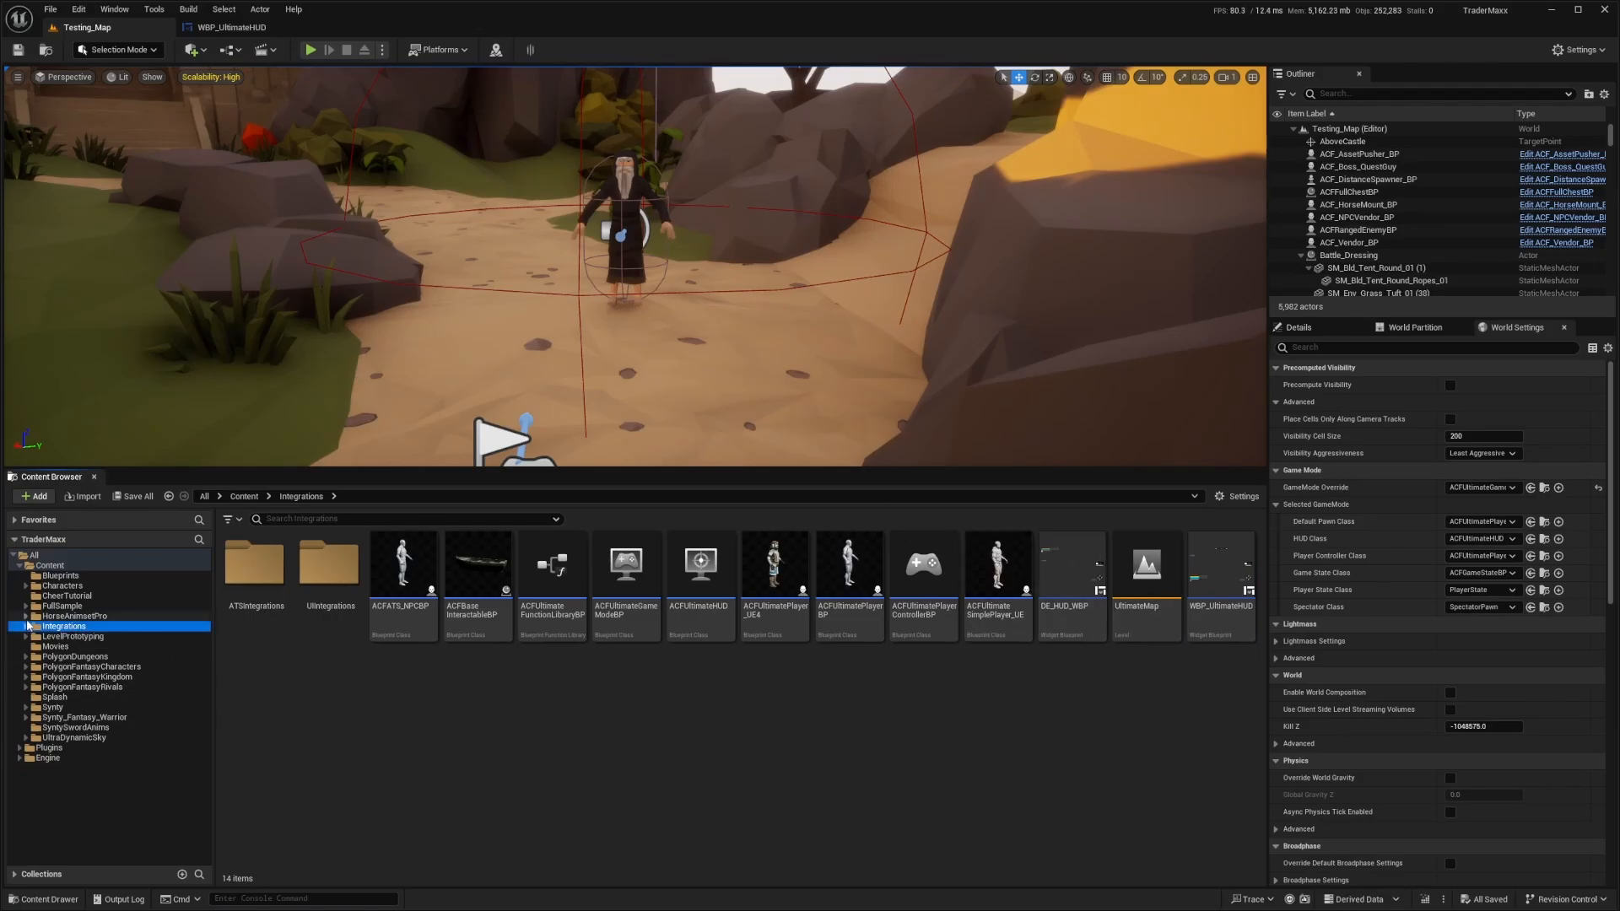
{"action": "mouse_move", "coordinate": [310, 508]}
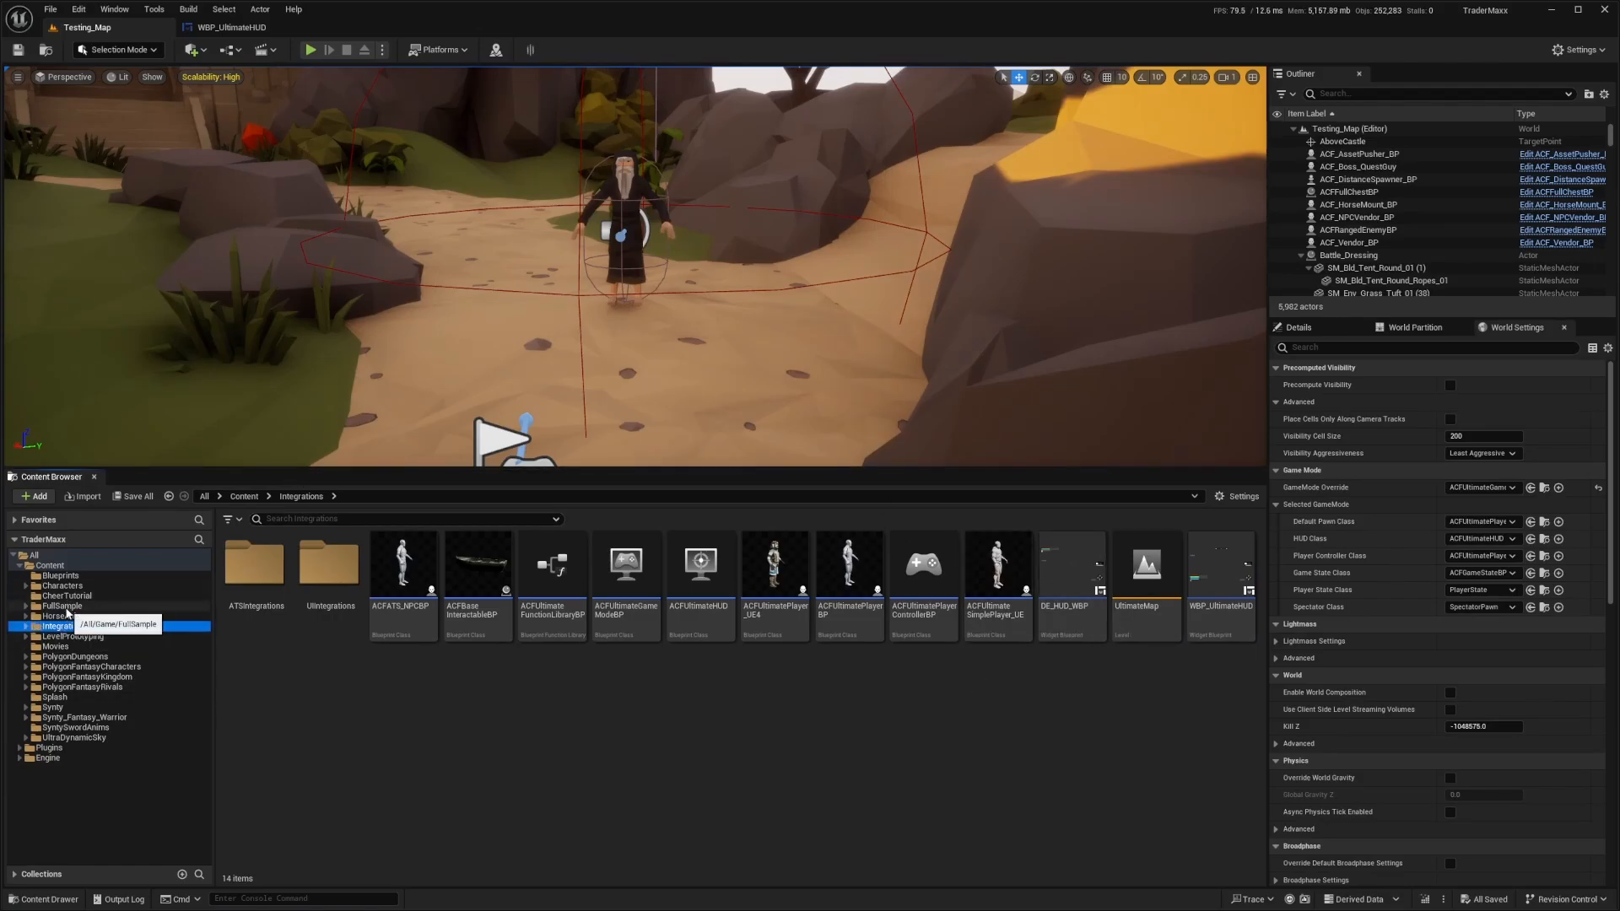
{"action": "left_click", "coordinate": [60, 606]}
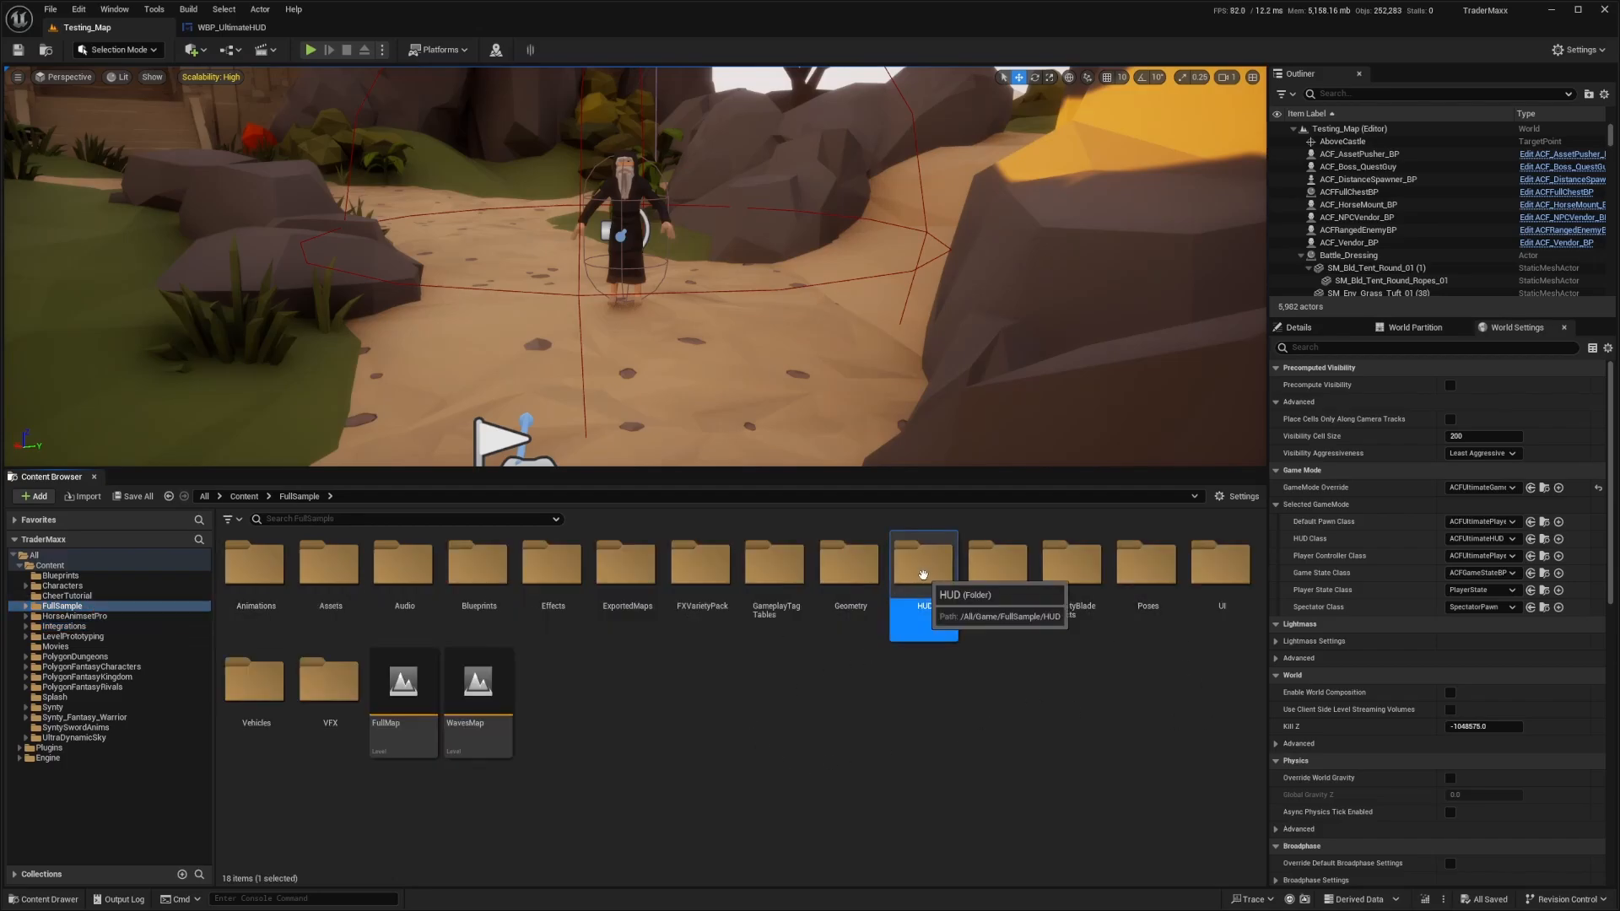
{"action": "double_click", "coordinate": [922, 561]}
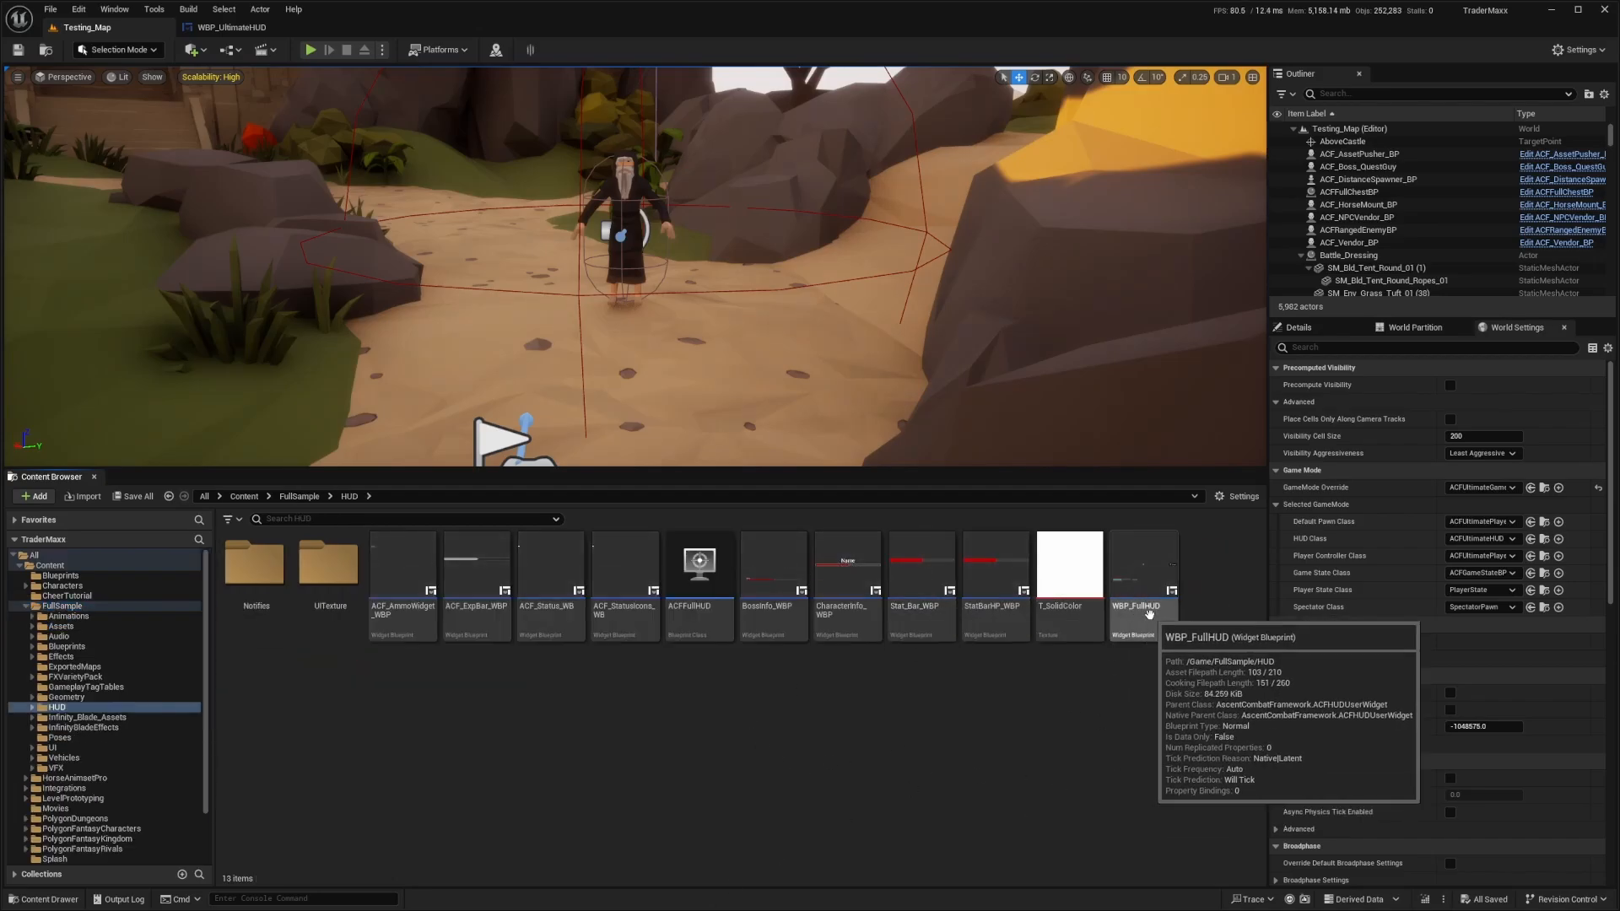
{"action": "left_click", "coordinate": [61, 787]}
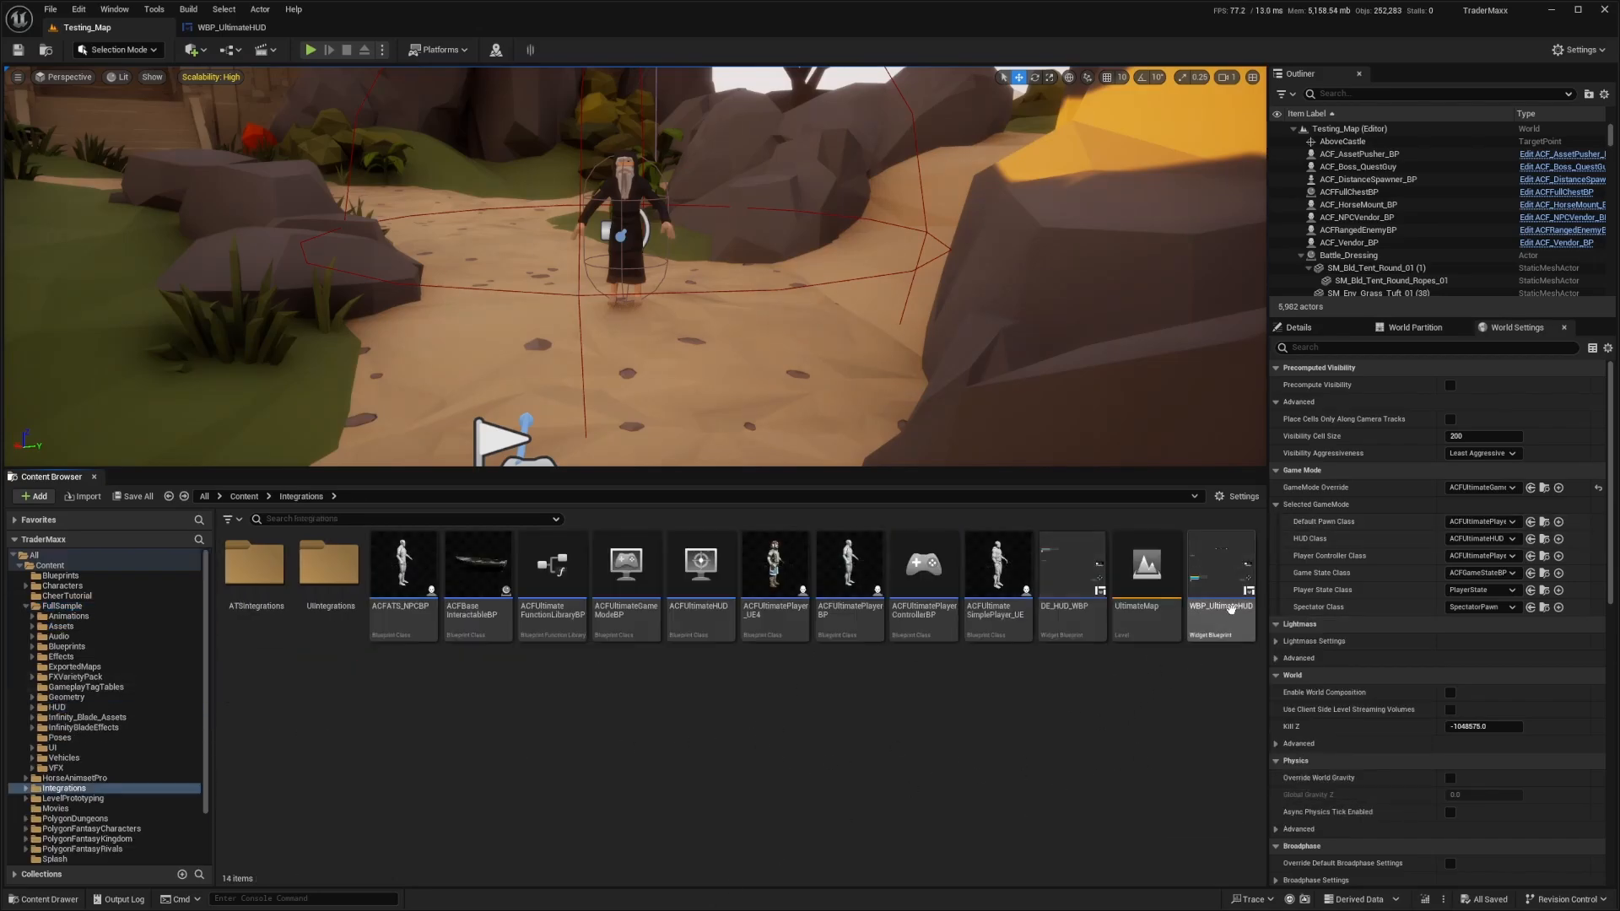
{"action": "double_click", "coordinate": [1220, 562]}
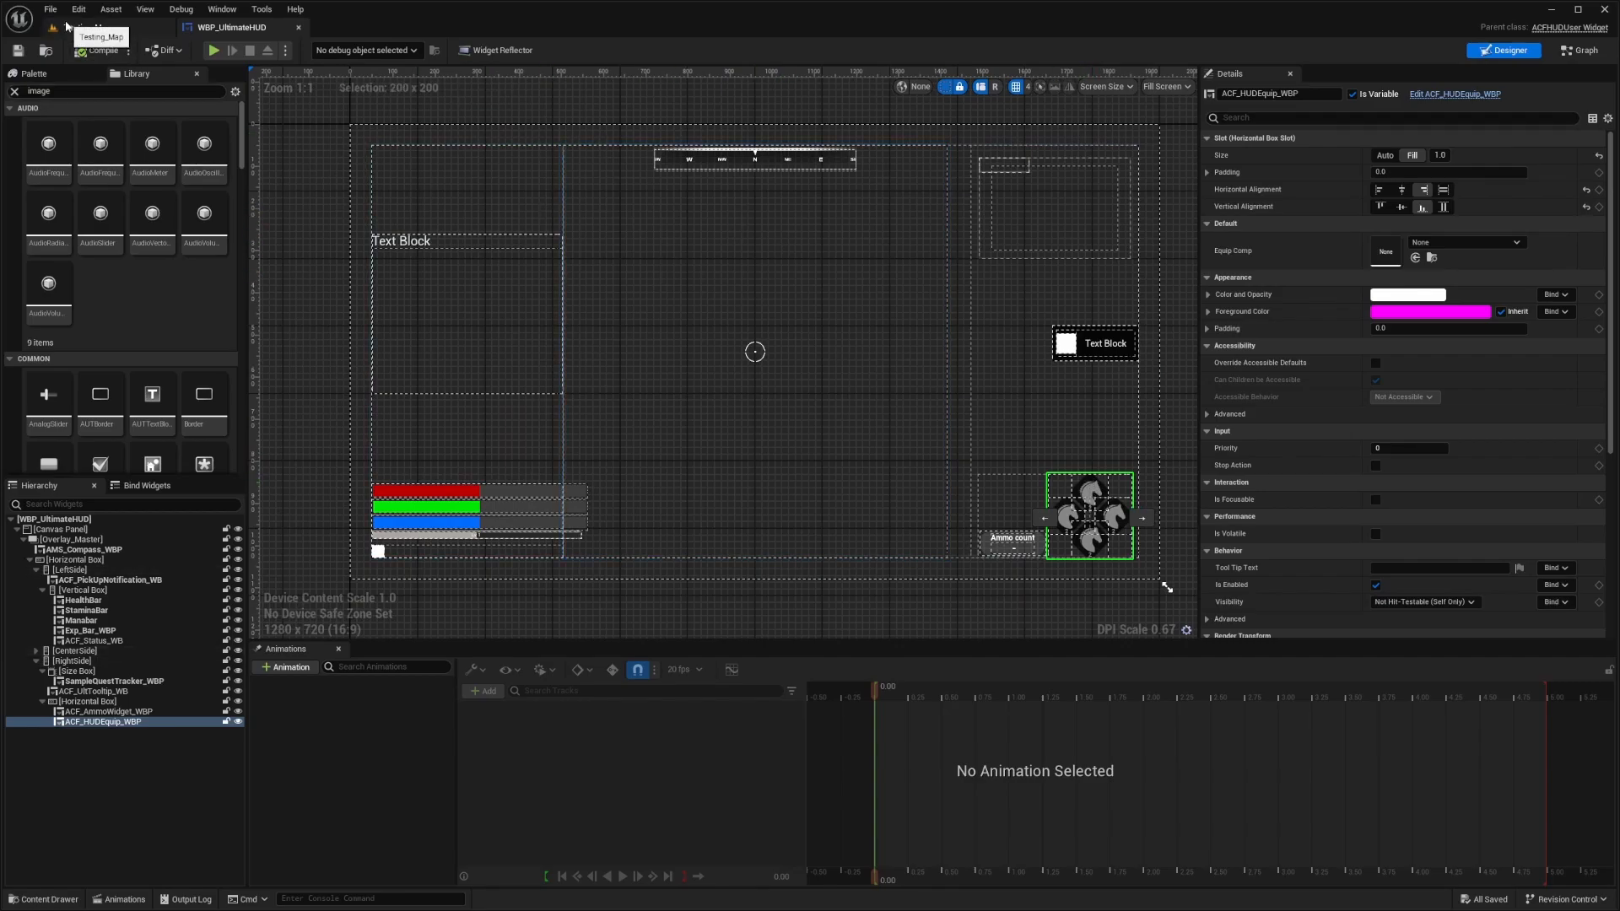
Open ACF_HUDEquip_WBP for editing and inspect its Up, Down and Left arrow icons.
{"action": "scroll", "scroll_direction": "up", "scroll_amount": 3}
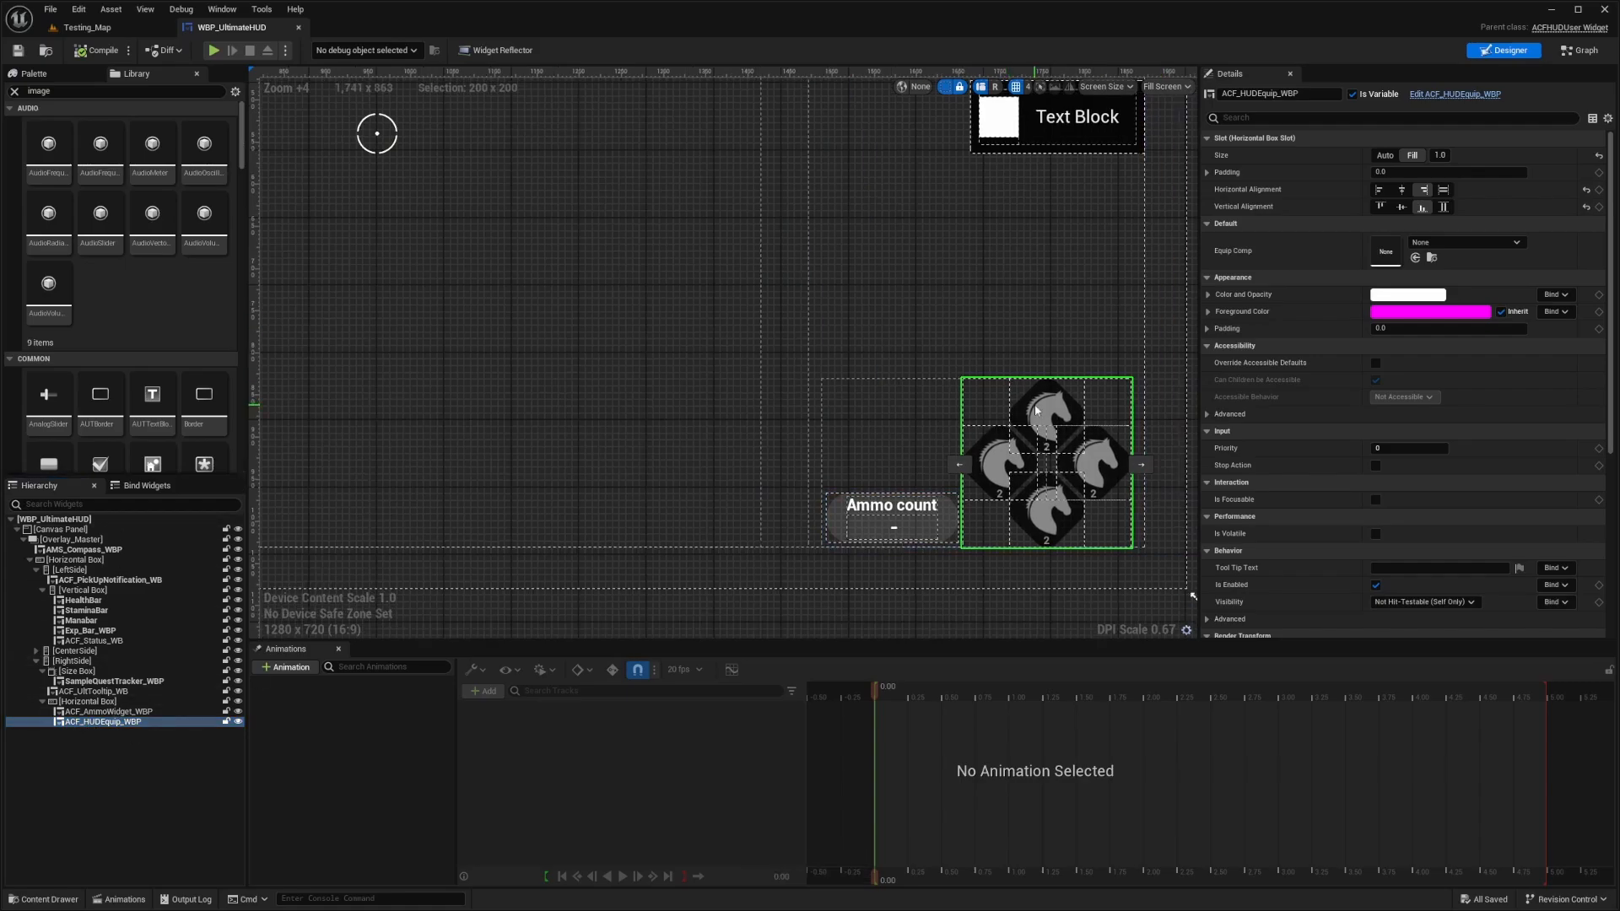
{"action": "left_click", "coordinate": [102, 721]}
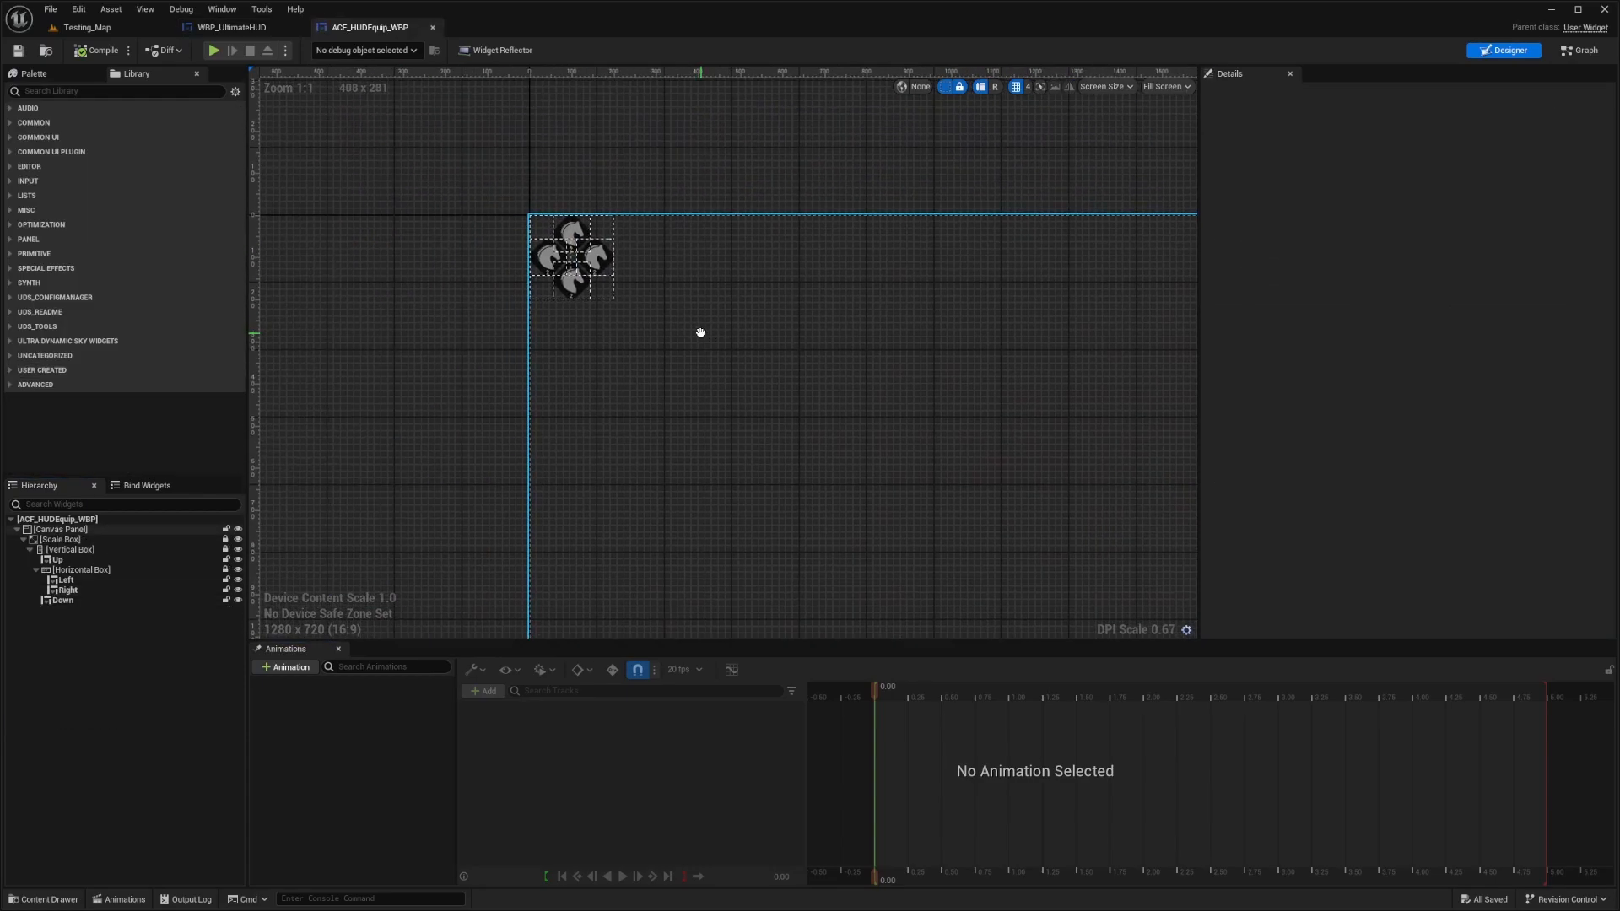
{"action": "left_click", "coordinate": [54, 560]}
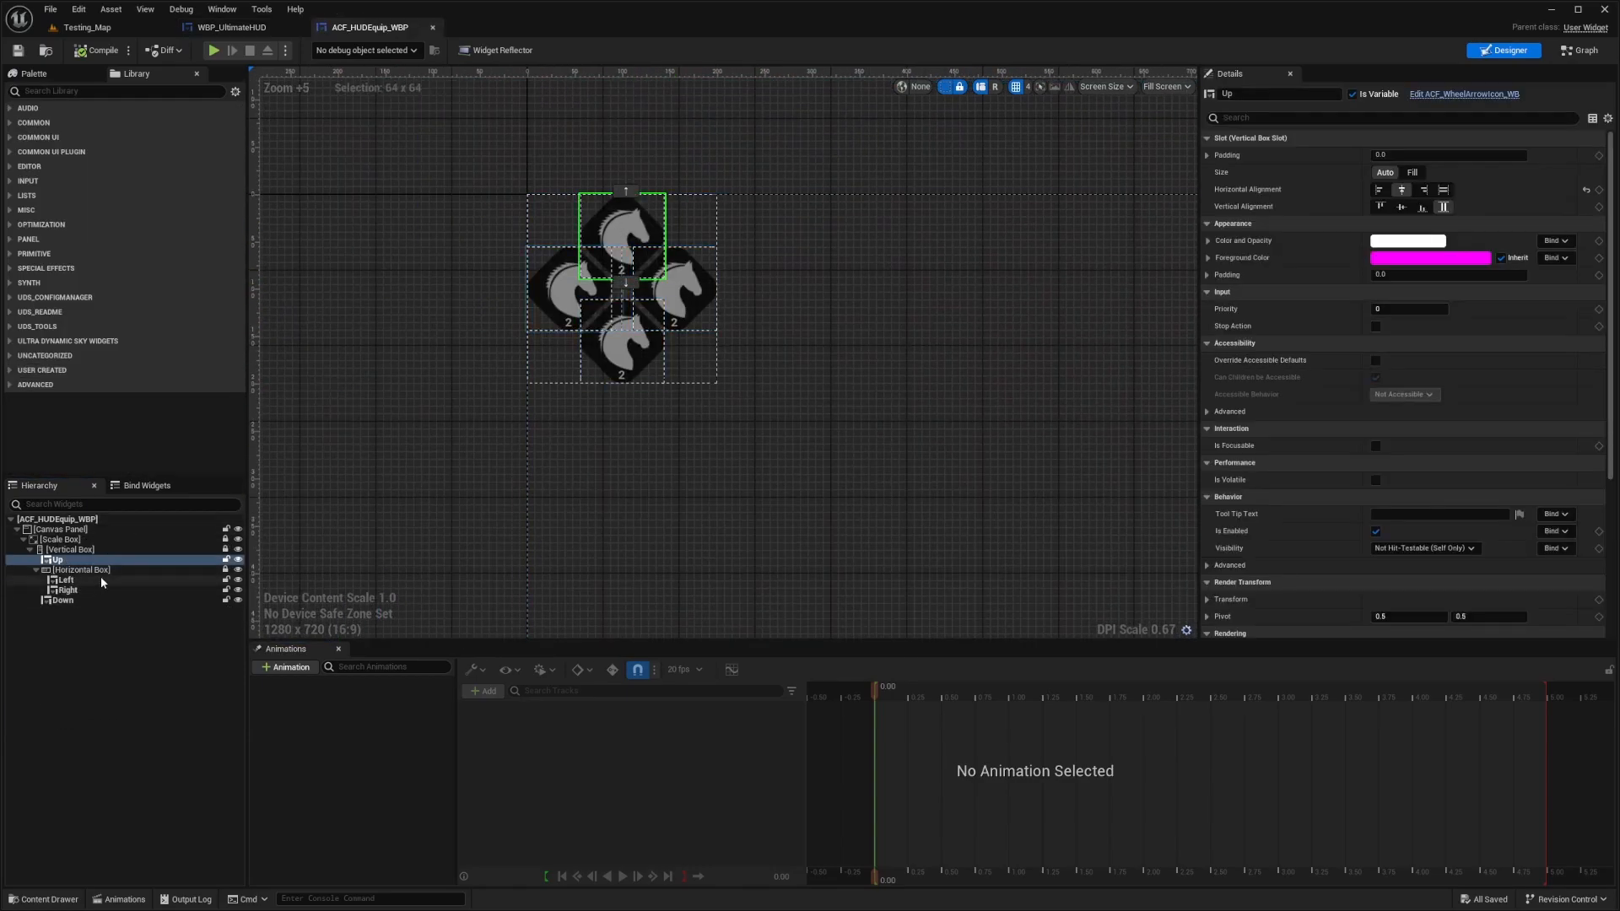
{"action": "left_click", "coordinate": [61, 600]}
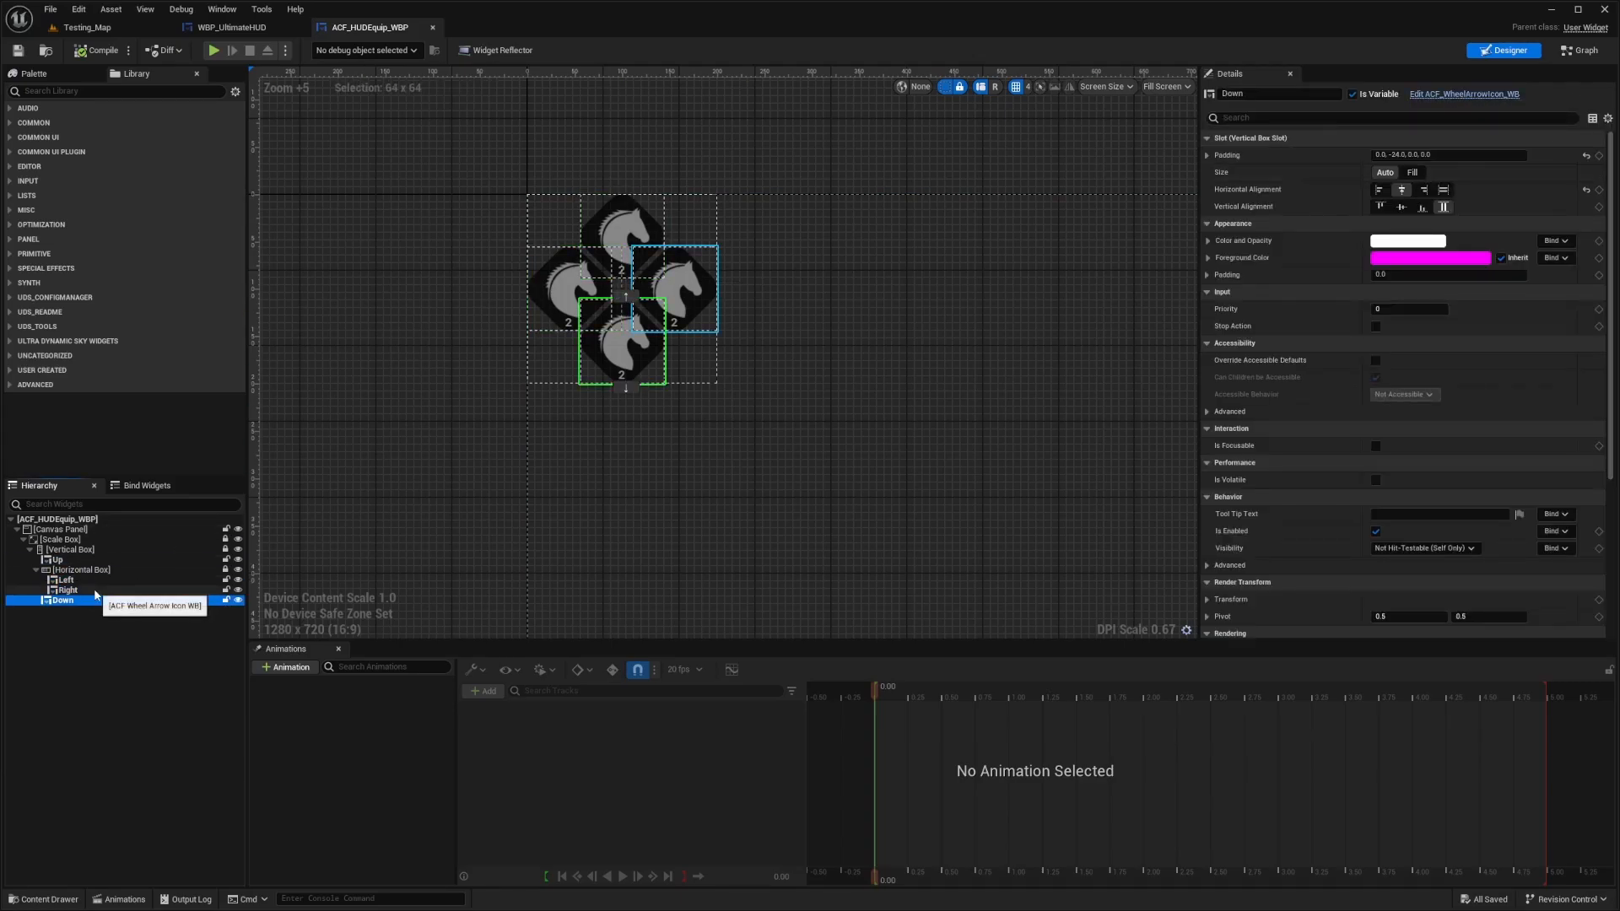
{"action": "left_click", "coordinate": [64, 579]}
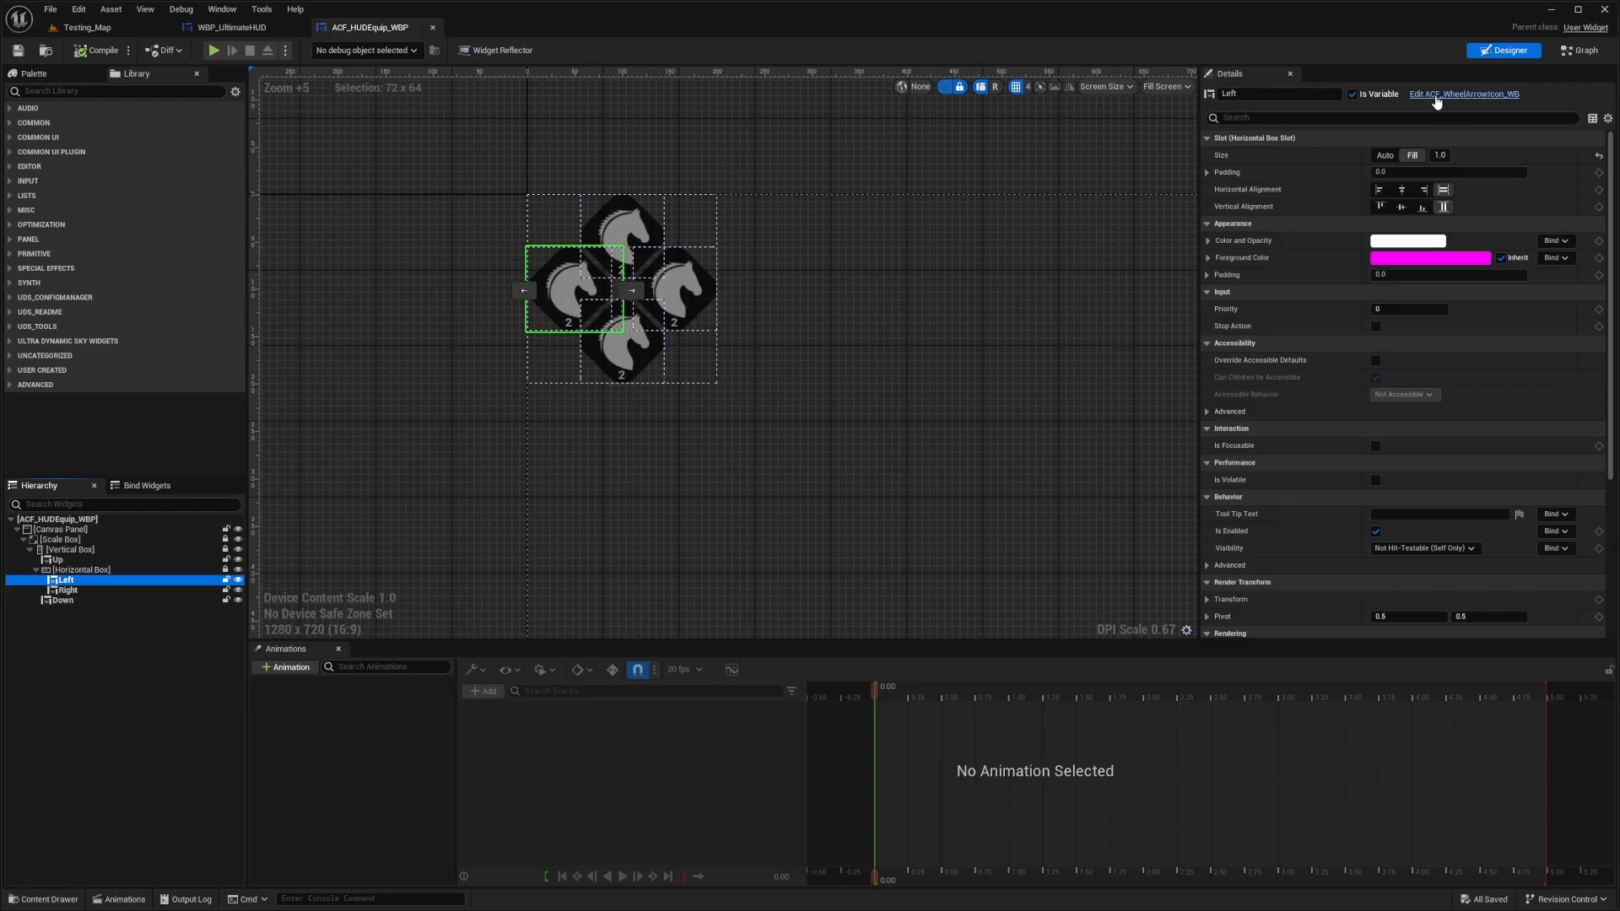
Open ACF_WheelArrowIcon_WB and select its Overlay and Image to inspect the brush.
{"action": "left_click", "coordinate": [1462, 93]}
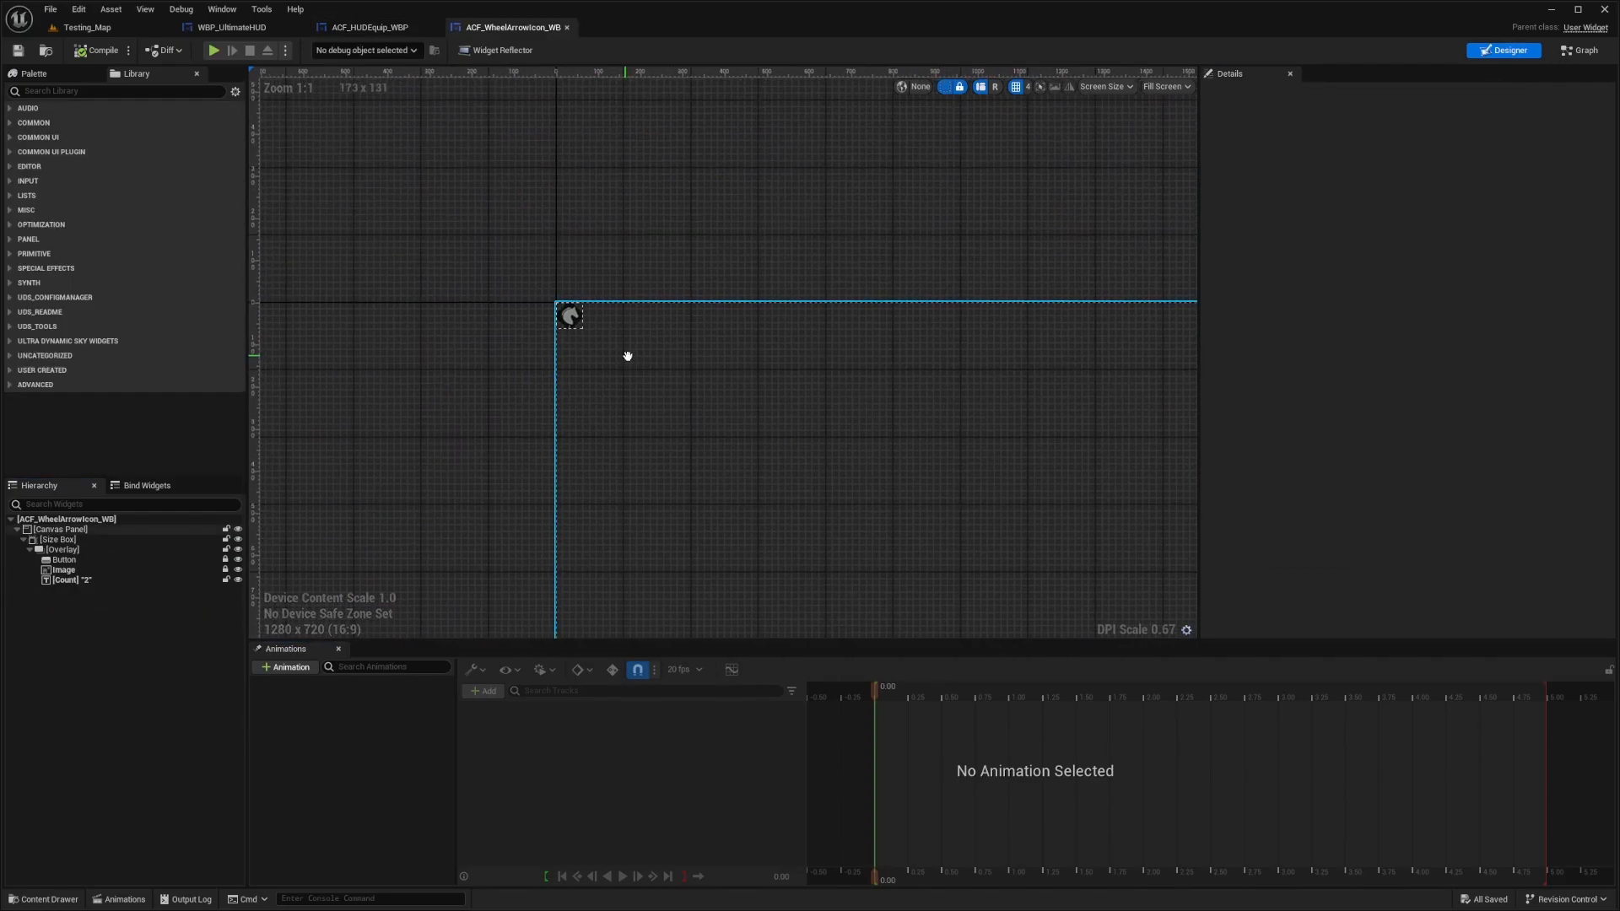
{"action": "left_click", "coordinate": [63, 548]}
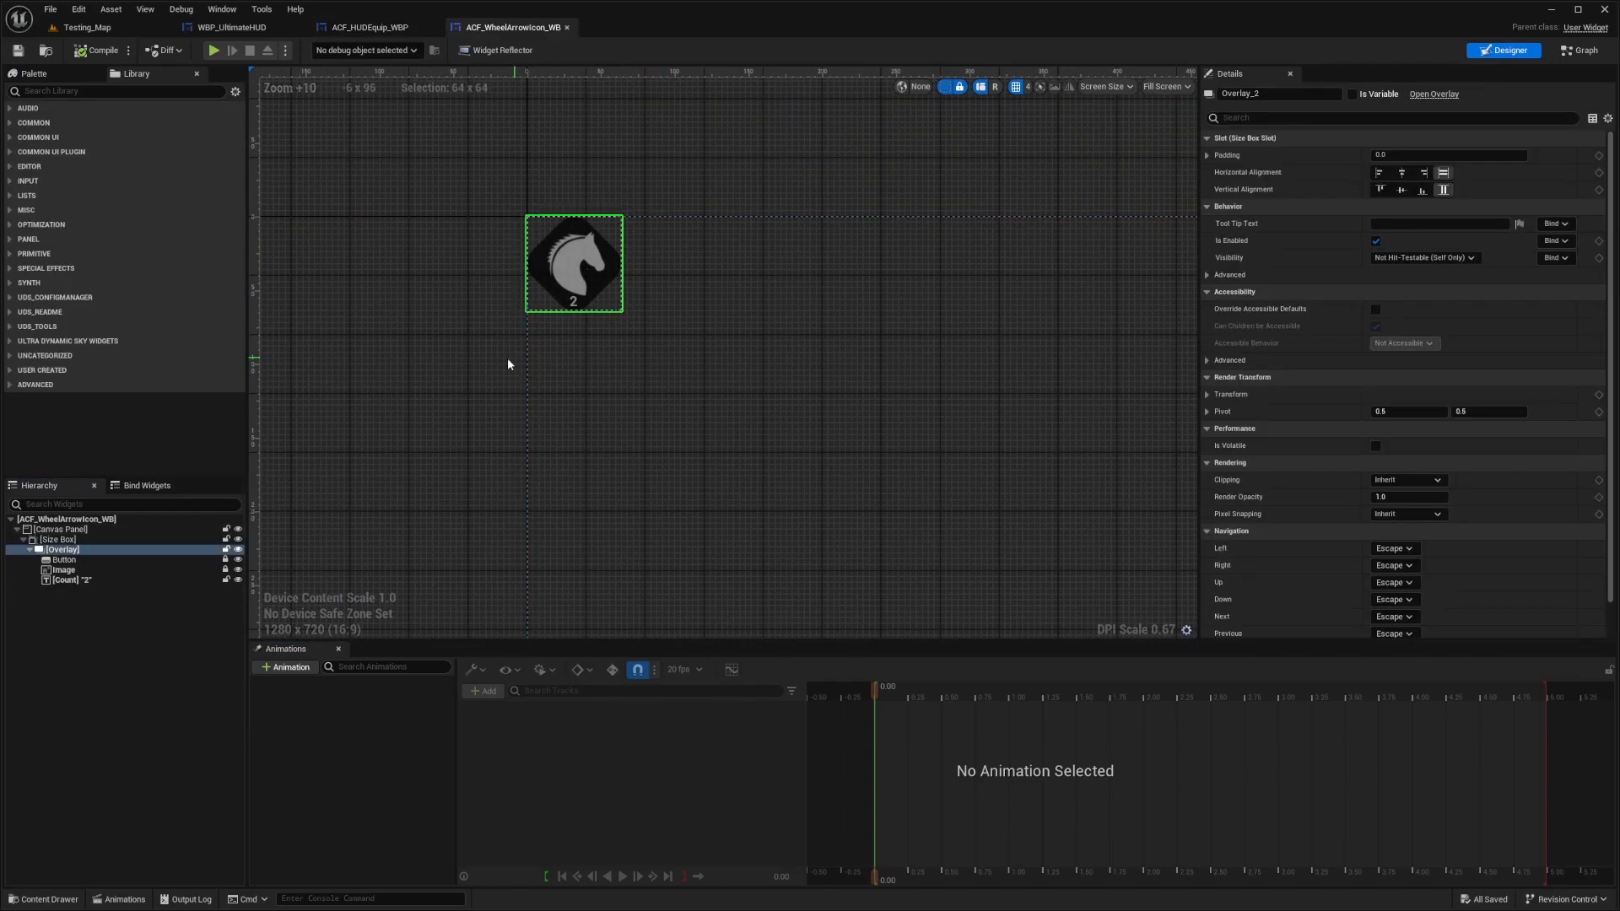
{"action": "left_click", "coordinate": [64, 569]}
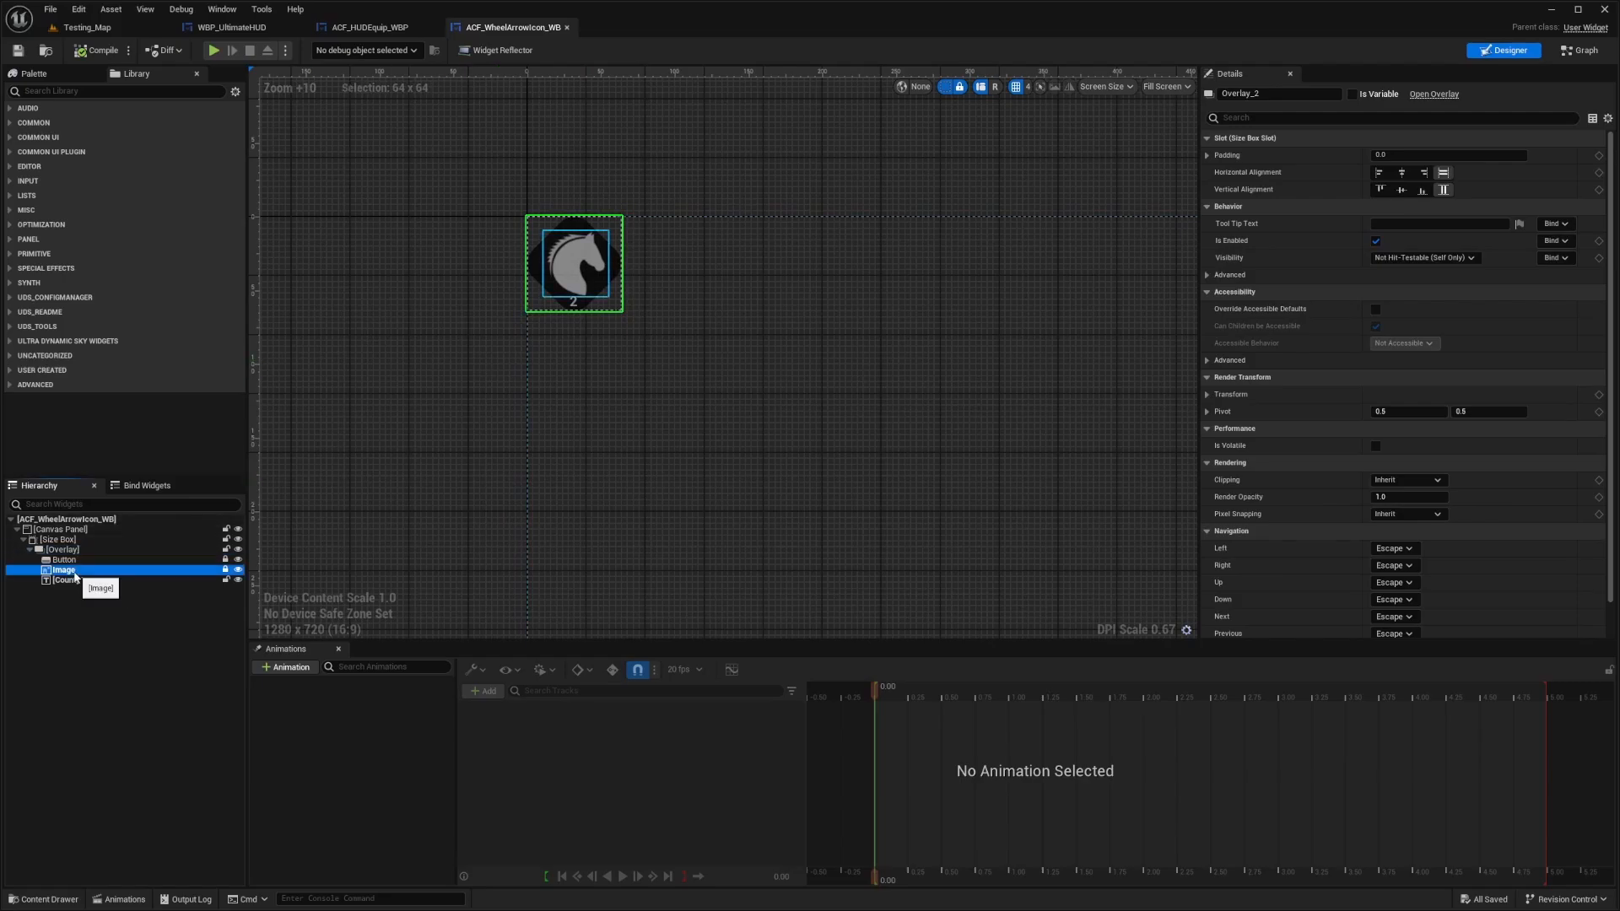
{"action": "left_click", "coordinate": [62, 569]}
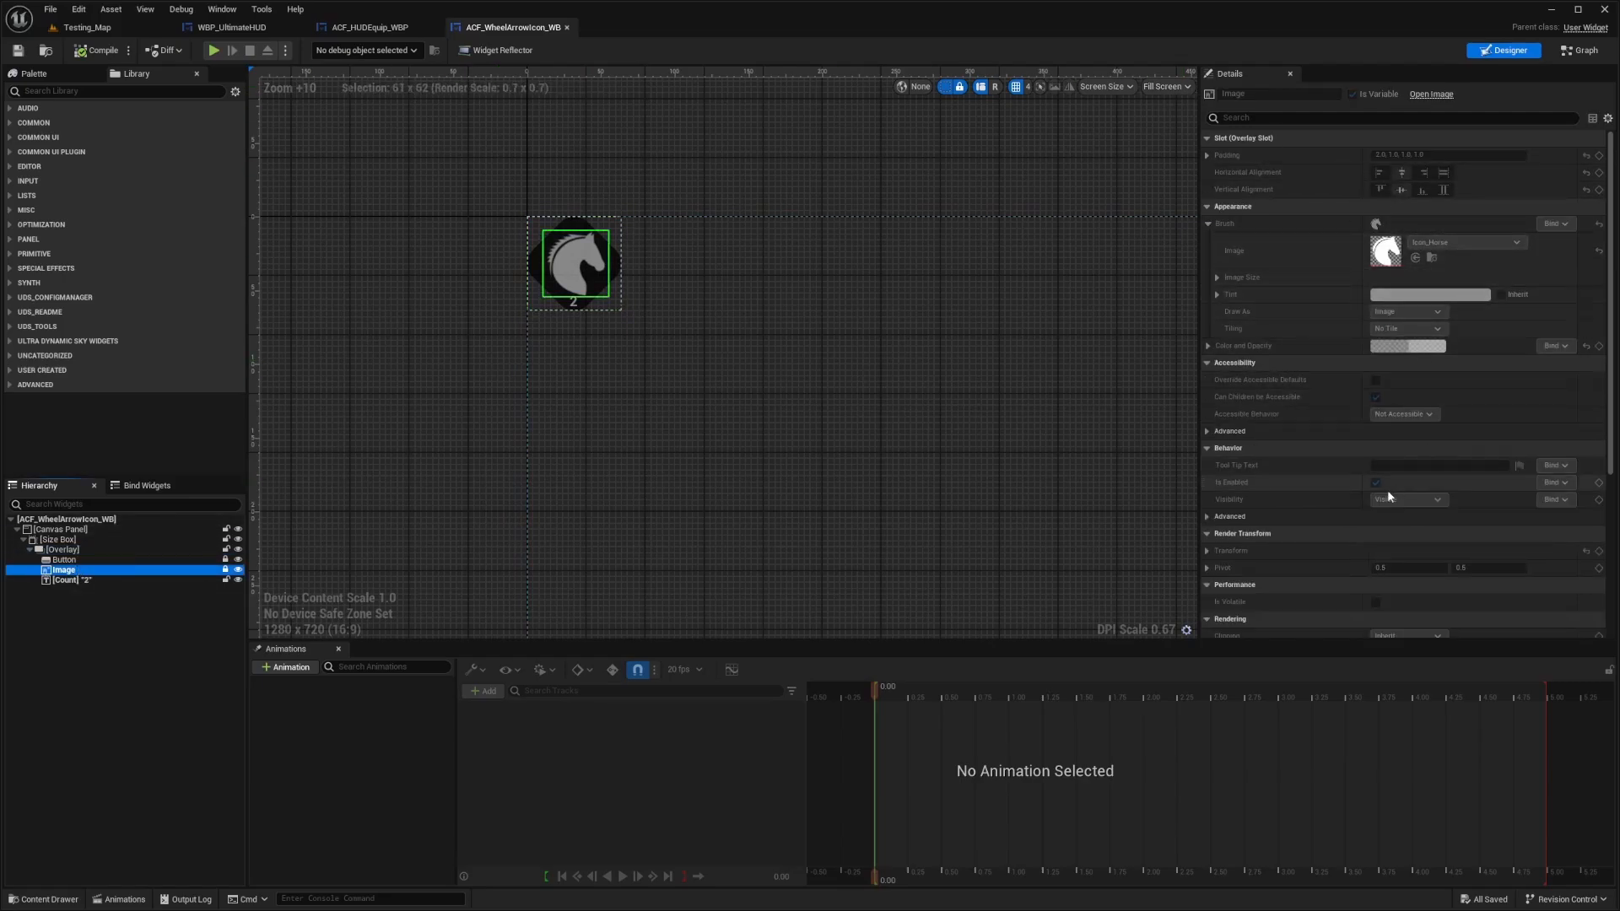
{"action": "mouse_move", "coordinate": [225, 570]}
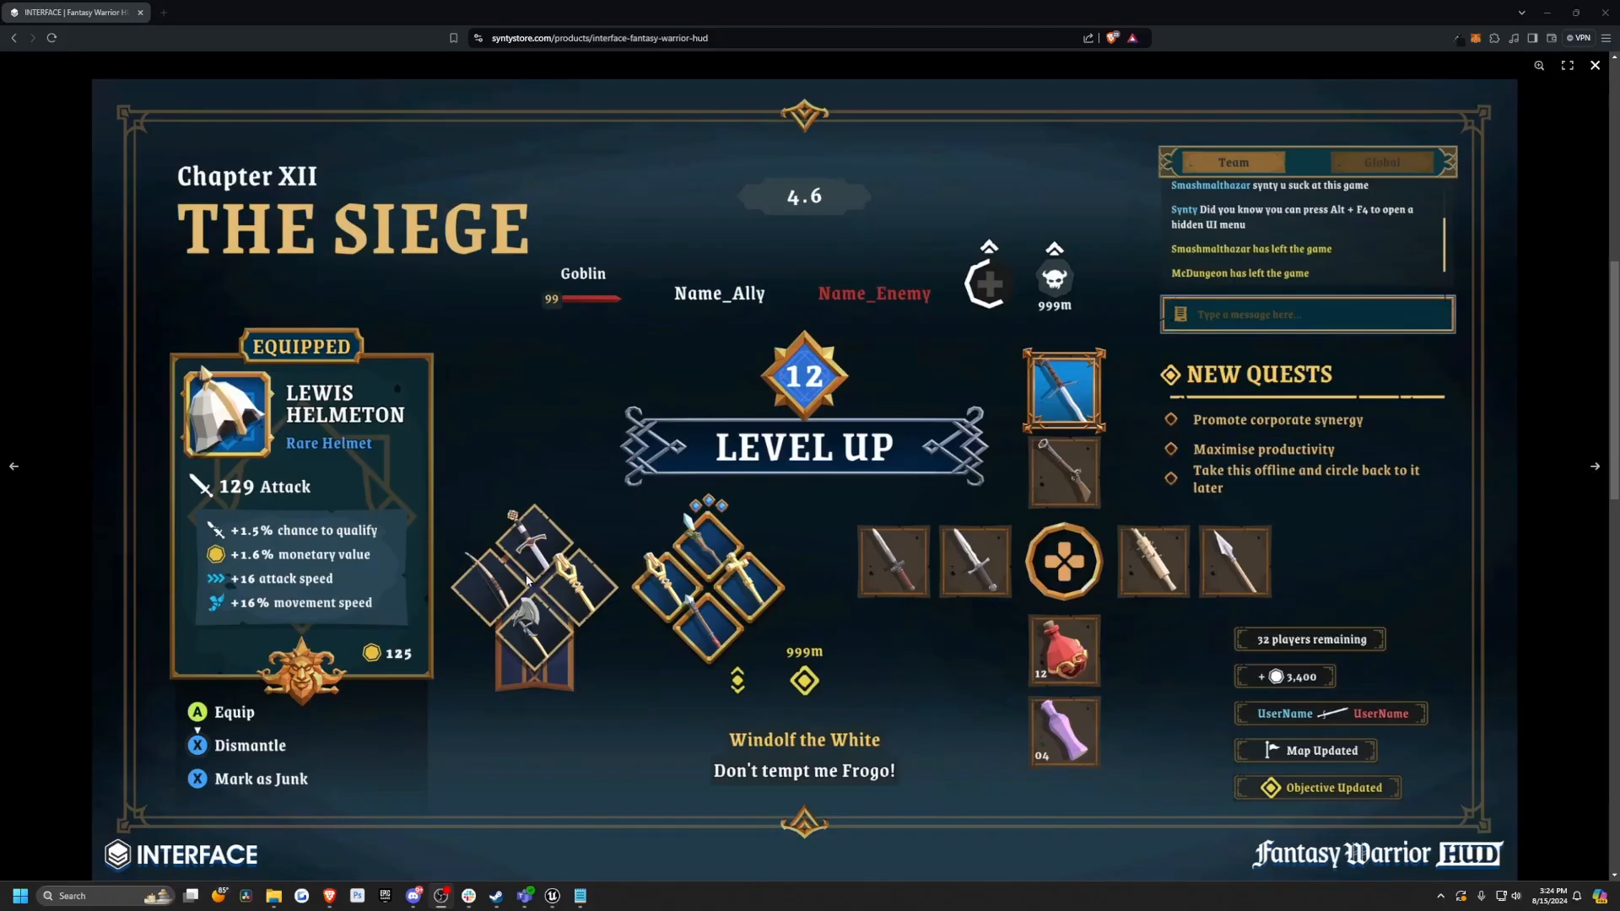
{"action": "mouse_move", "coordinate": [672, 617]}
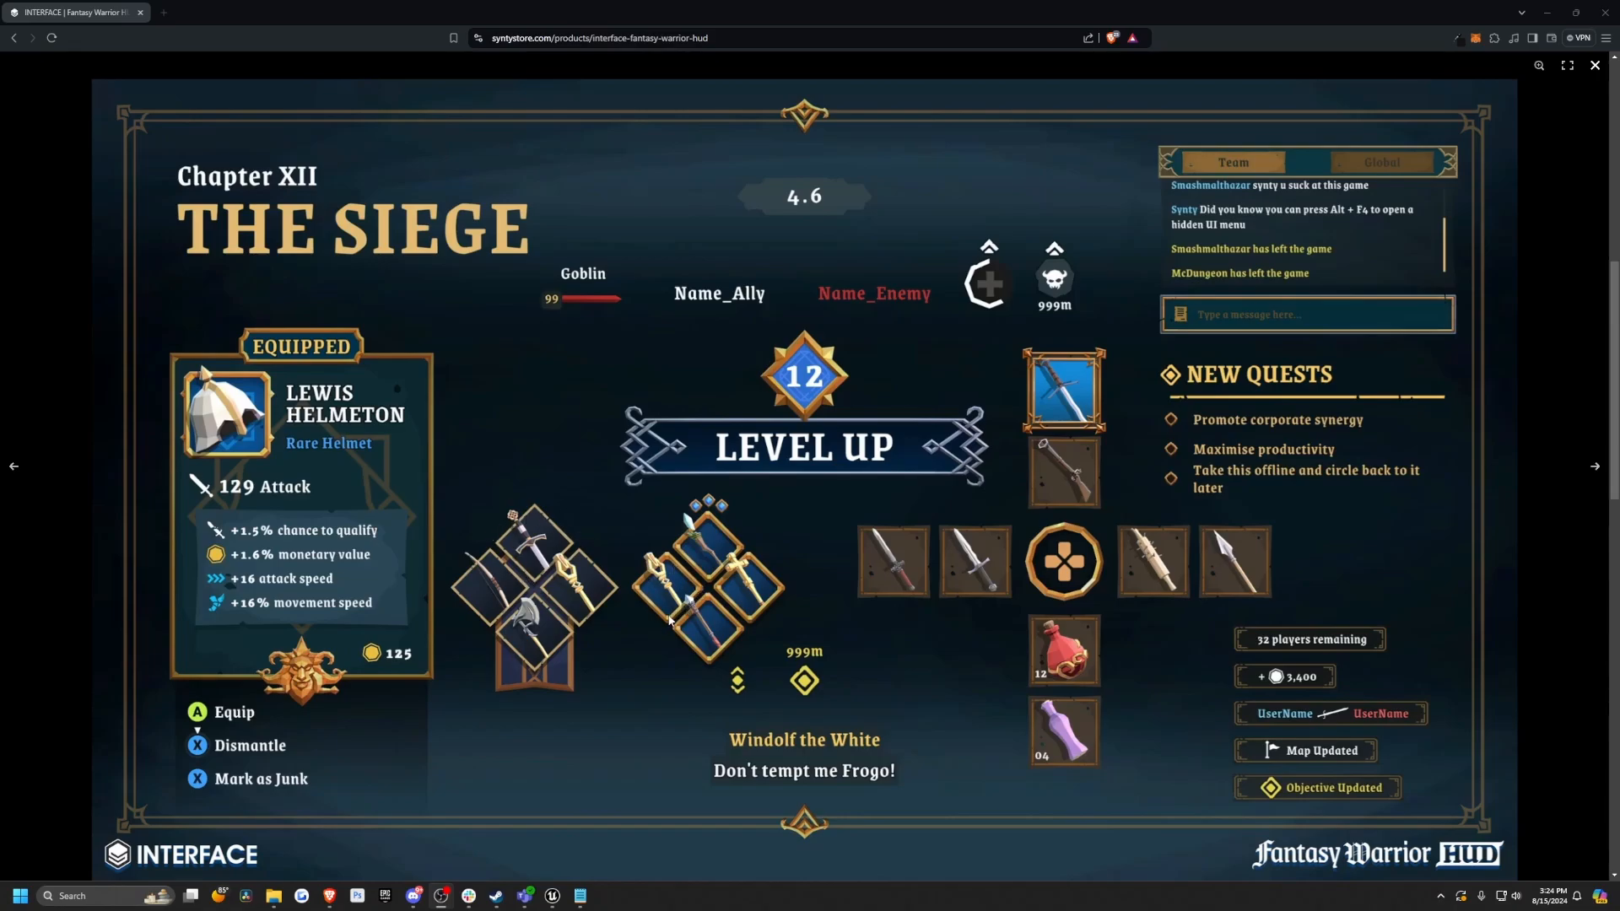
{"action": "mouse_move", "coordinate": [38, 530]}
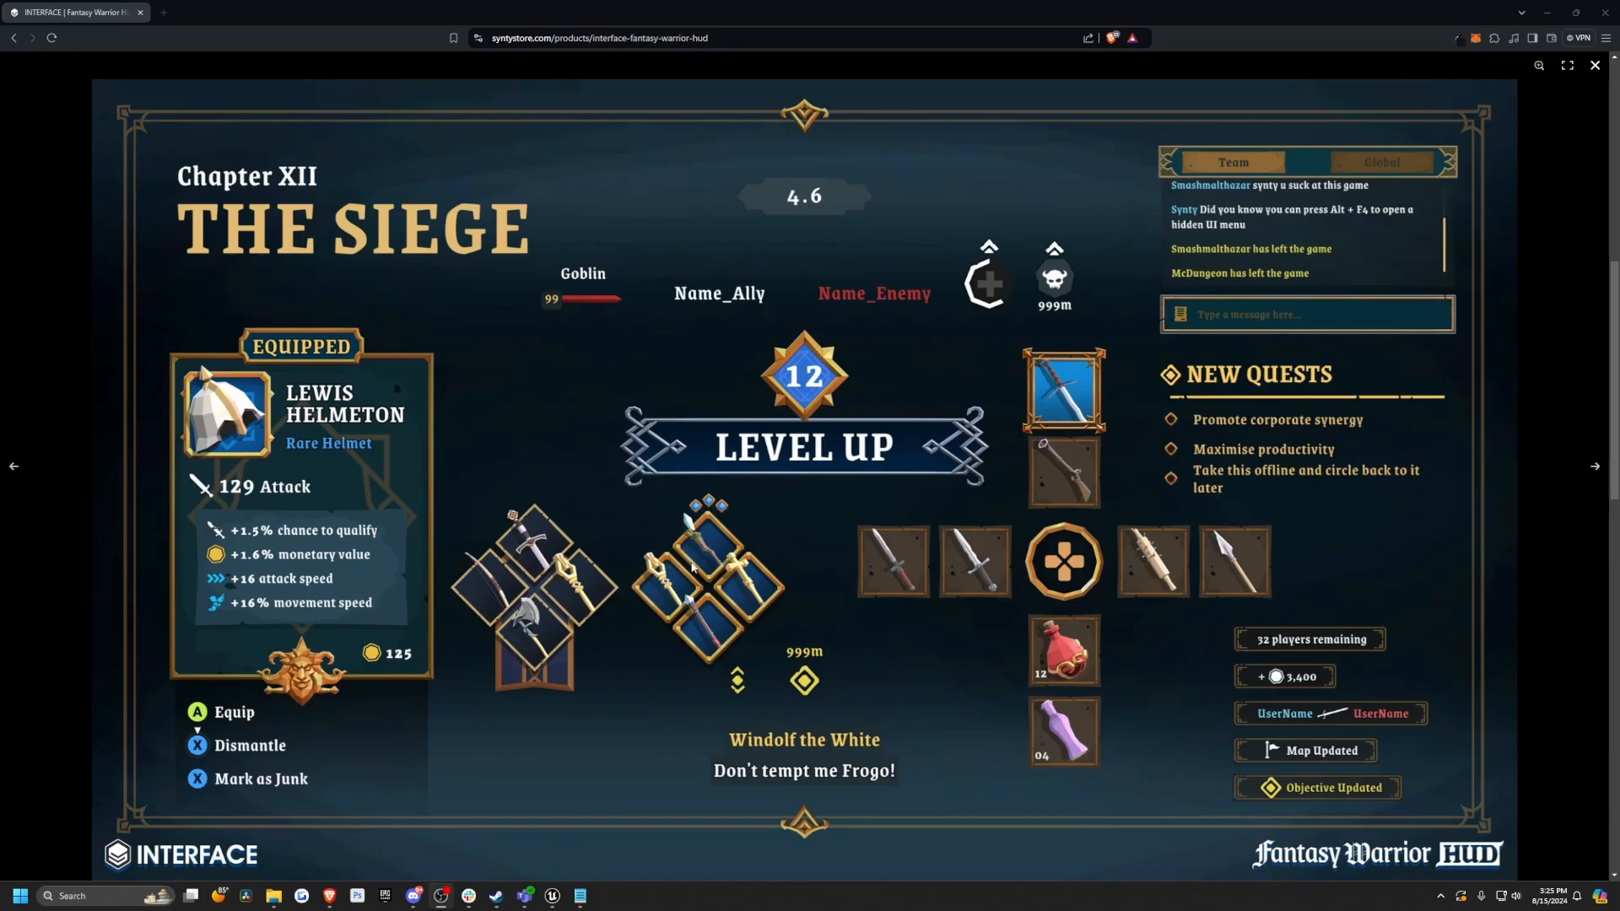
{"action": "mouse_move", "coordinate": [723, 566]}
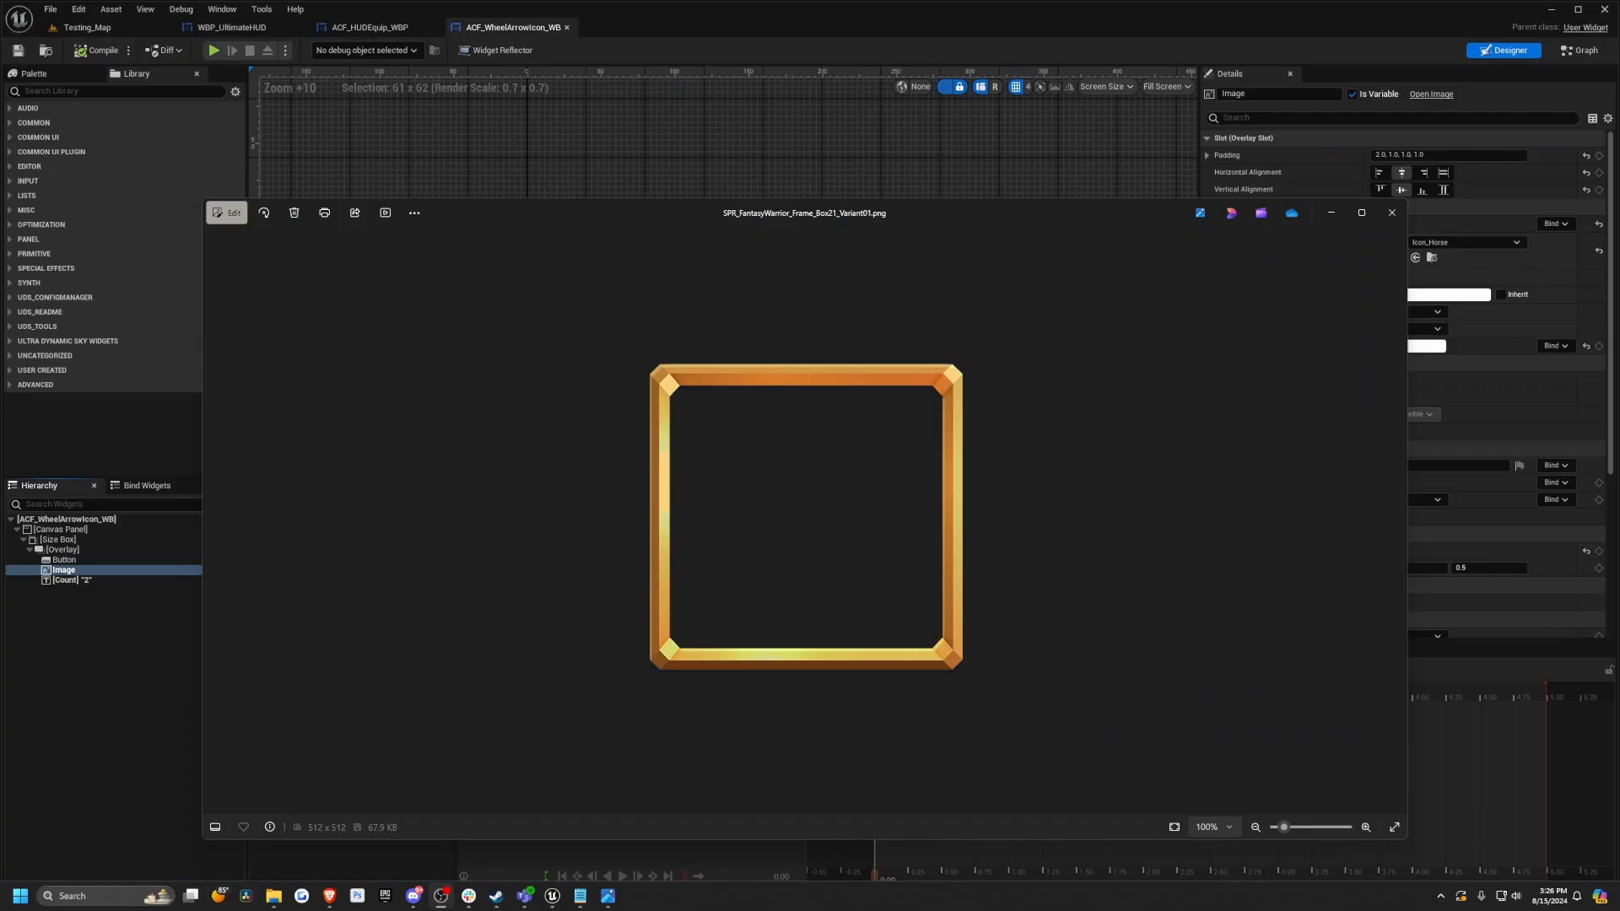
{"action": "mouse_move", "coordinate": [729, 218]}
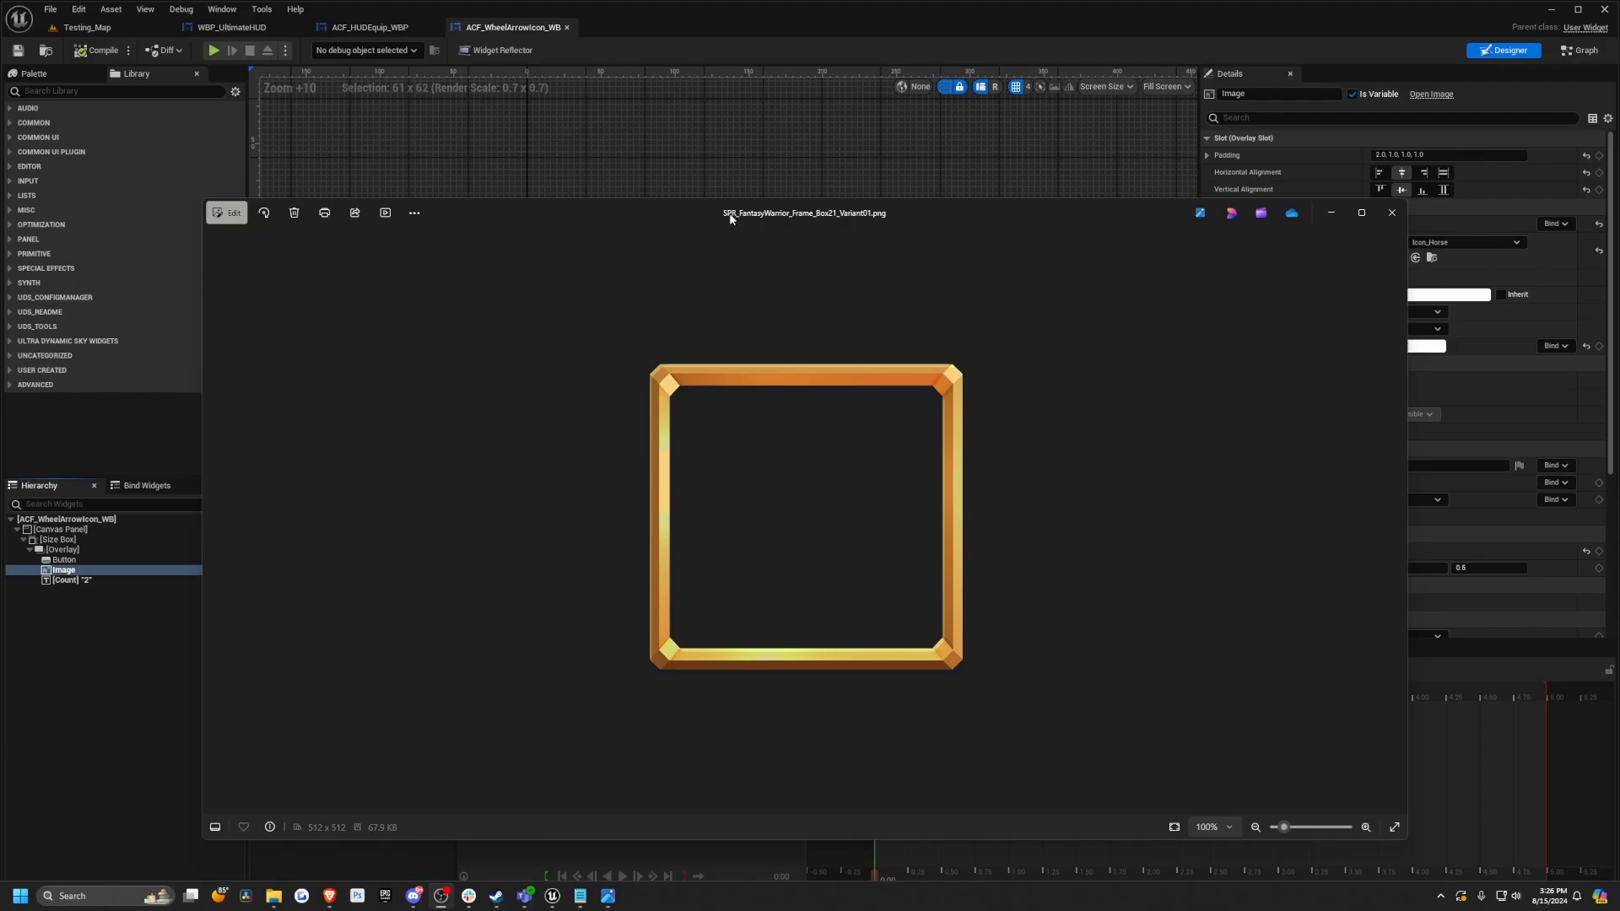
{"action": "mouse_move", "coordinate": [851, 222]}
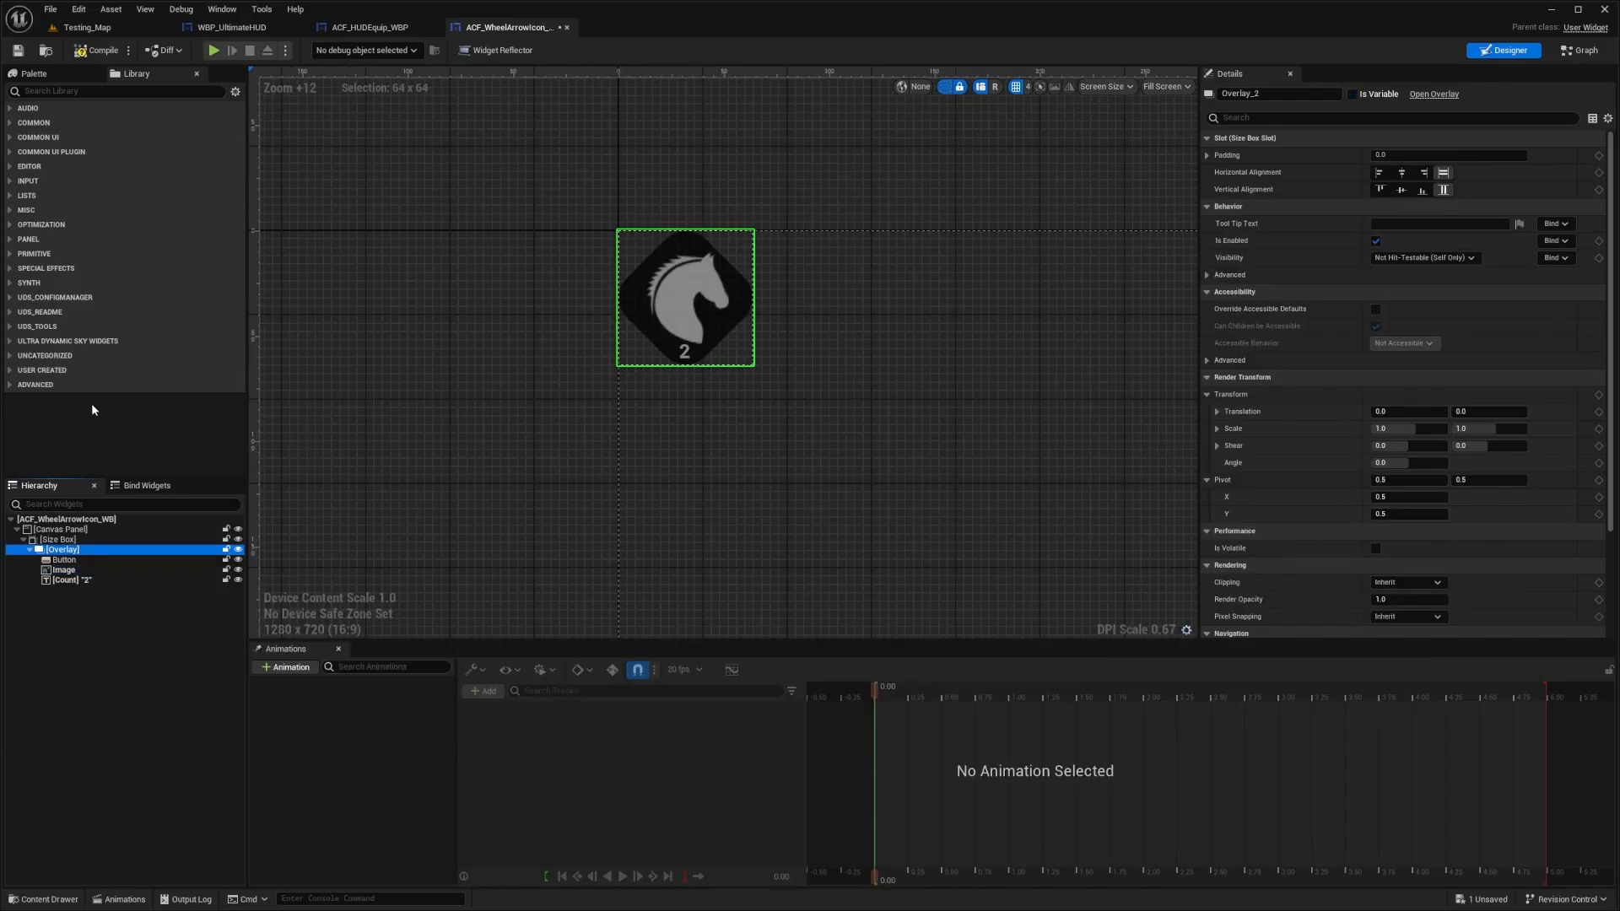
Tint the icon's Button frame grey and rotate it to a 45° Render Transform angle.
{"action": "left_click", "coordinate": [64, 558]}
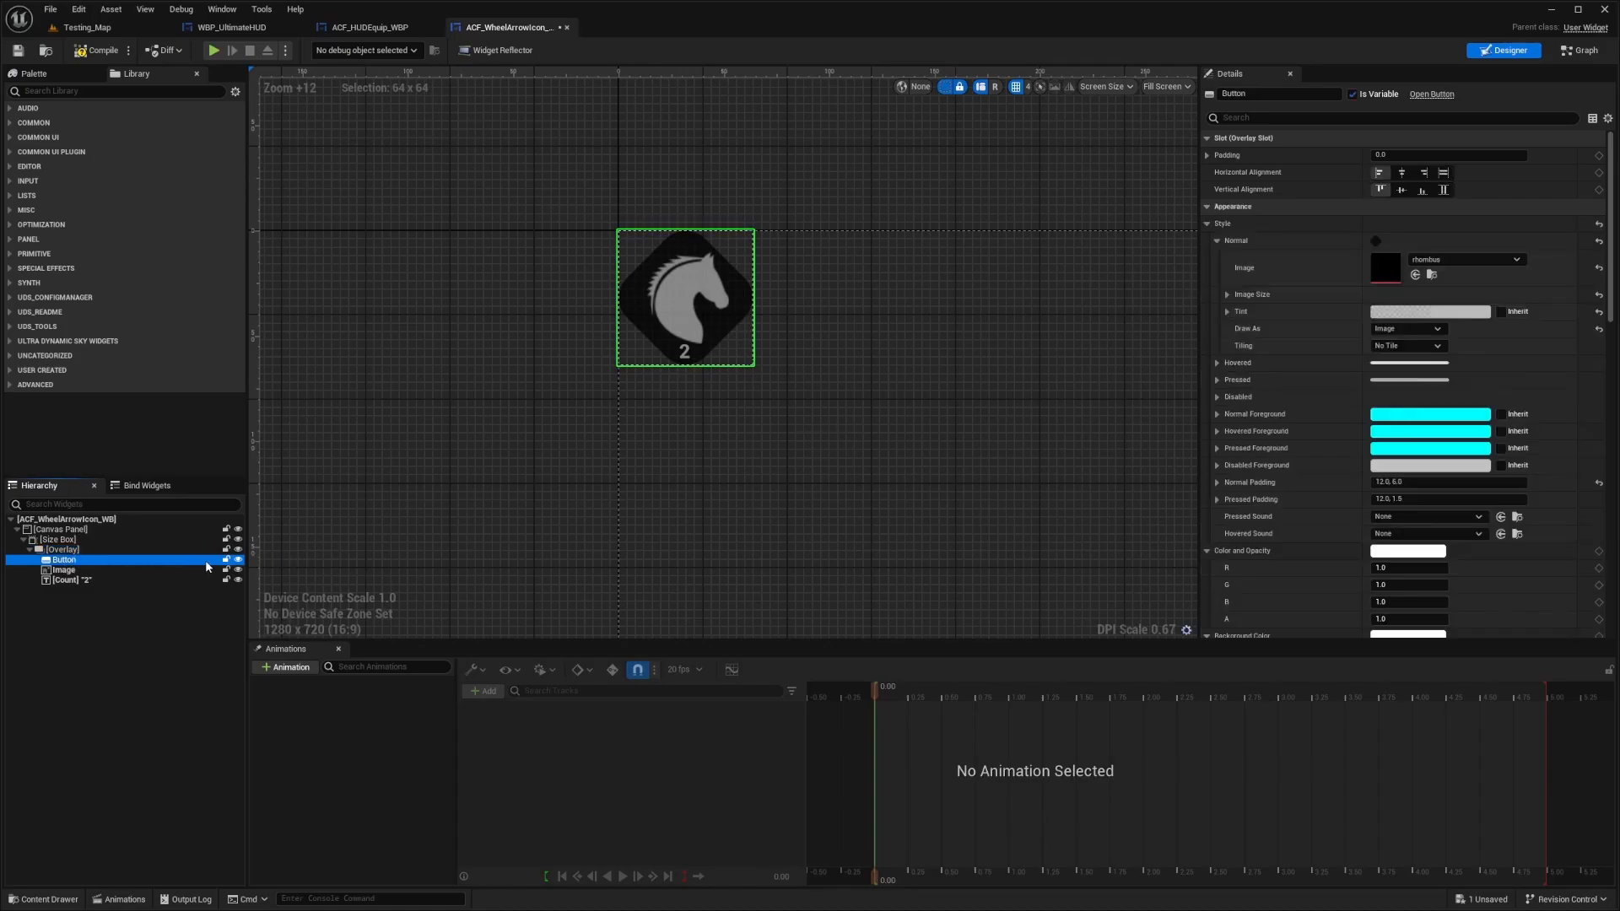
{"action": "mouse_move", "coordinate": [1261, 254]}
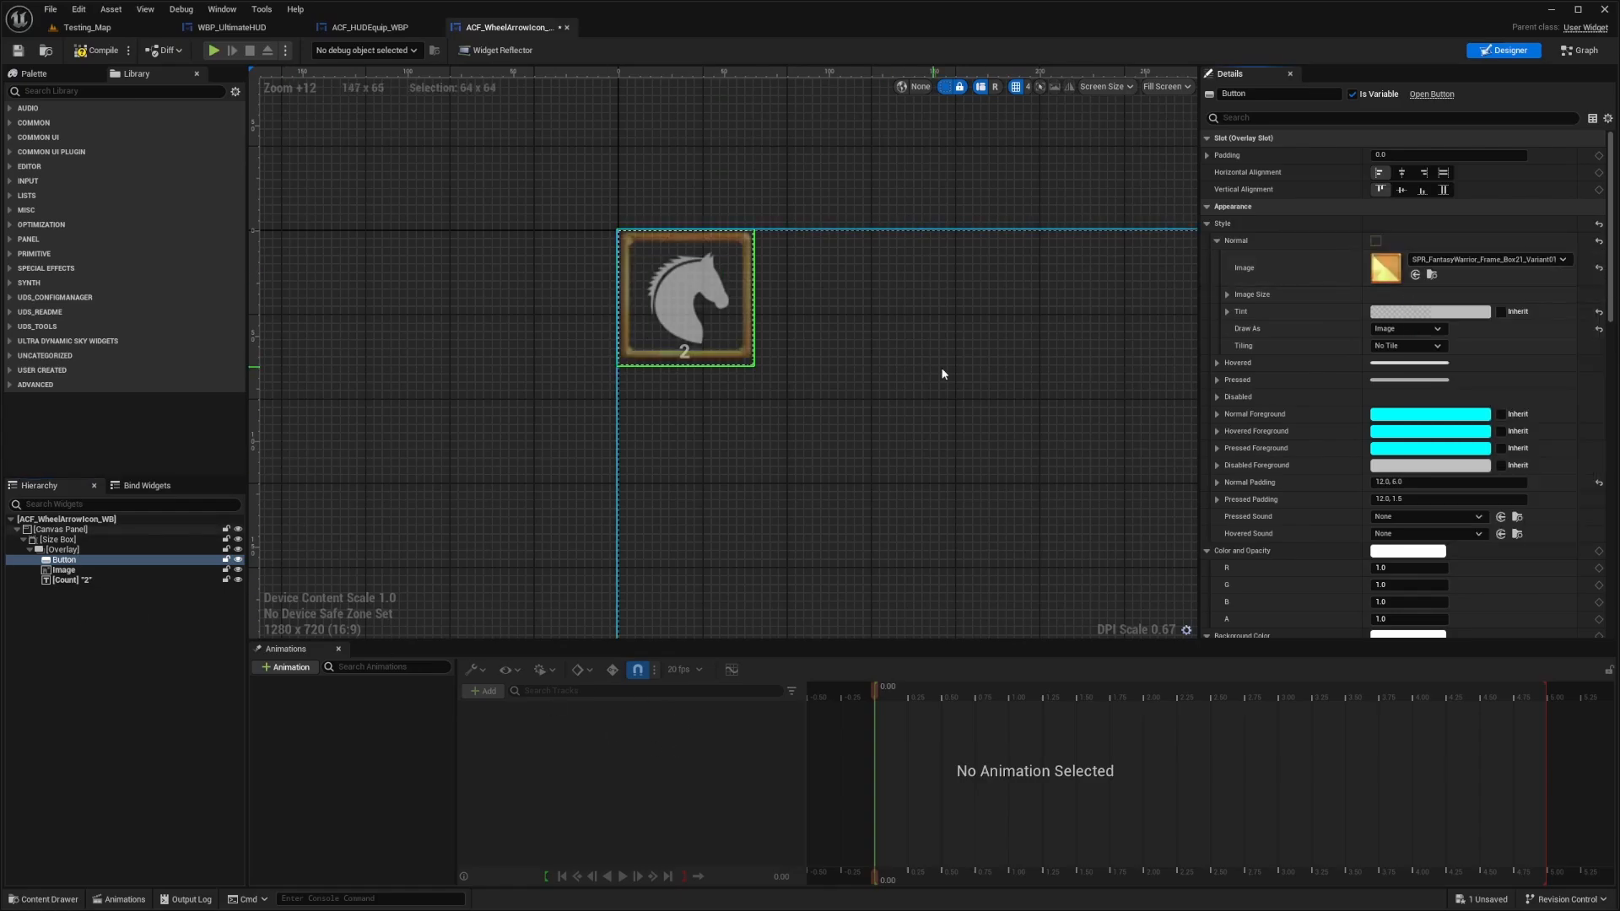
{"action": "scroll", "scroll_direction": "up", "scroll_amount": 3}
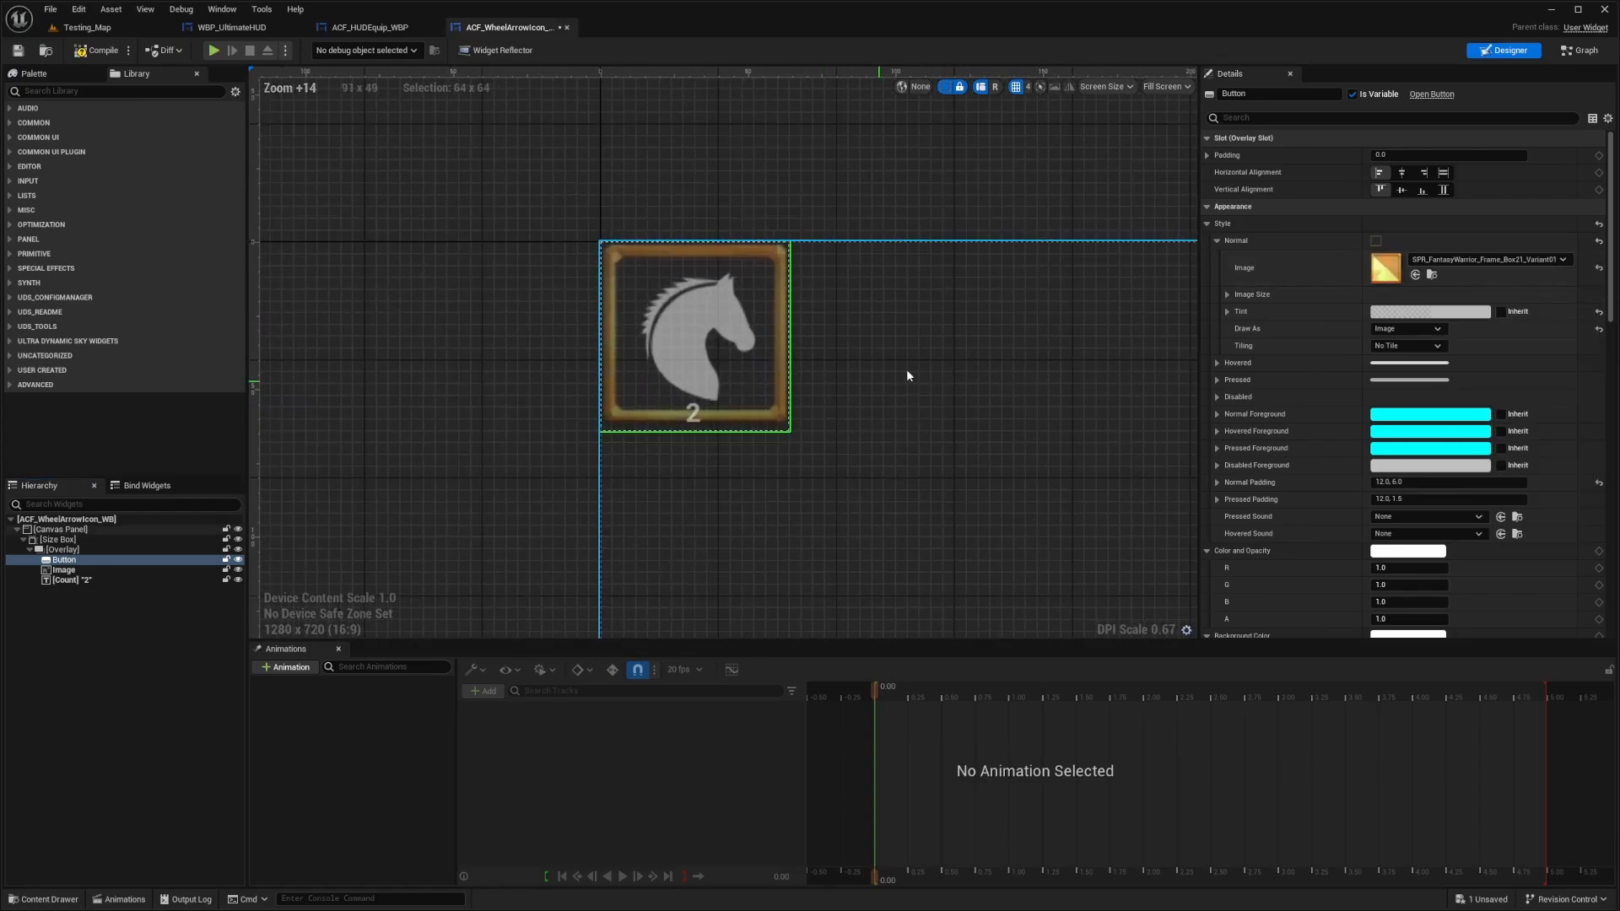
{"action": "scroll", "scroll_direction": "down", "scroll_amount": 3}
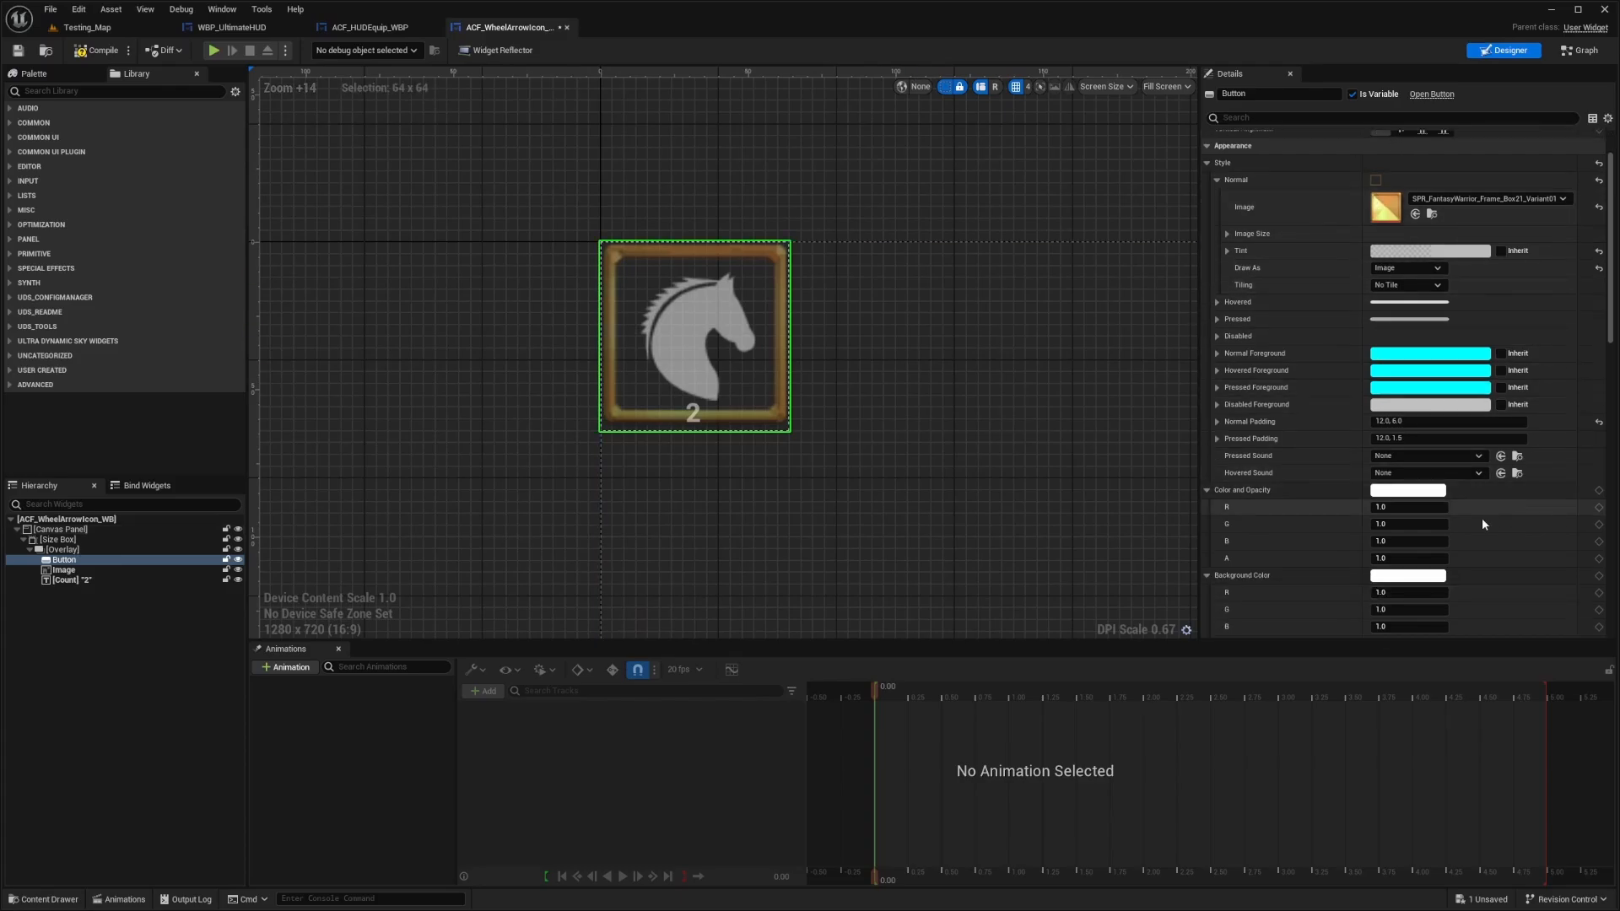
{"action": "scroll", "scroll_direction": "down", "scroll_amount": 3}
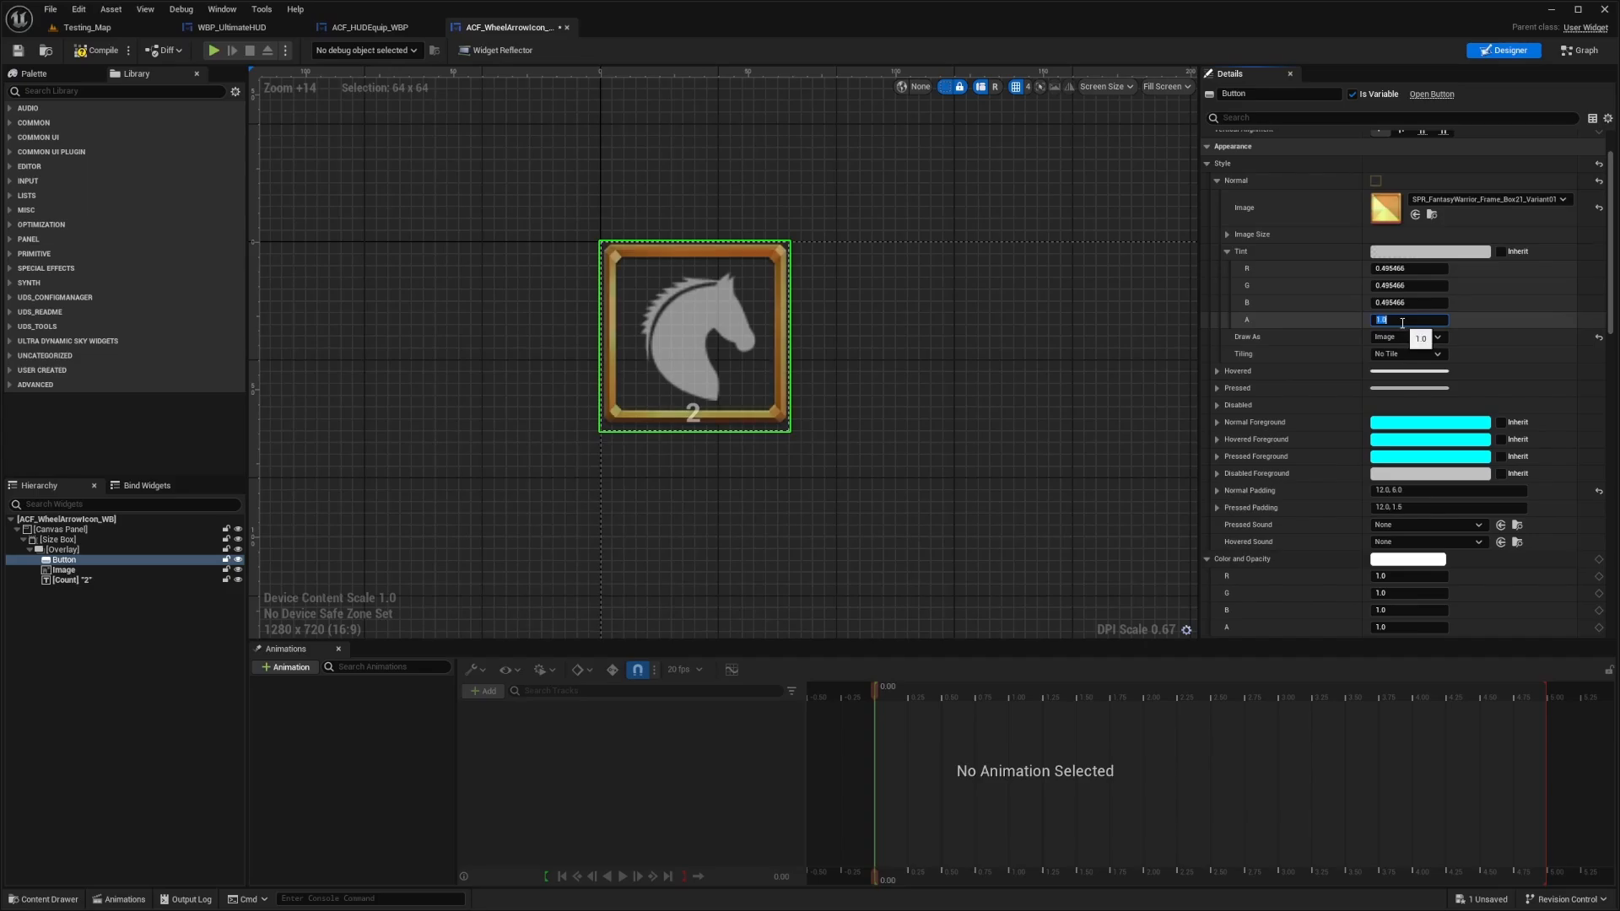
{"action": "left_click", "coordinate": [1197, 234]}
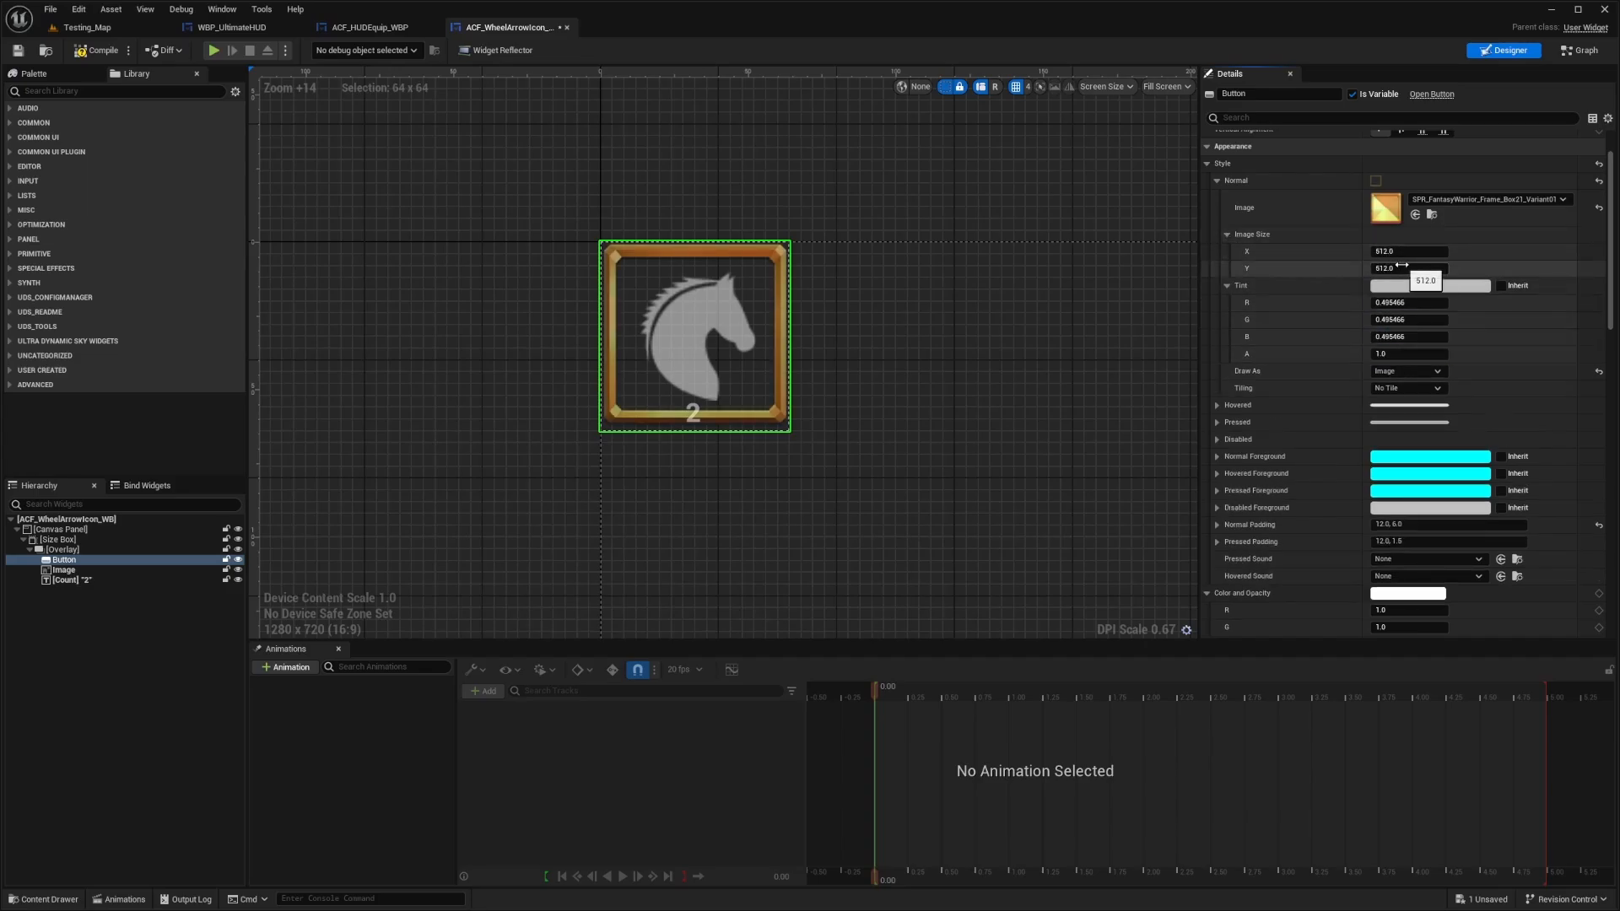
{"action": "scroll", "scroll_direction": "down", "scroll_amount": 3}
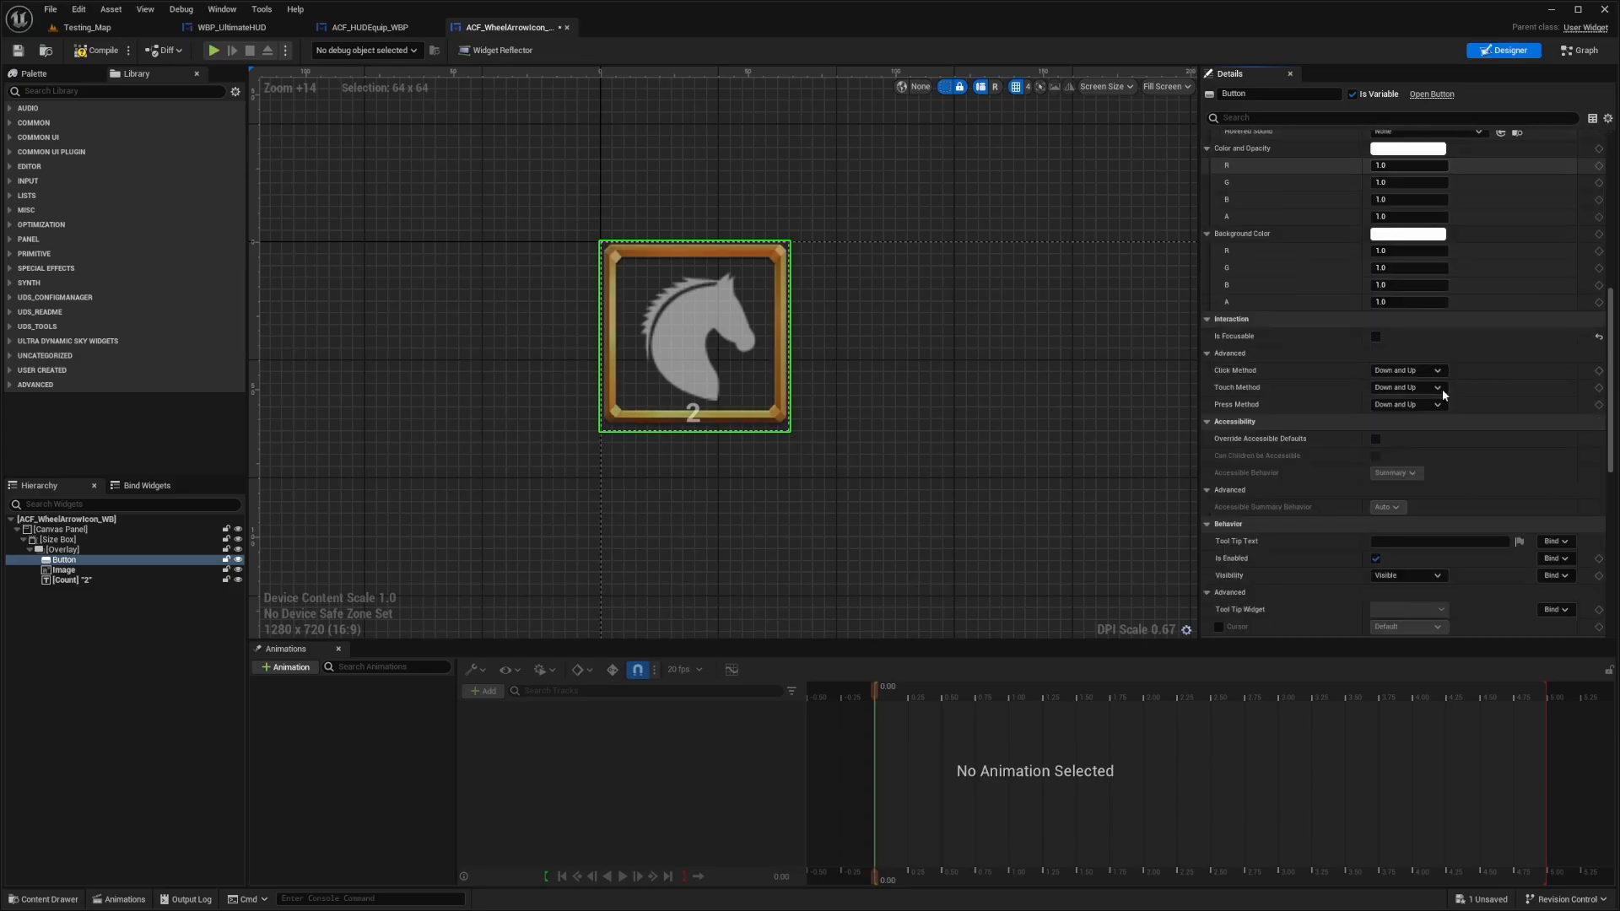
{"action": "scroll", "scroll_direction": "down", "scroll_amount": 3}
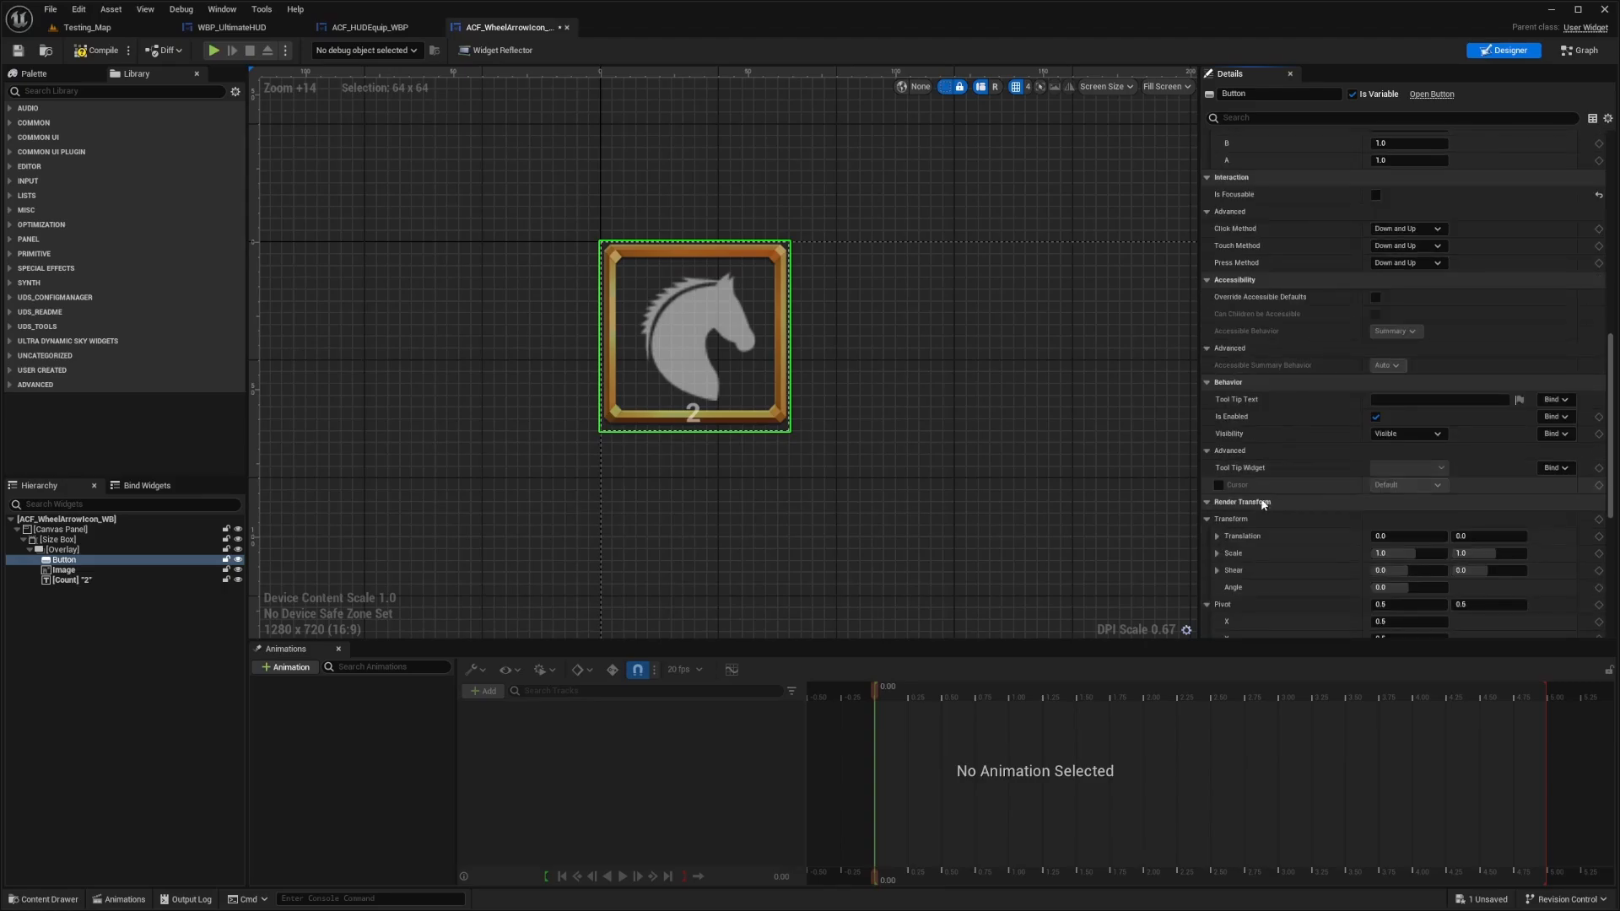
{"action": "scroll", "scroll_direction": "down", "scroll_amount": 3}
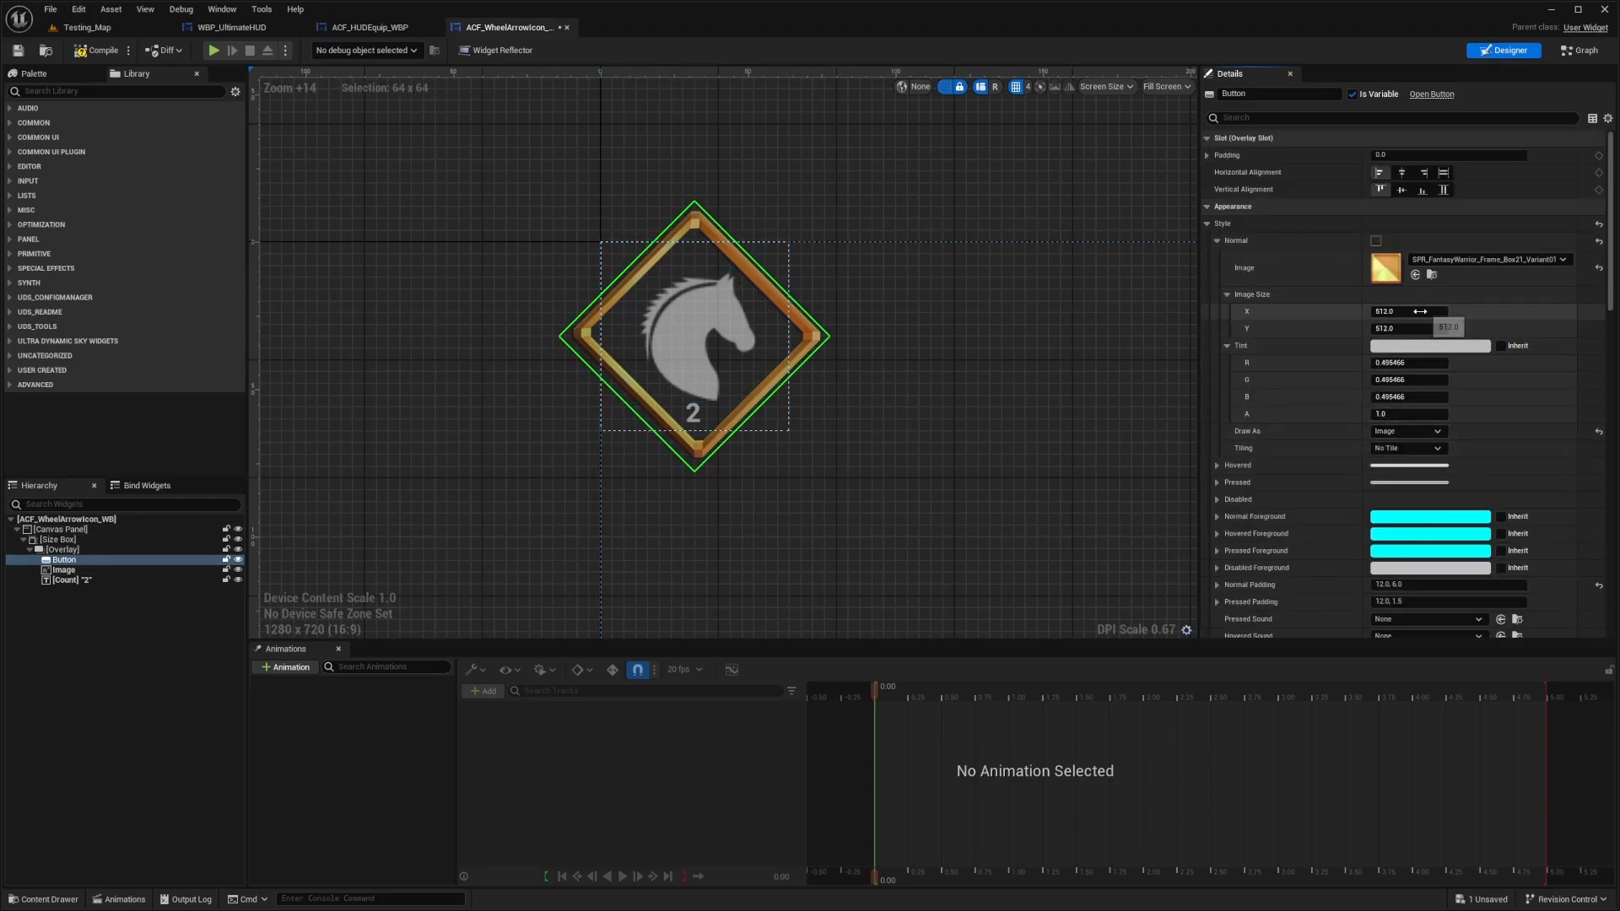
Compare against Testing_Map and give the icon's Overlay a padding of 5.
{"action": "left_click", "coordinate": [87, 27]}
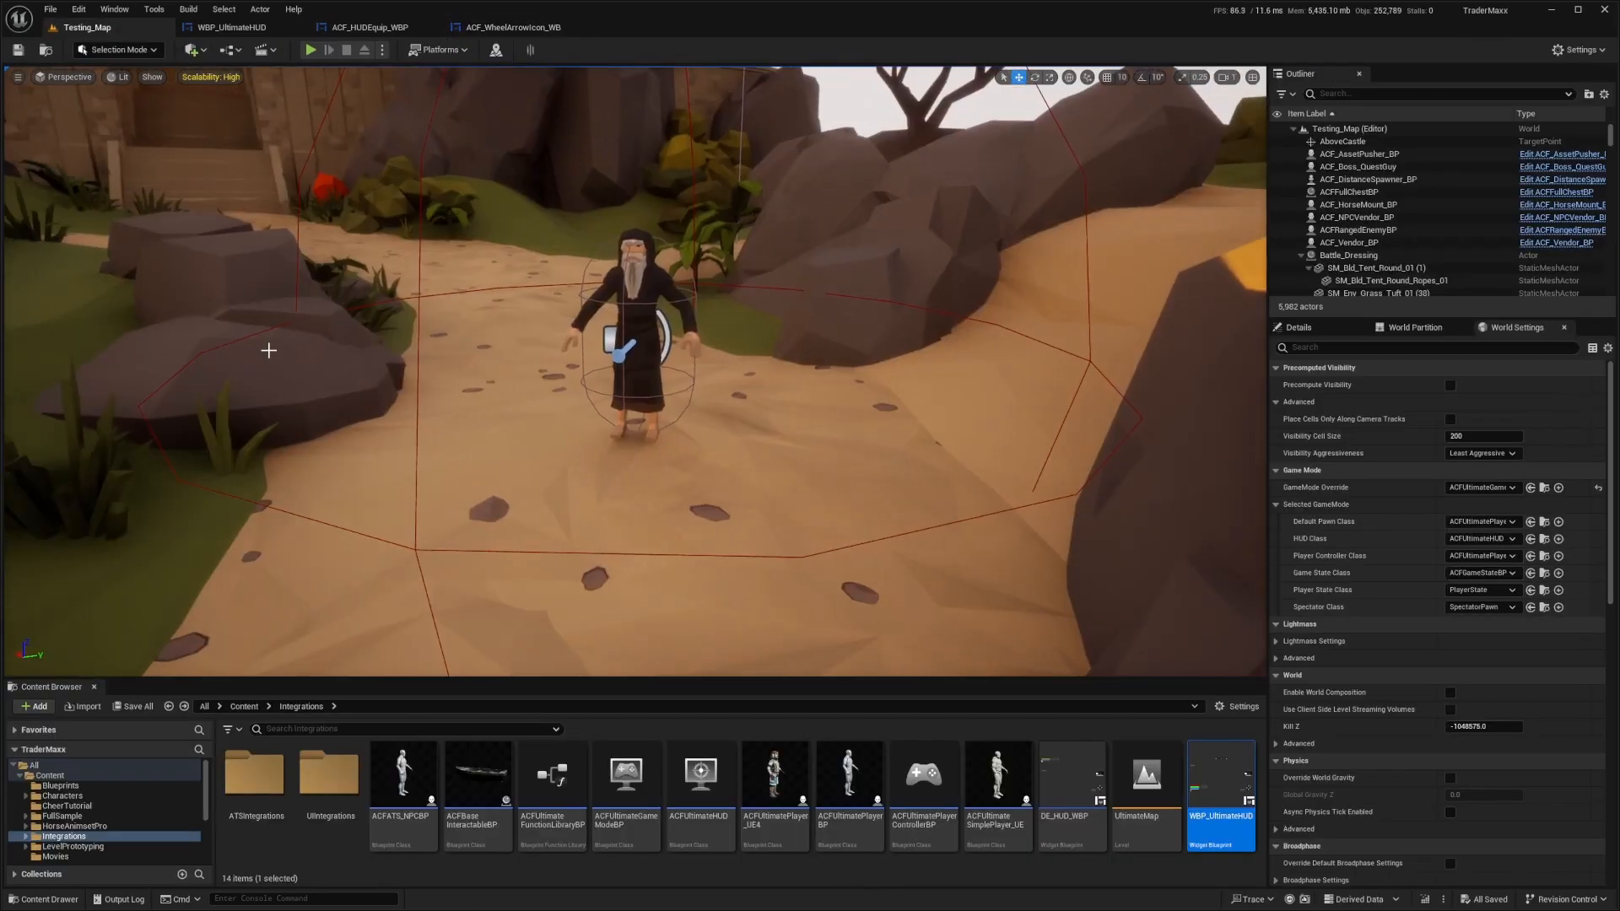
{"action": "left_click", "coordinate": [309, 49]}
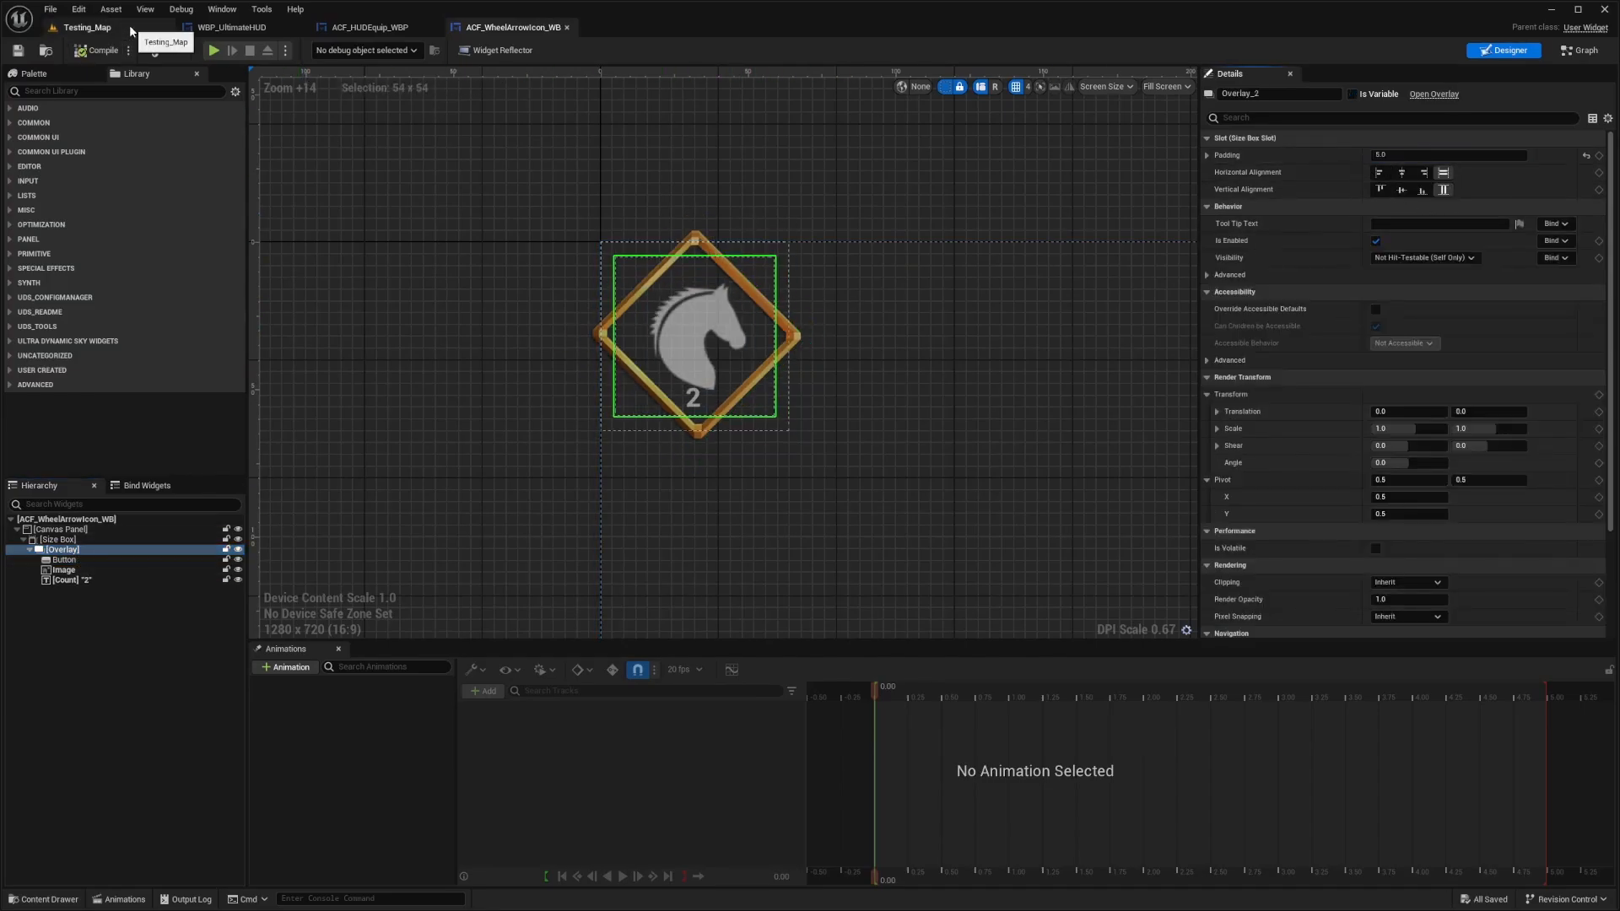
{"action": "left_click", "coordinate": [88, 27]}
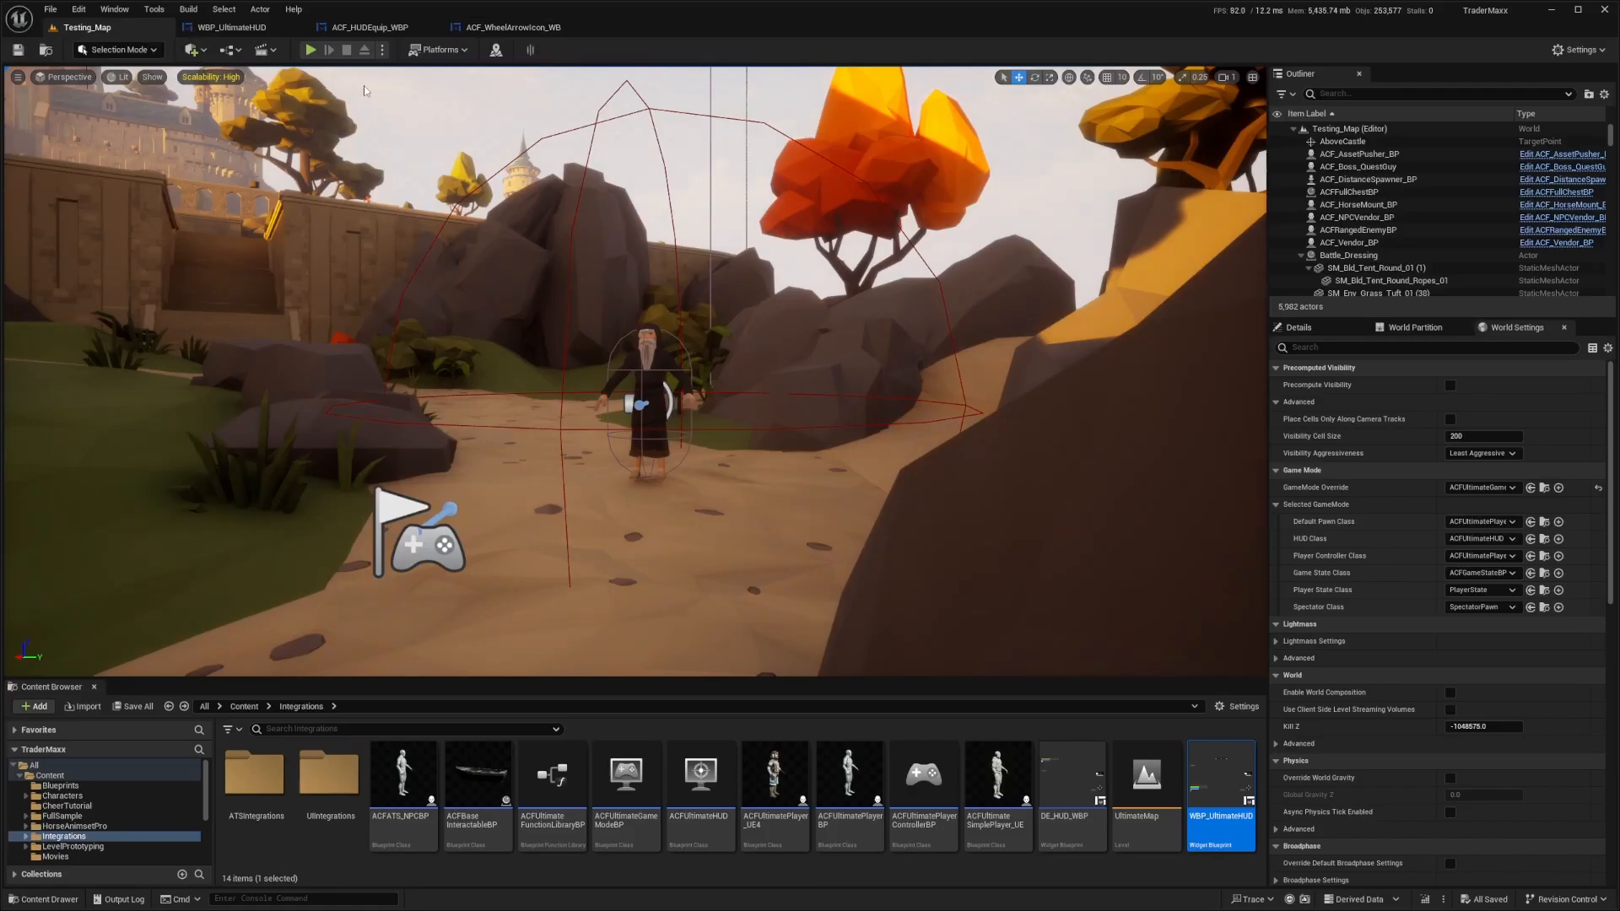
{"action": "left_click", "coordinate": [309, 49]}
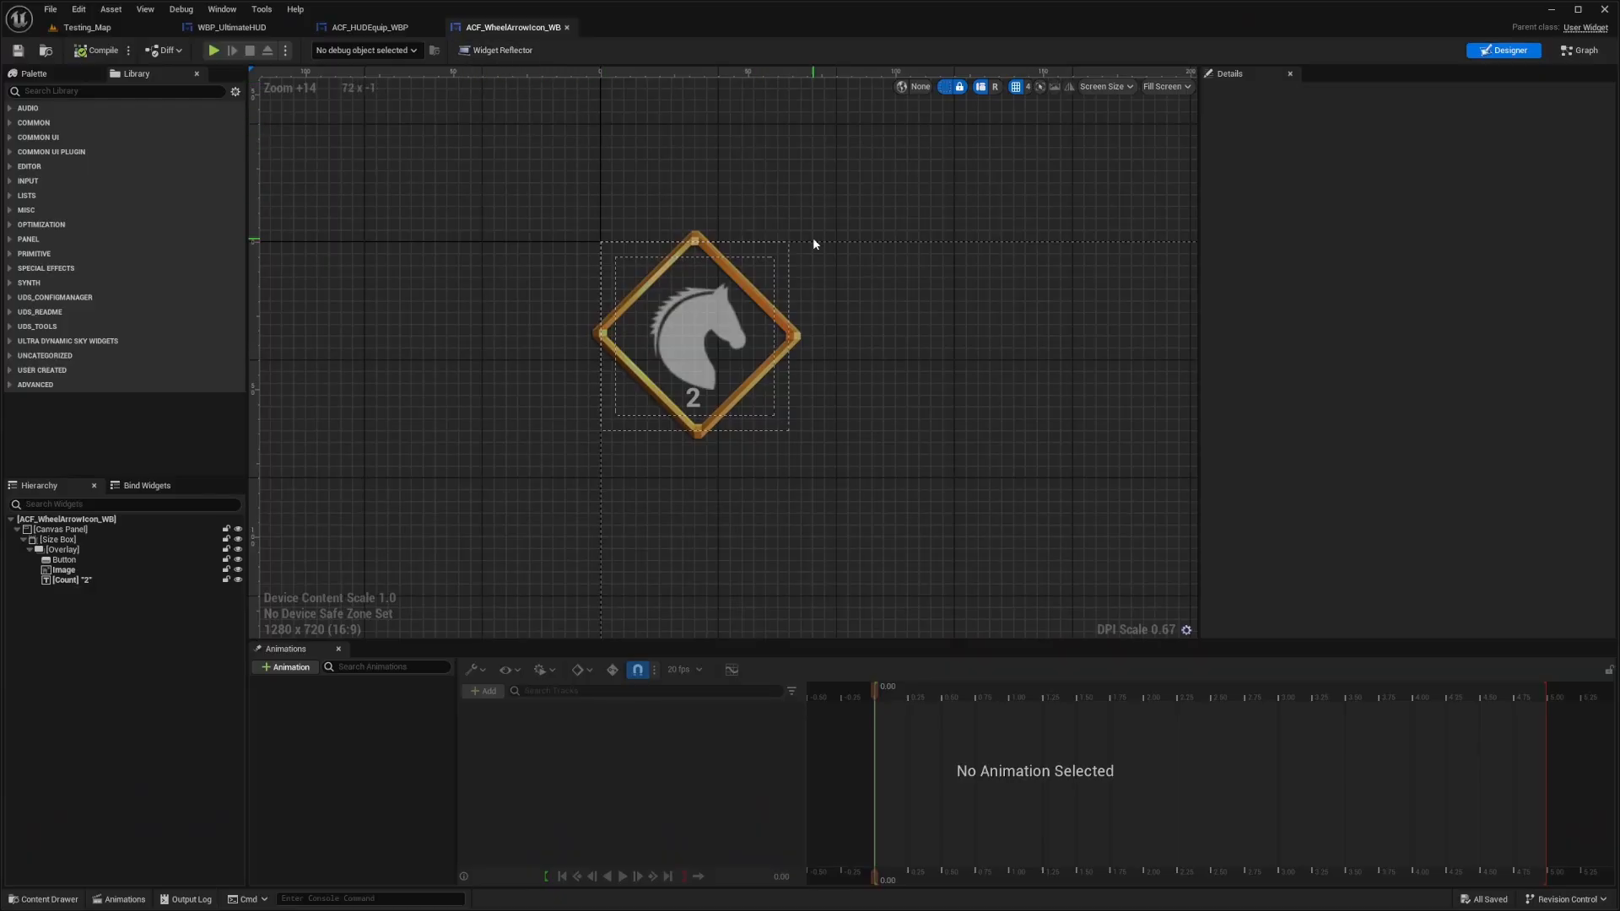
{"action": "left_click", "coordinate": [692, 331]}
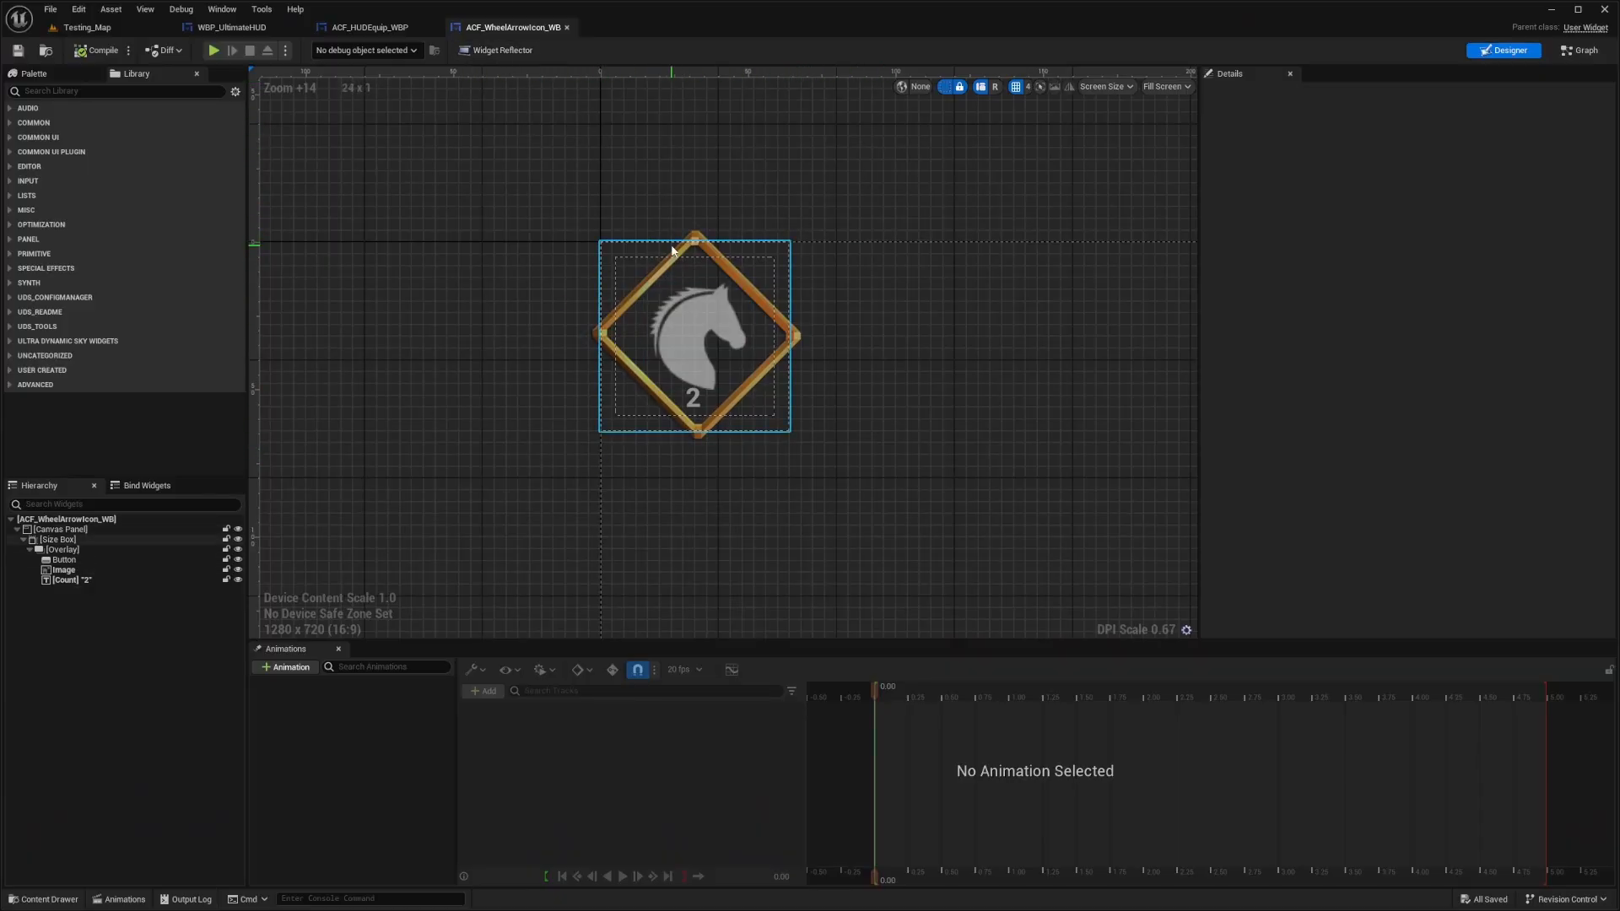
{"action": "left_click", "coordinate": [64, 570]}
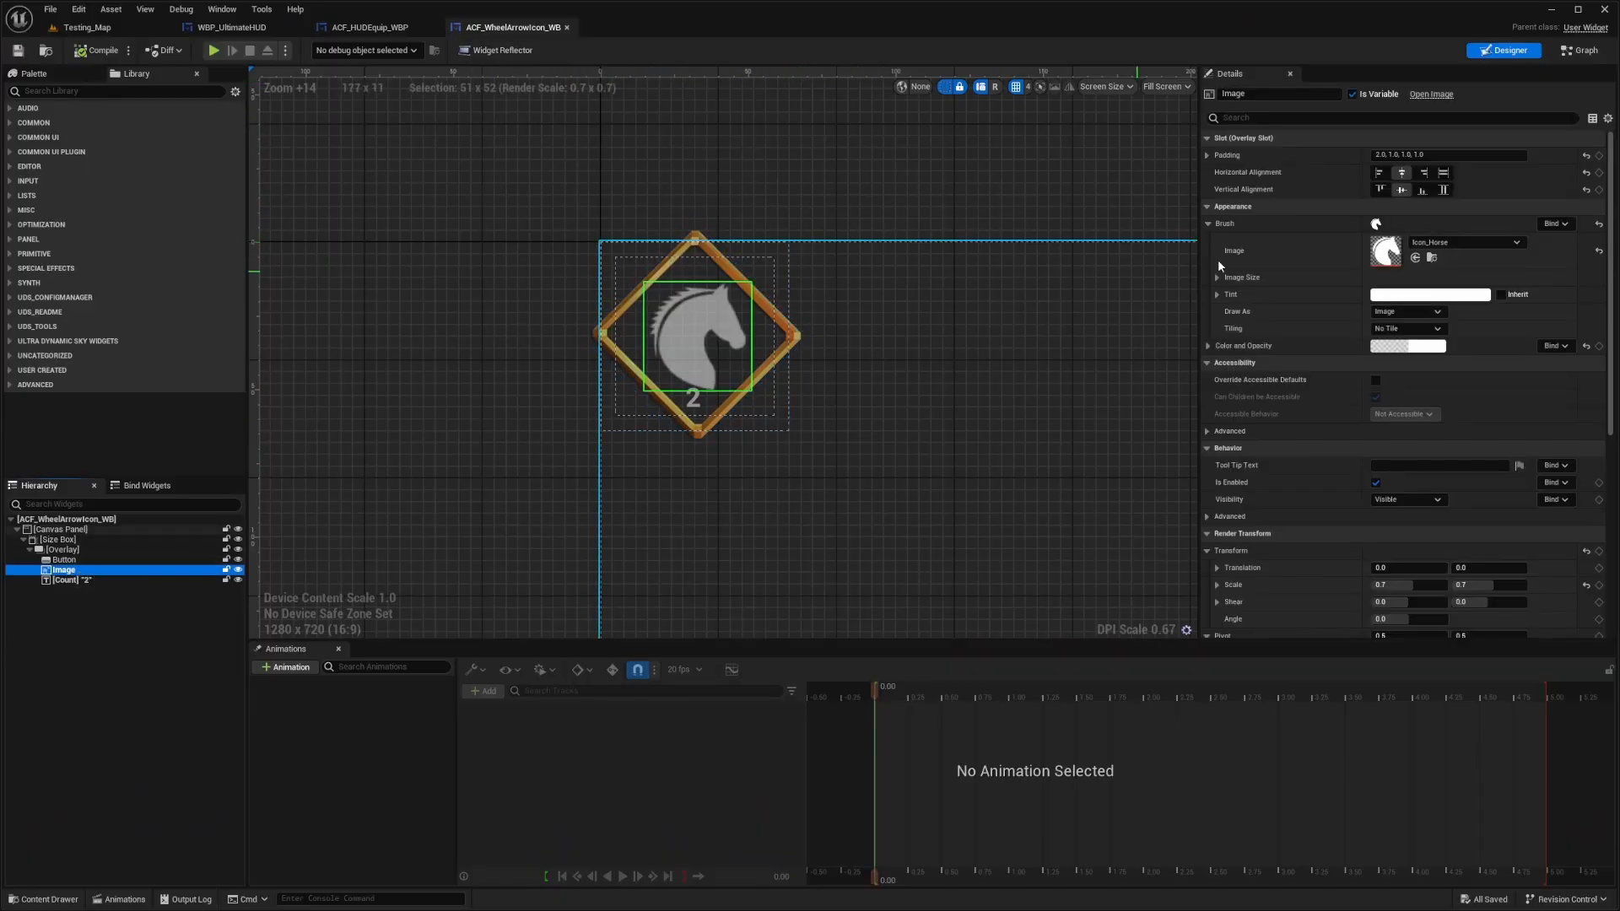
{"action": "left_click", "coordinate": [56, 538]}
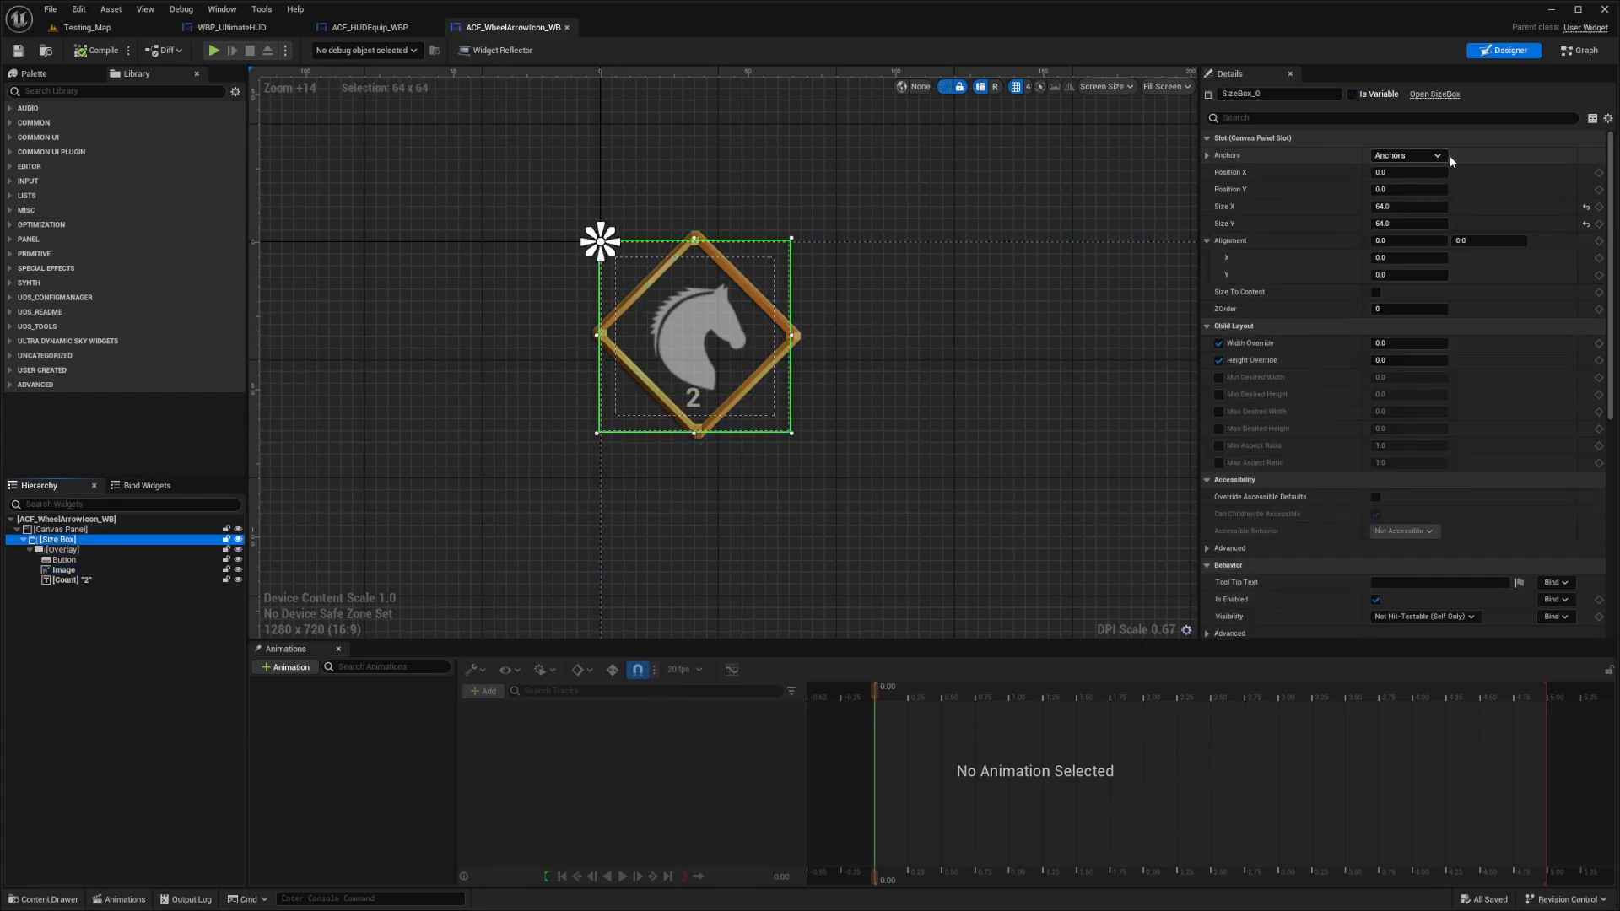
{"action": "left_click", "coordinate": [1408, 206]}
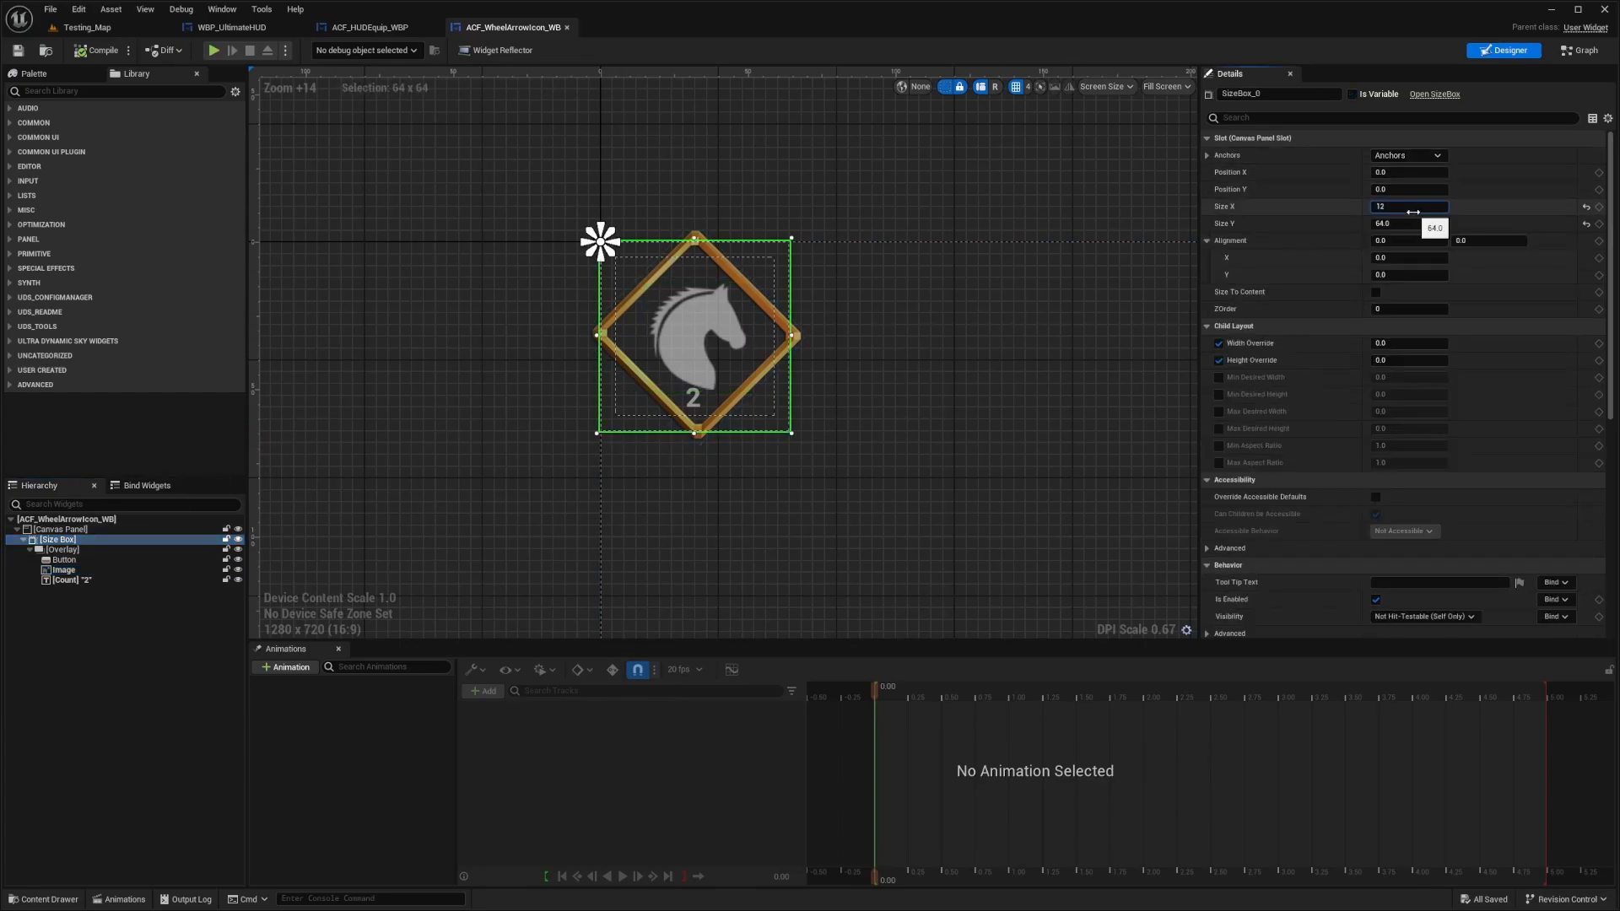
{"action": "type", "text": "128.0"}
{"action": "left_click", "coordinate": [1409, 223]}
{"action": "type", "text": "90"}
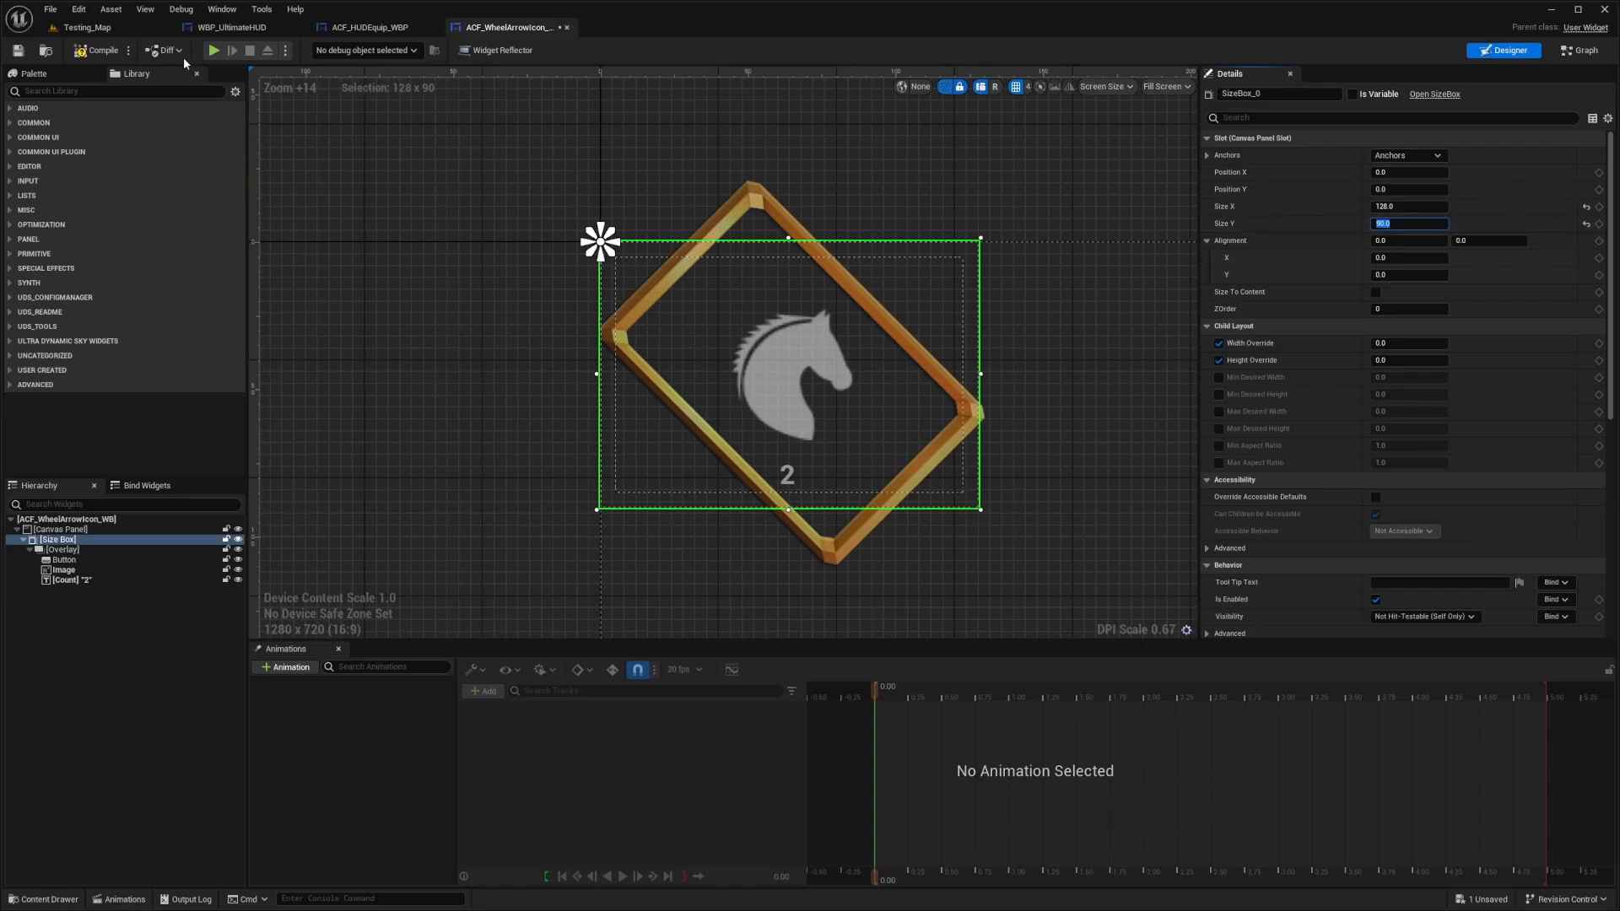
{"action": "scroll", "scroll_direction": "down", "scroll_amount": 3}
{"action": "type", "text": "64"}
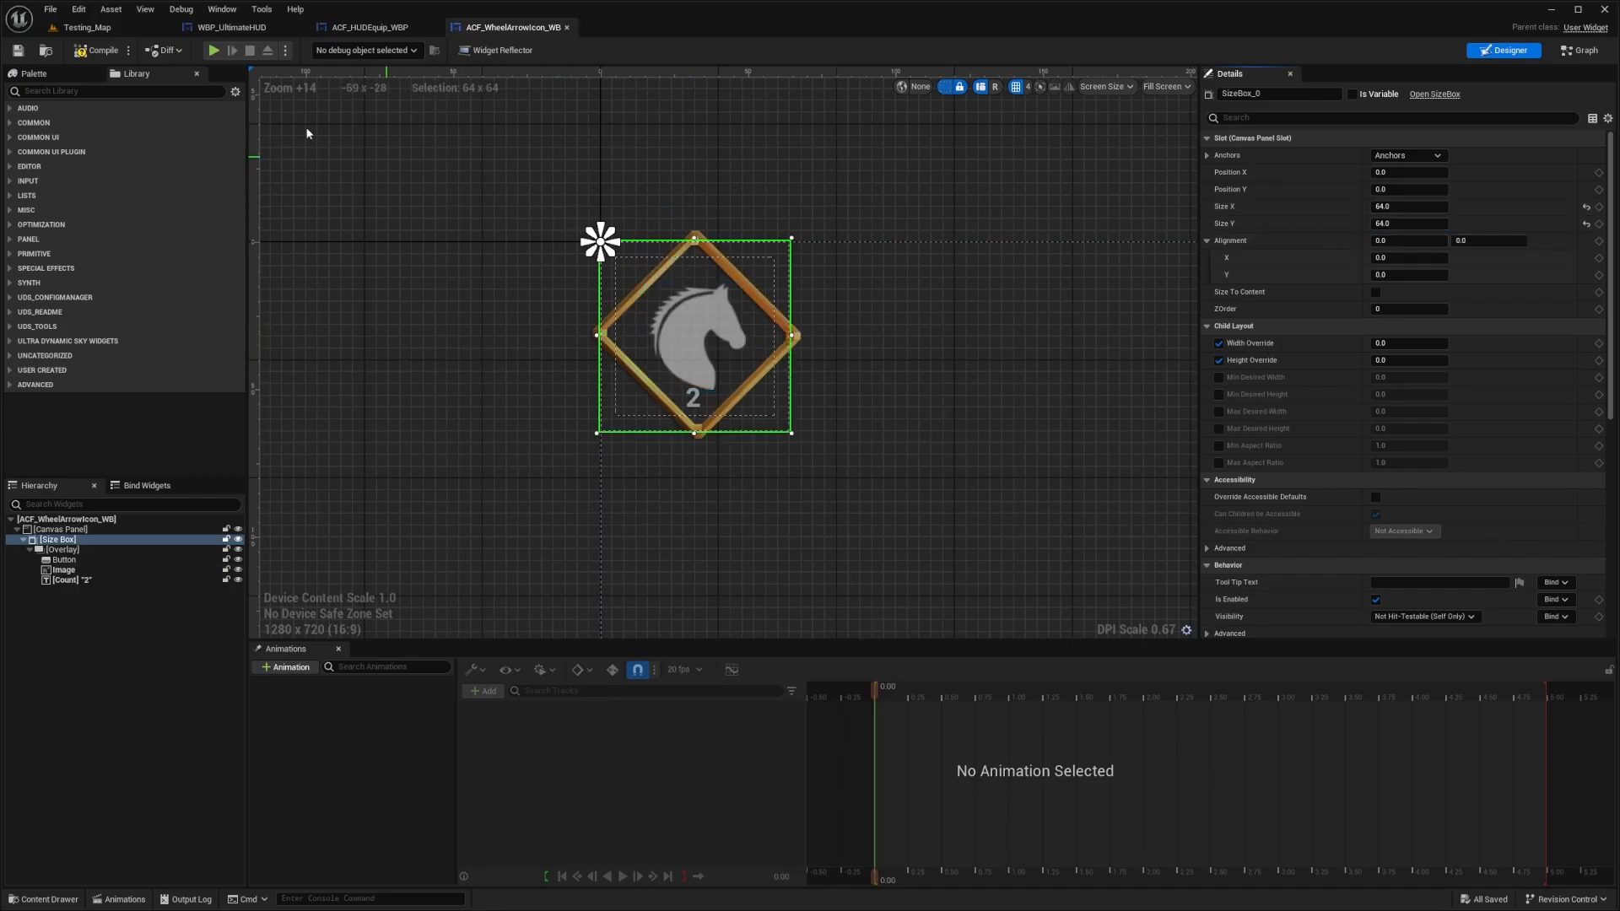
{"action": "mouse_move", "coordinate": [364, 27]}
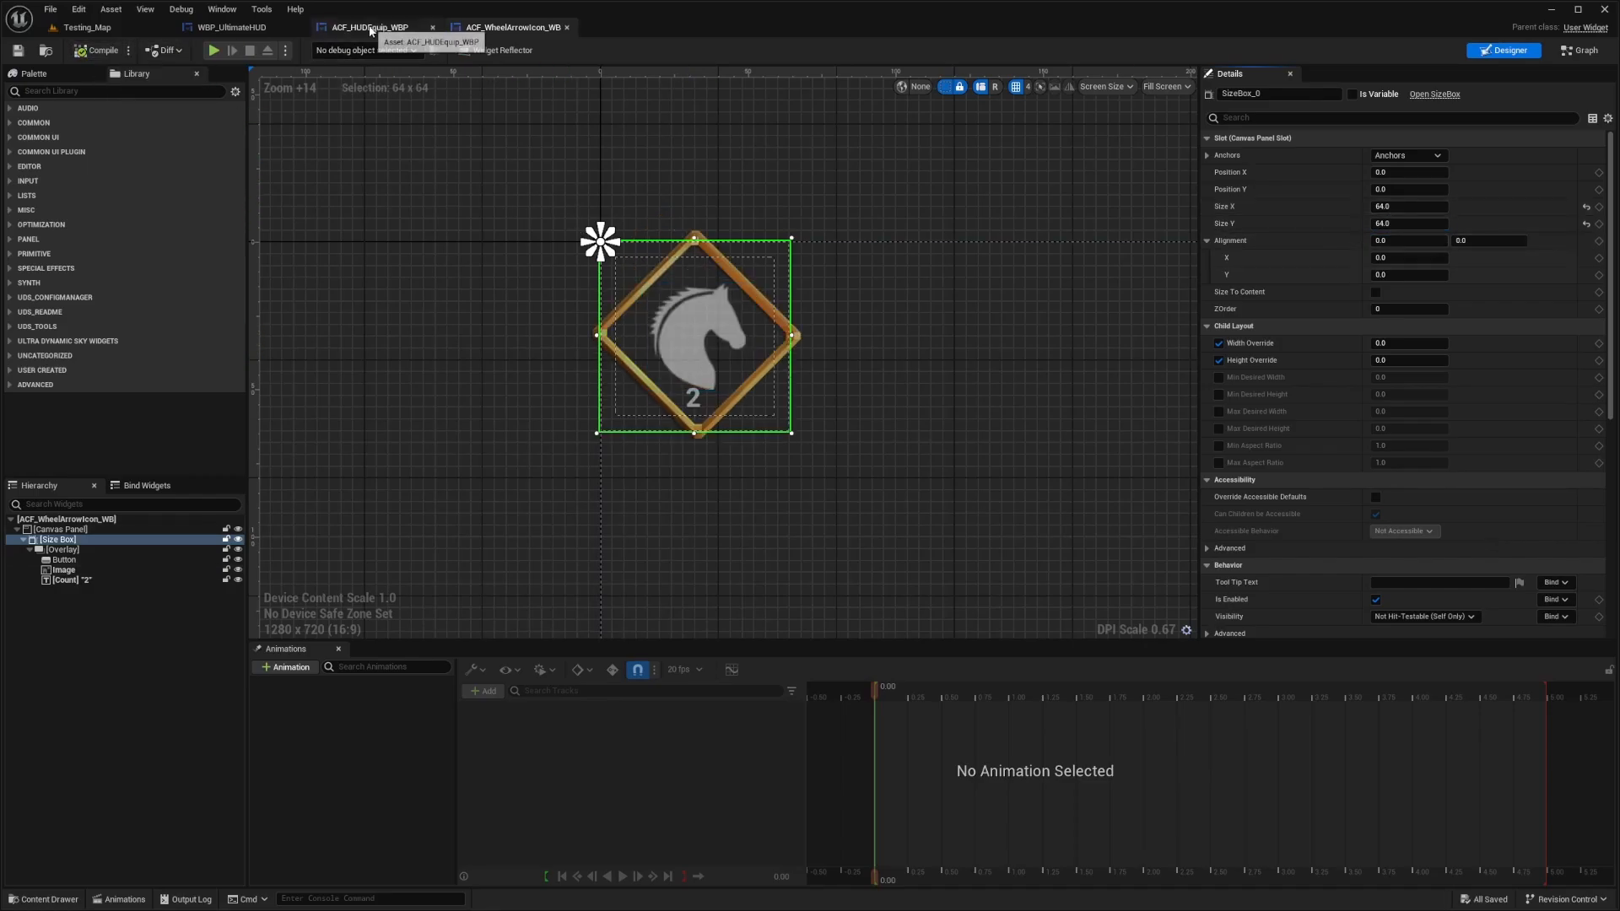
Set the equipment wheel's Scale Box size to 250 by 250.
{"action": "left_click", "coordinate": [367, 27]}
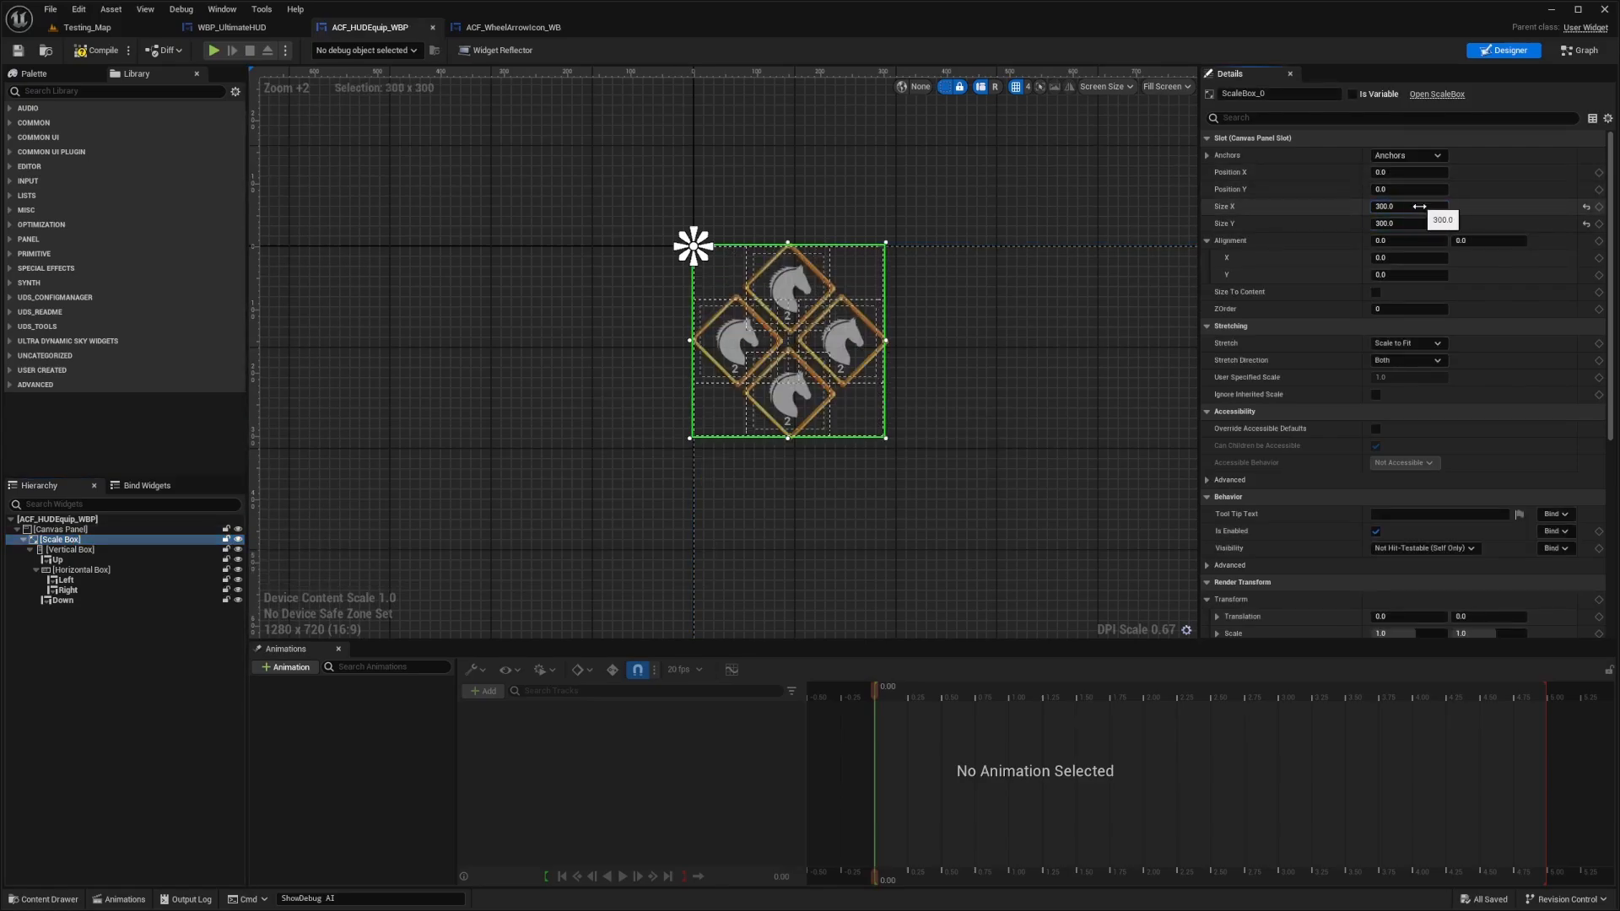
{"action": "left_click", "coordinate": [87, 27]}
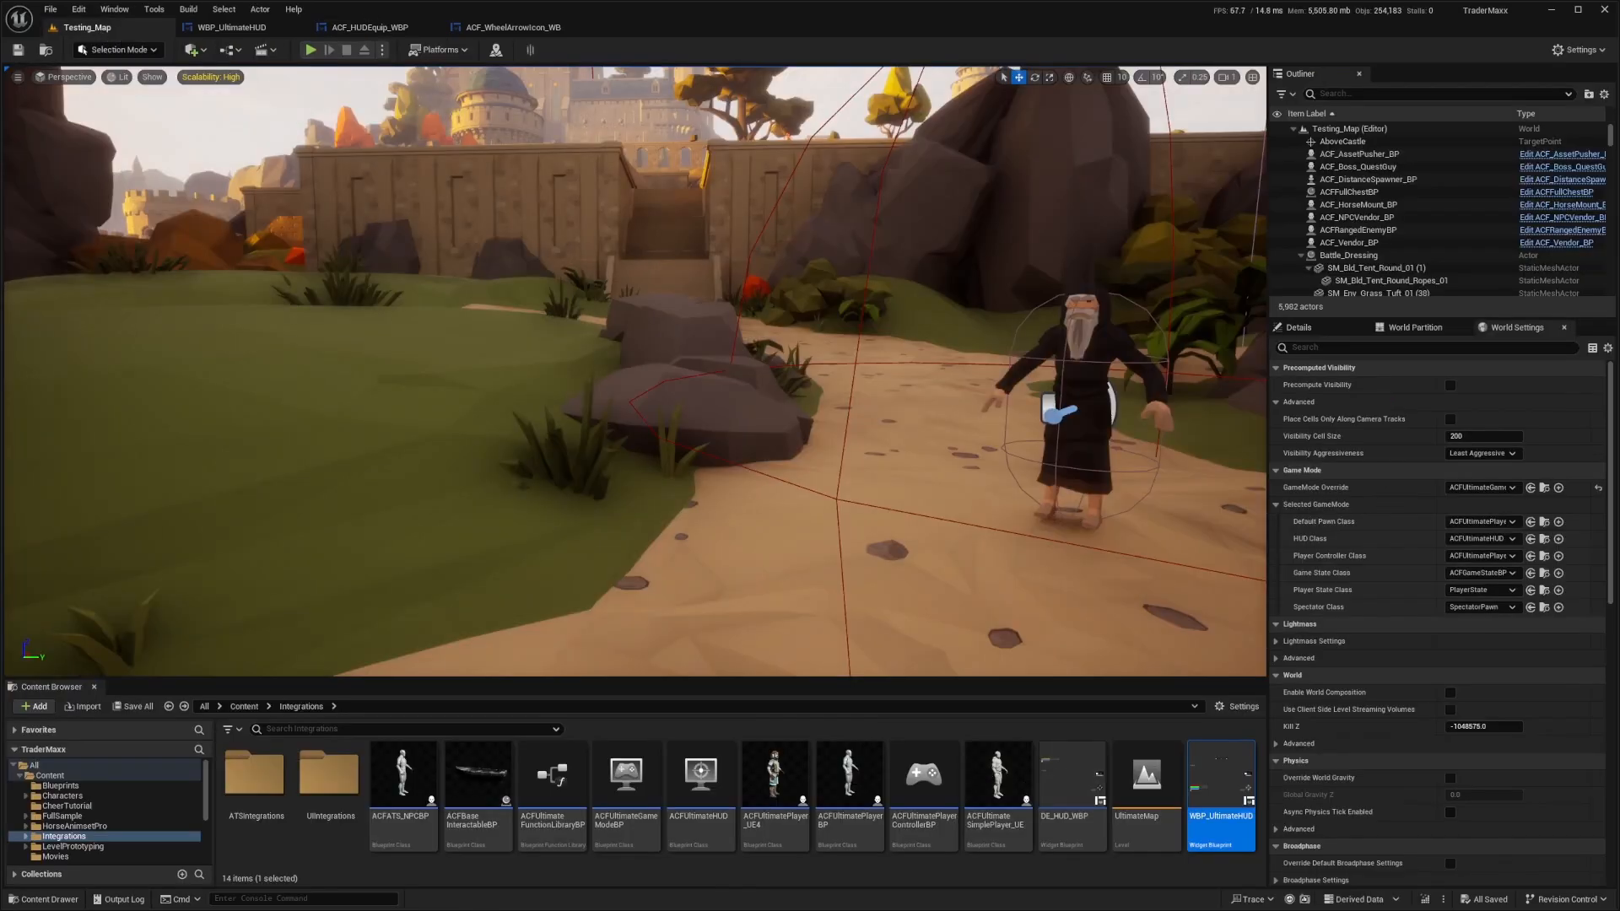
{"action": "key", "text": "F11"}
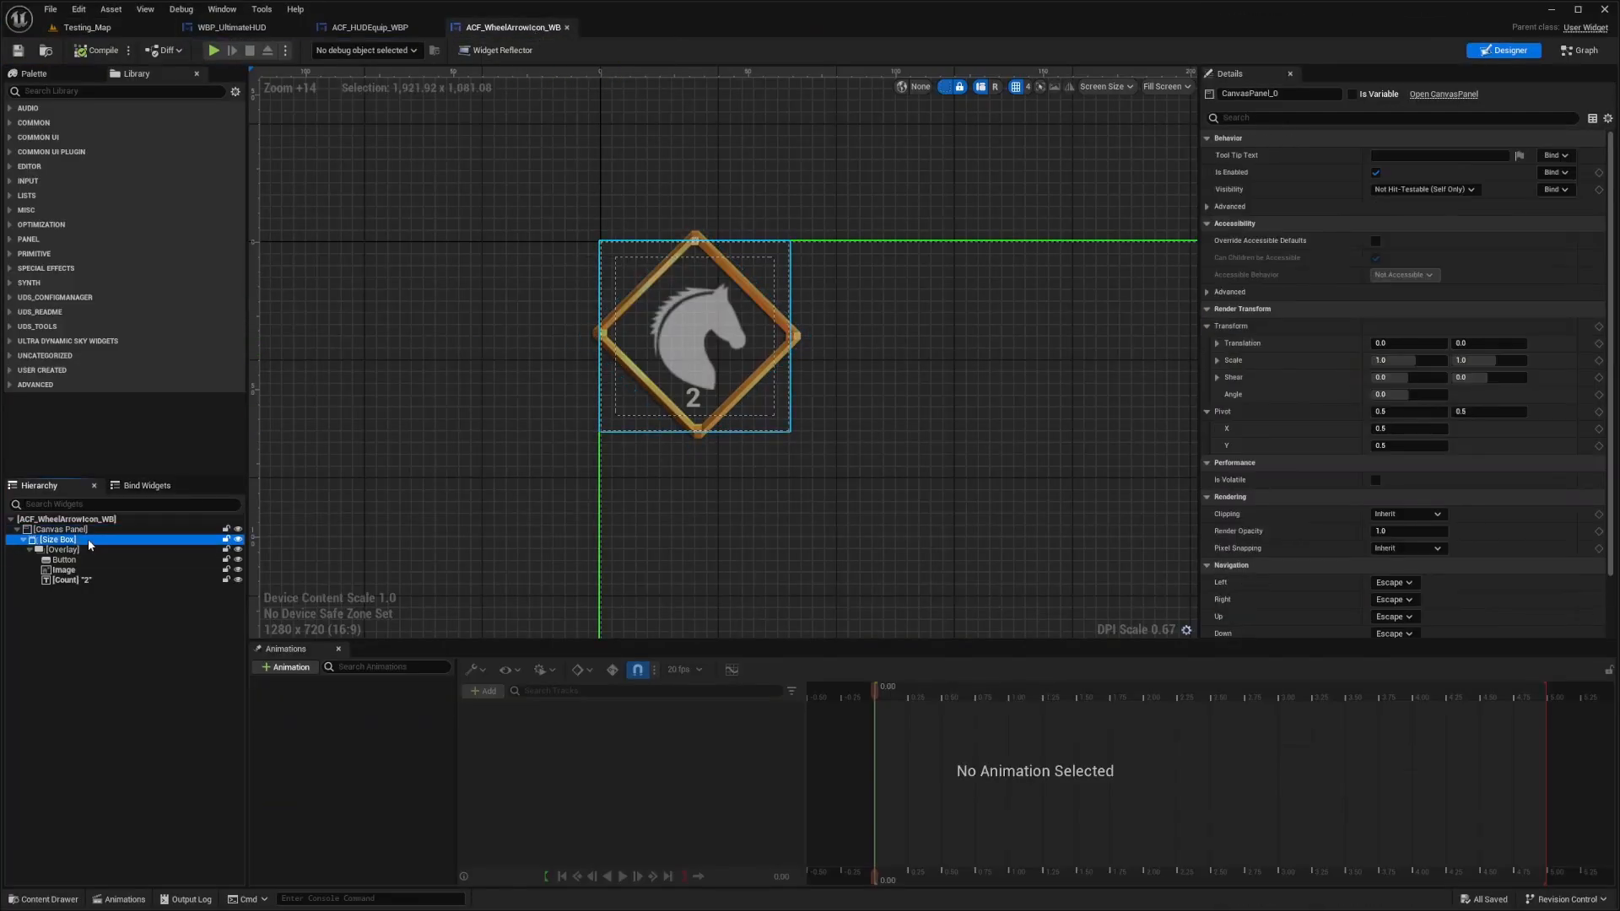
{"action": "left_click", "coordinate": [60, 538]}
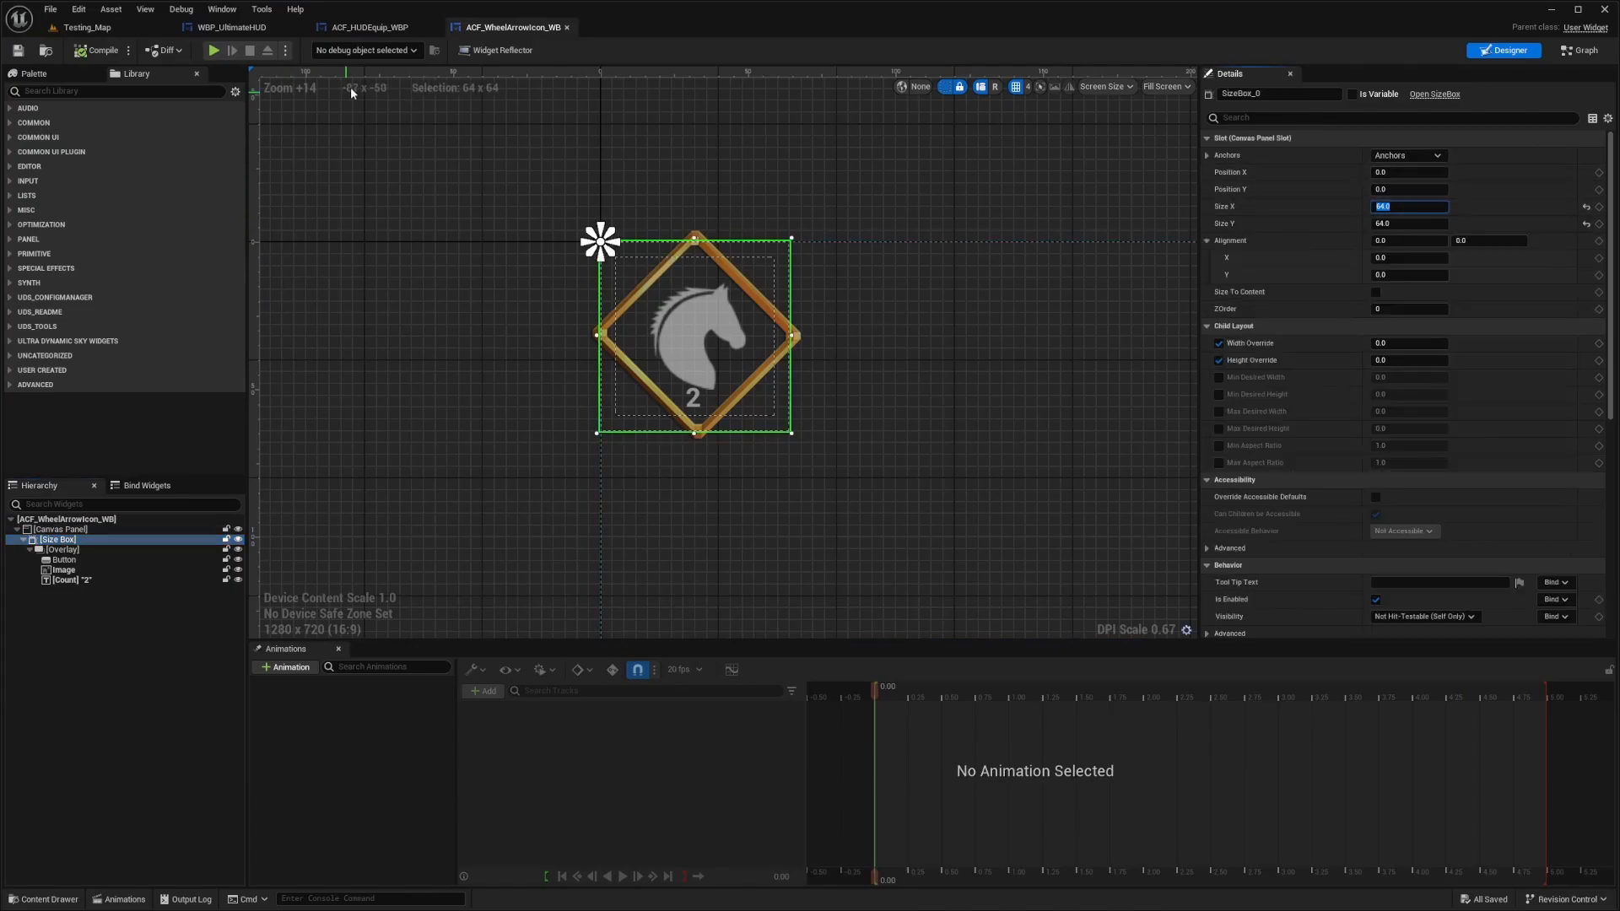
Check the horse icon image's 64 by 64 size and return to the level view.
{"action": "left_click", "coordinate": [364, 27]}
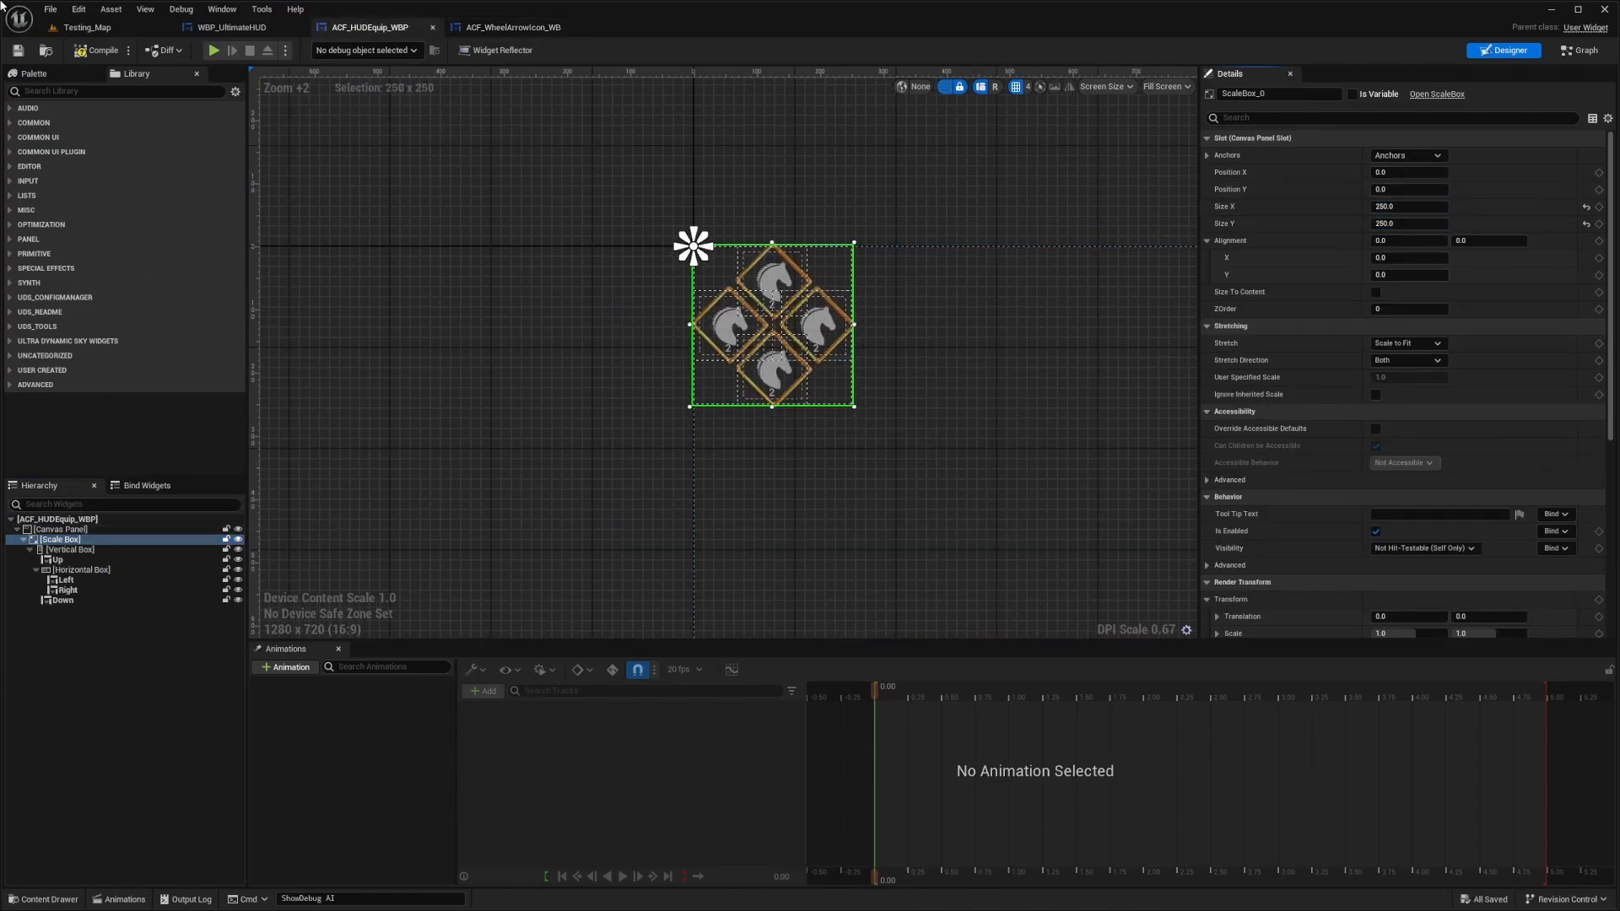
{"action": "left_click", "coordinate": [212, 50]}
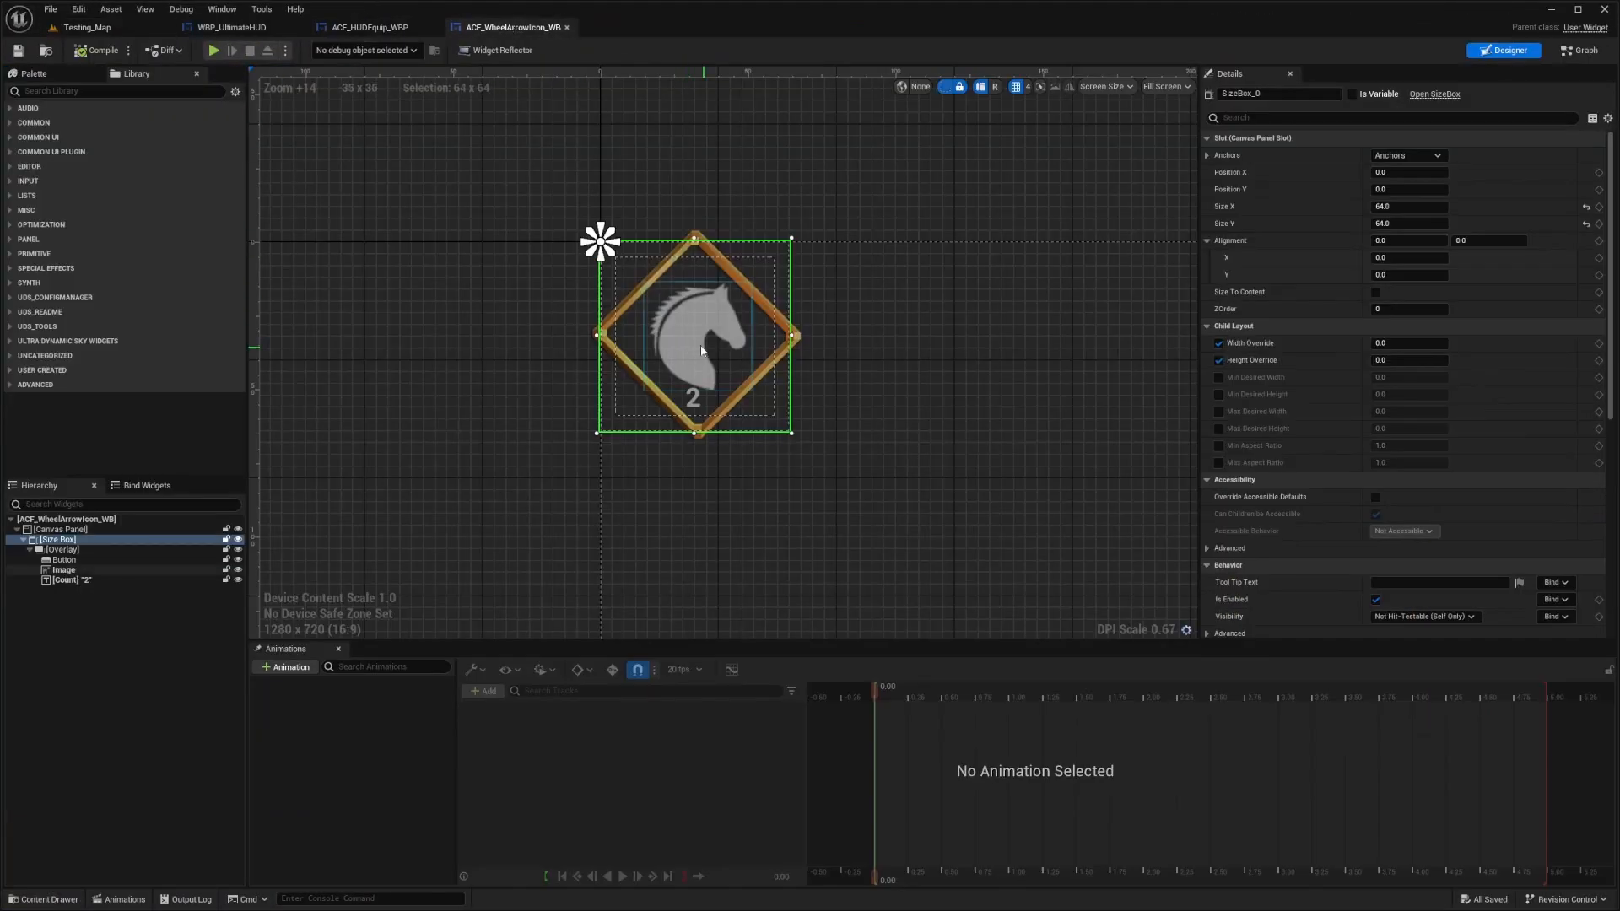
{"action": "left_click", "coordinate": [63, 570]}
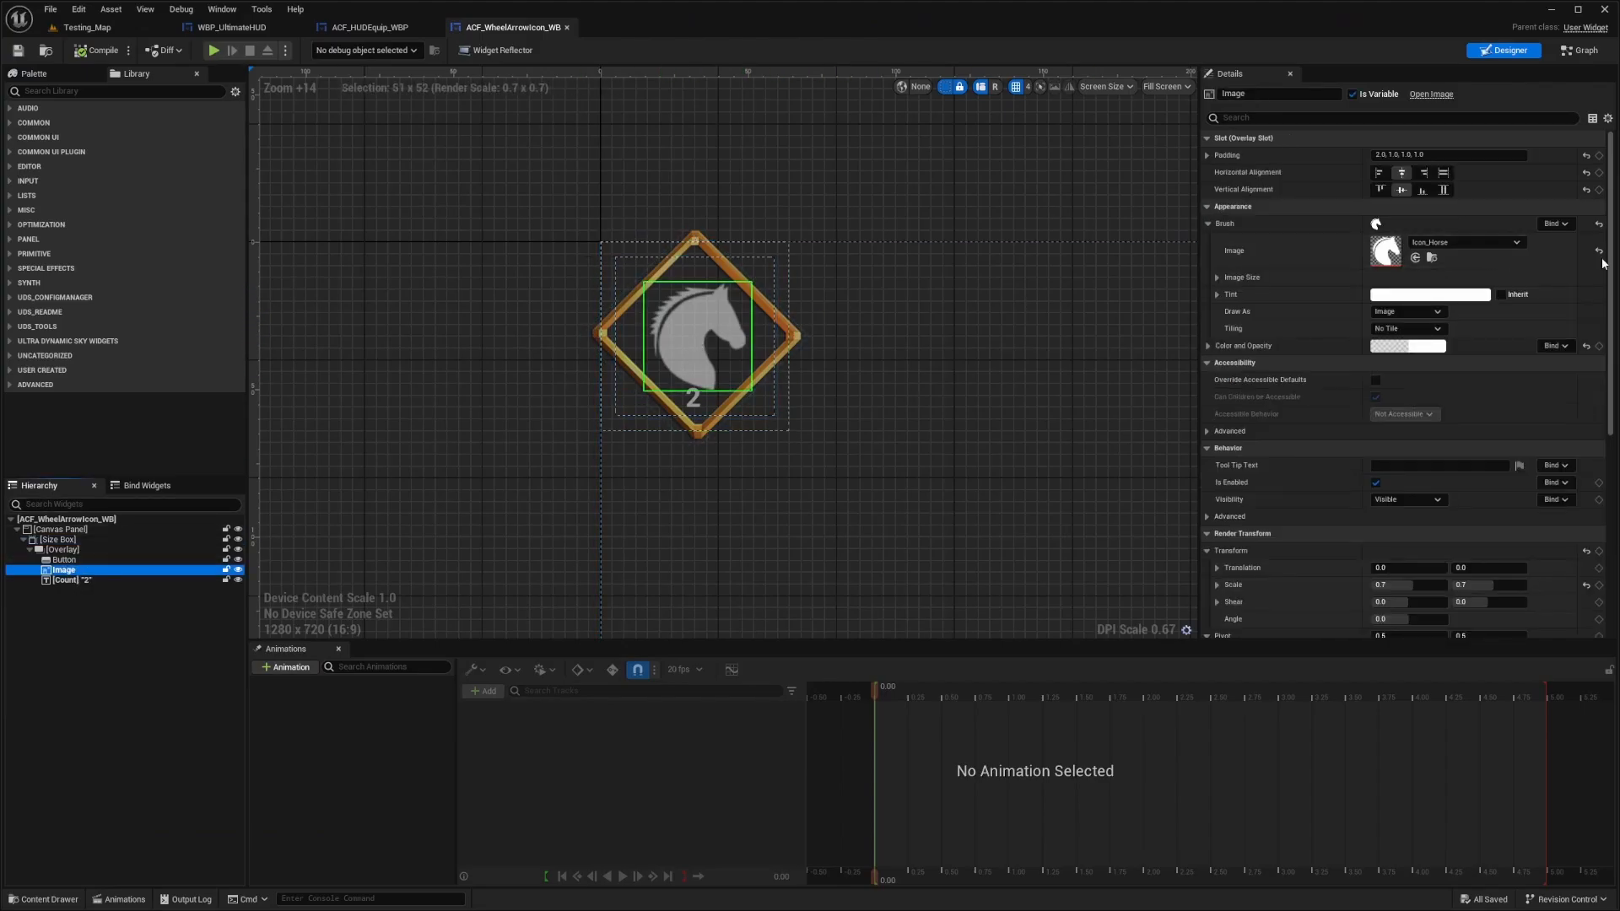
{"action": "left_click", "coordinate": [1217, 276]}
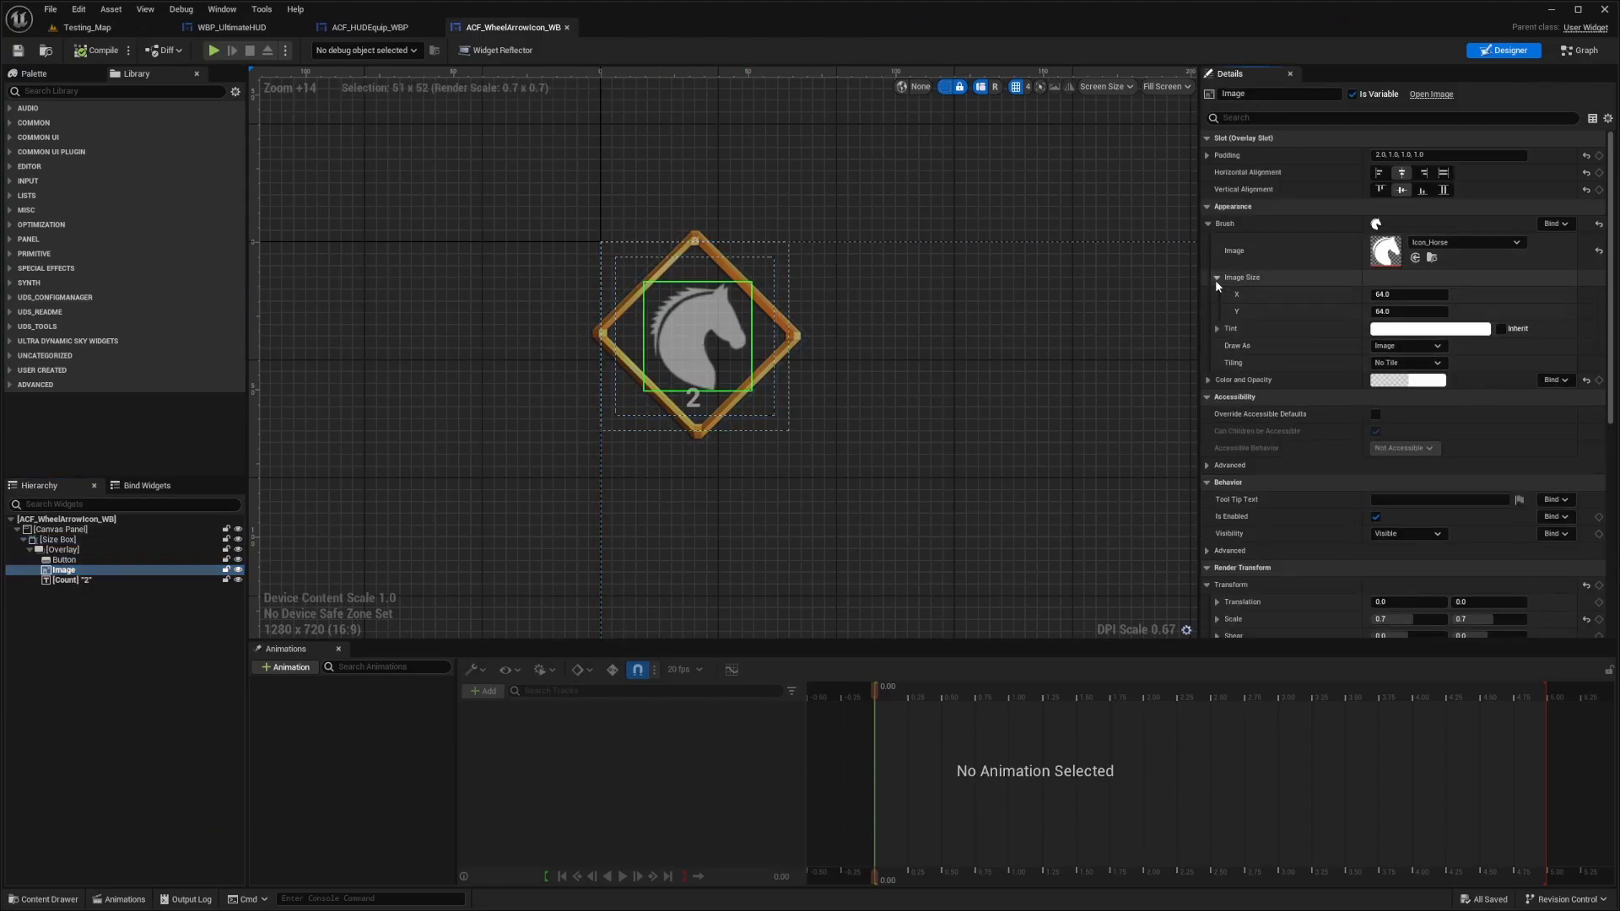
{"action": "left_click", "coordinate": [1207, 327]}
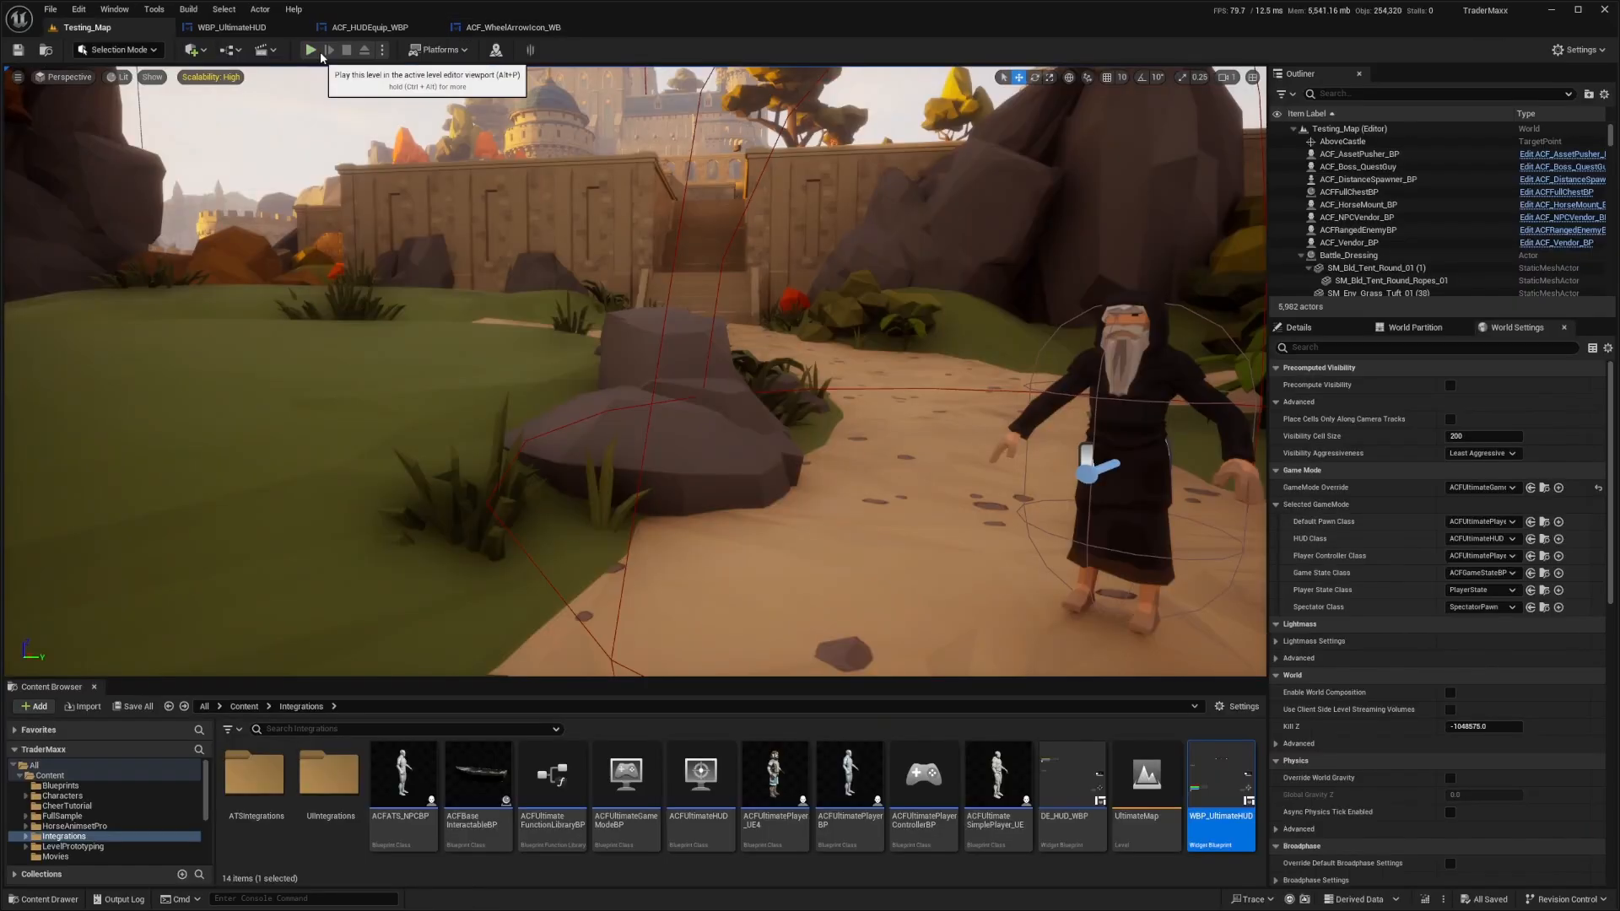
Play the level to test the HUD's diamond equipment wheel.
{"action": "left_click", "coordinate": [311, 50]}
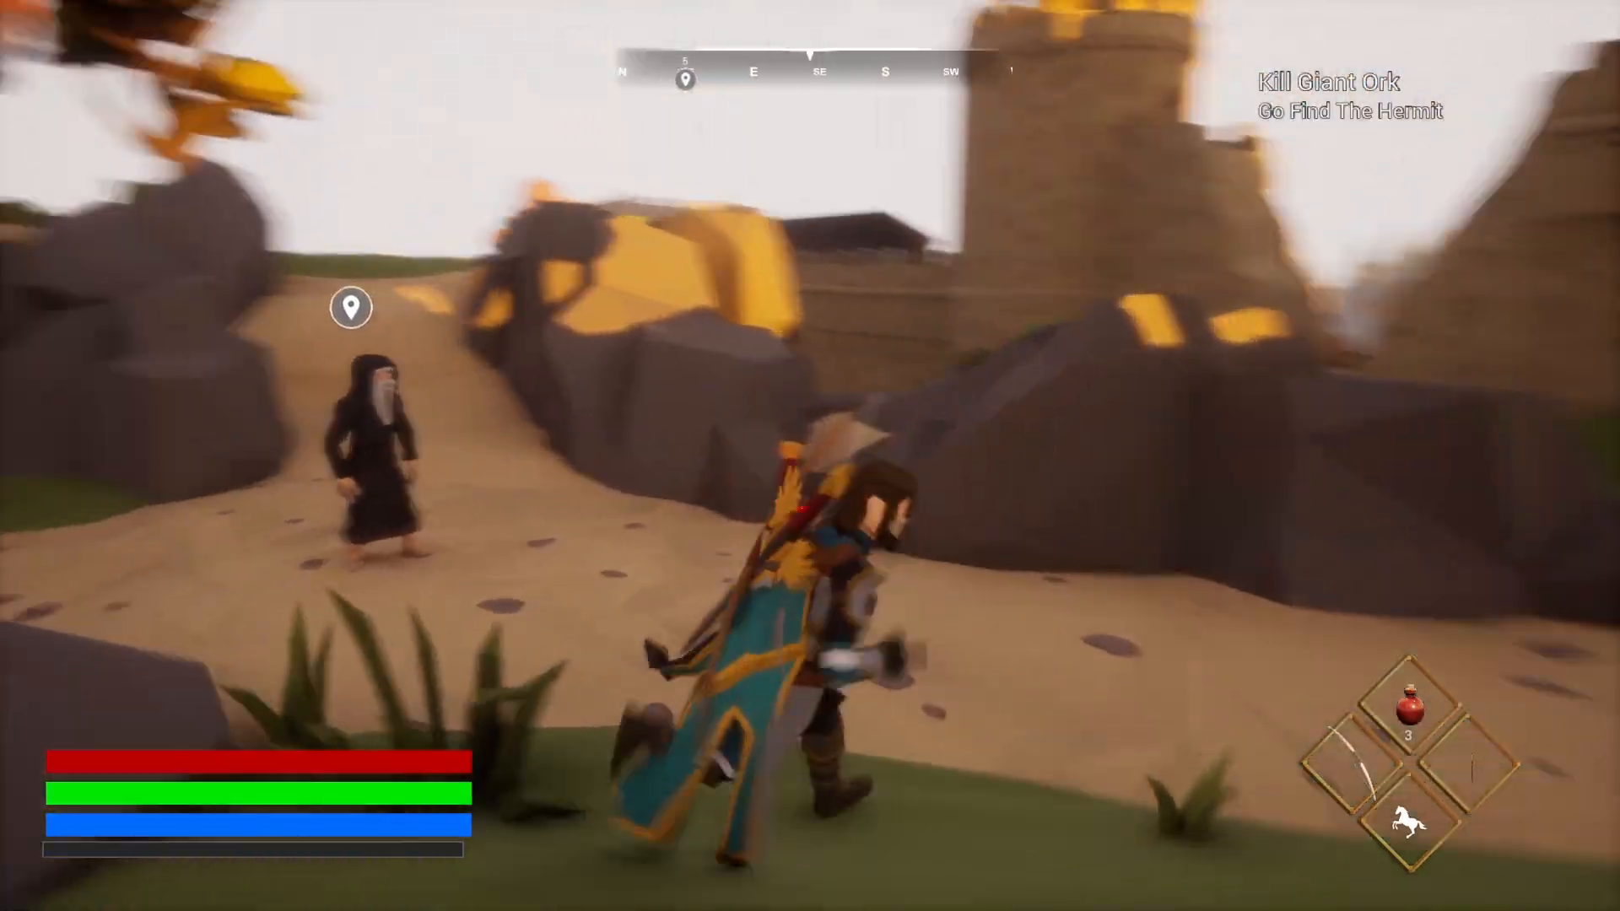
{"action": "mouse_move", "coordinate": [810, 456]}
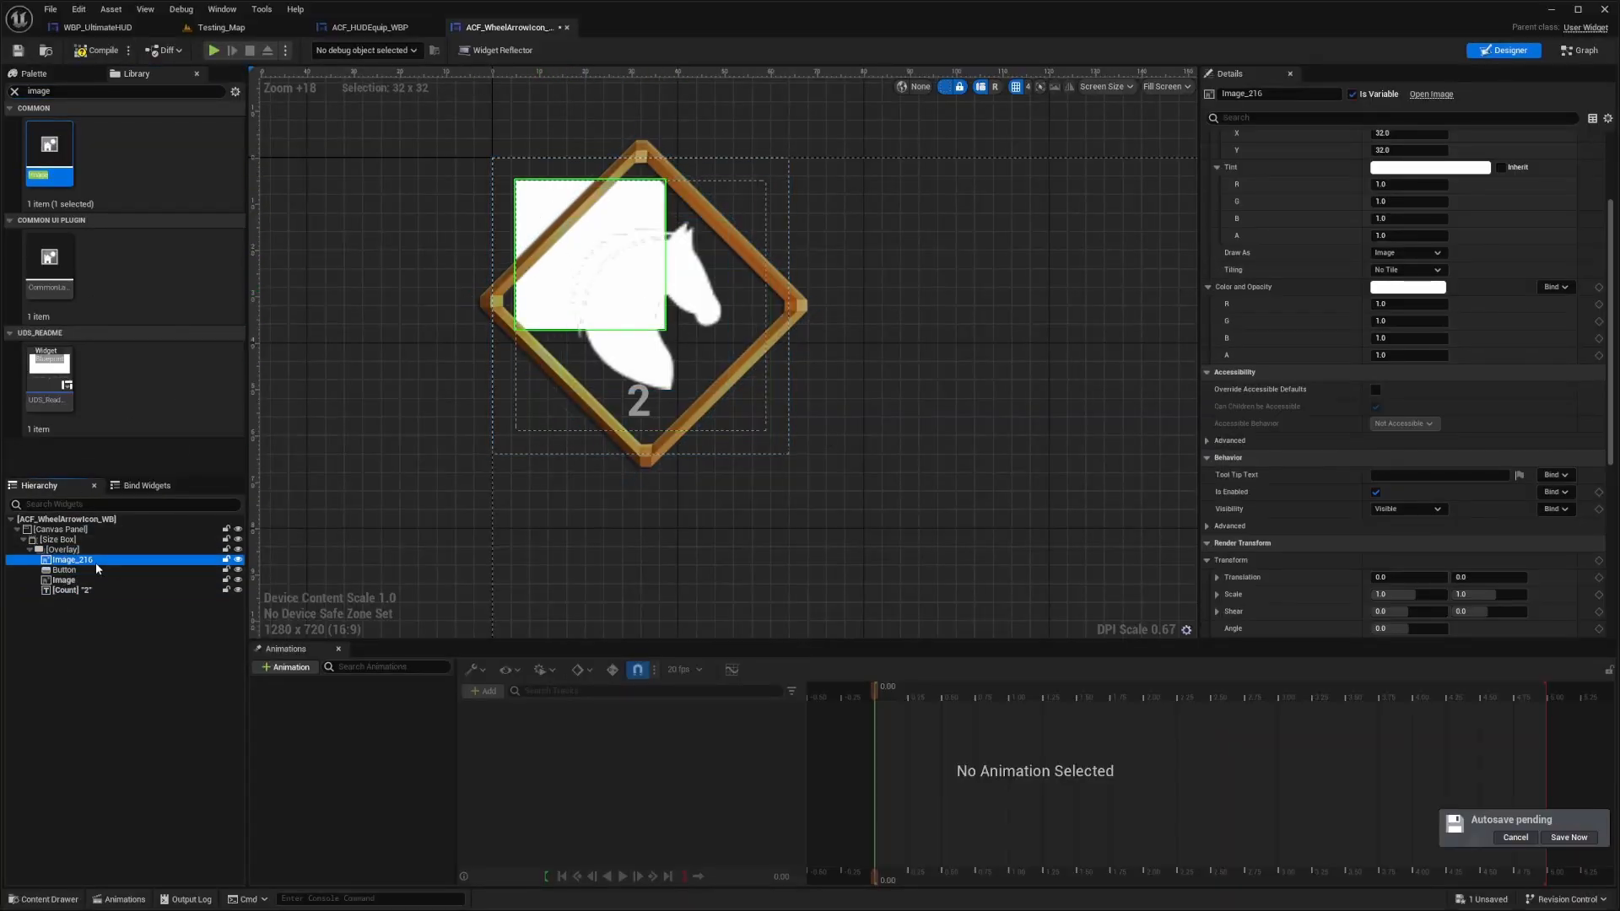
Rename the new image Background, tint it dark blue, scale 1.5 and rotate -45°.
{"action": "left_click", "coordinate": [1567, 837]}
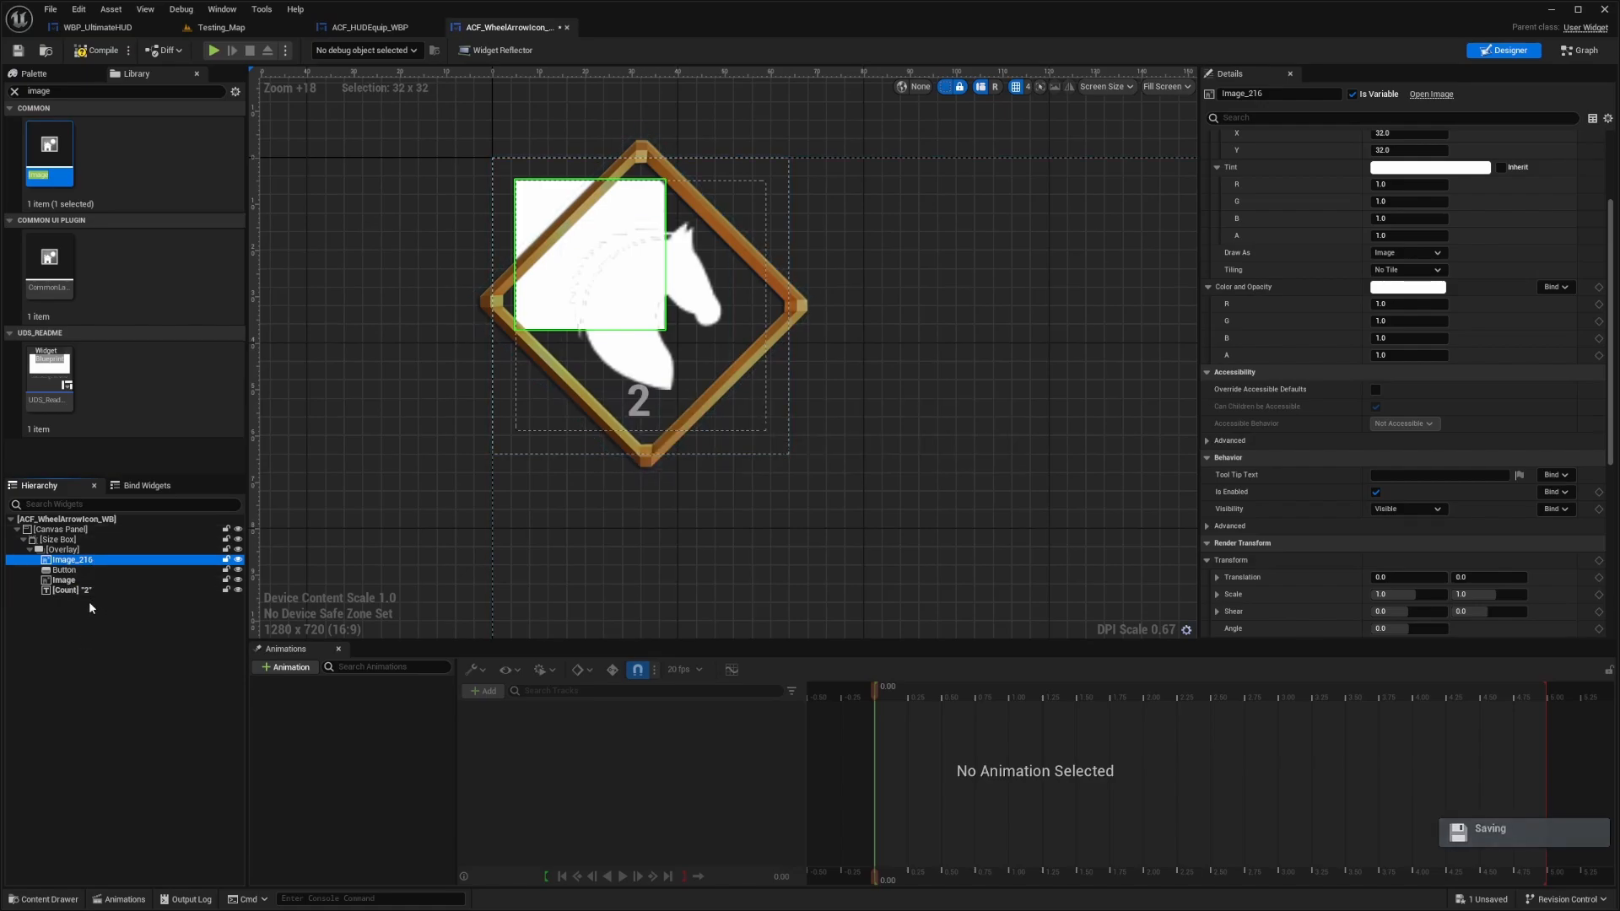
{"action": "mouse_move", "coordinate": [70, 590]}
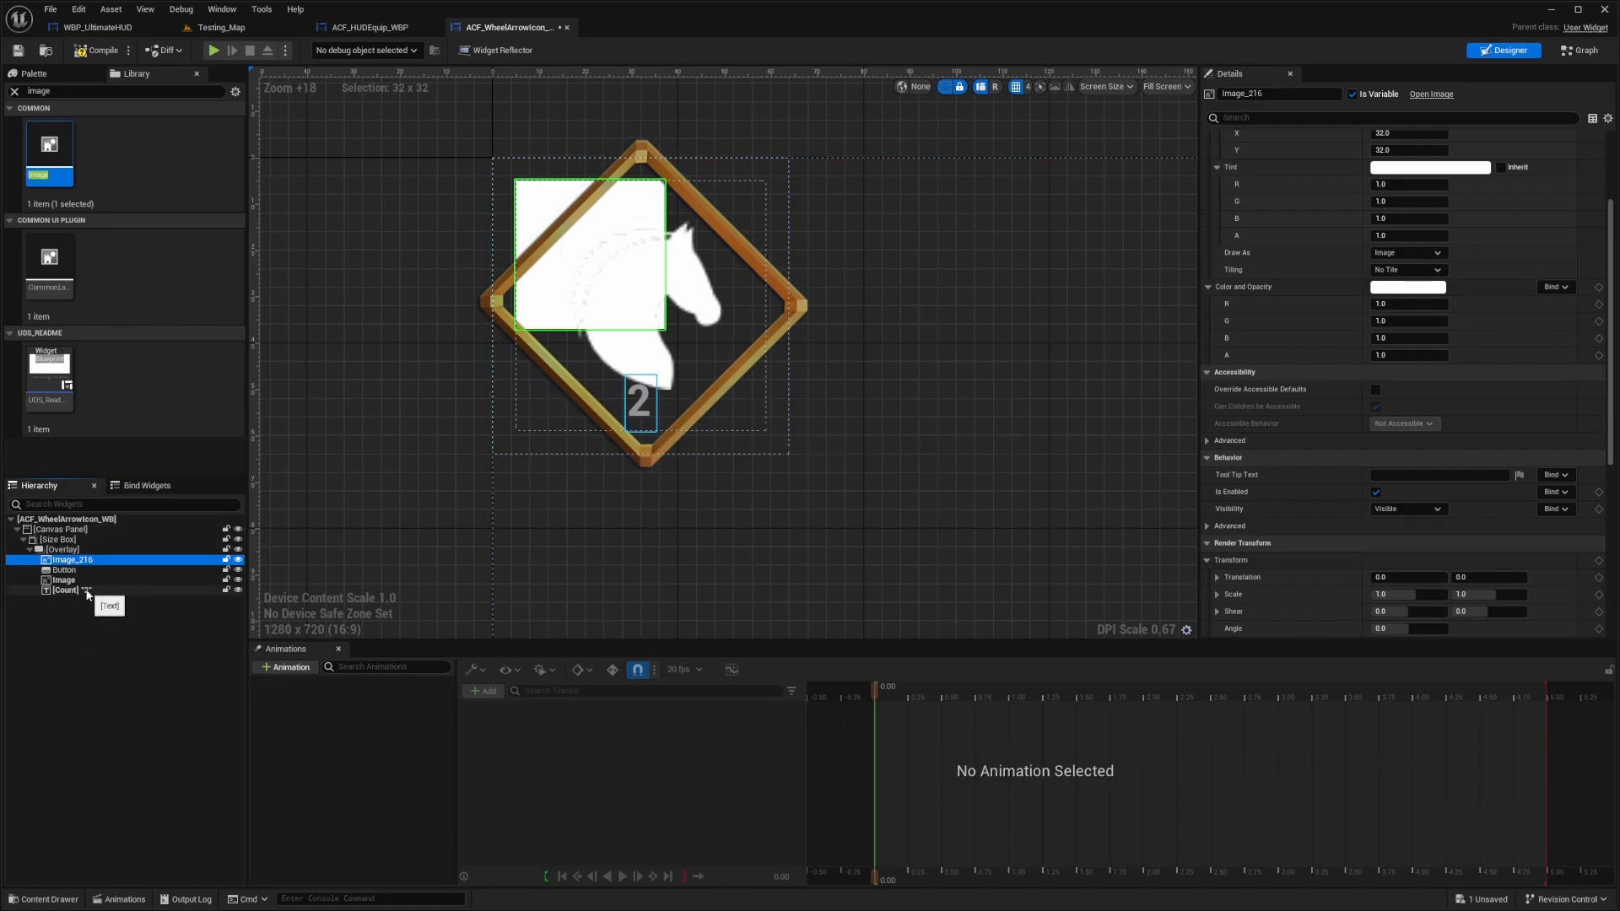
{"action": "double_click", "coordinate": [71, 560]}
{"action": "type", "text": "Background"}
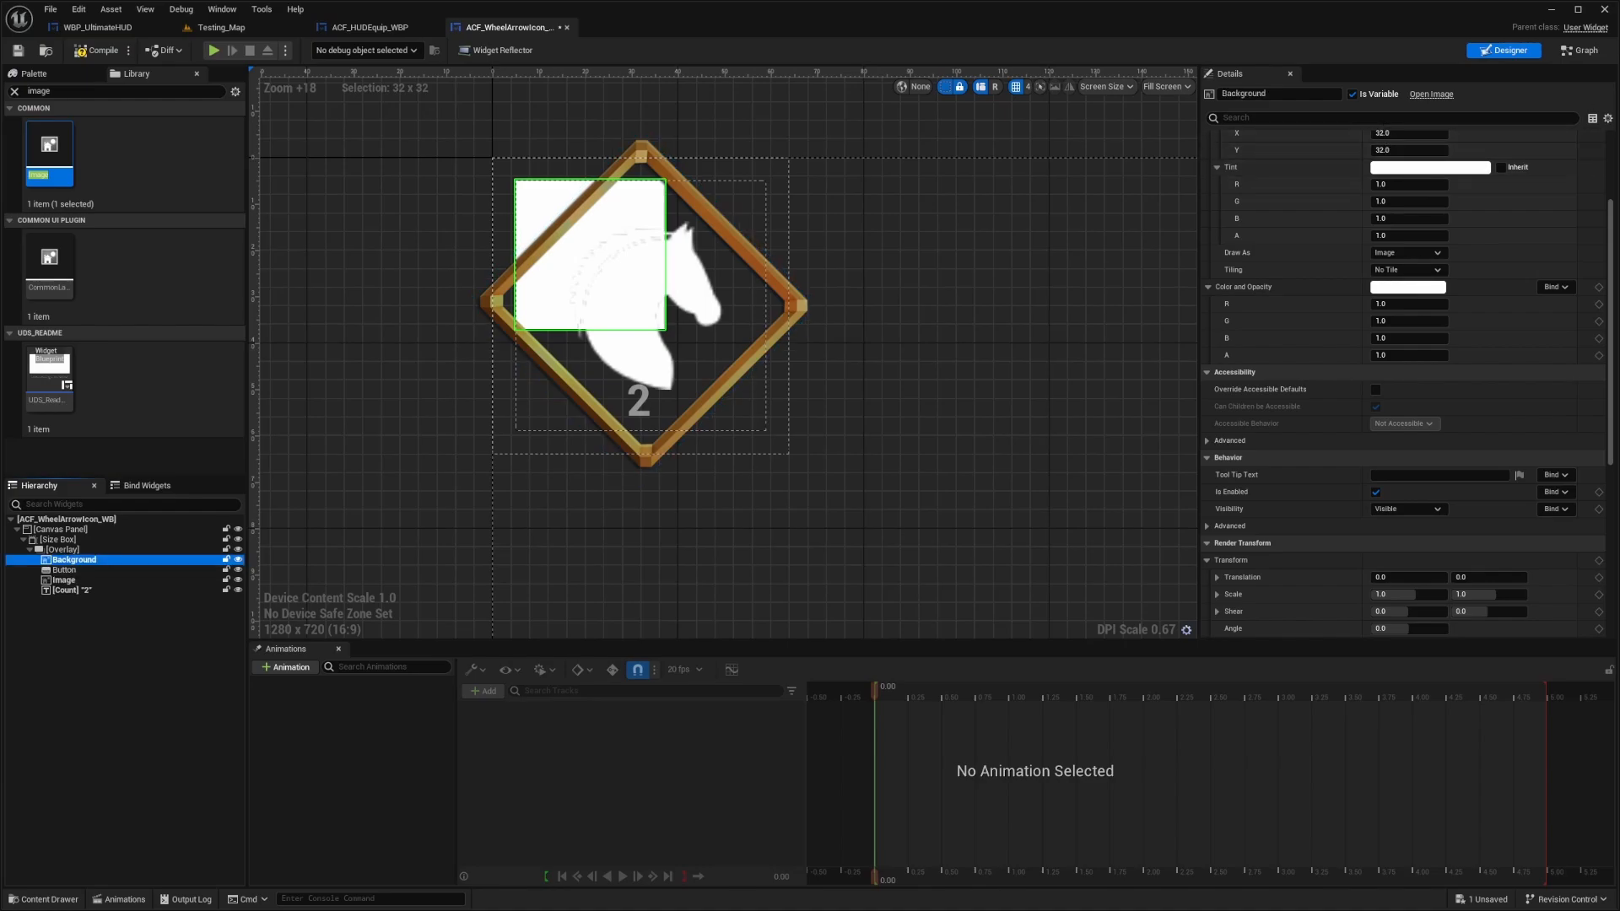
{"action": "left_click", "coordinate": [1431, 166]}
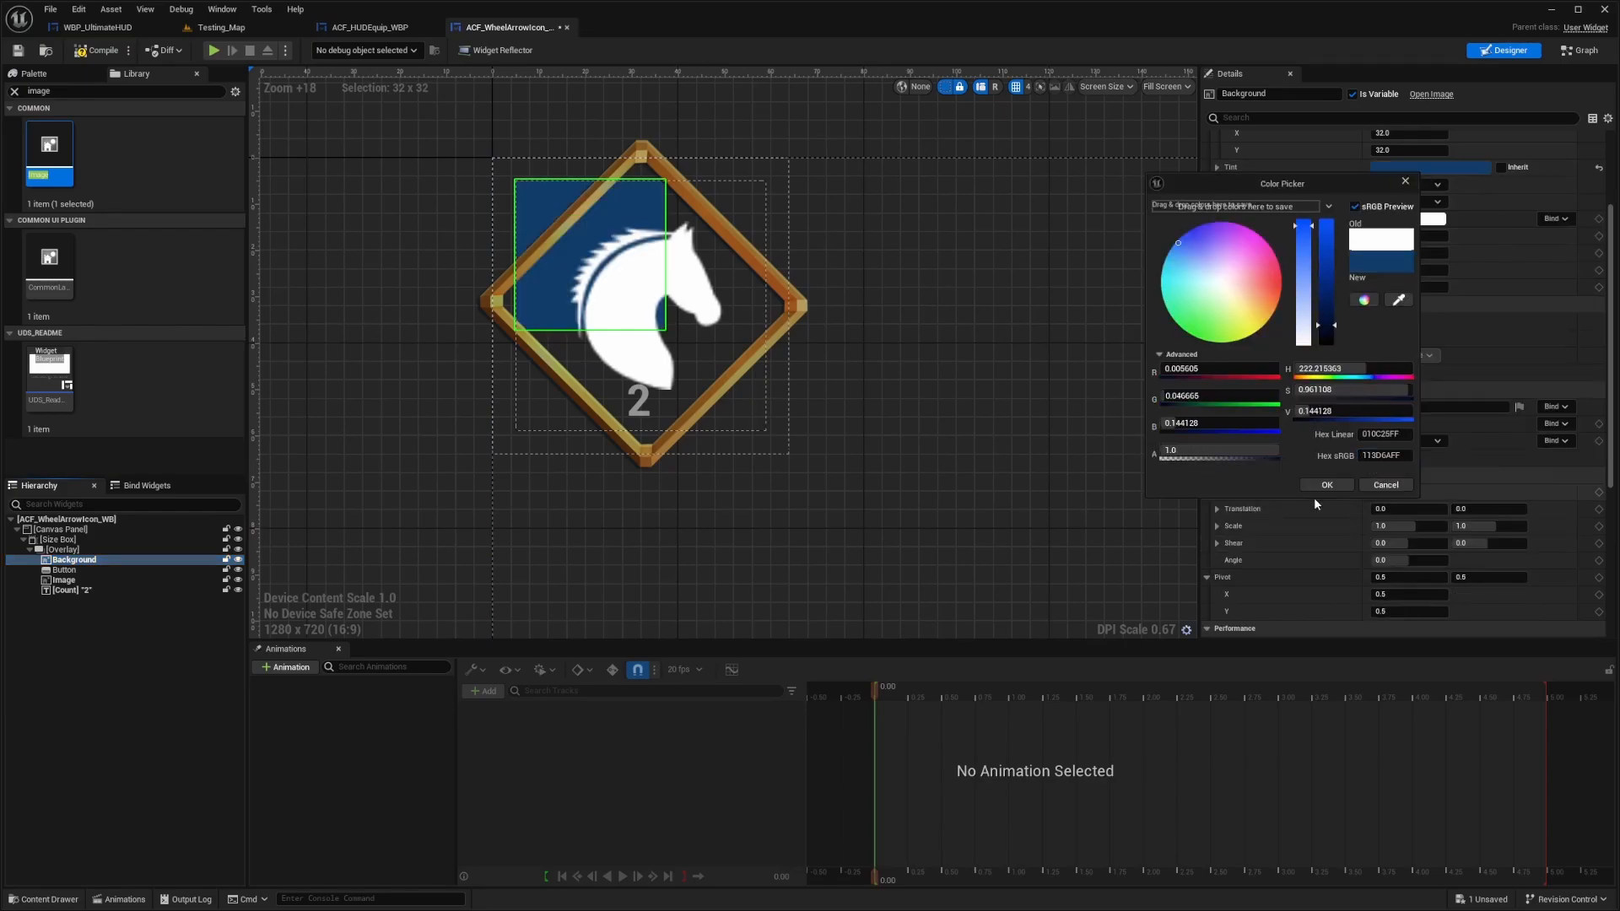
{"action": "left_click", "coordinate": [1326, 484]}
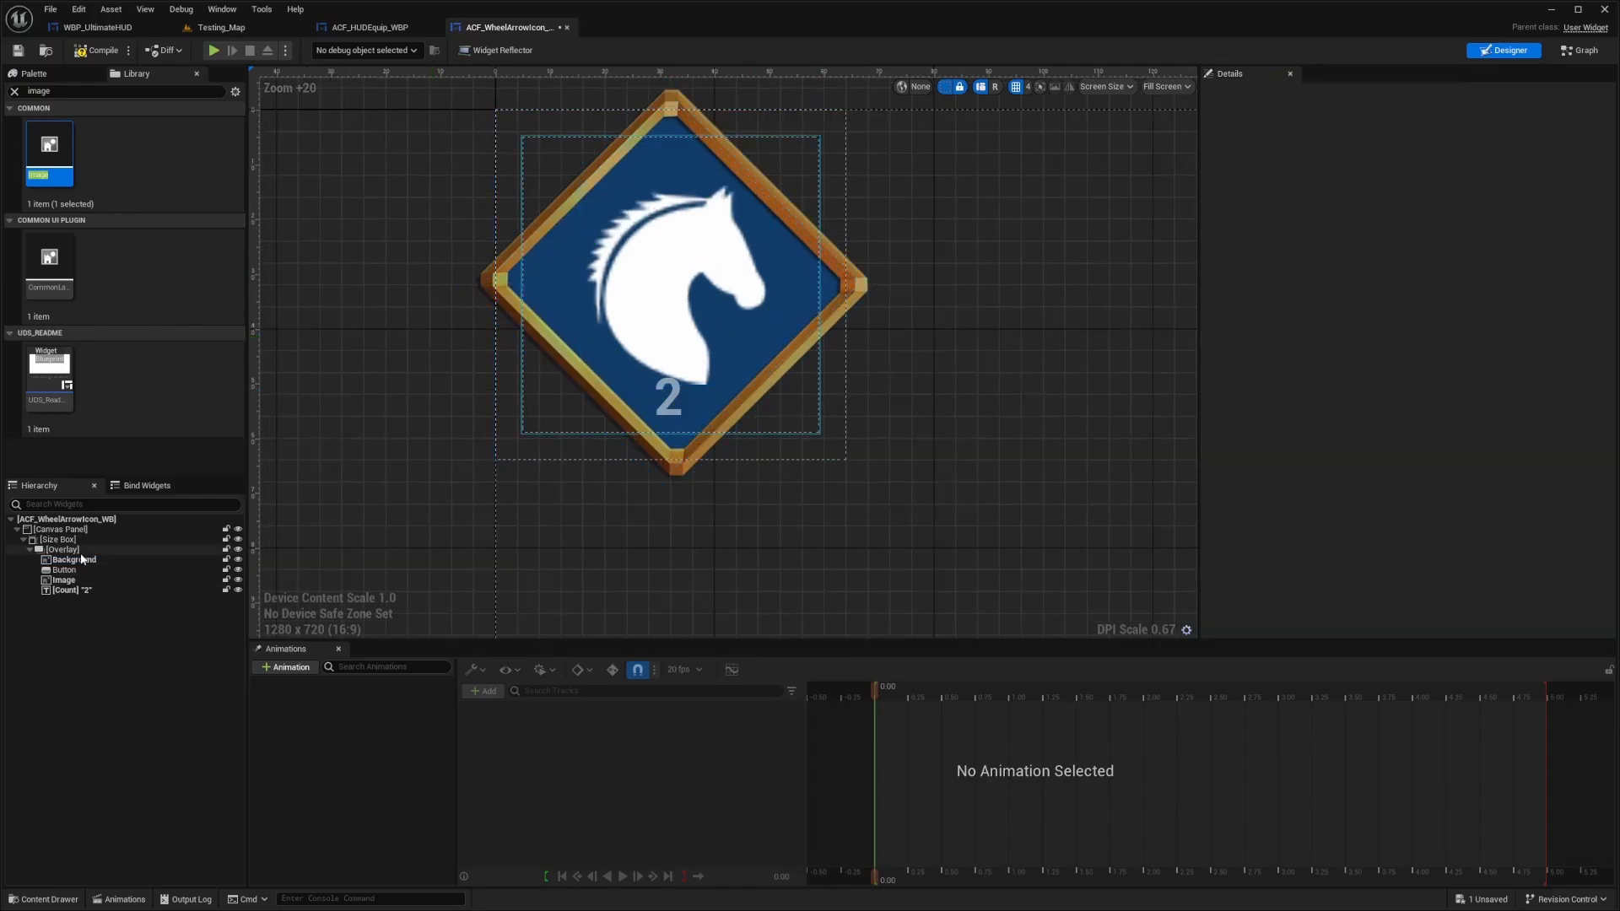
{"action": "left_click", "coordinate": [75, 558]}
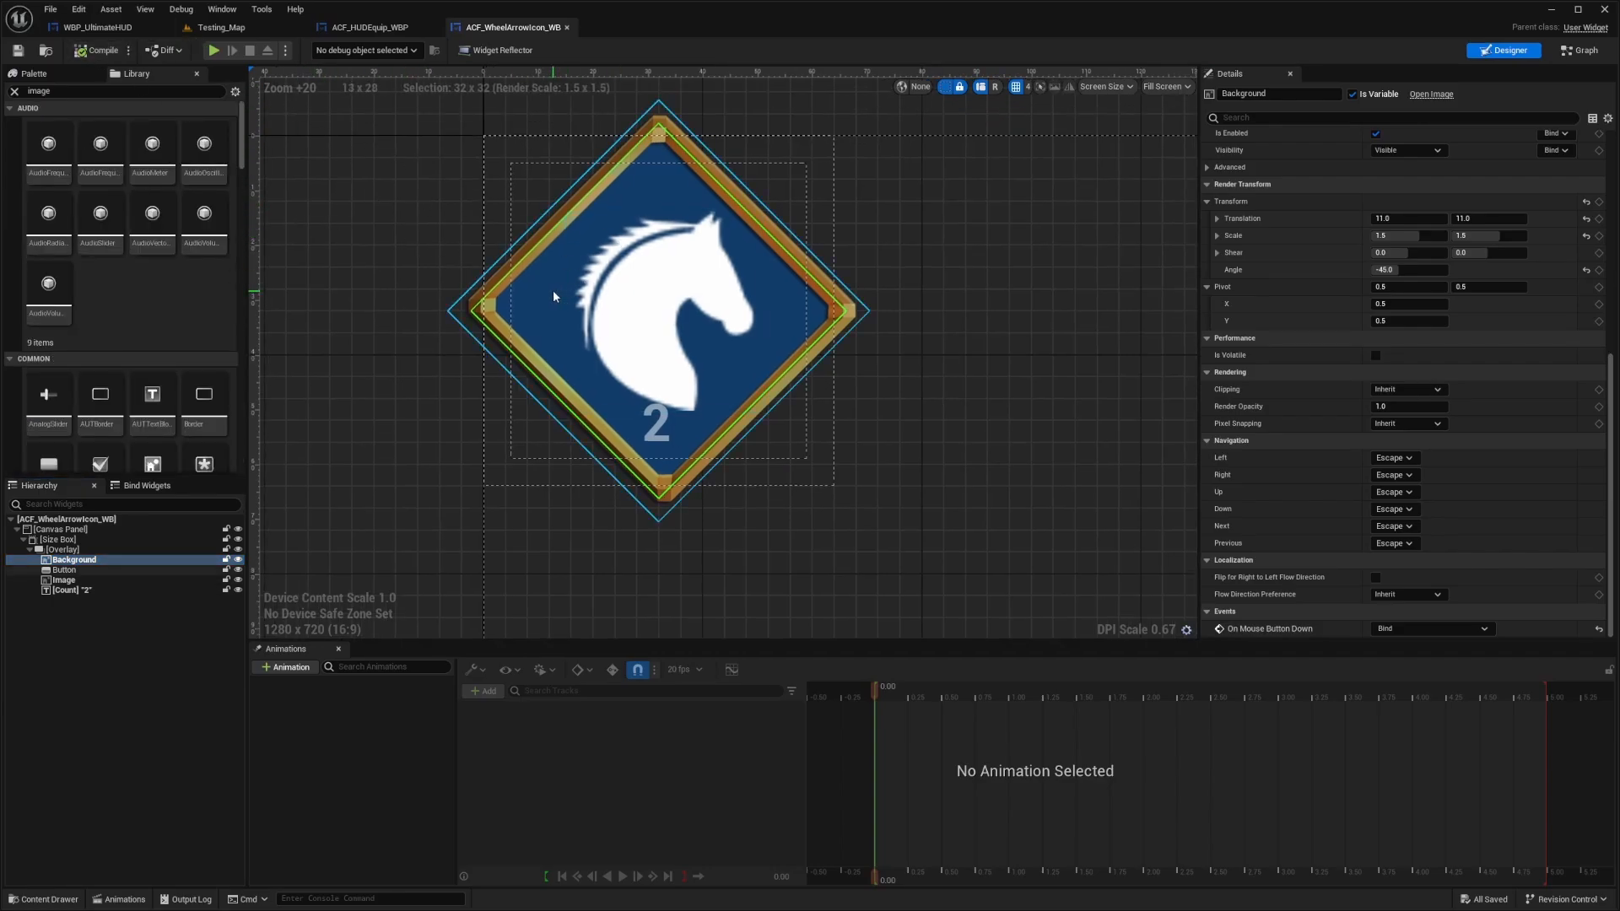
{"action": "left_click", "coordinate": [93, 27]}
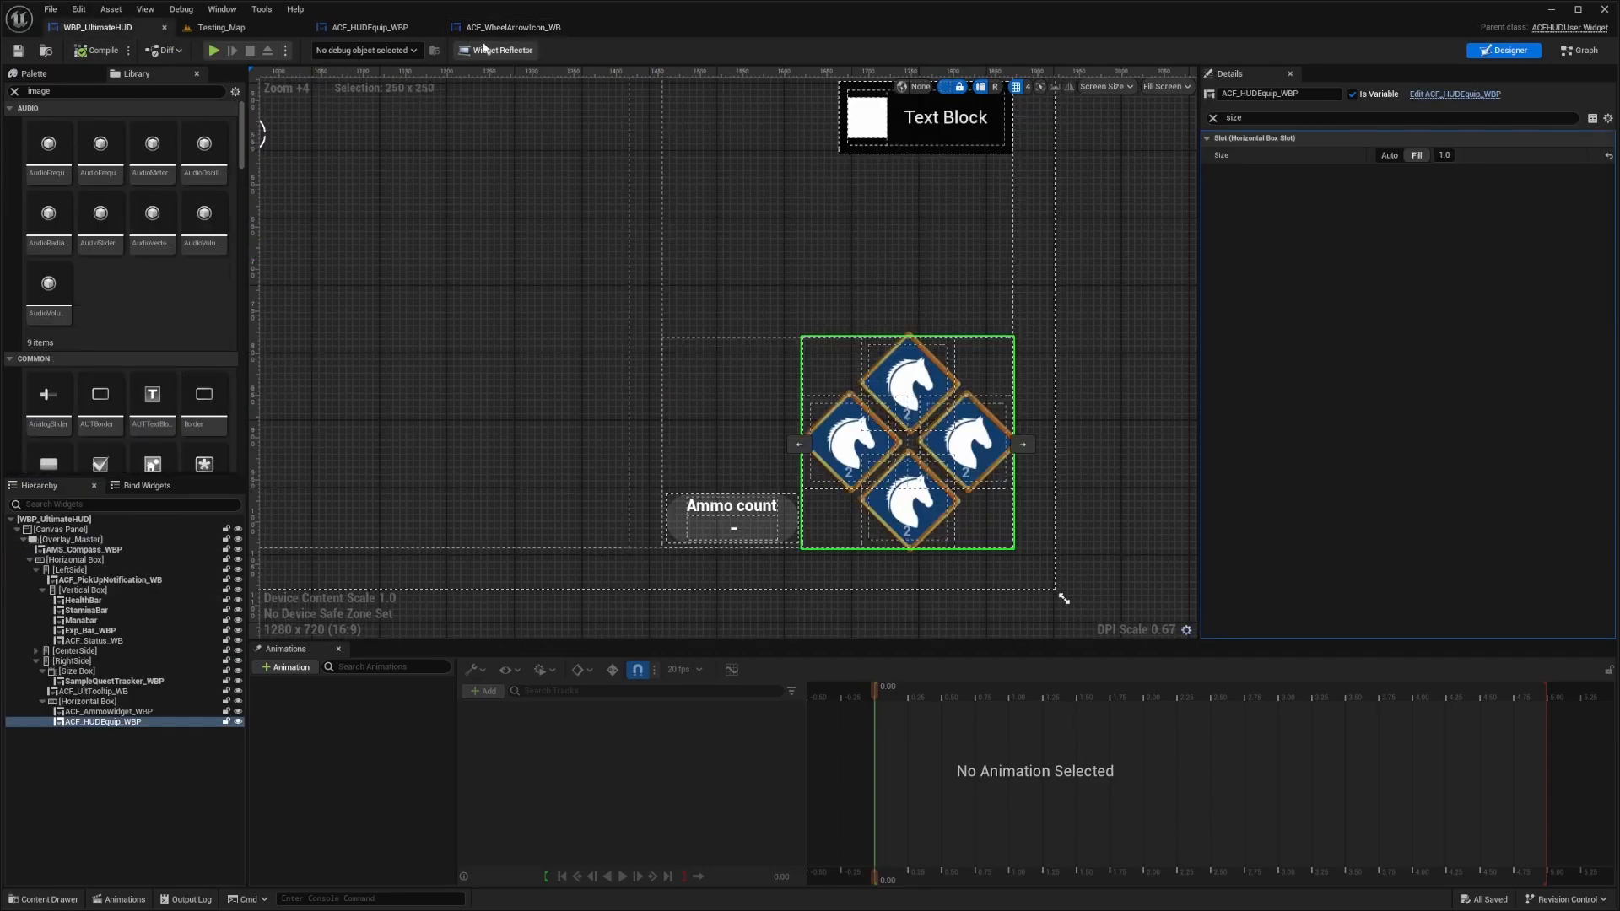
Give Background the vertical gradient sprite at 0.9 scale and compile the widget.
{"action": "left_click", "coordinate": [214, 50]}
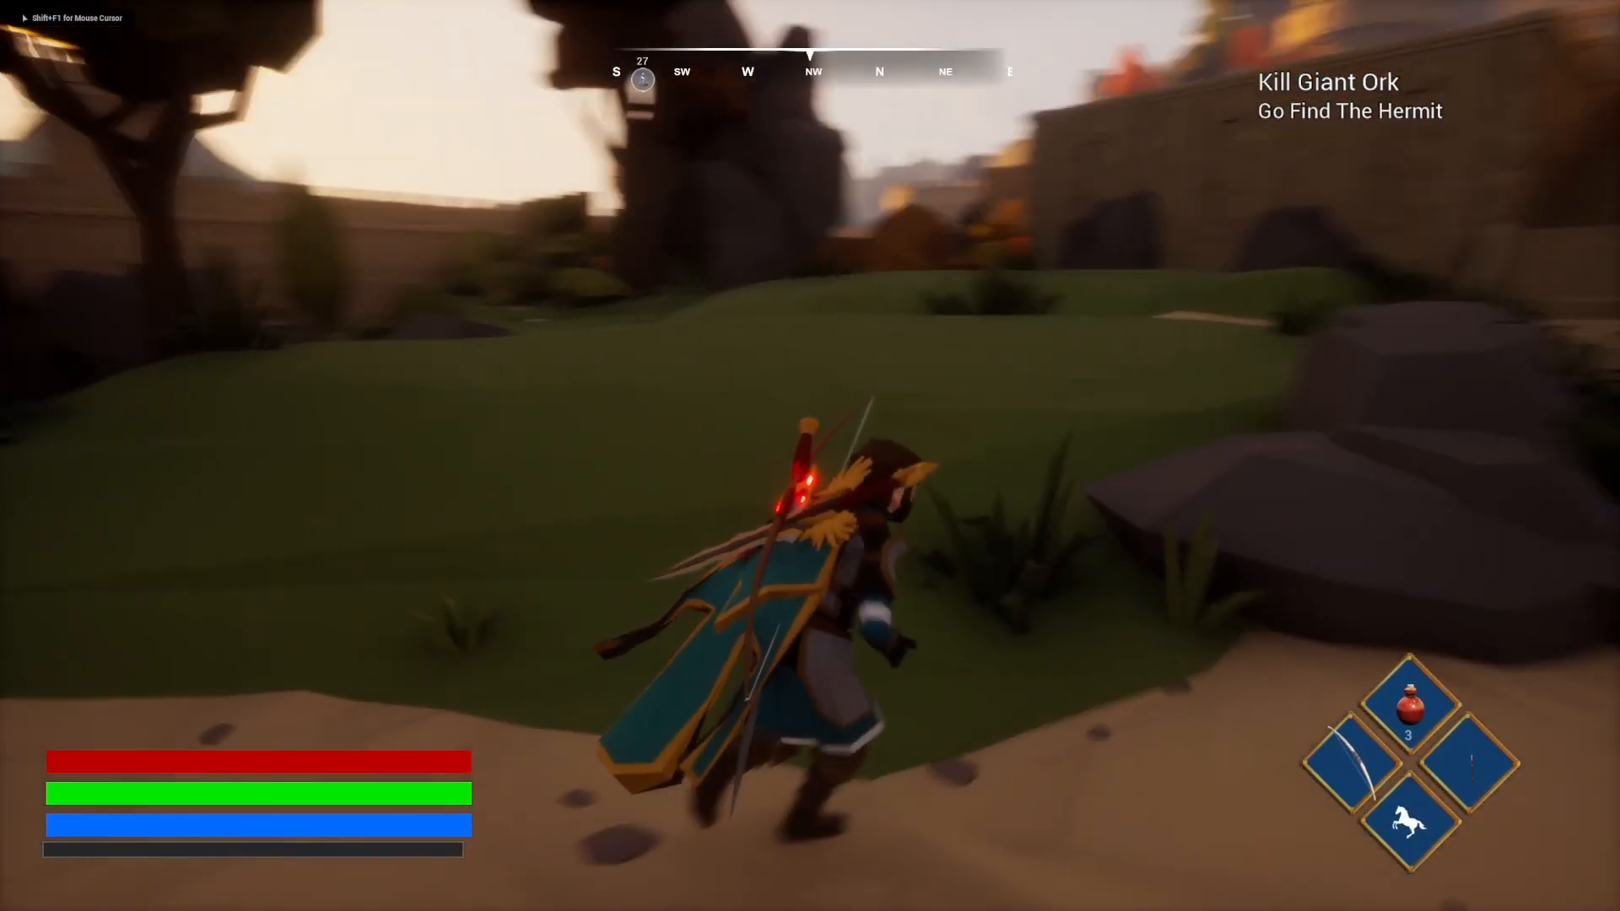
{"action": "mouse_move", "coordinate": [810, 455]}
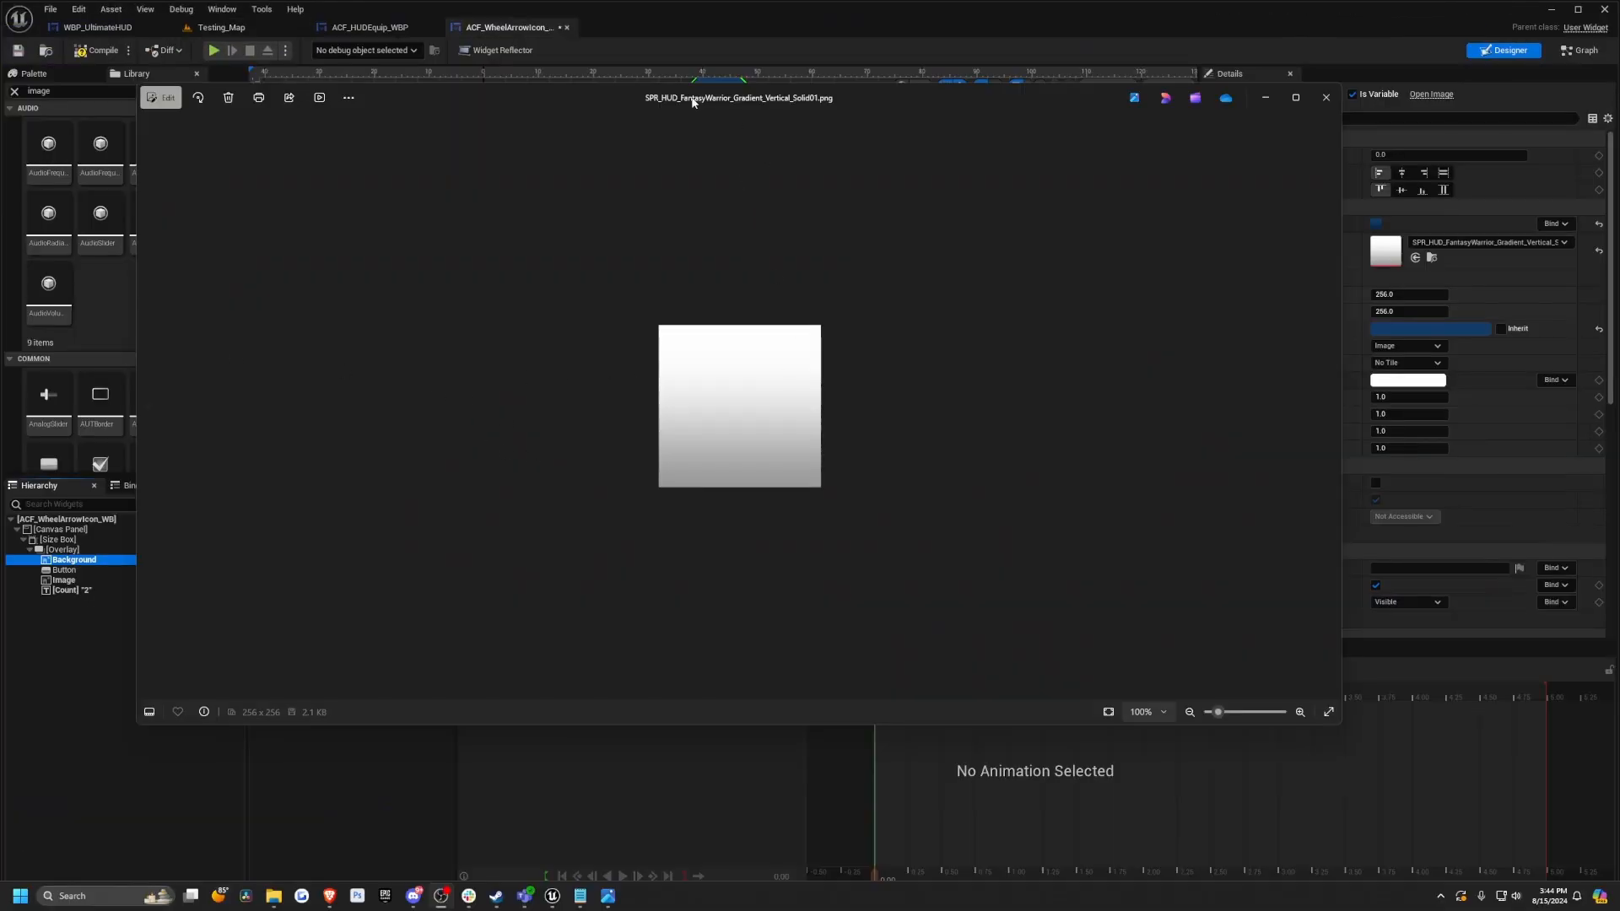
{"action": "mouse_move", "coordinate": [1374, 88]}
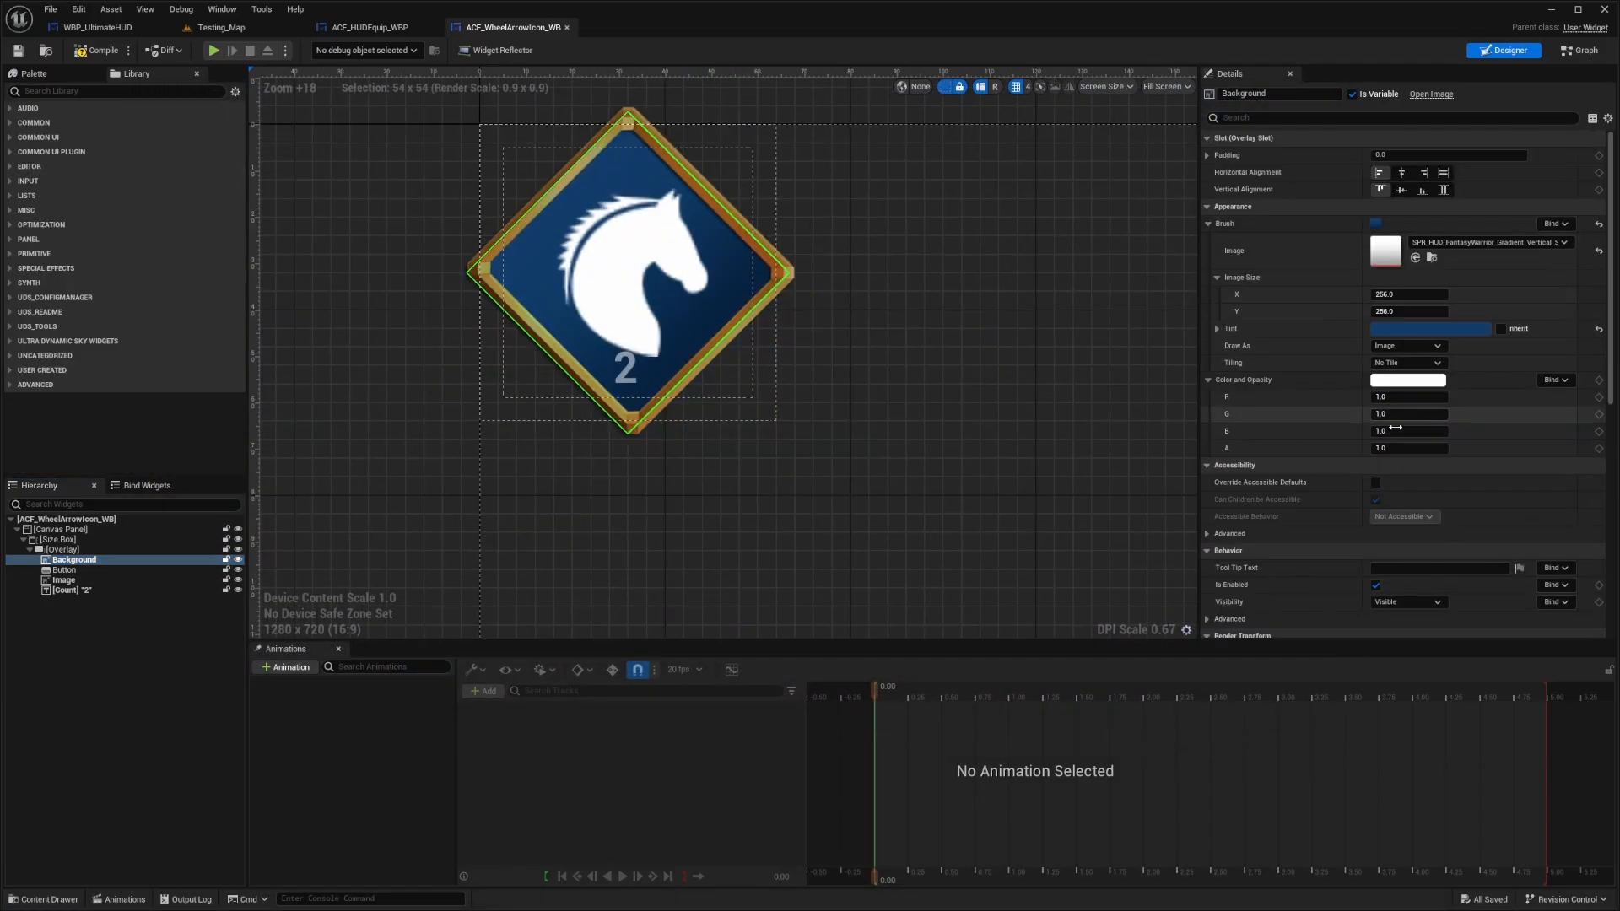
{"action": "scroll", "scroll_direction": "down", "scroll_amount": 3}
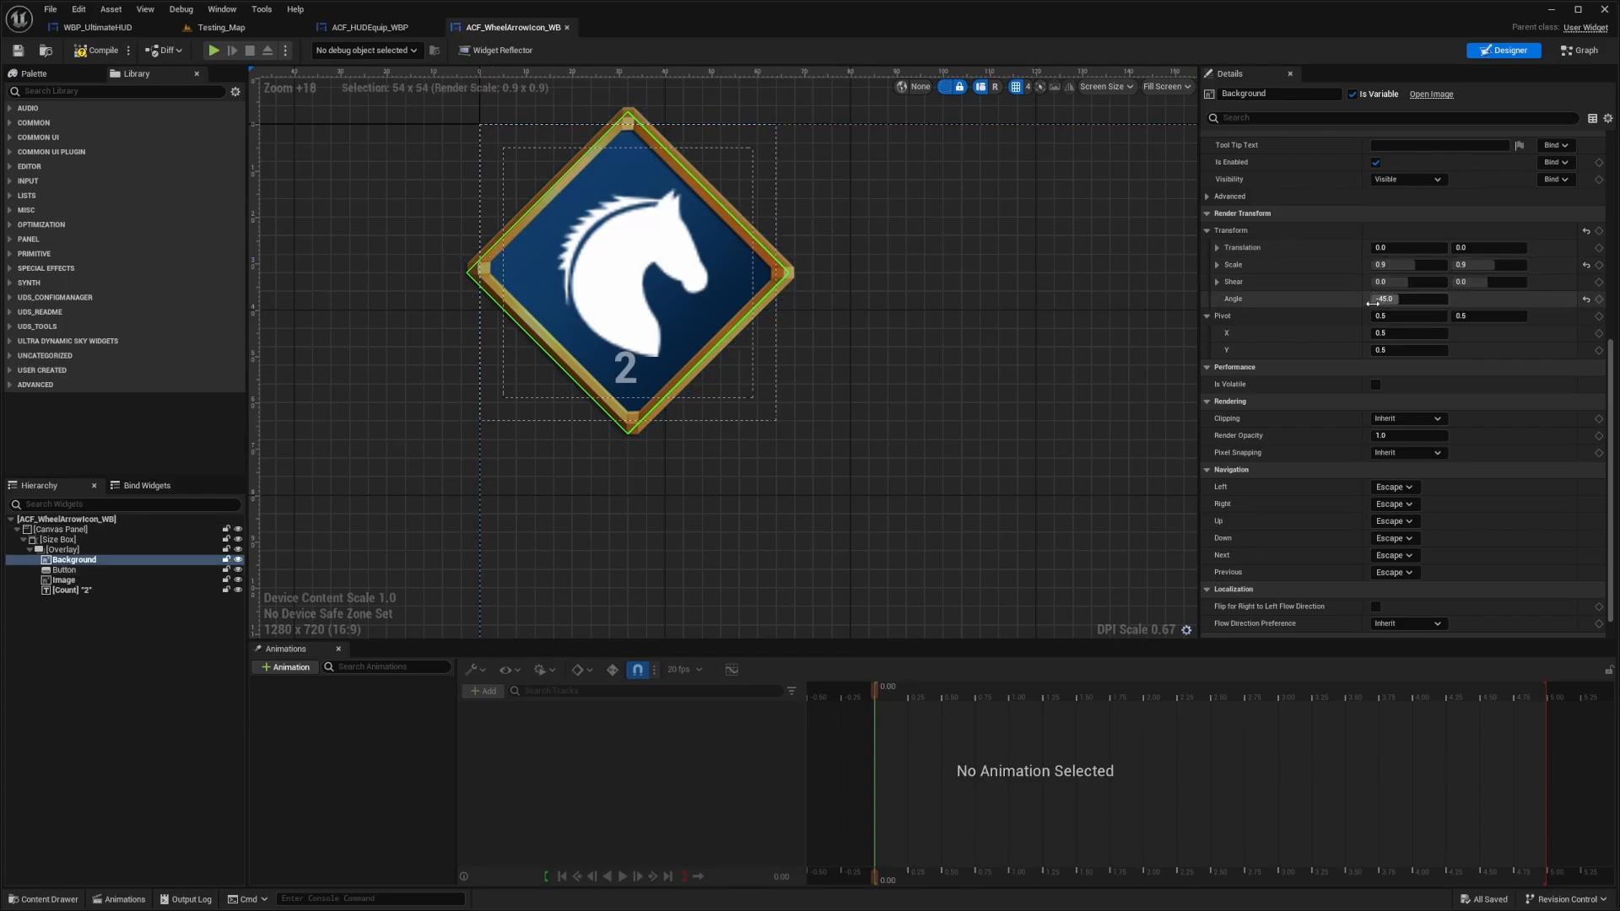
{"action": "scroll", "scroll_direction": "up", "scroll_amount": 3}
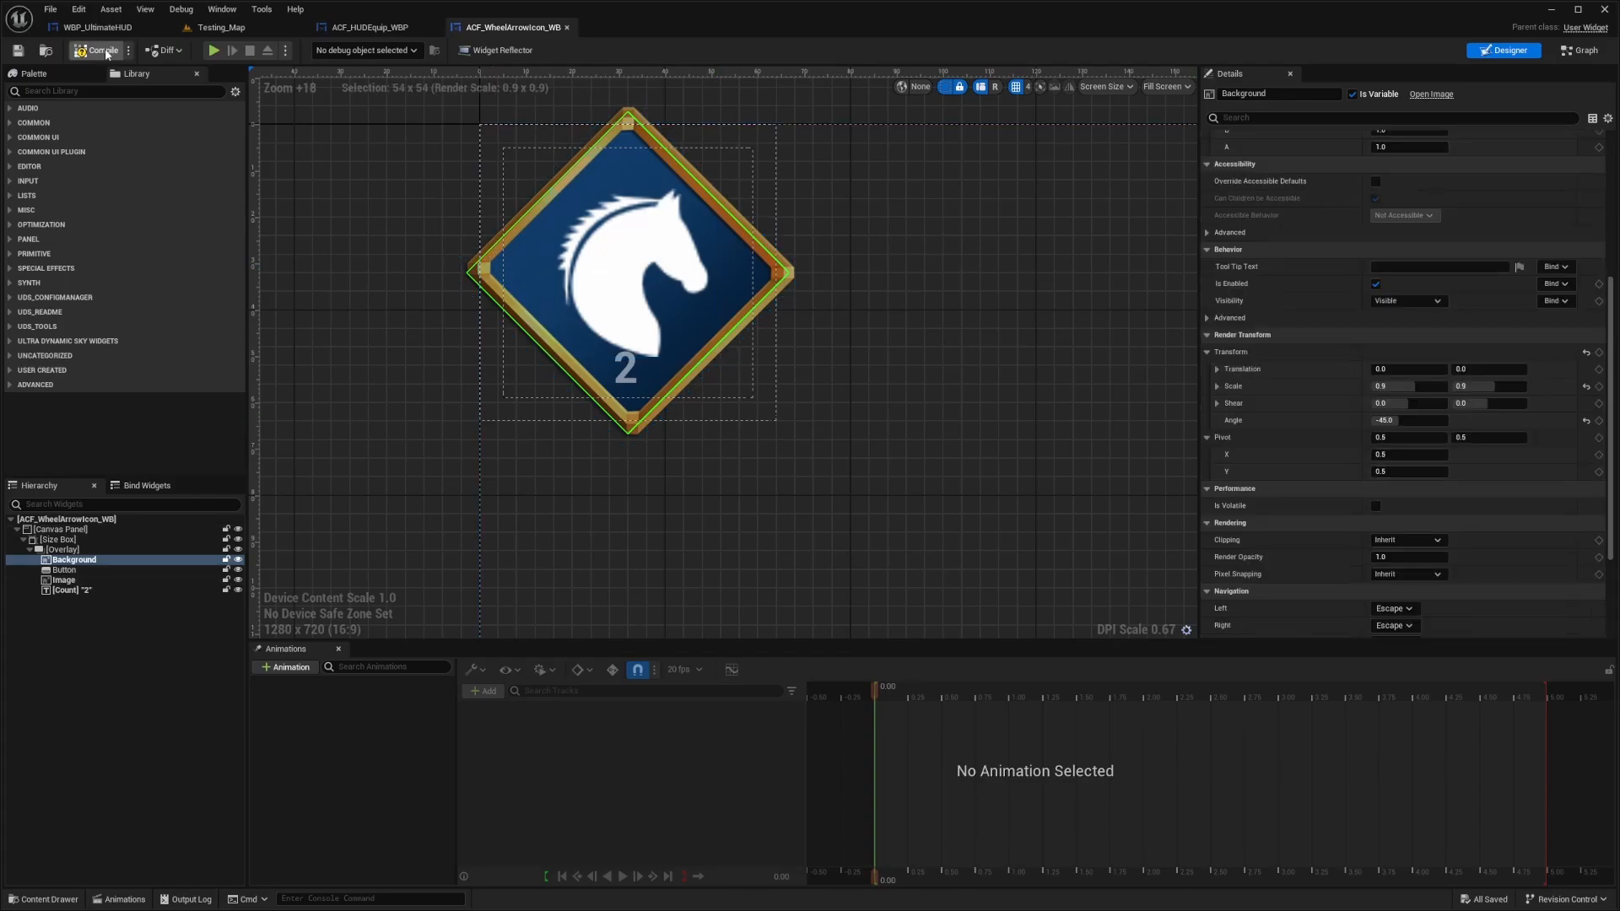
{"action": "left_click", "coordinate": [221, 27]}
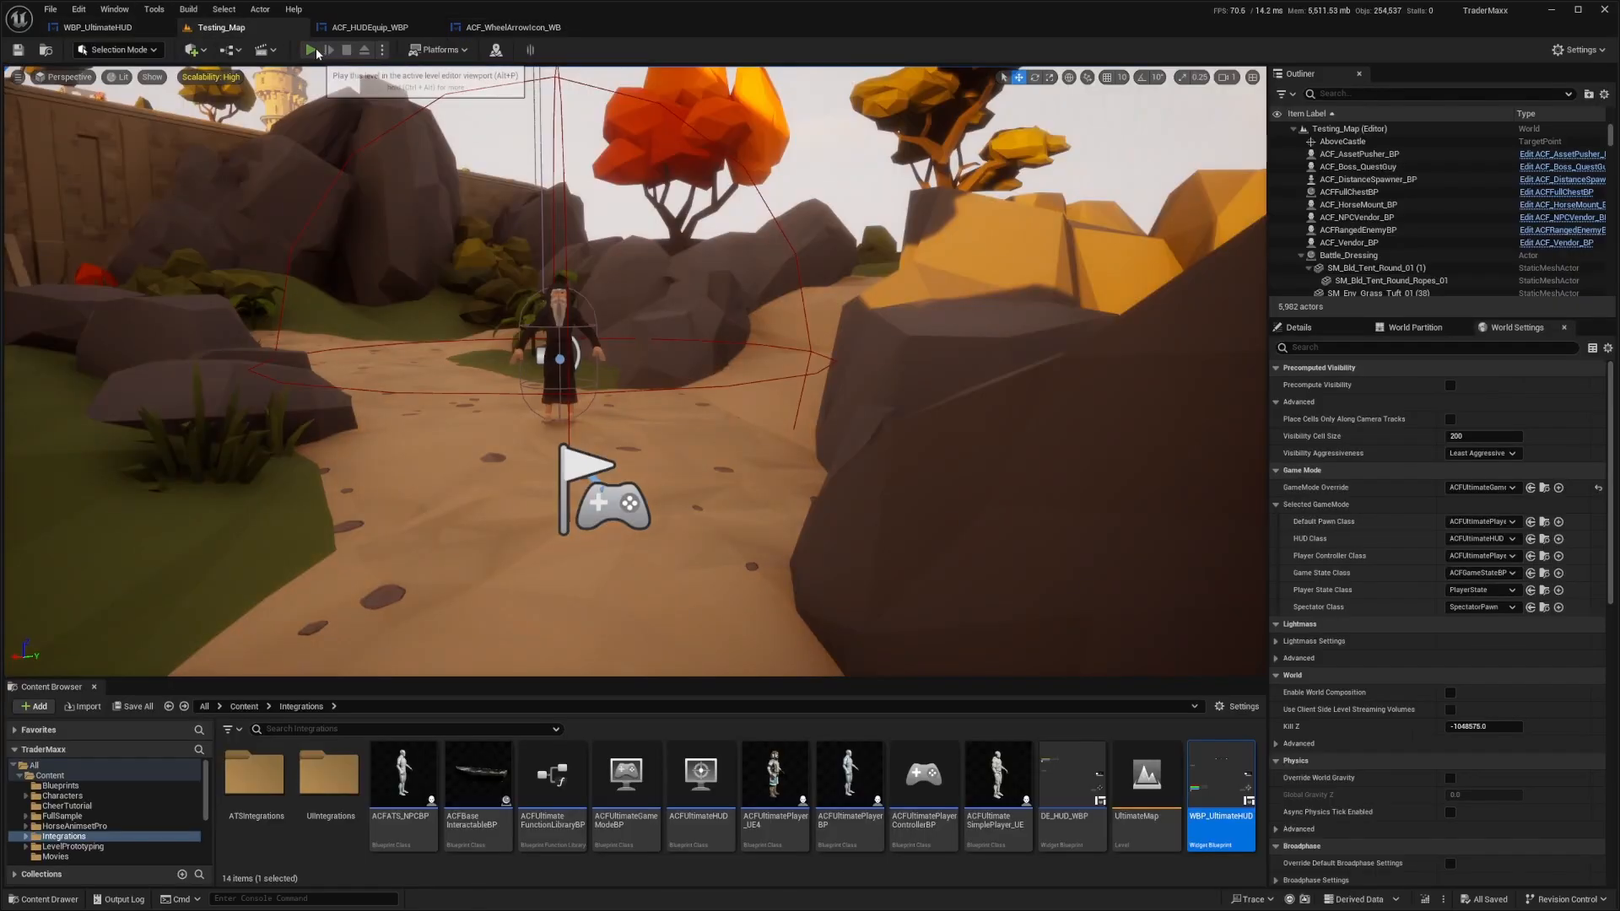
Play-test the level and close the ACF_HUDEquip_WBP editor tab.
{"action": "left_click", "coordinate": [316, 50]}
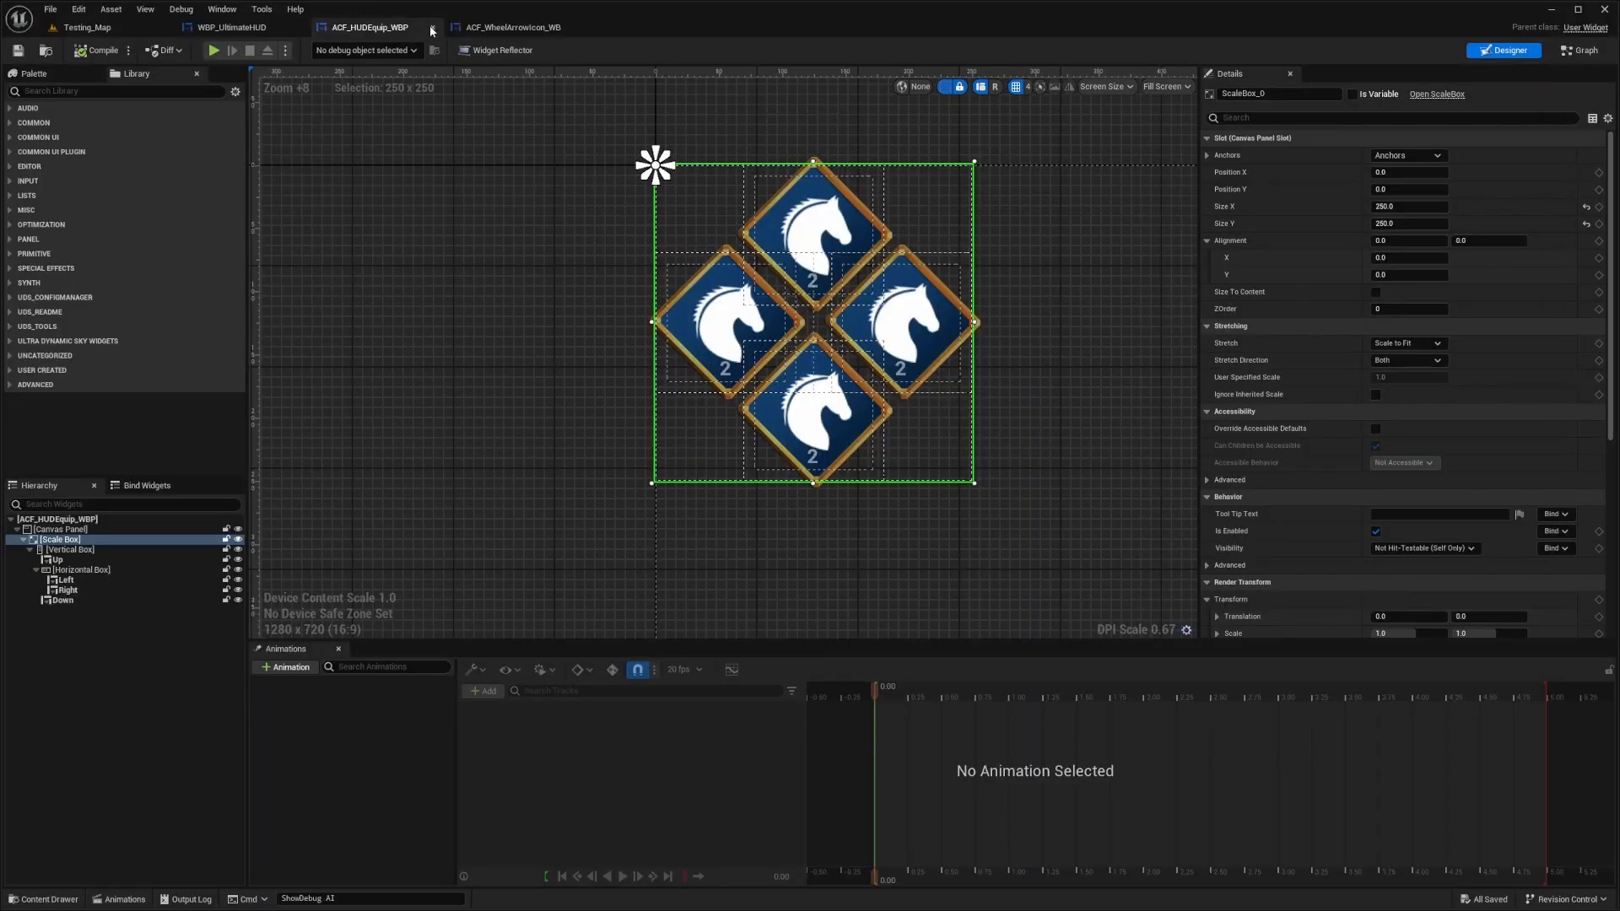
{"action": "left_click", "coordinate": [229, 27]}
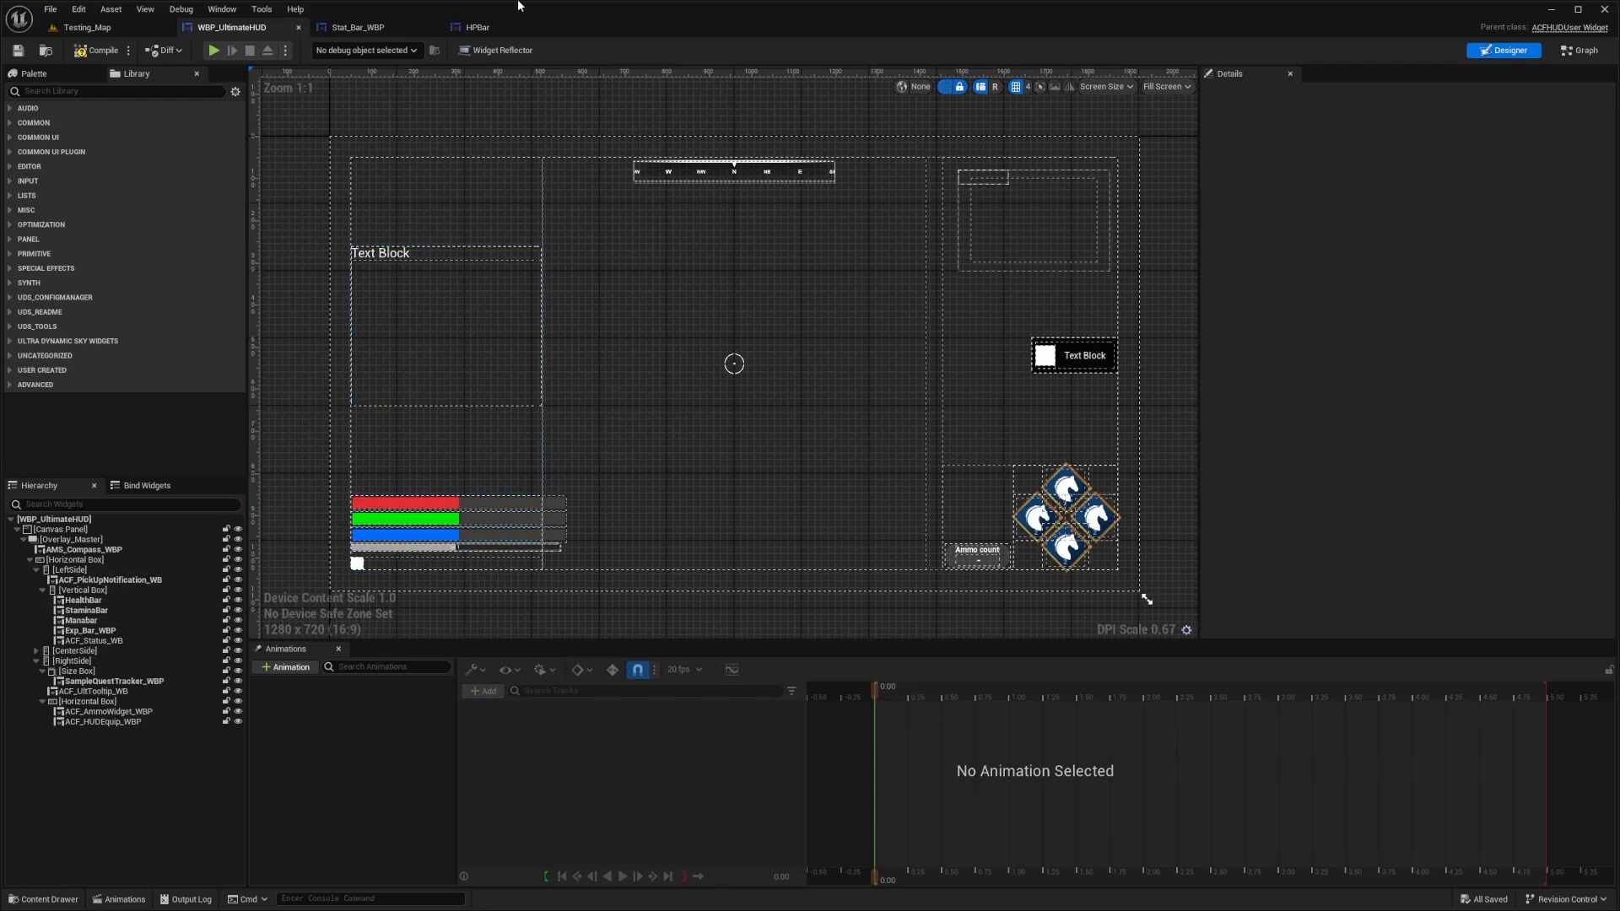
Return to the Testing_Map level editor showing the Synty_Fantasy_Warrior bar textures.
{"action": "left_click", "coordinate": [358, 27]}
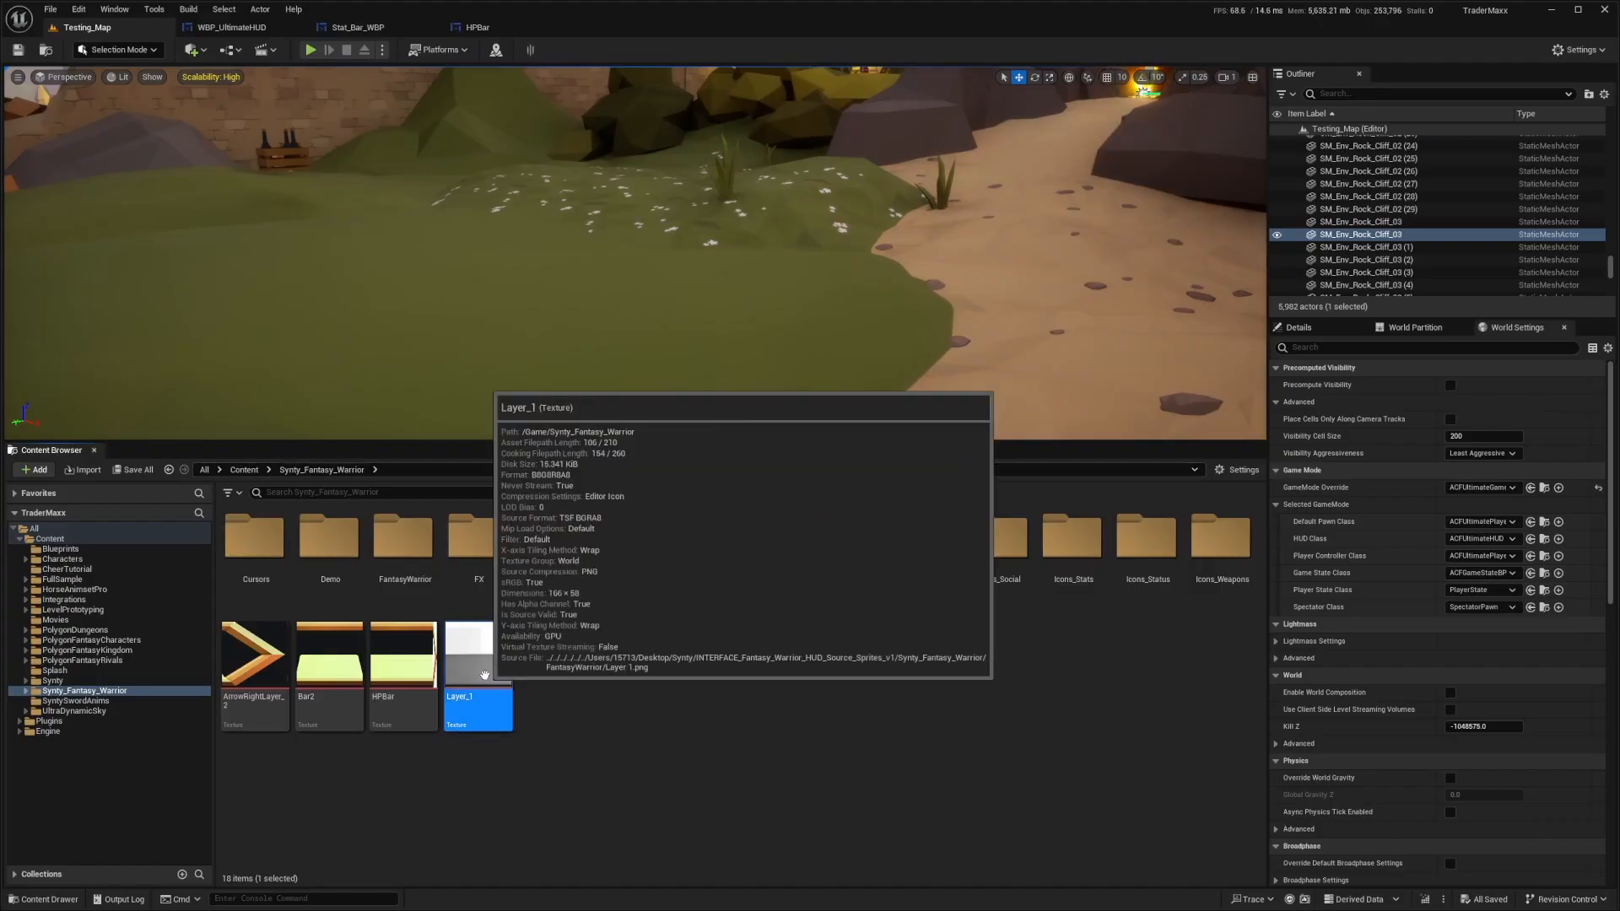
In Stat_Bar_WBP, make Layer_1 the progress bar's background and fill image, then view Graph.
{"action": "double_click", "coordinate": [477, 708]}
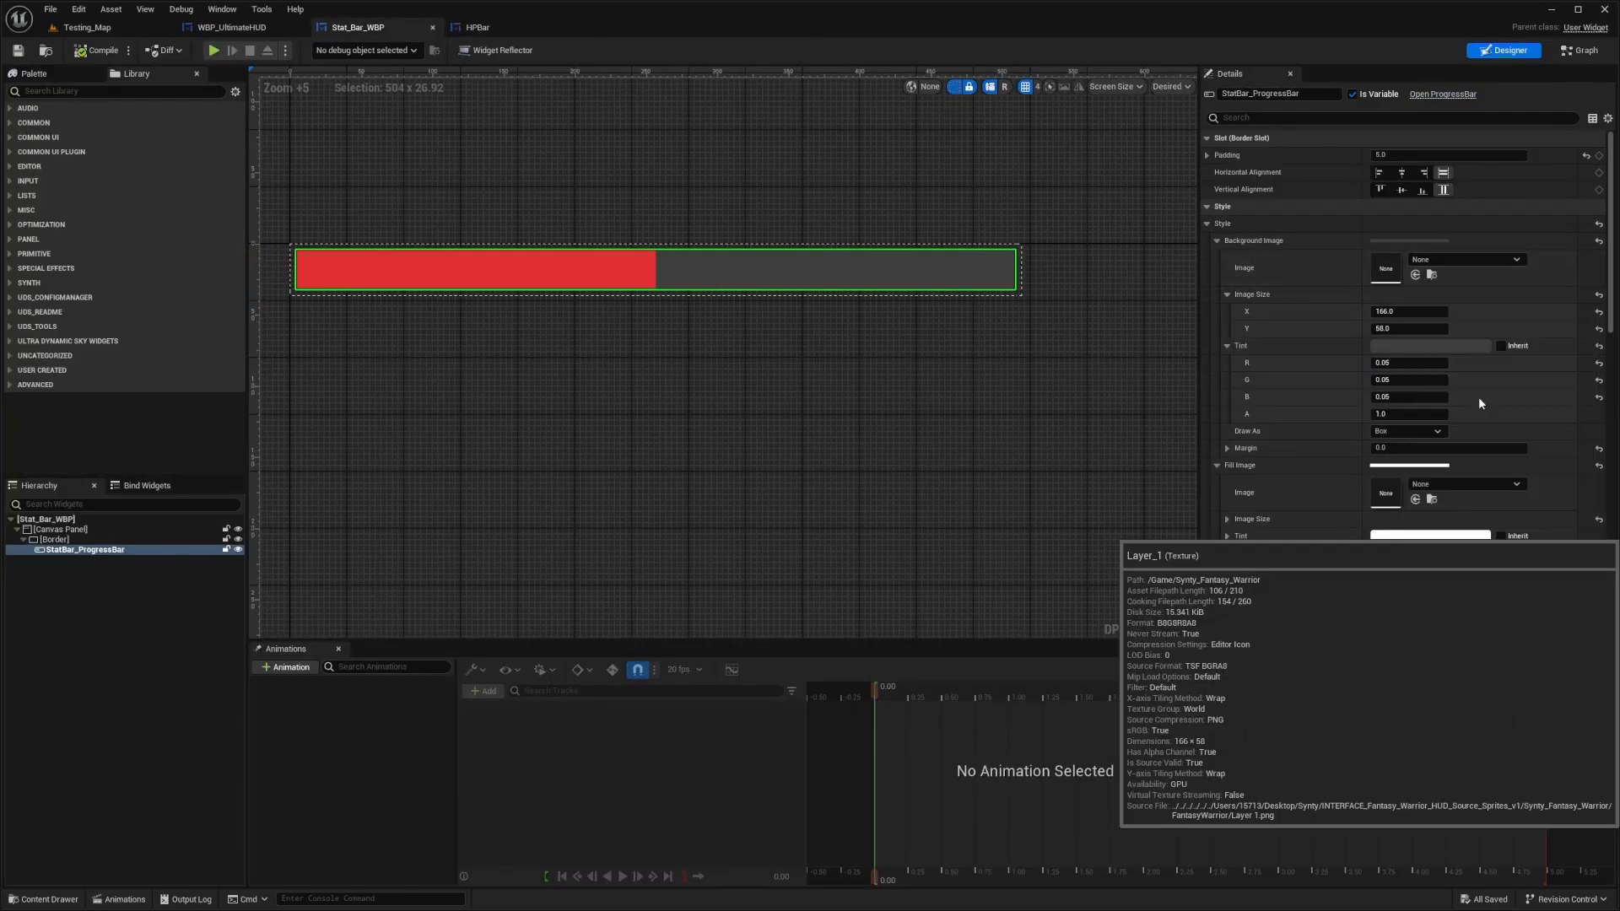
{"action": "left_click", "coordinate": [1464, 259]}
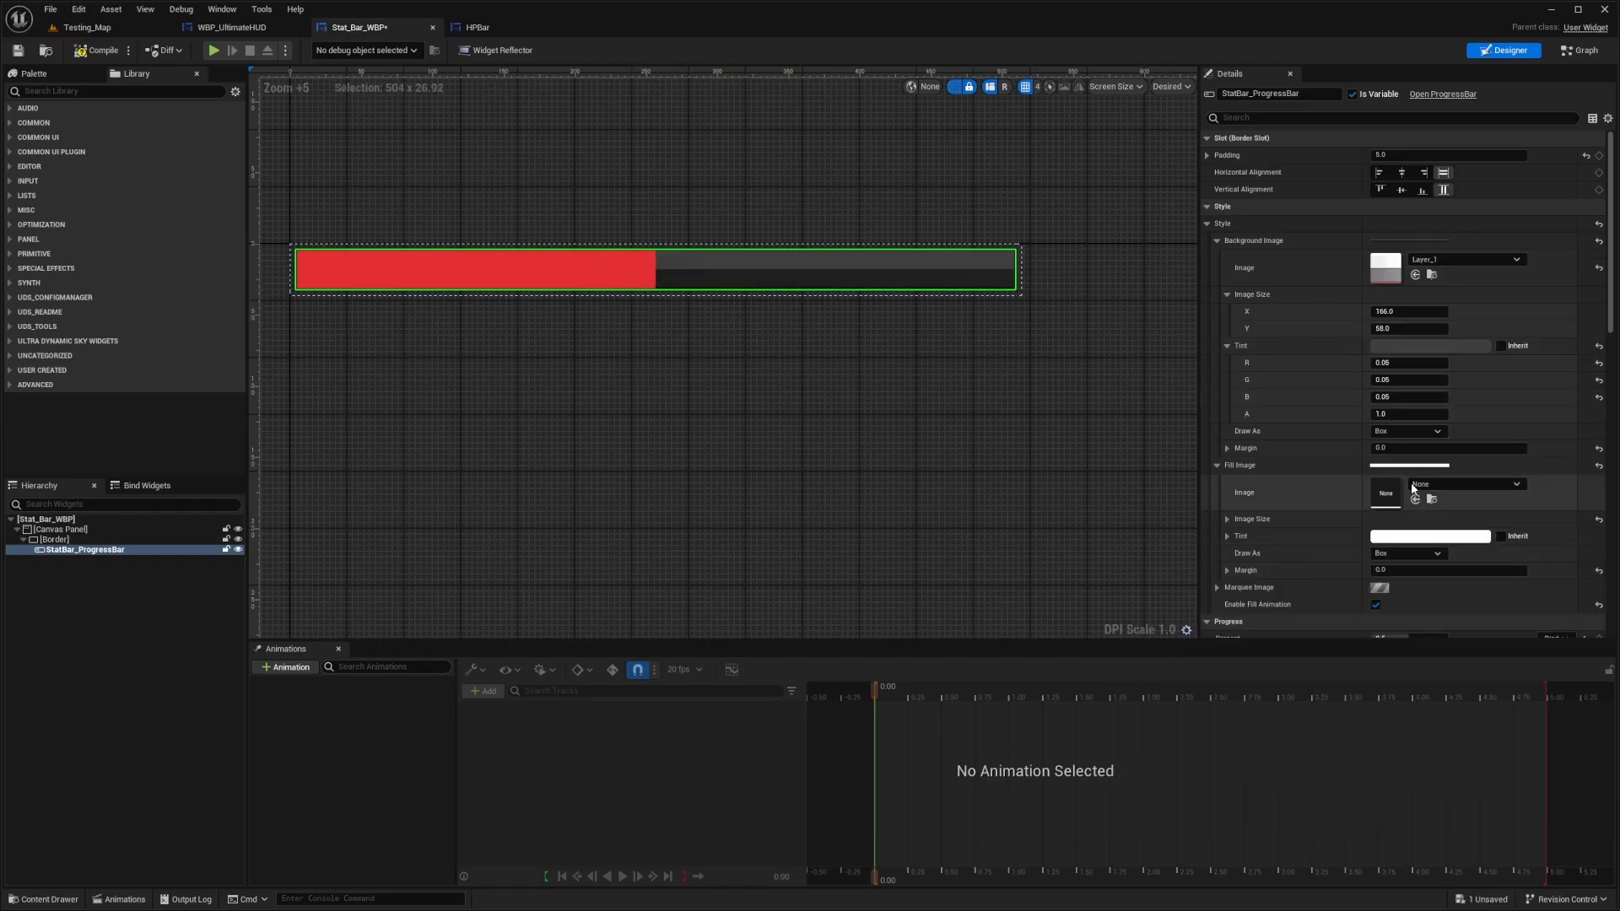
{"action": "left_click", "coordinate": [1430, 535]}
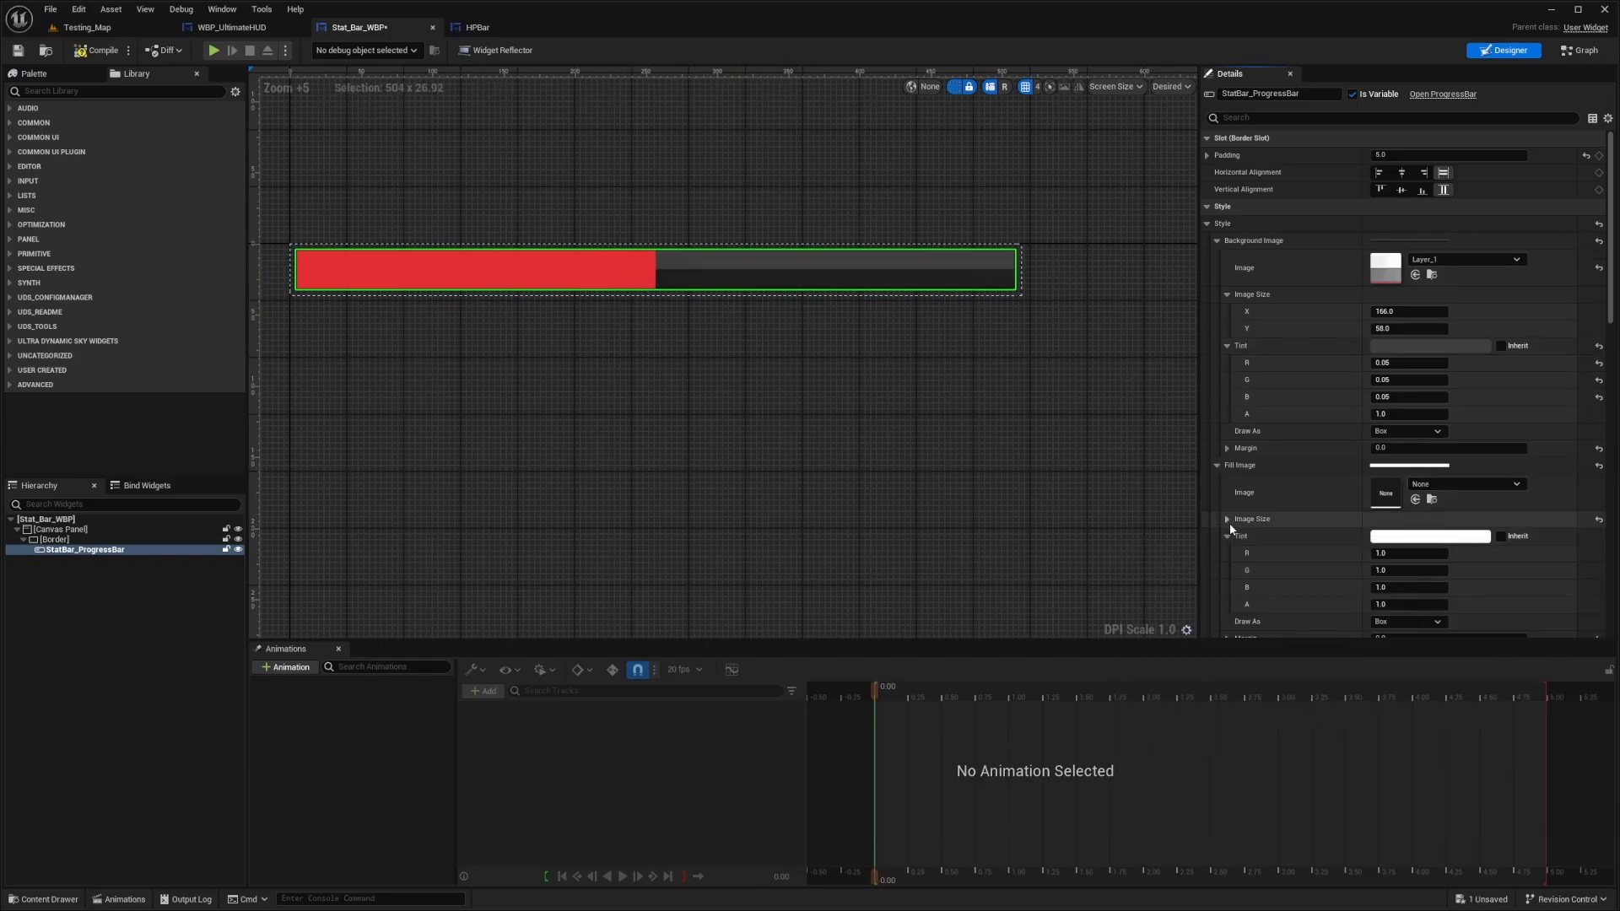
{"action": "left_click", "coordinate": [1227, 519]}
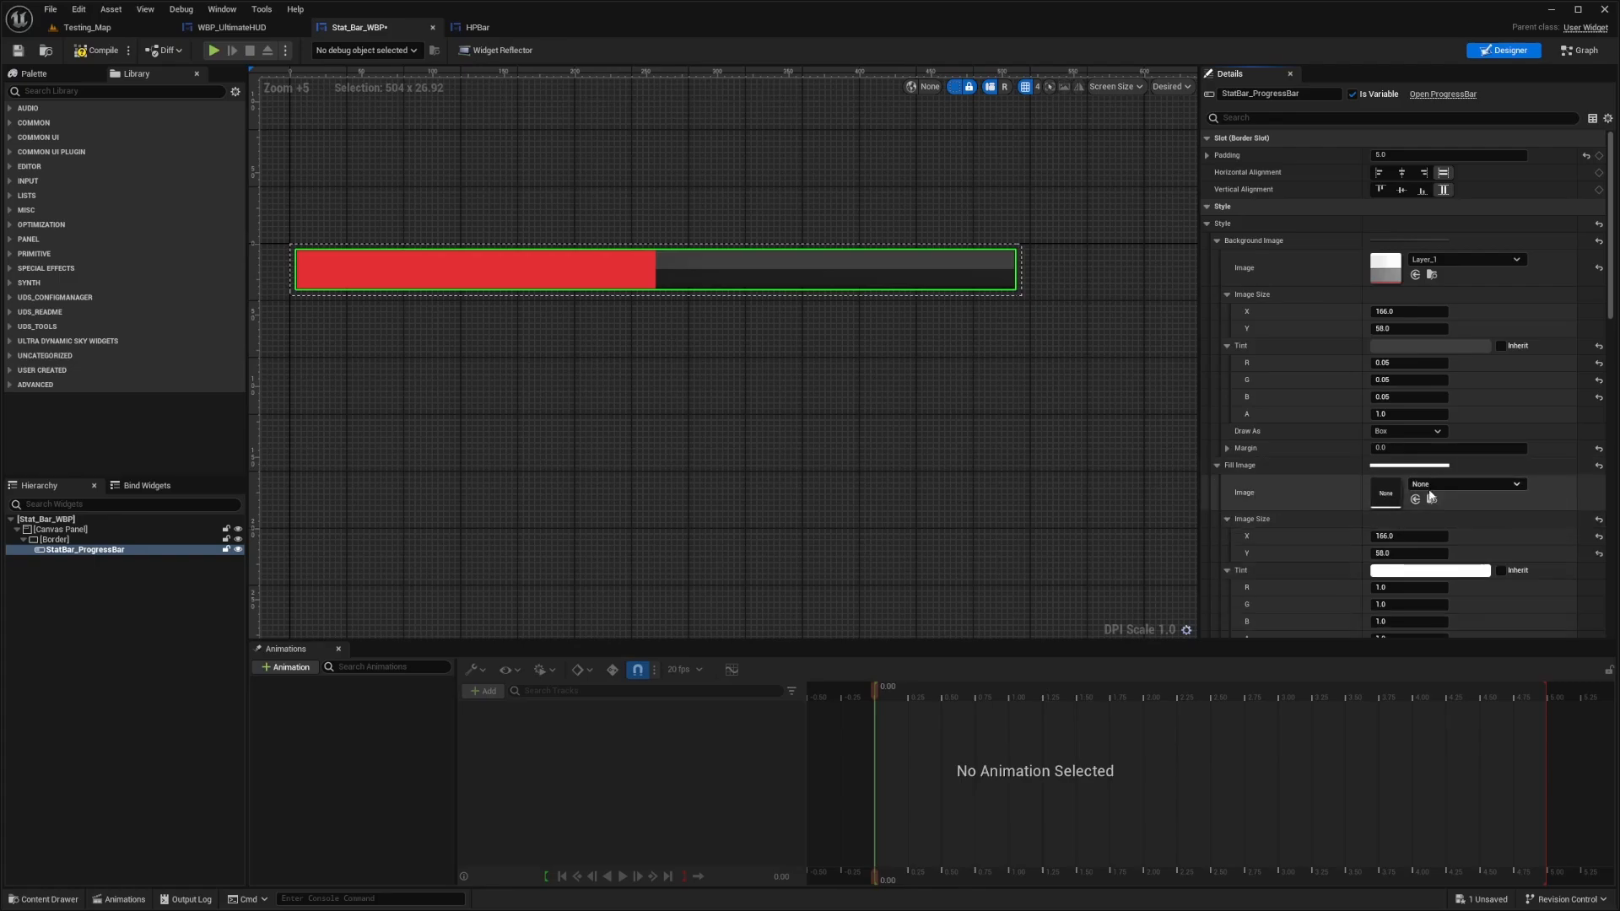
{"action": "left_click", "coordinate": [1464, 483]}
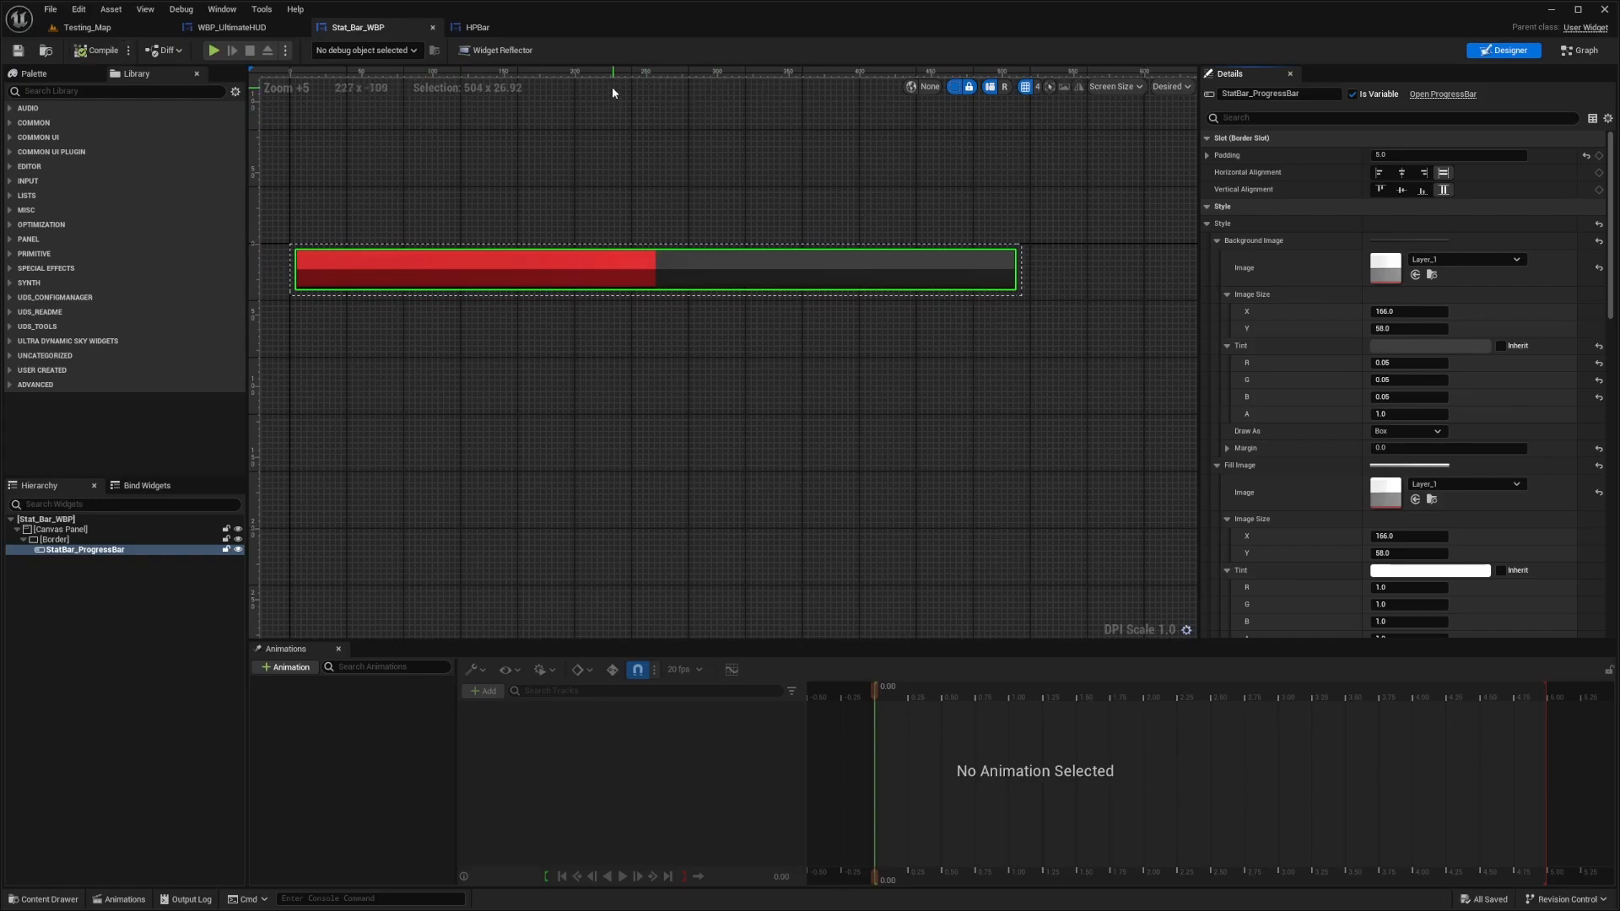
{"action": "mouse_move", "coordinate": [1582, 50]}
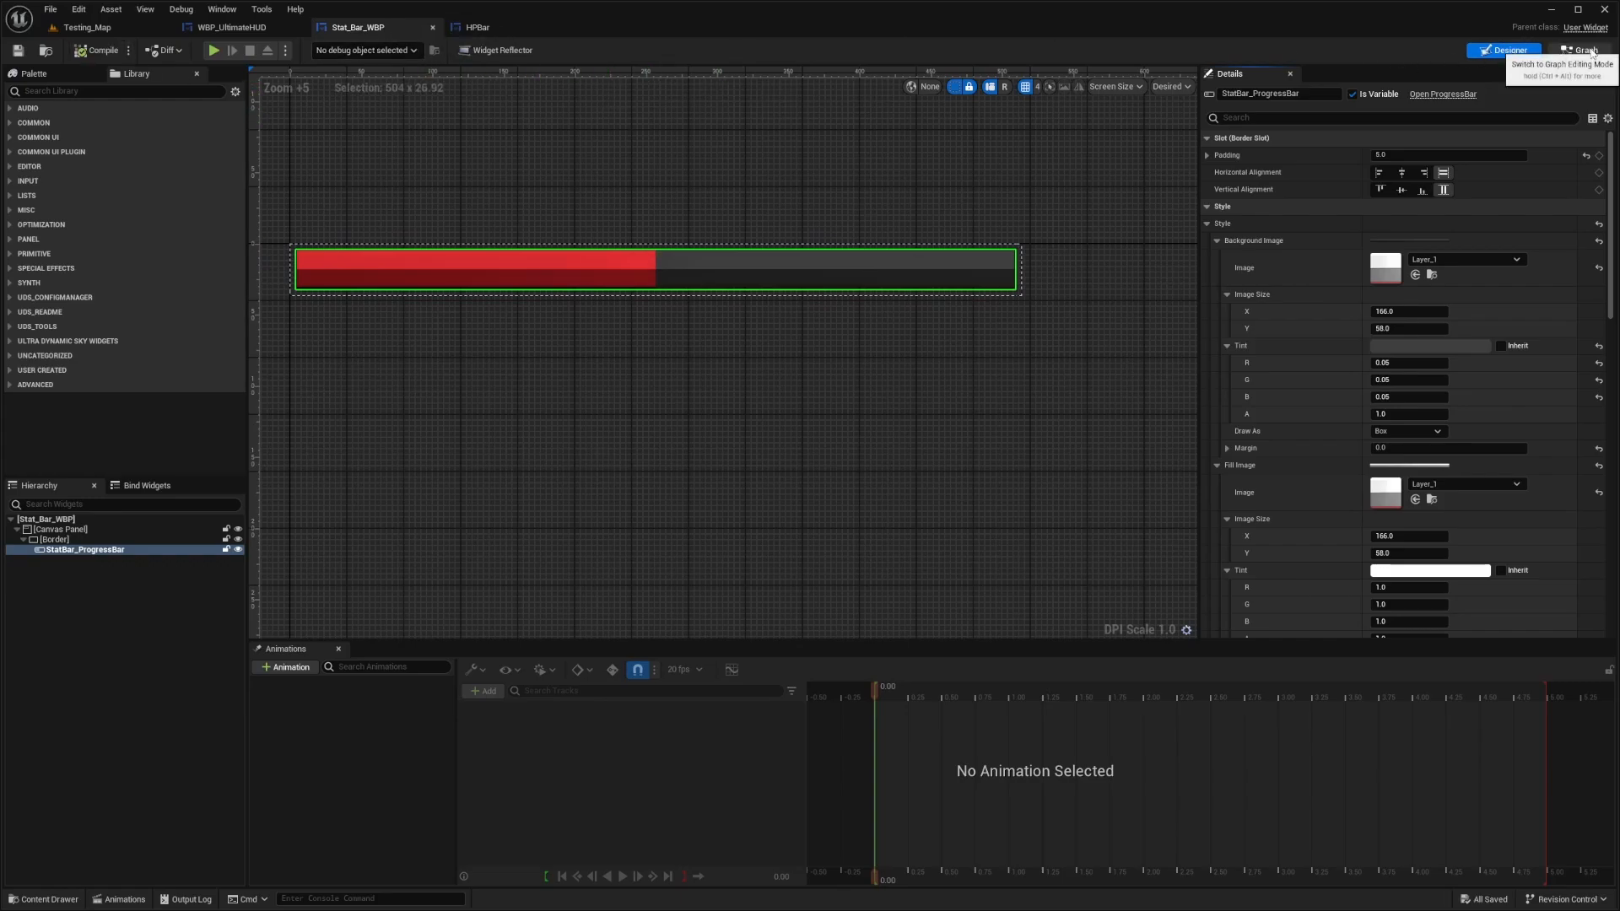
{"action": "left_click", "coordinate": [1578, 50]}
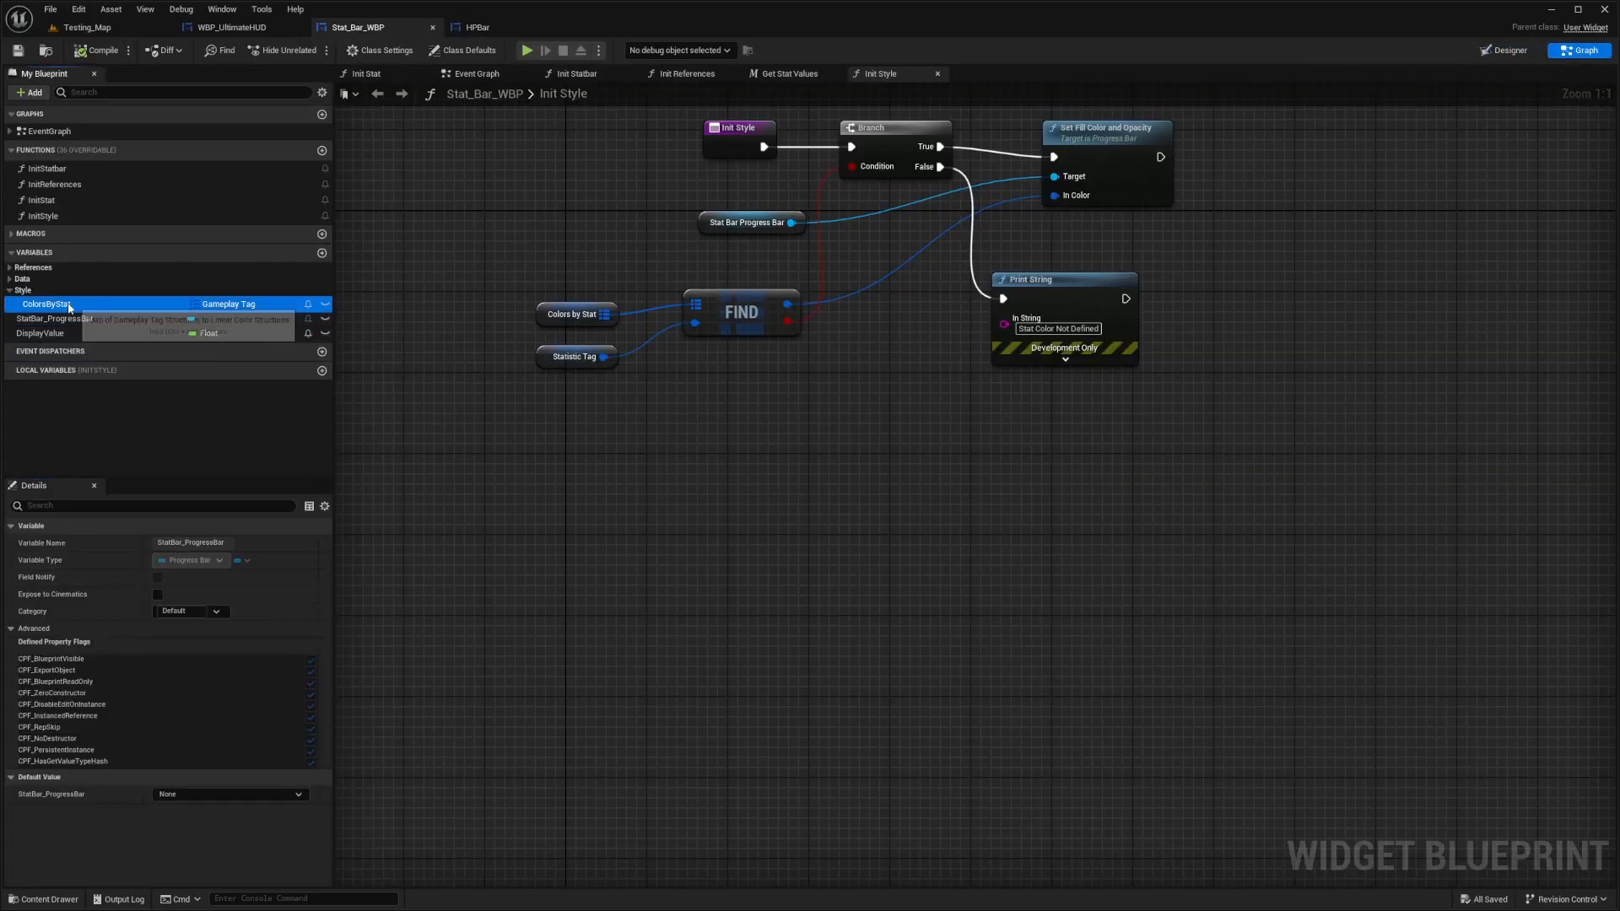
Inspect the ColorsByStat variable in the stat bar's graph.
{"action": "left_click", "coordinate": [152, 756]}
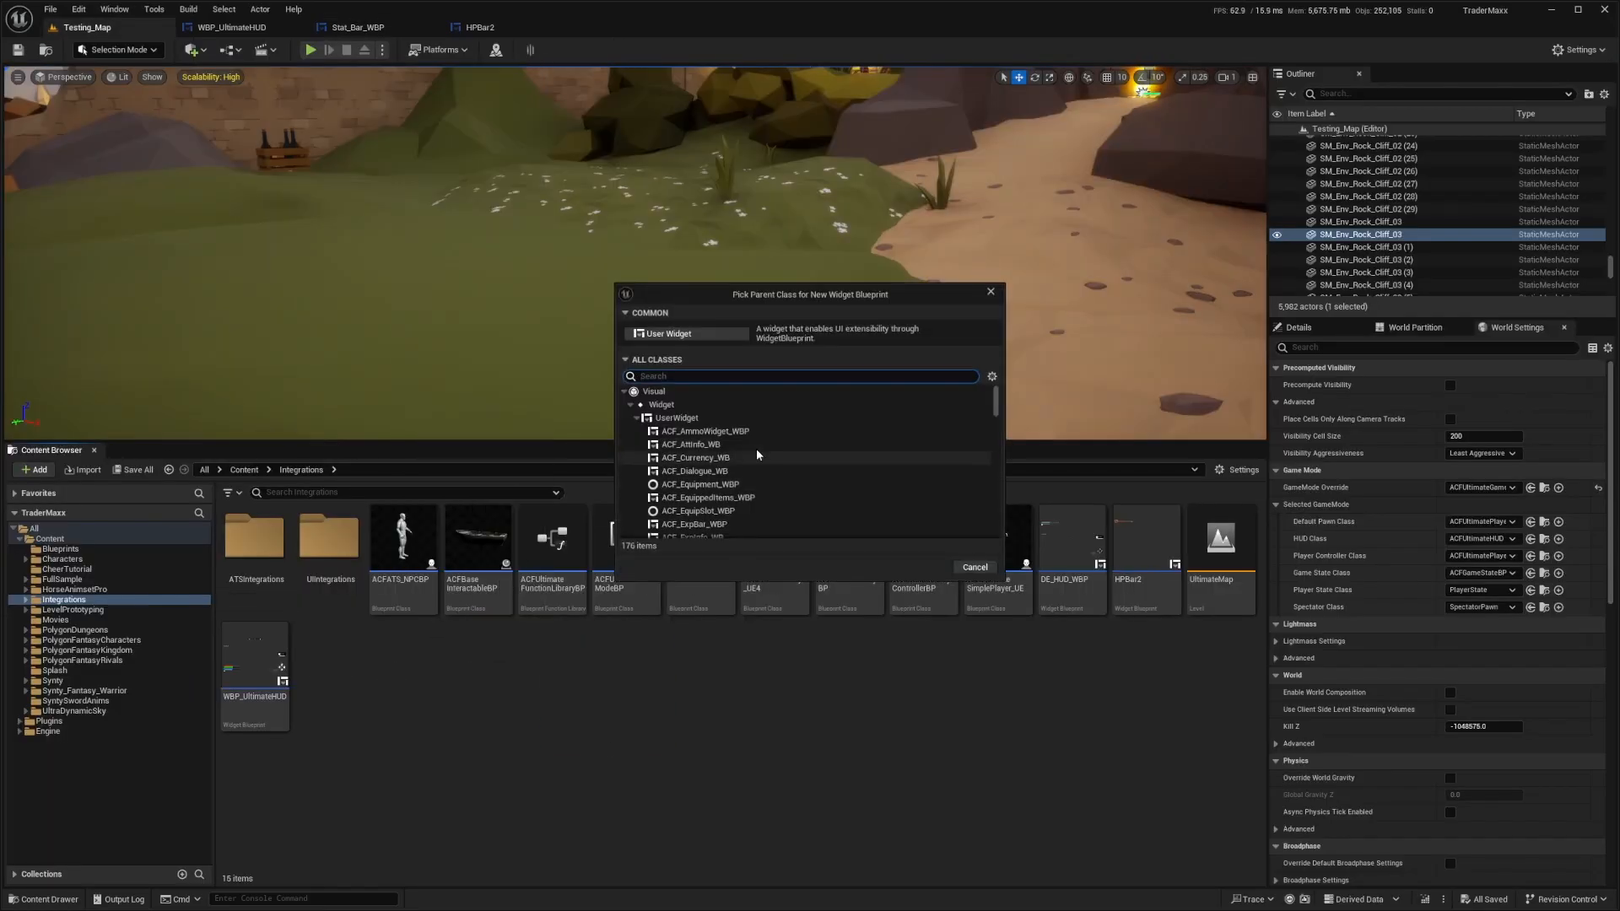
Create a User Widget whose overlay holds a scale-boxed Stat_Bar_WBP and four Image widgets.
{"action": "left_click", "coordinate": [669, 333]}
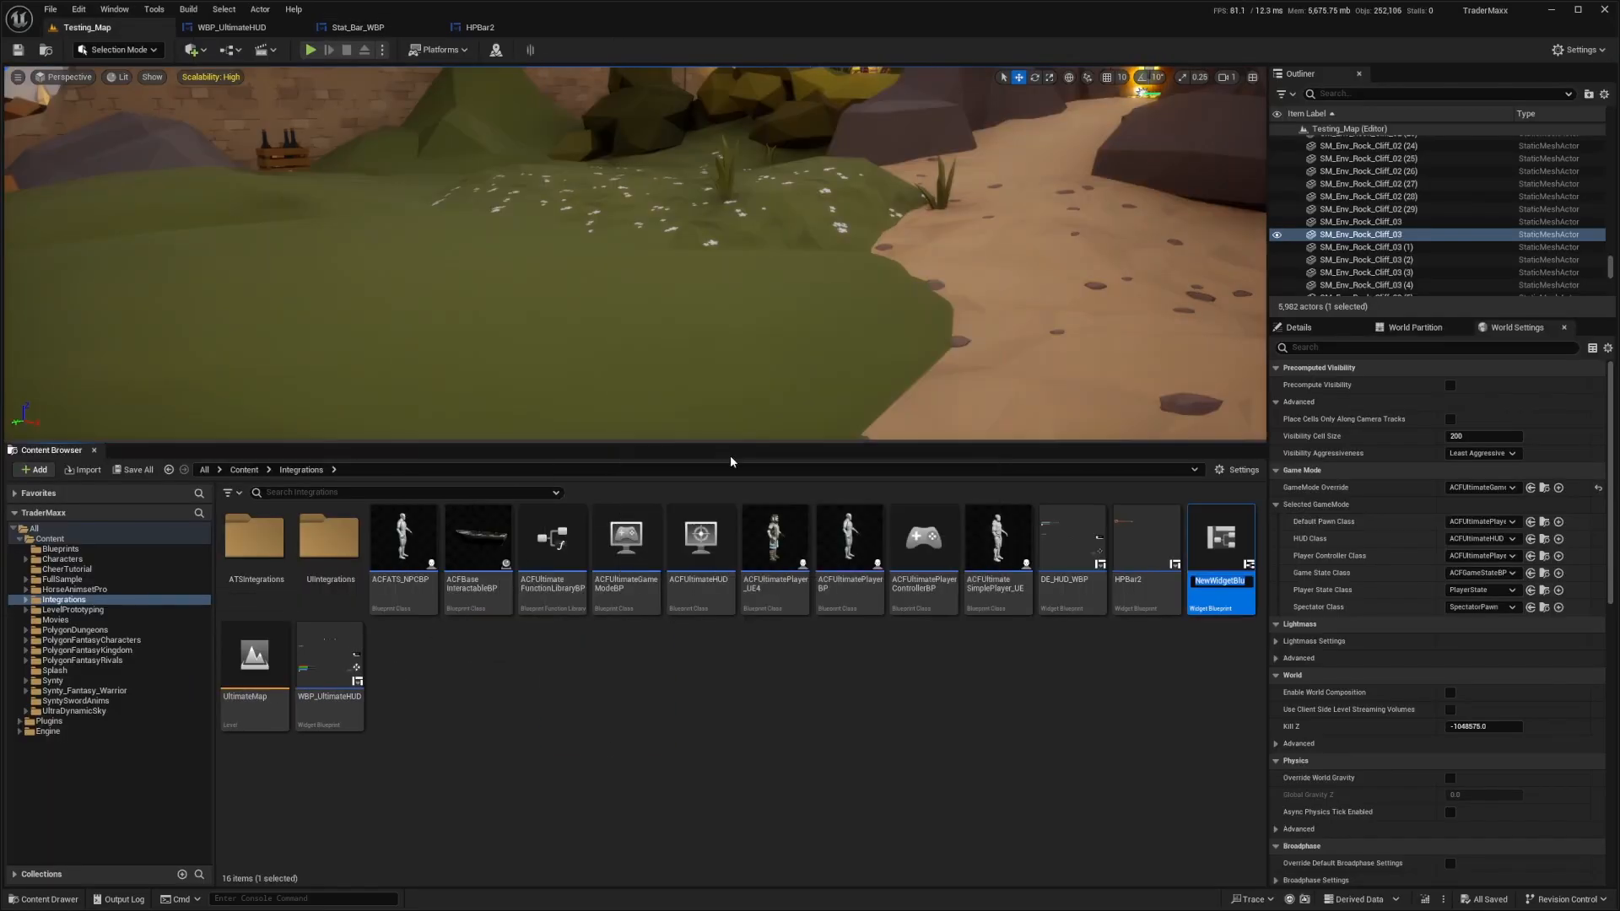
{"action": "left_click", "coordinate": [1145, 535]}
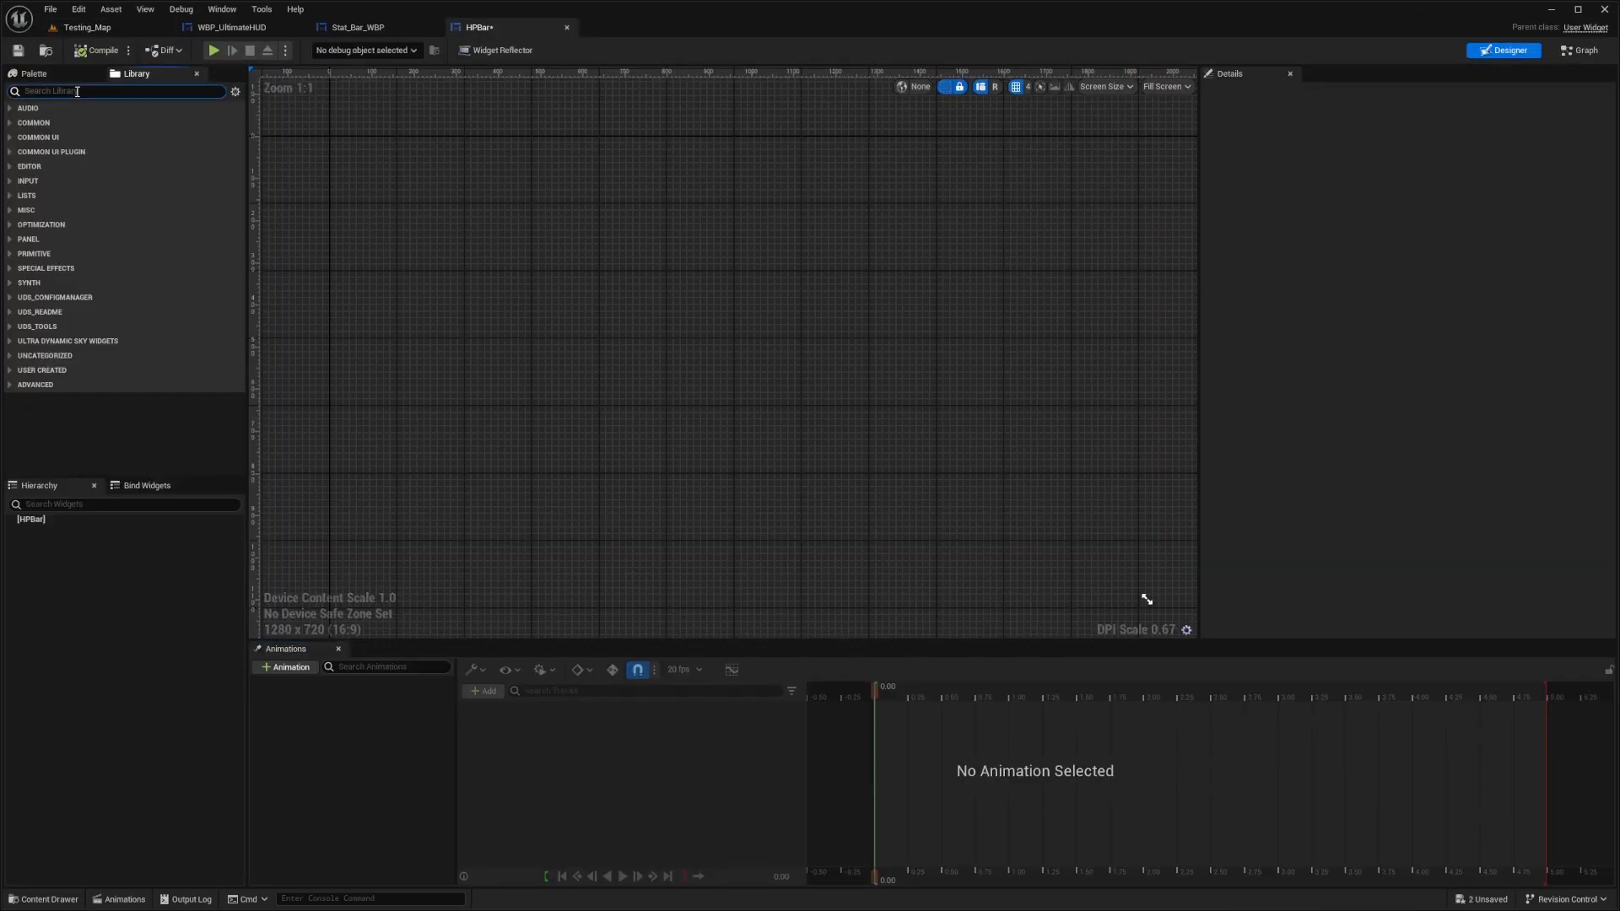
{"action": "type", "text": "sc"}
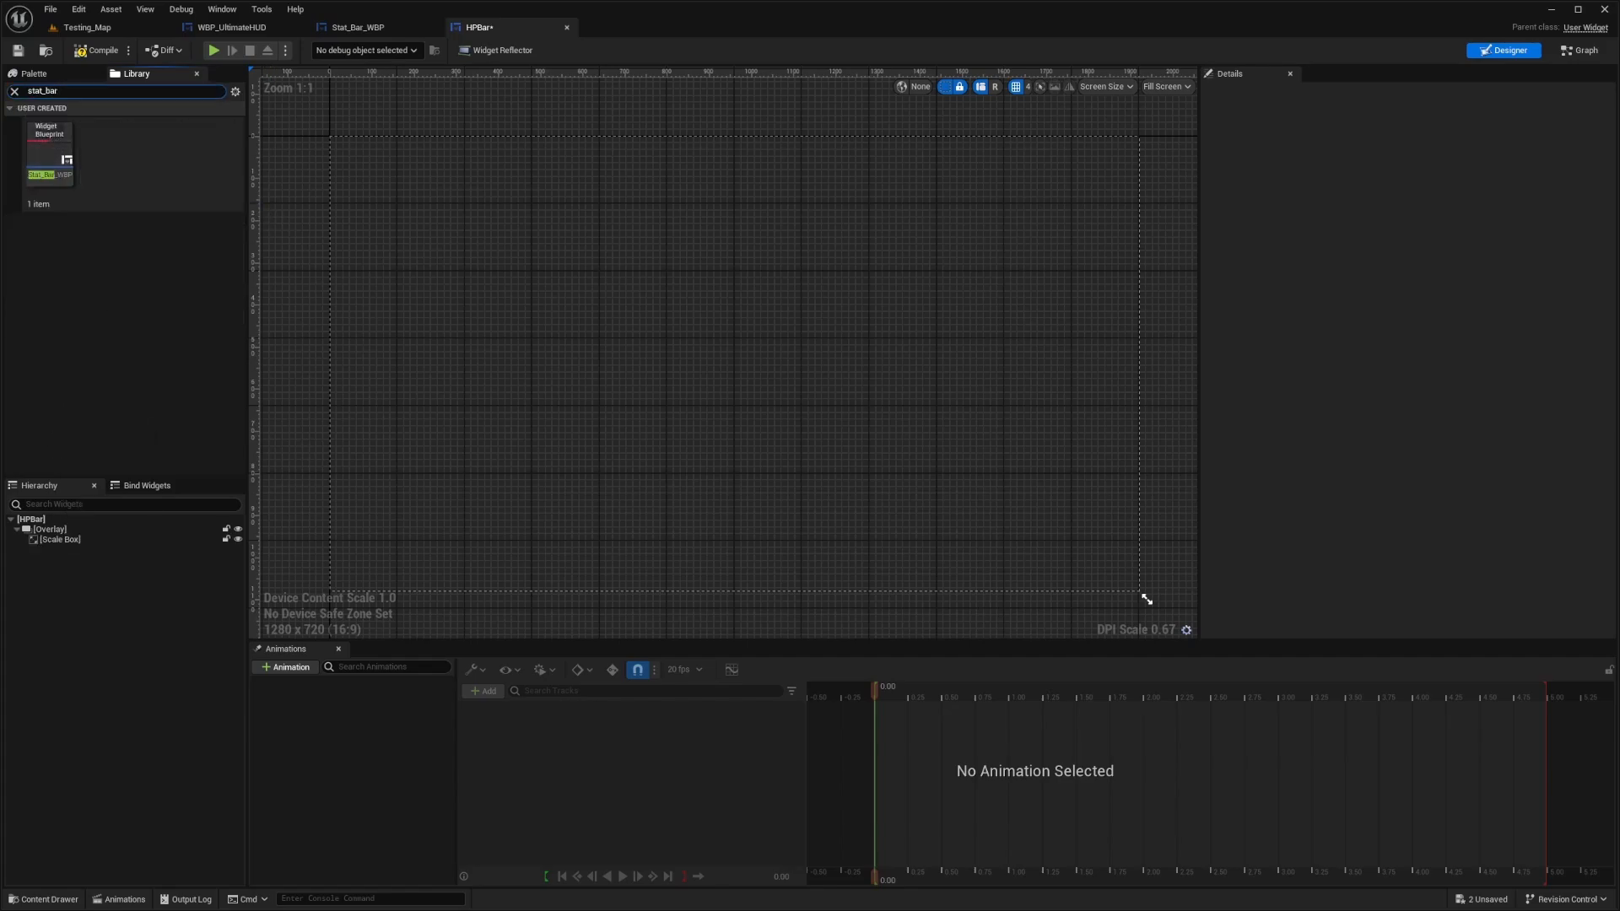
{"action": "left_click_drag", "start_coordinate": [50, 155], "coordinate": [434, 142]}
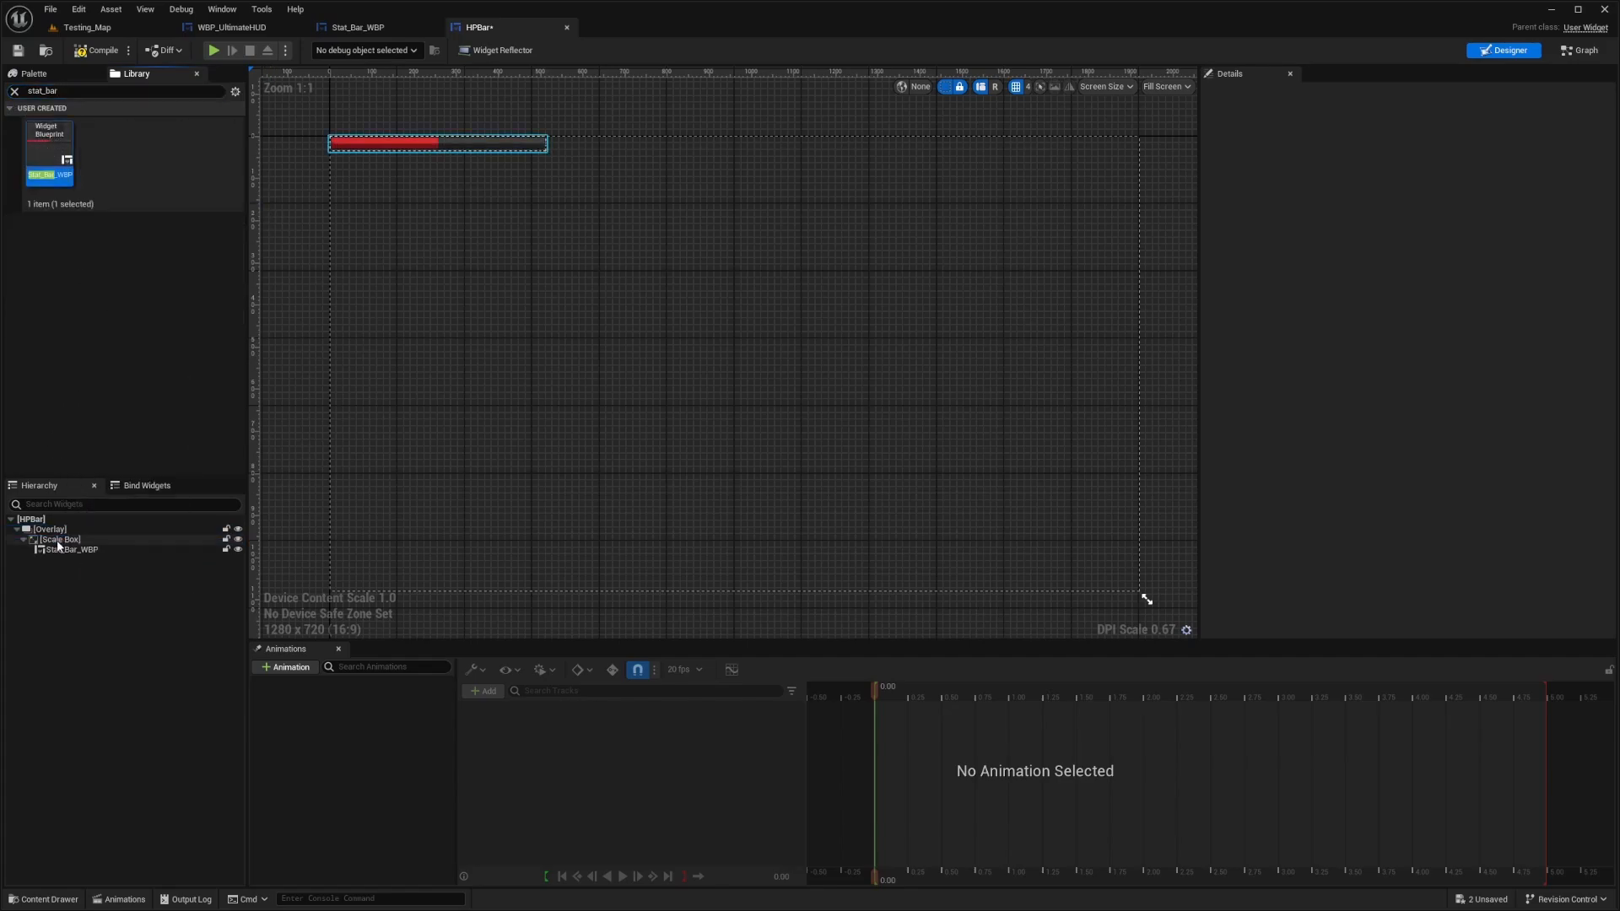
{"action": "left_click", "coordinate": [71, 549]}
{"action": "type", "text": "image"}
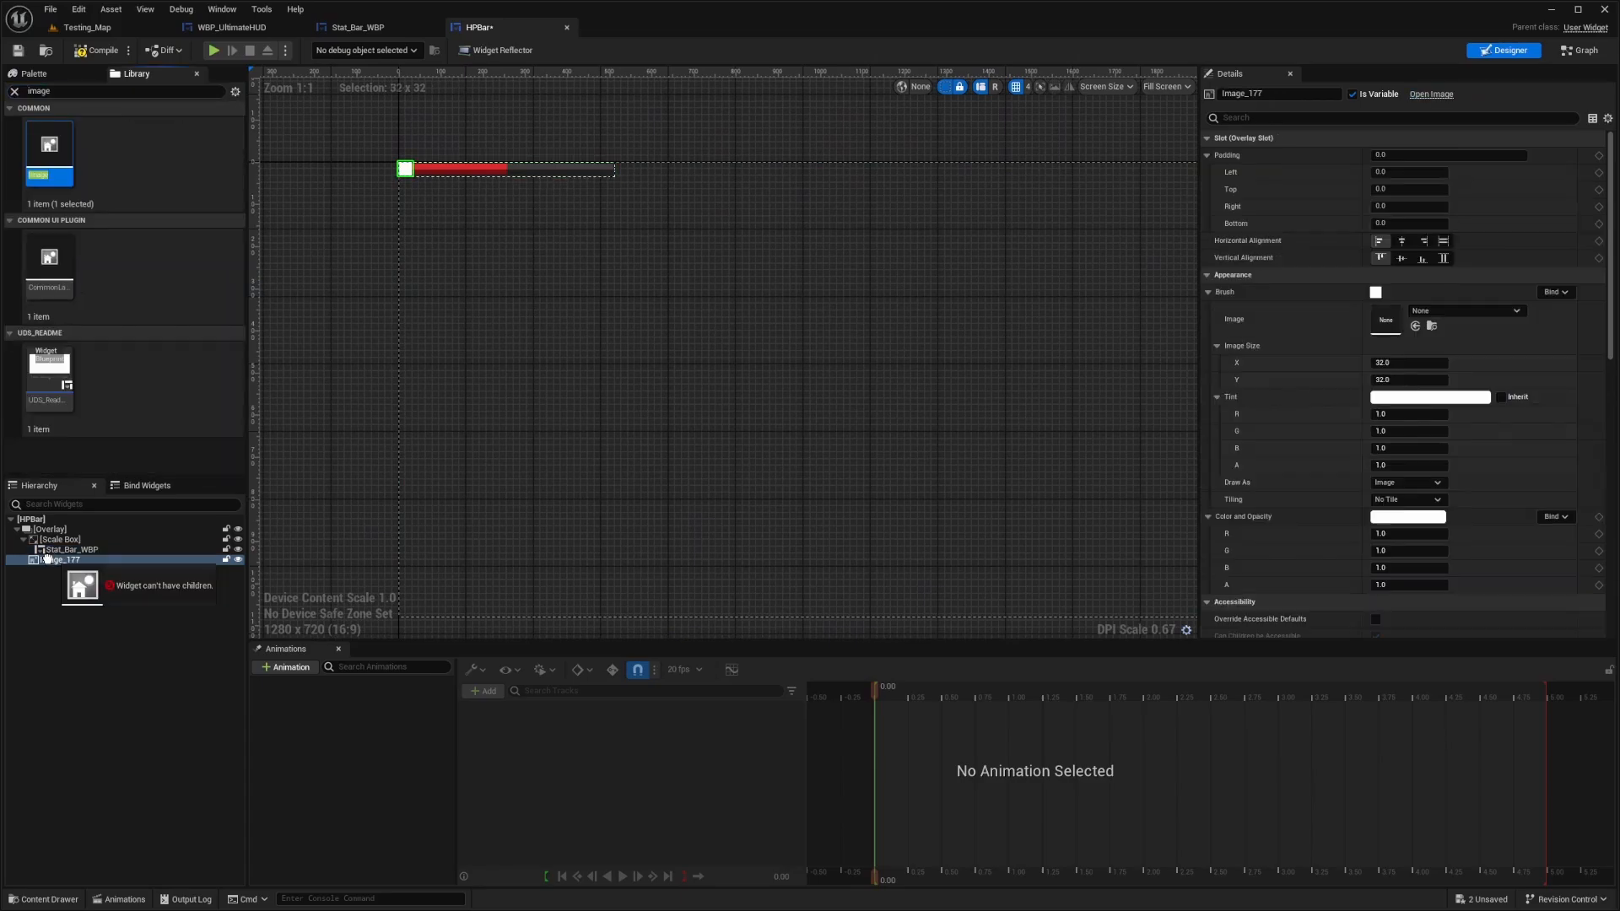
{"action": "left_click", "coordinate": [28, 517]}
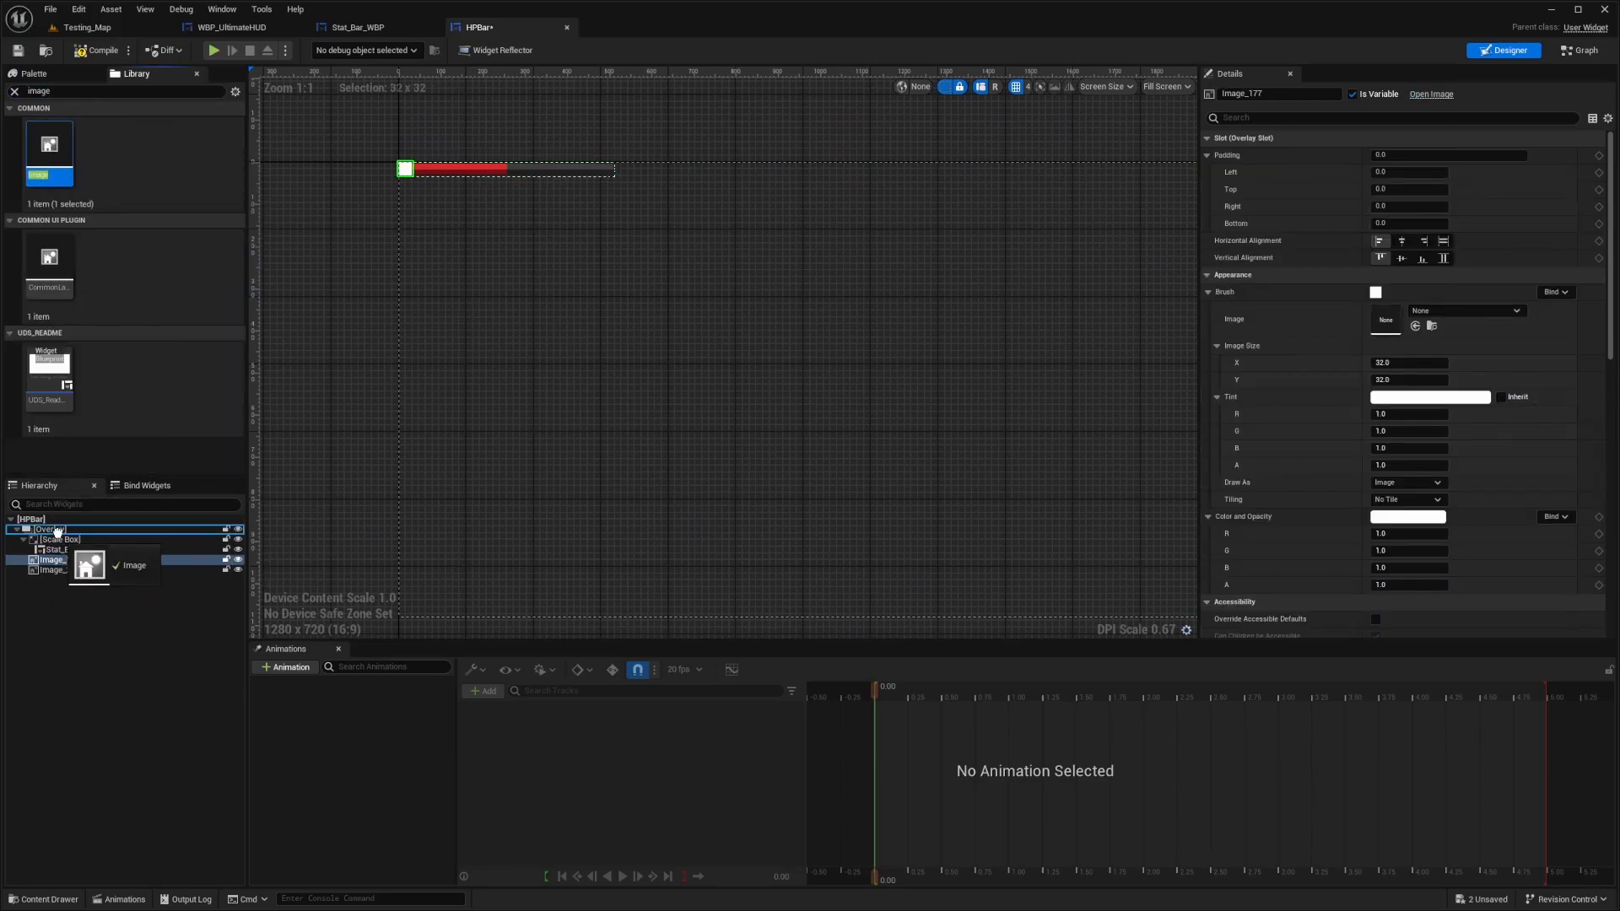
{"action": "left_click", "coordinate": [60, 558]}
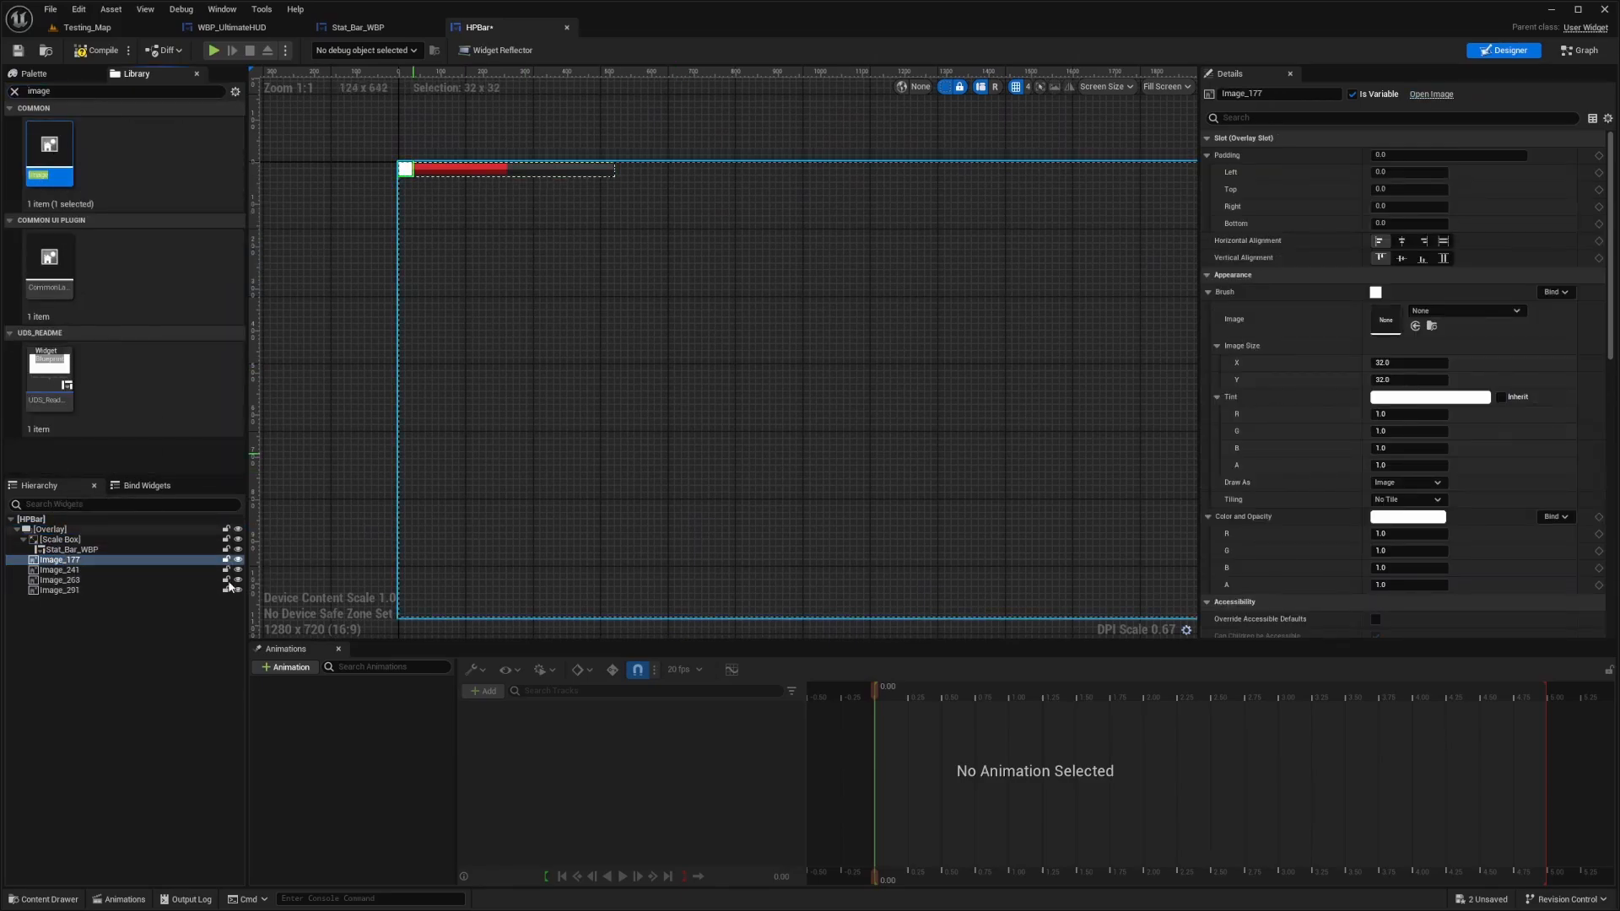
Turn one image into a 64x64 Heart sprite and rename another DiamondBorder.
{"action": "left_click", "coordinate": [59, 590]}
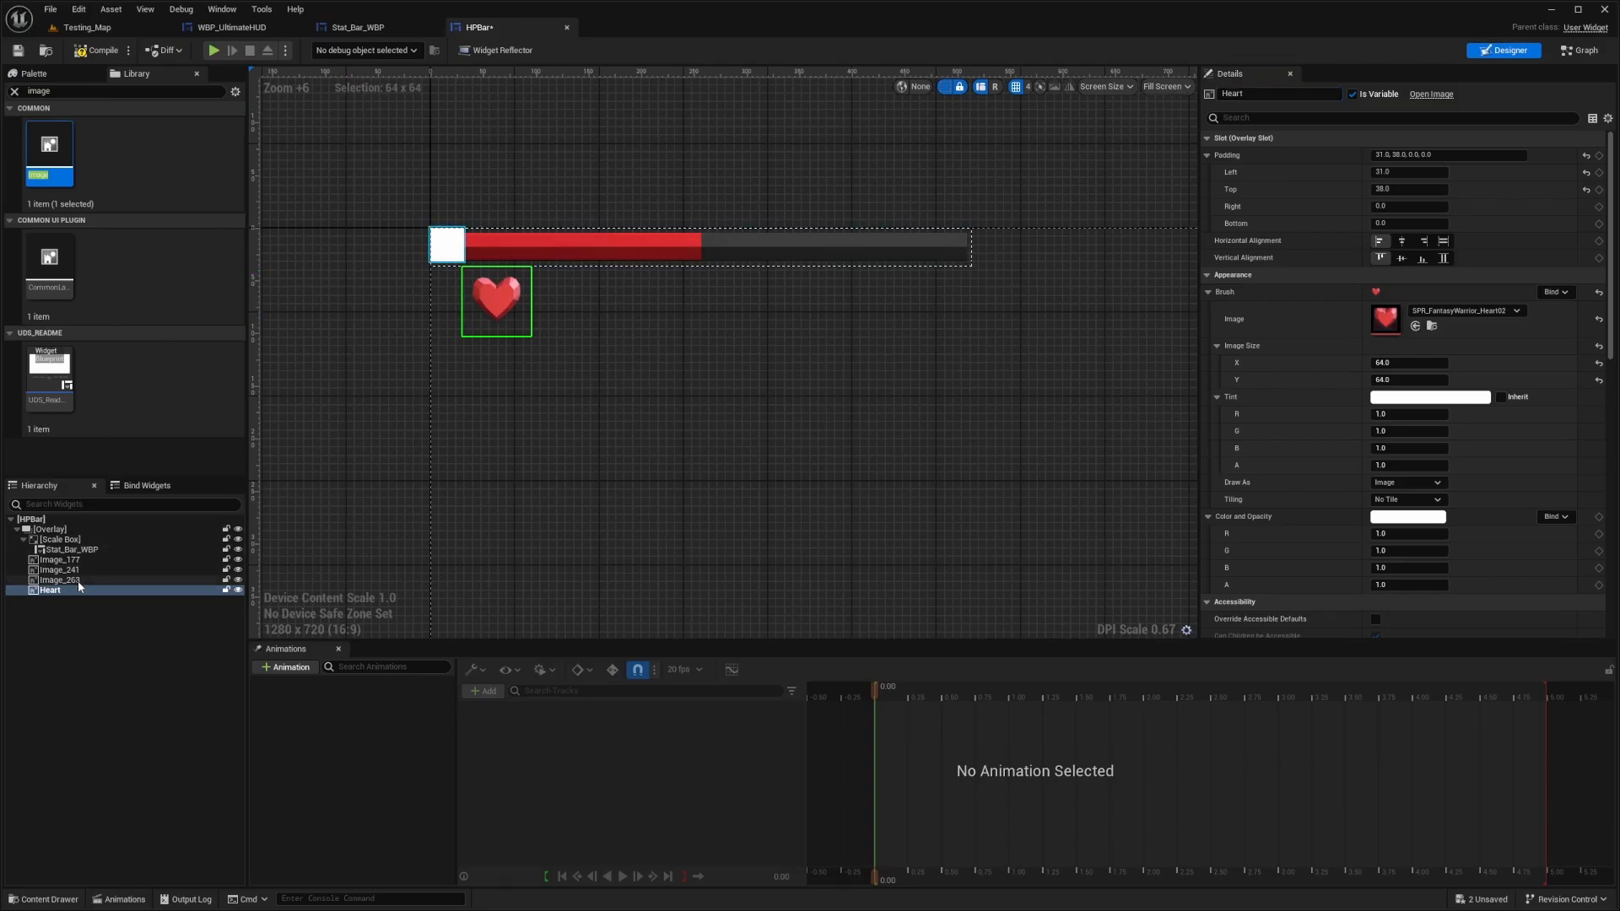
{"action": "left_click", "coordinate": [58, 579]}
{"action": "type", "text": "DiamondBorder"}
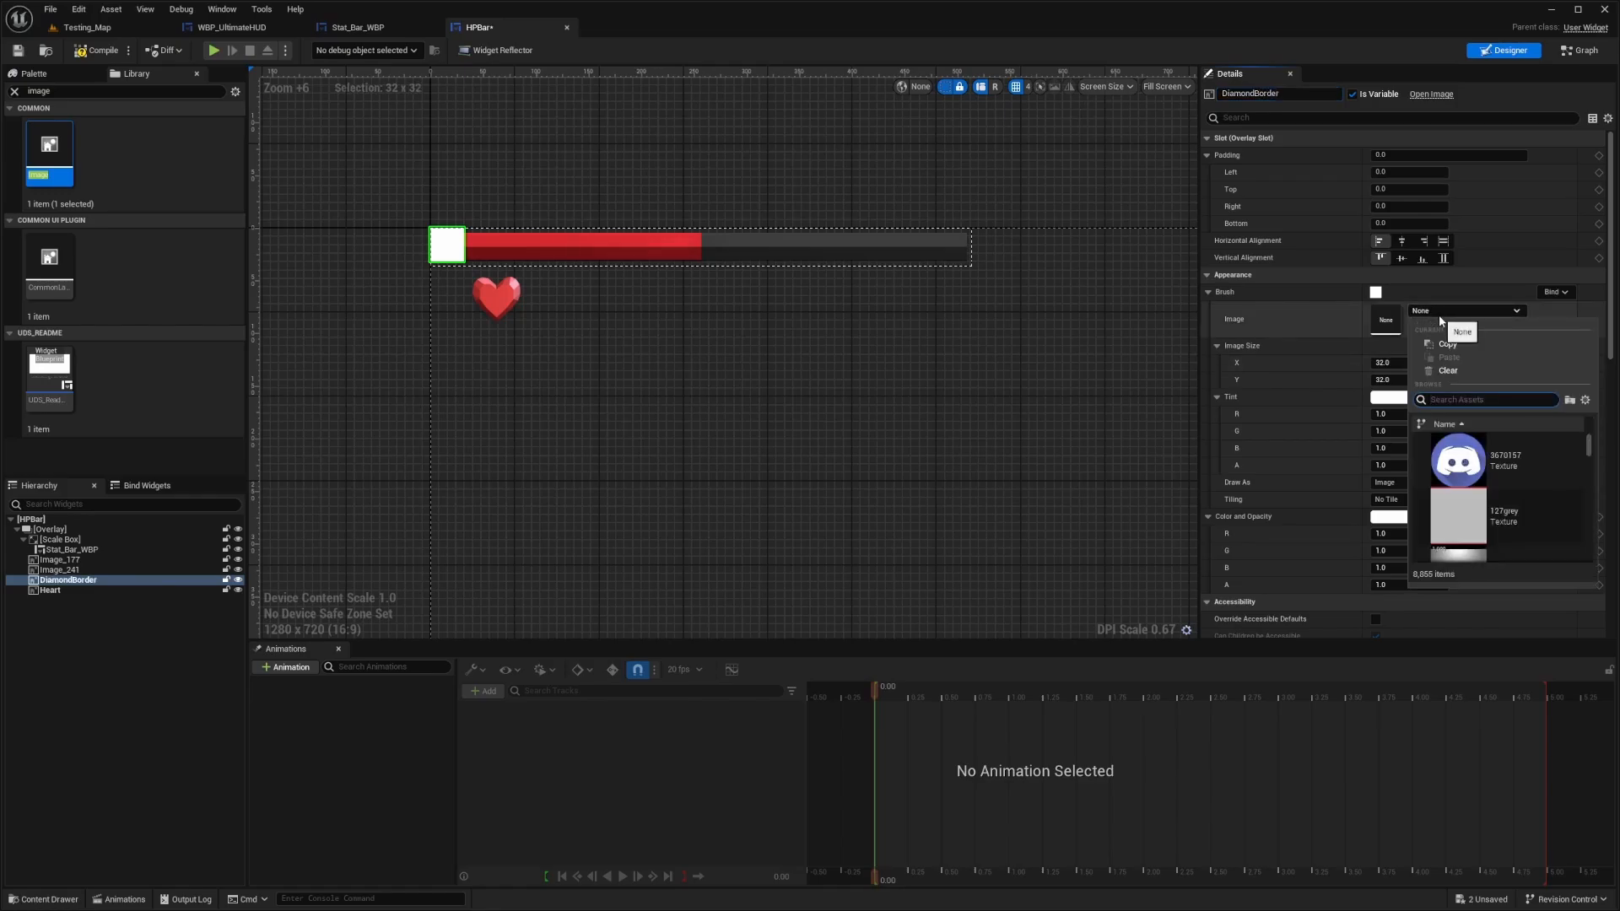
Give DiamondBorder the 128x128 diamond frame and BackgroundShadow the dark gem texture.
{"action": "type", "text": "Frame"}
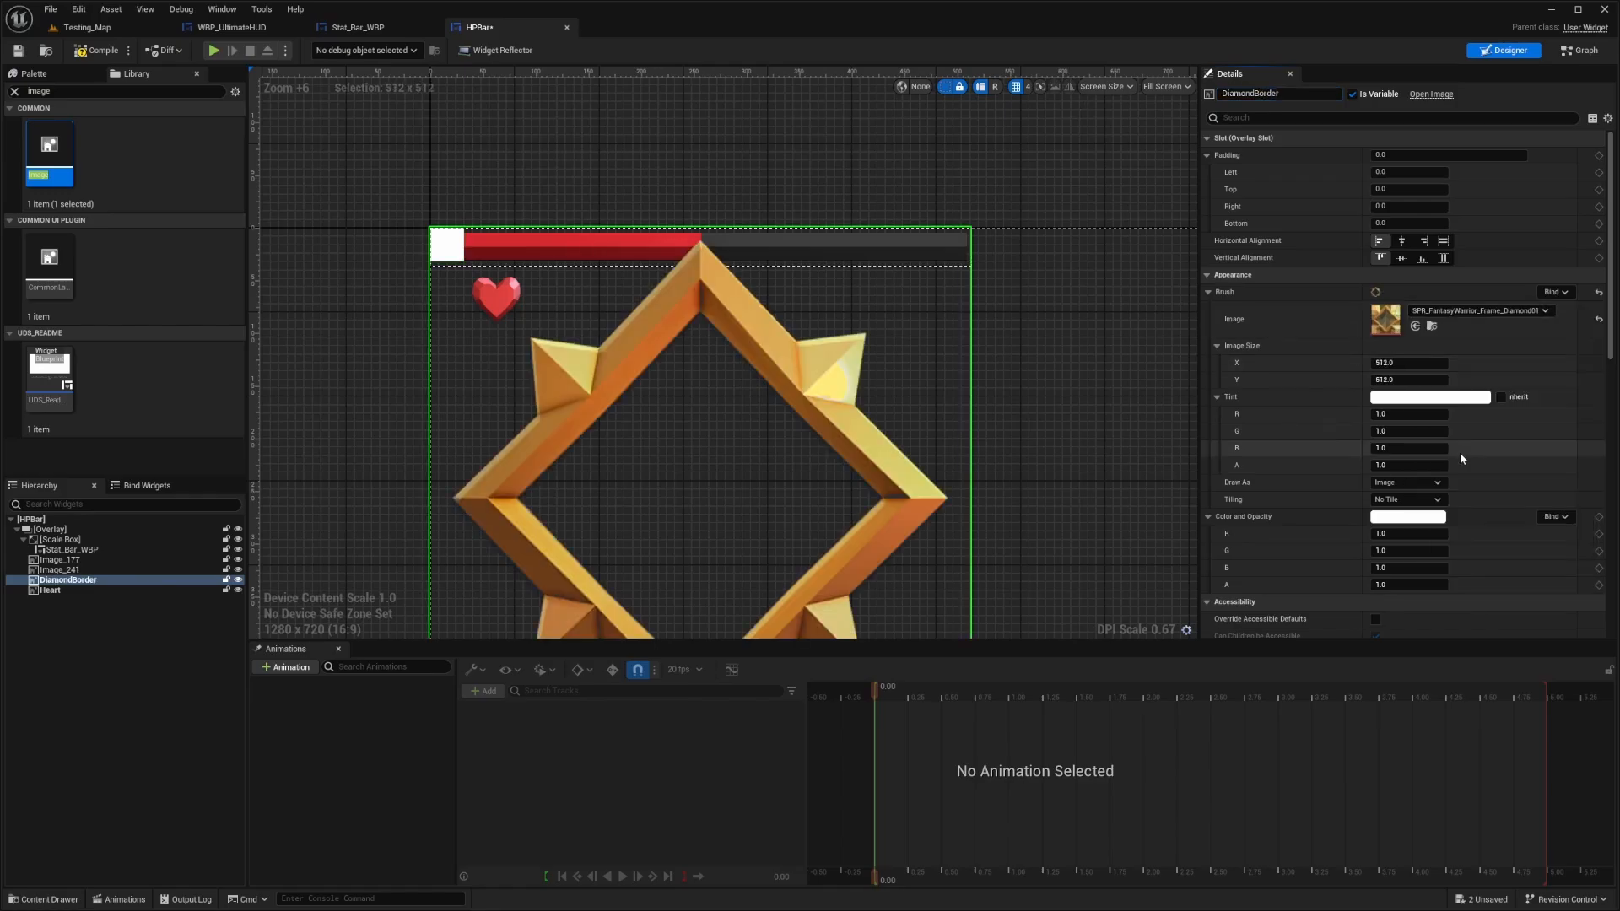
{"action": "triple_click", "coordinate": [1408, 363]}
{"action": "type", "text": "128"}
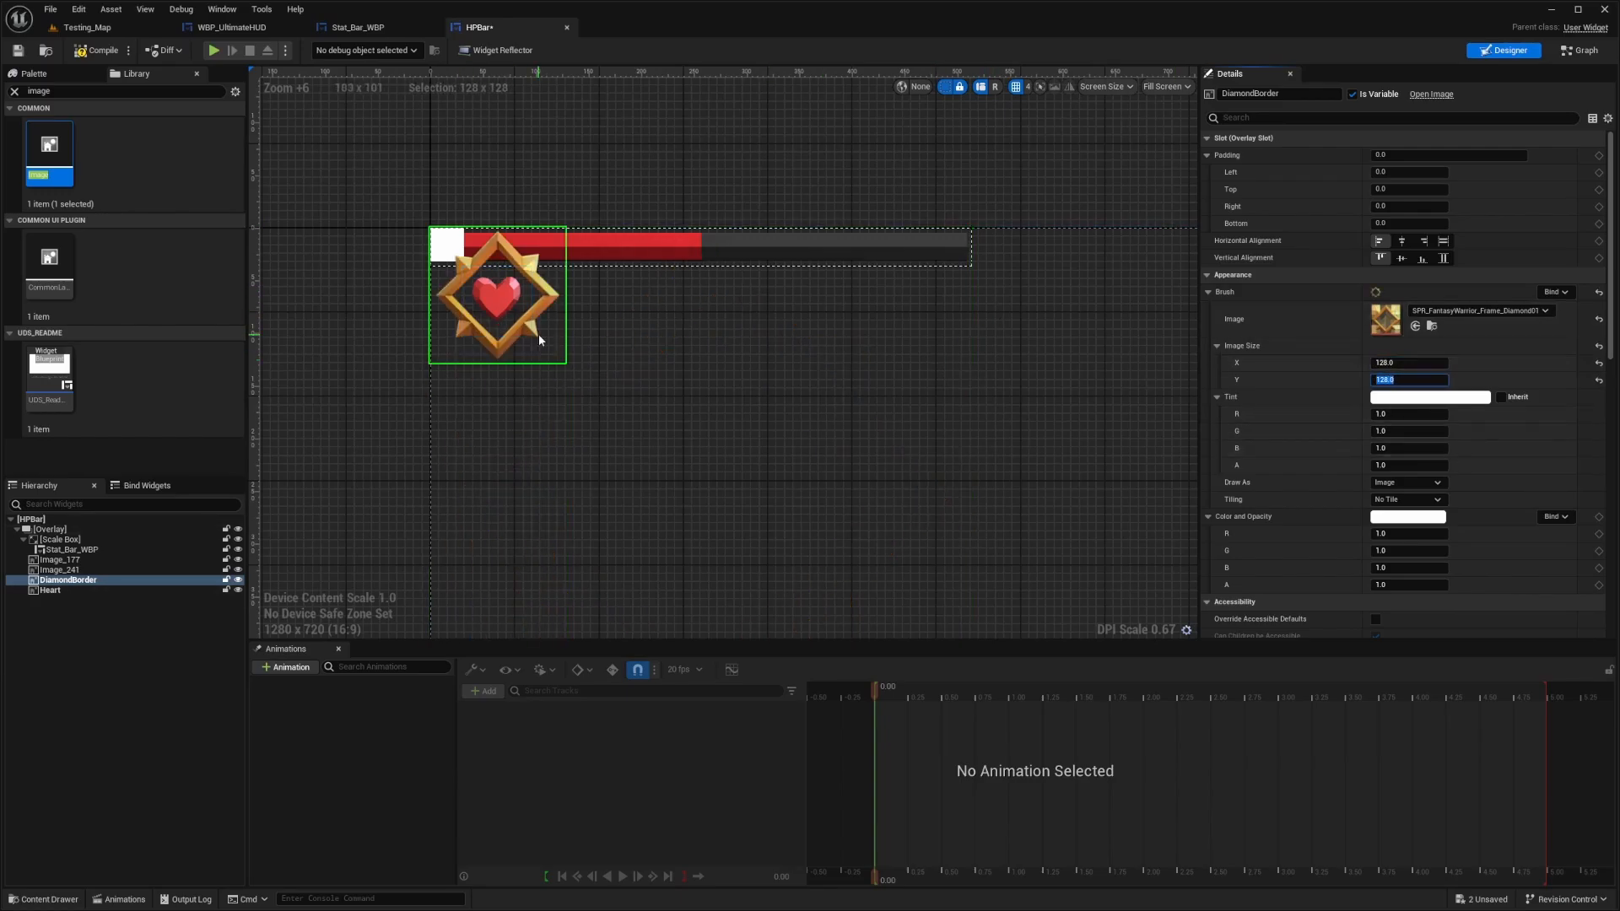
{"action": "left_click", "coordinate": [60, 569]}
{"action": "type", "text": "gem0_B"}
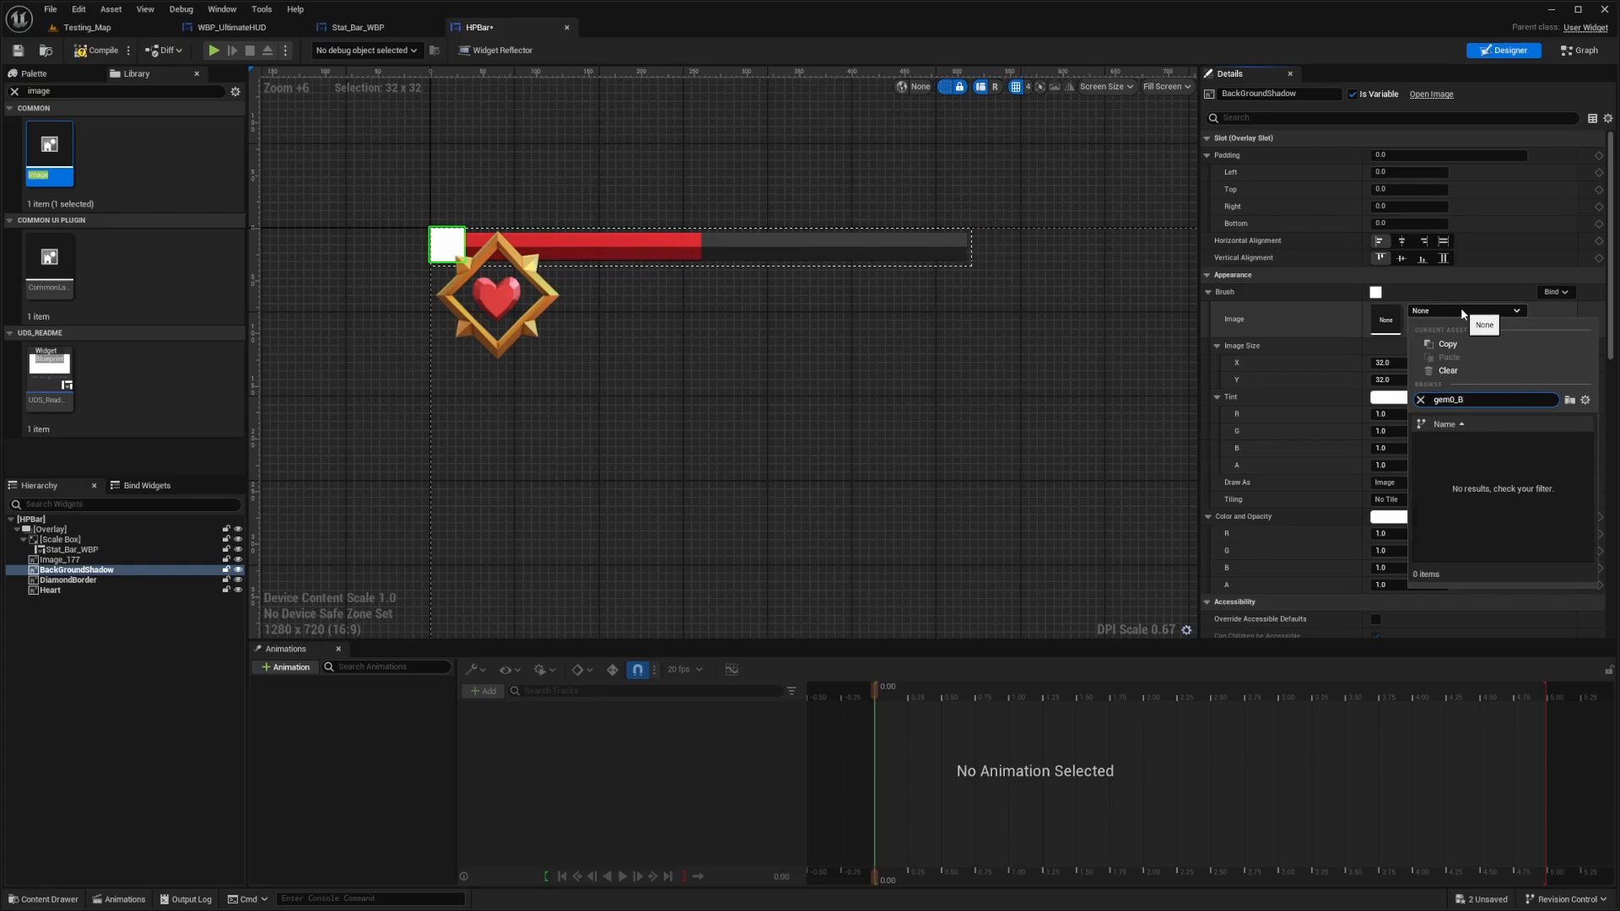
{"action": "left_click", "coordinate": [1448, 399]}
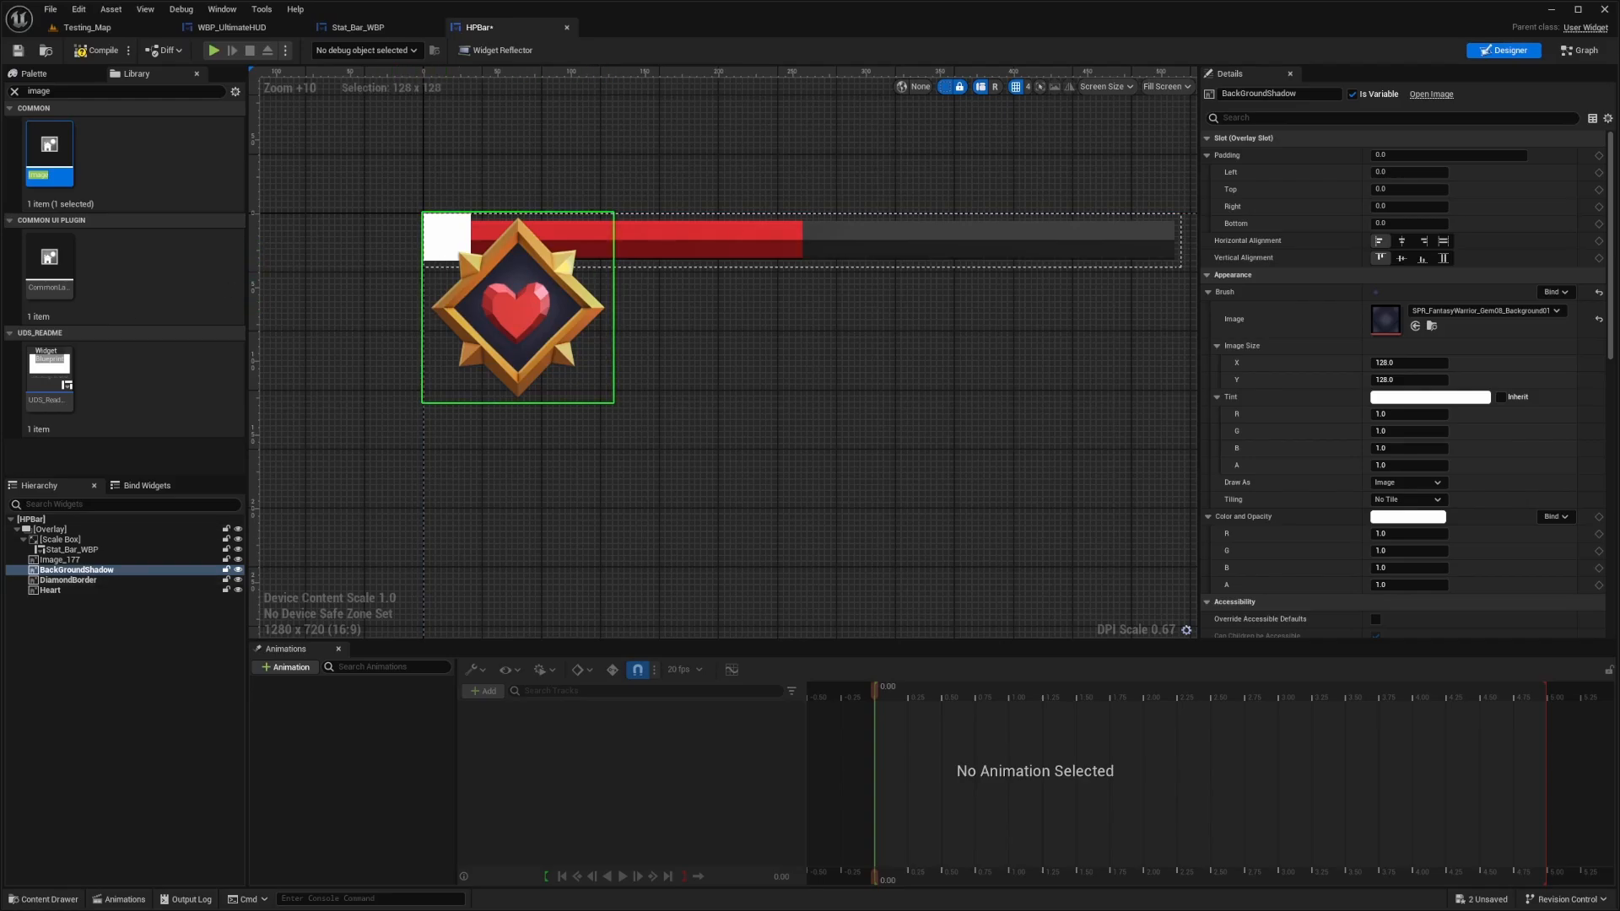
{"action": "mouse_move", "coordinate": [299, 392]}
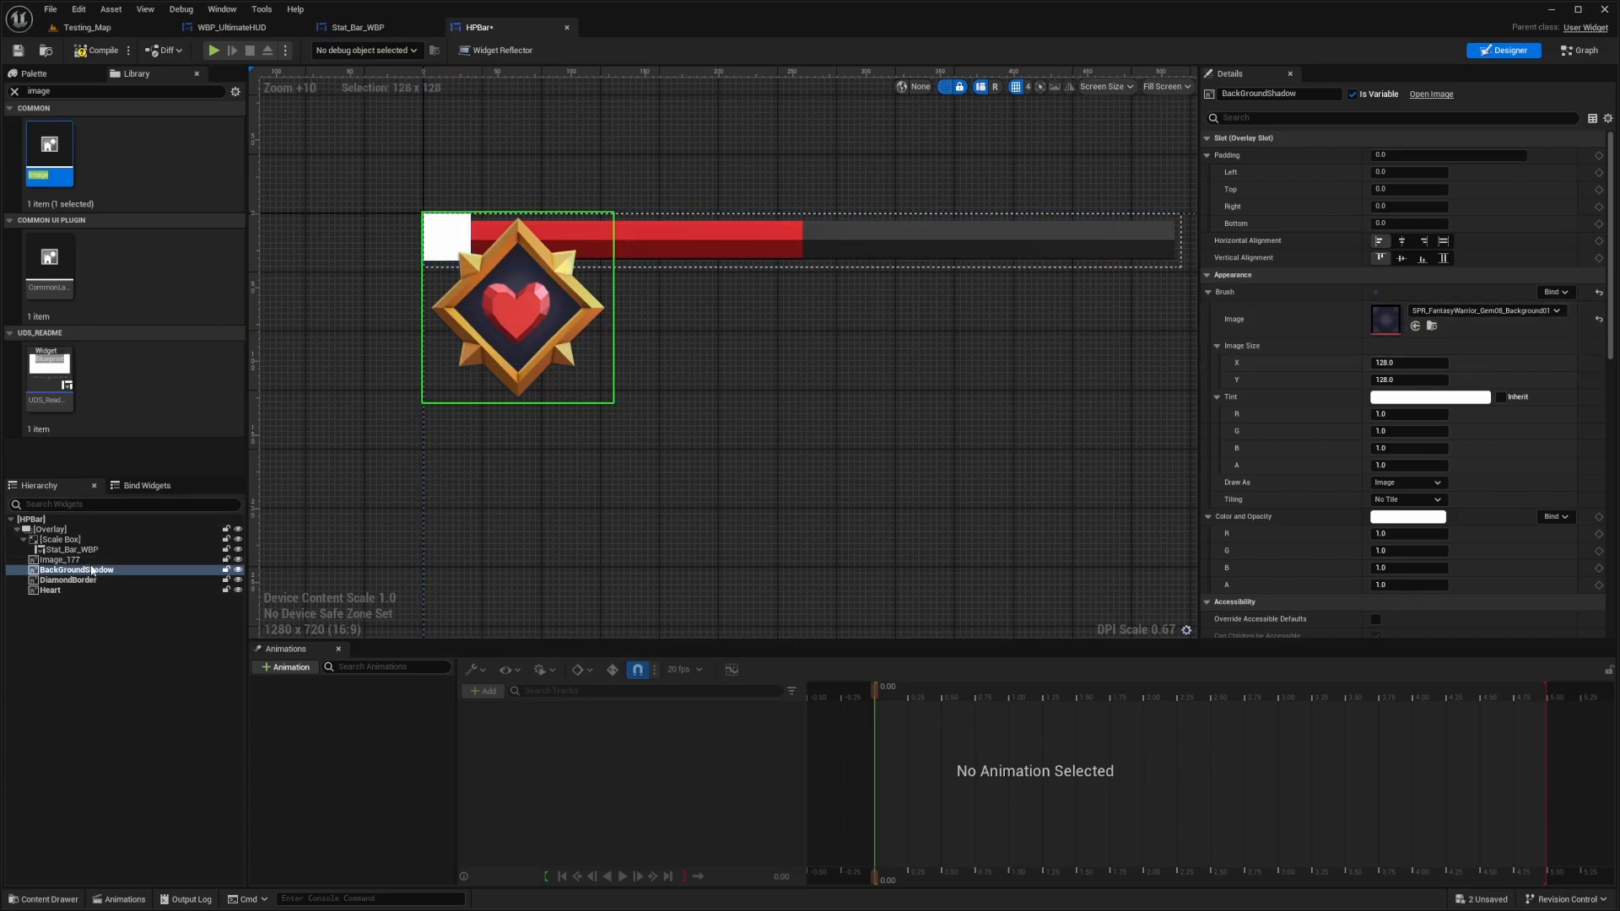
{"action": "left_click", "coordinate": [62, 560]}
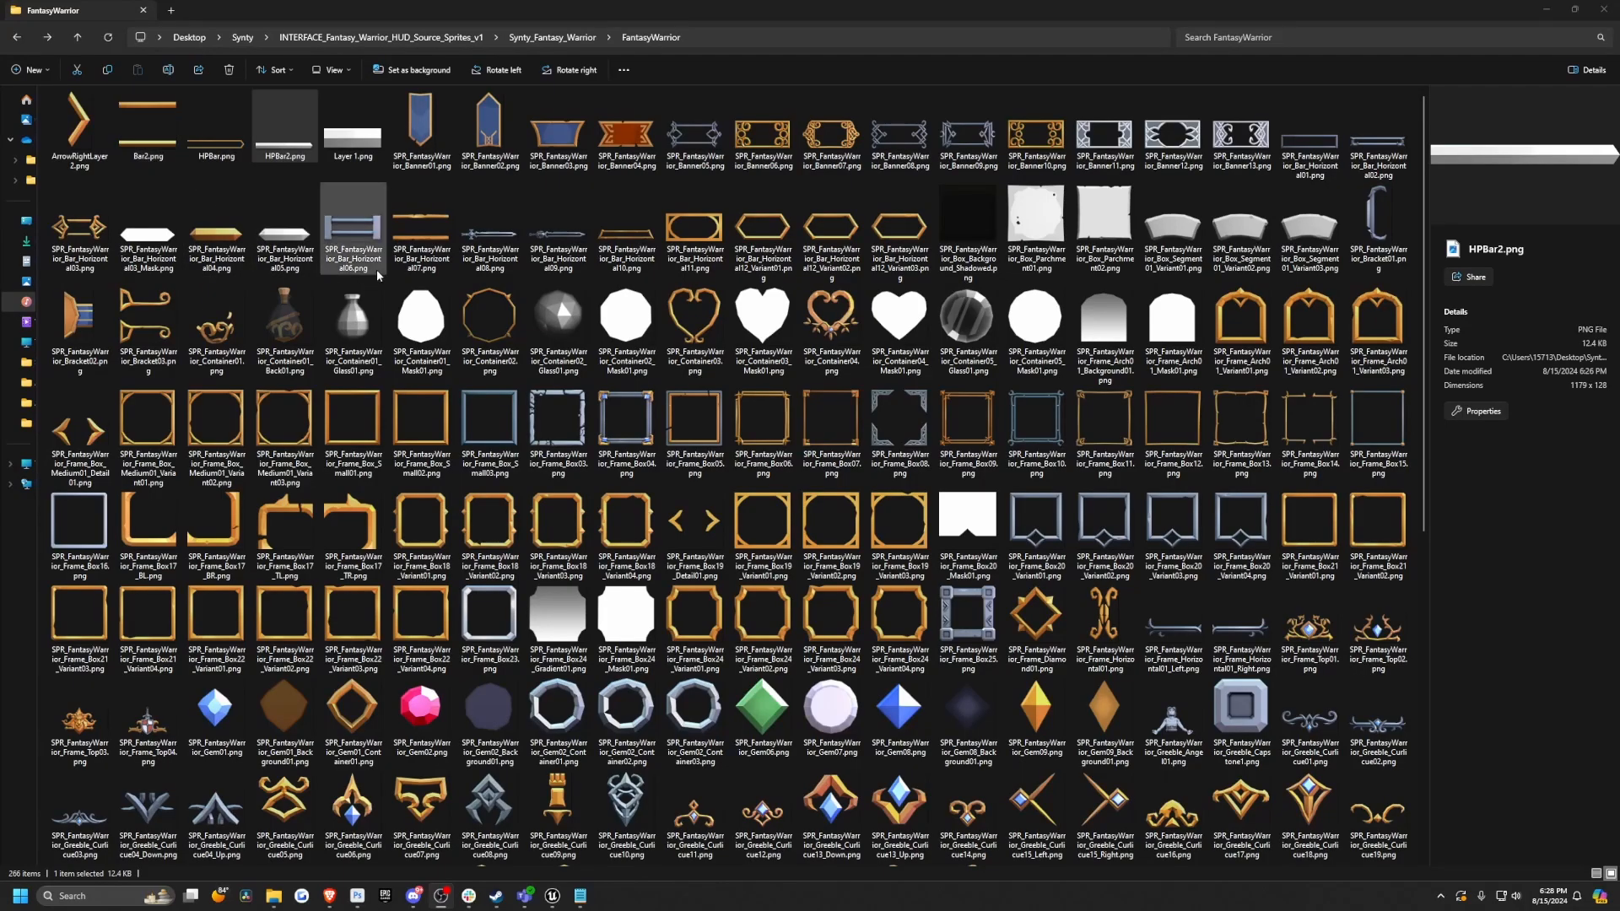
Preview HPBar.png, the gold pointed-end frame sprite, in the image viewer.
{"action": "double_click", "coordinate": [148, 118]}
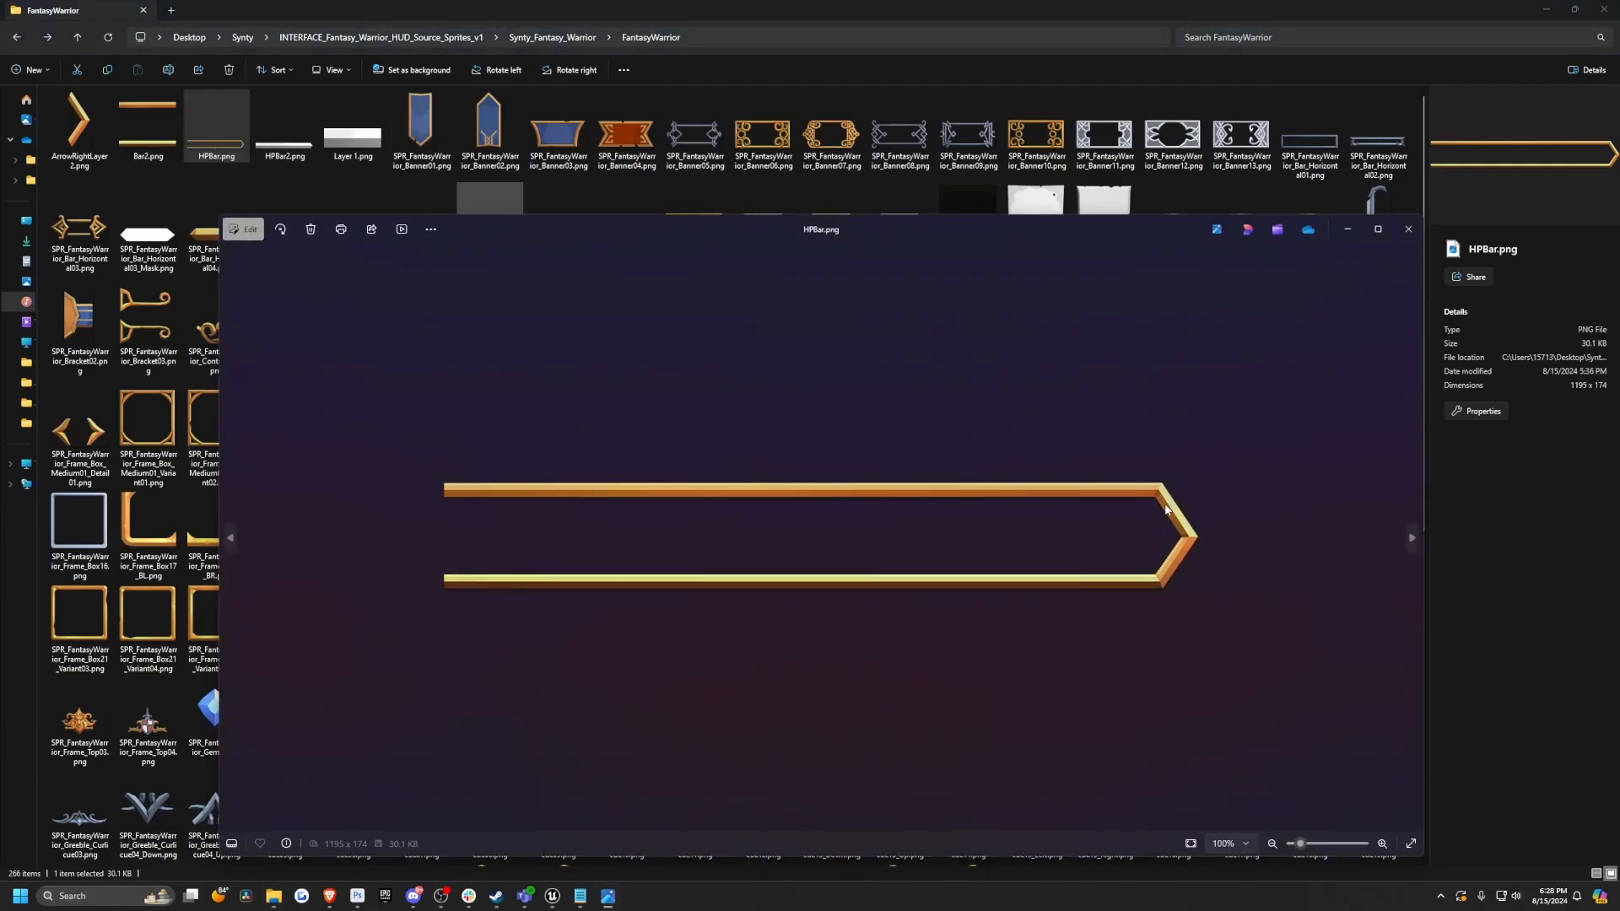
{"action": "mouse_move", "coordinate": [598, 478]}
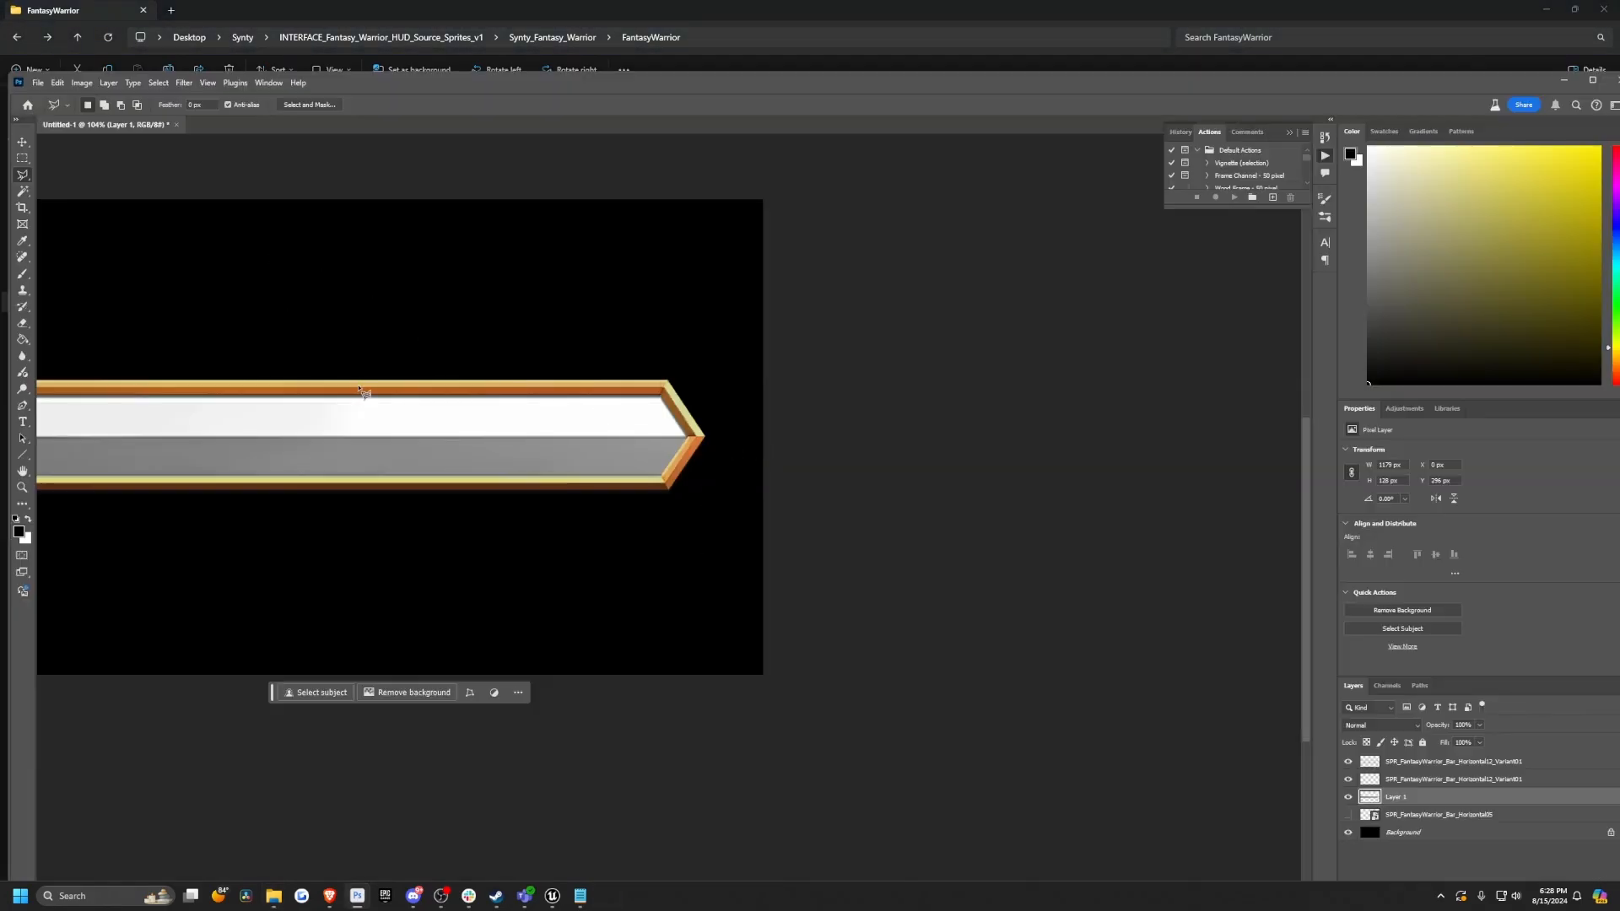
Compare the bar layers, lasso the pointed tip, and leave only the white pointed bar visible.
{"action": "left_click", "coordinate": [1348, 761]}
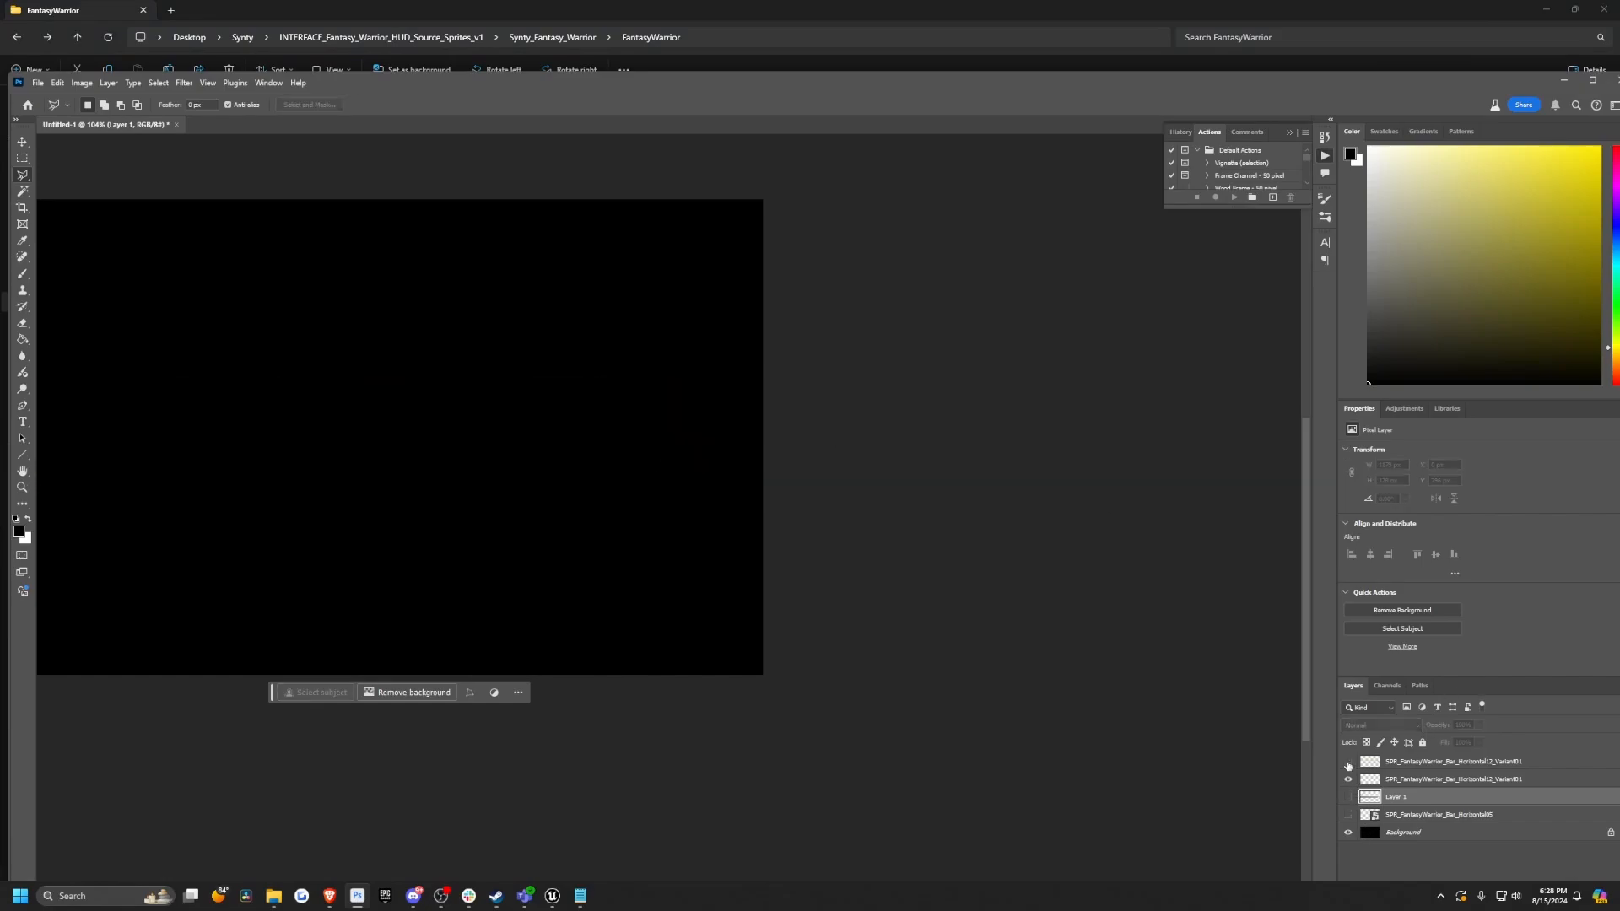
{"action": "left_click", "coordinate": [1348, 778]}
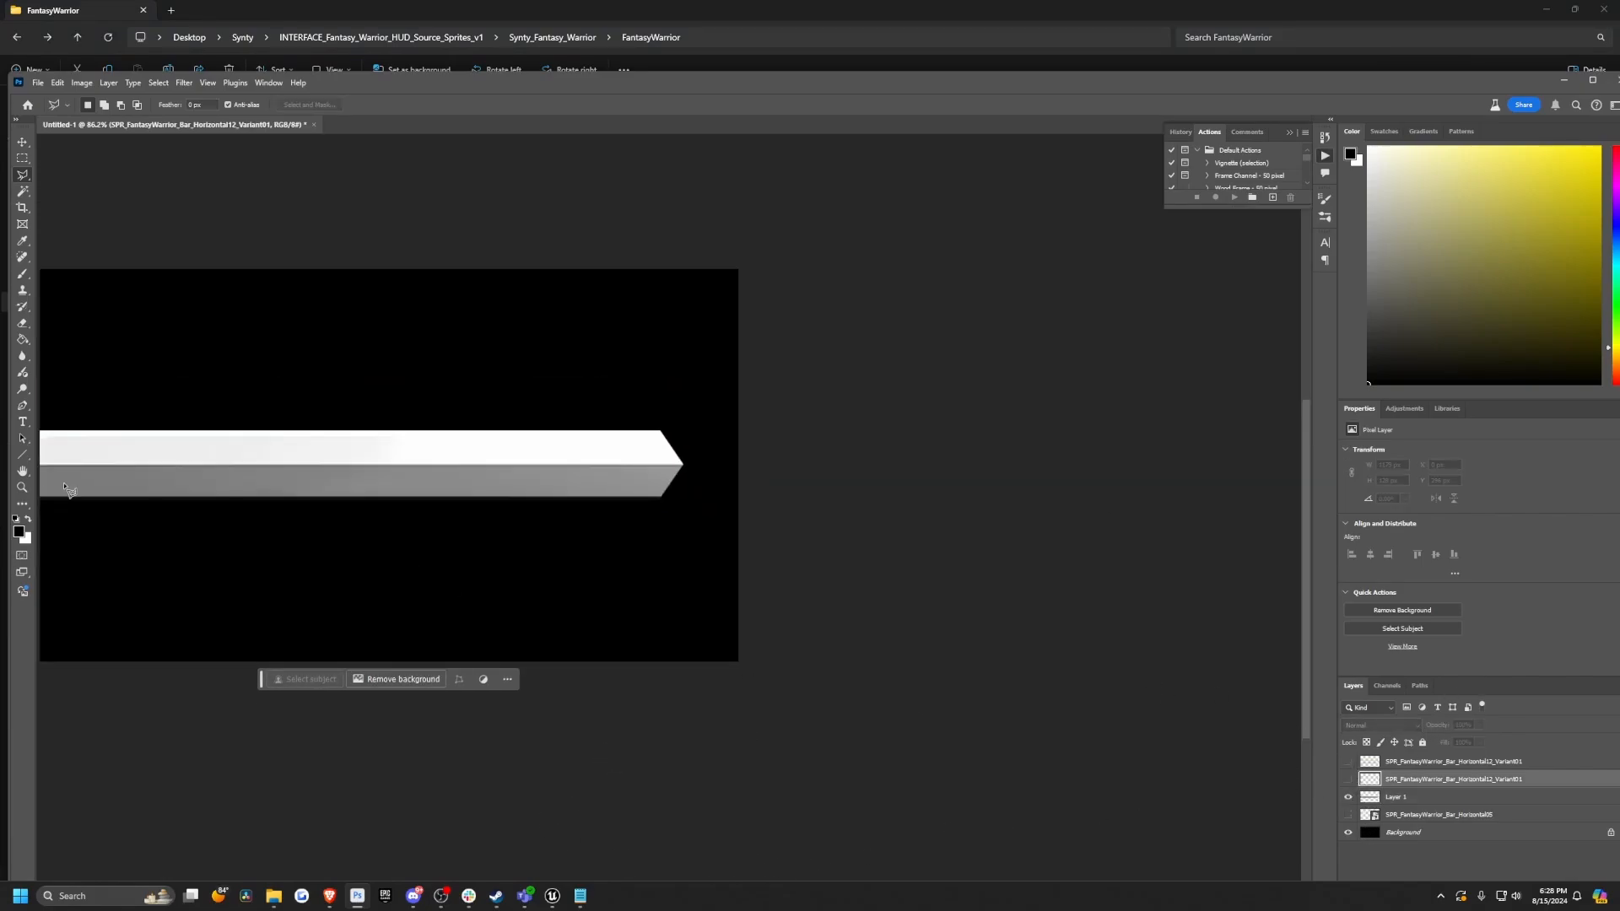
{"action": "left_click", "coordinate": [1348, 761]}
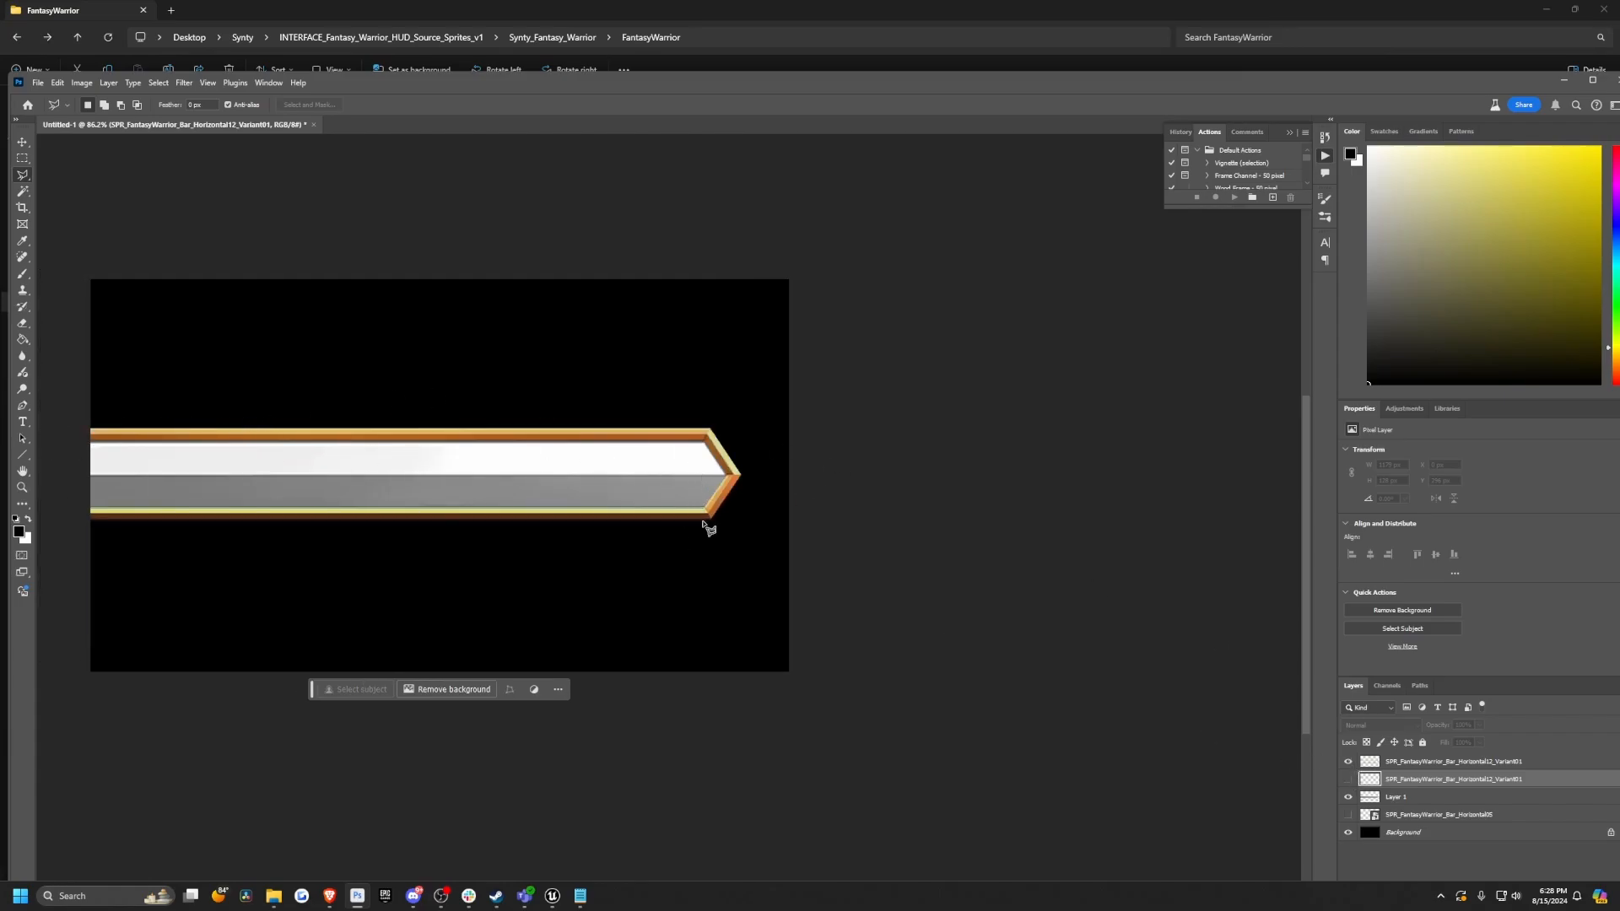
{"action": "left_click", "coordinate": [1348, 761]}
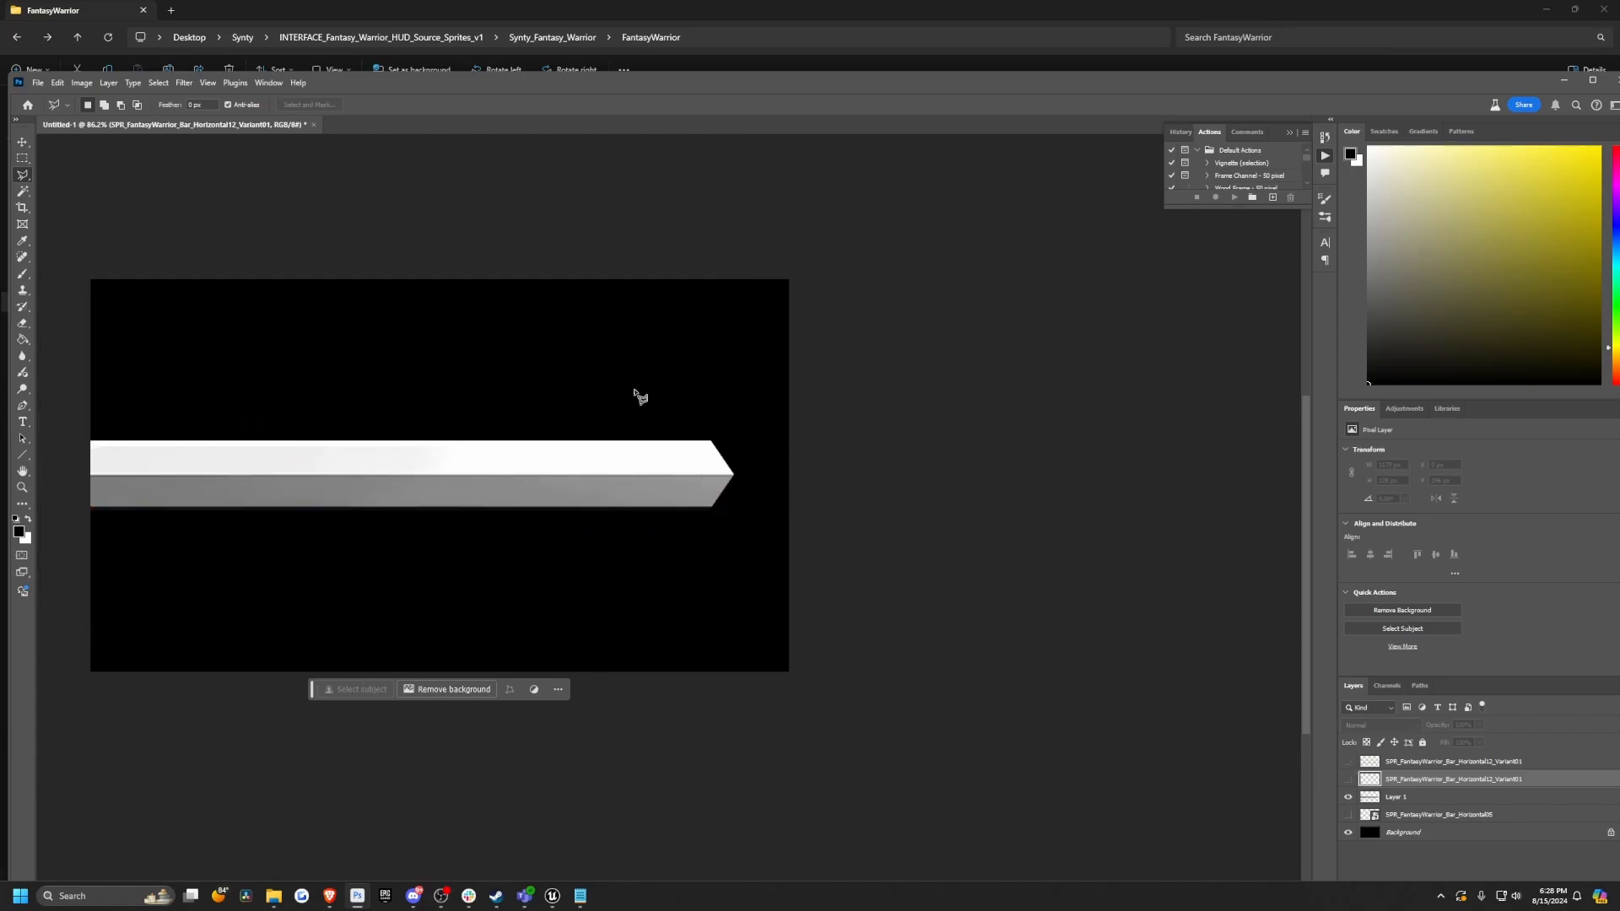
{"action": "scroll", "scroll_direction": "up", "scroll_amount": 3}
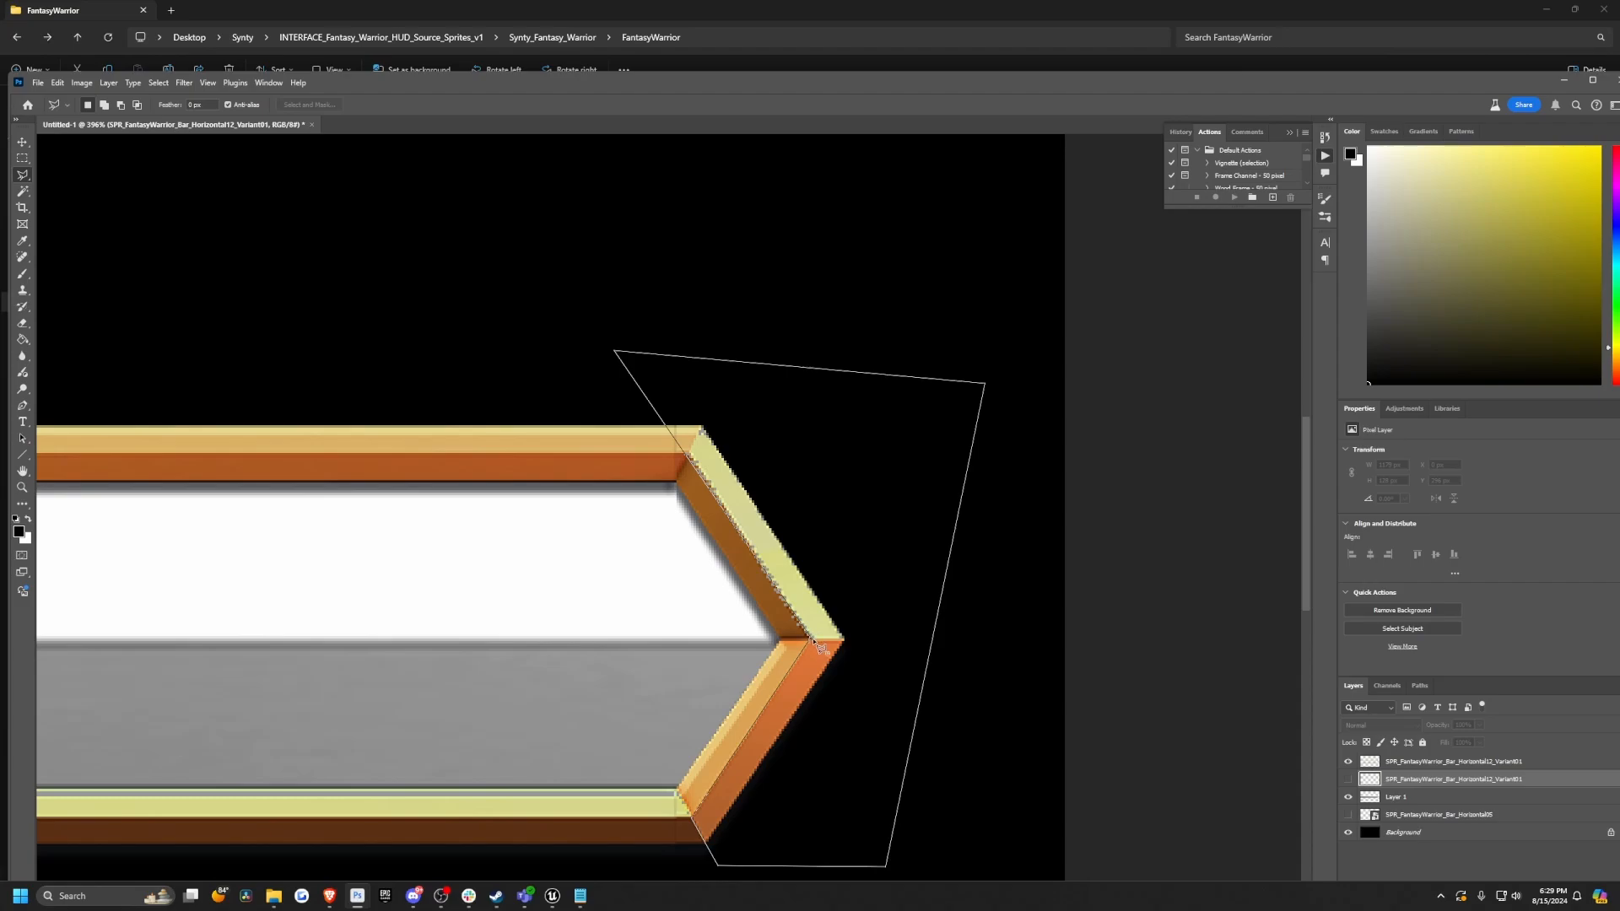
{"action": "left_click", "coordinate": [816, 645]}
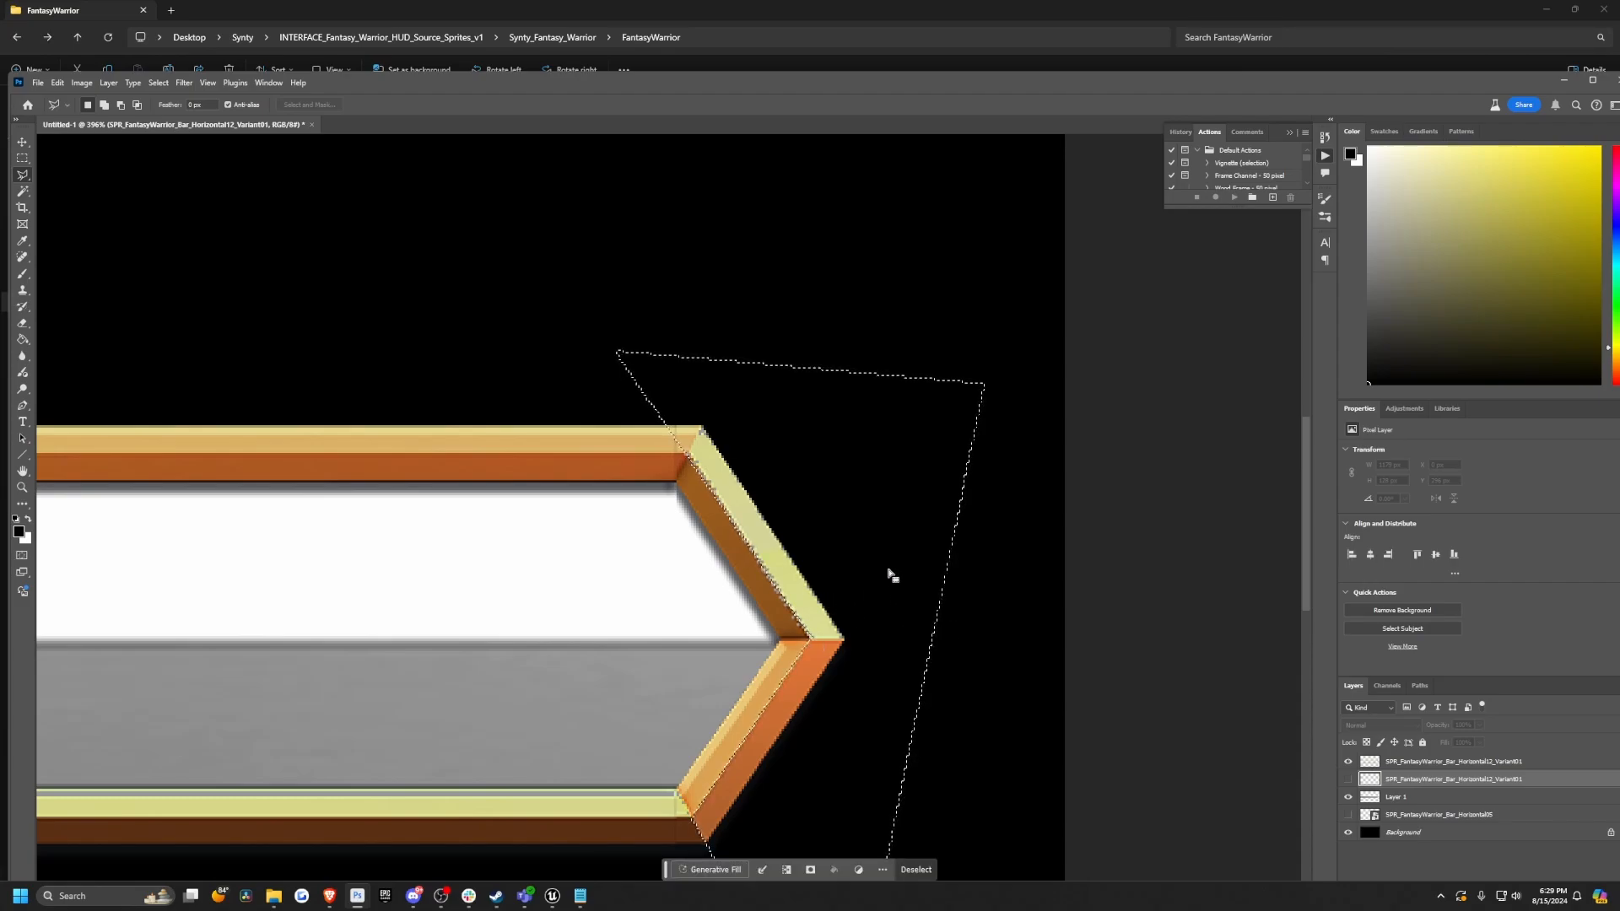
{"action": "left_click", "coordinate": [914, 869]}
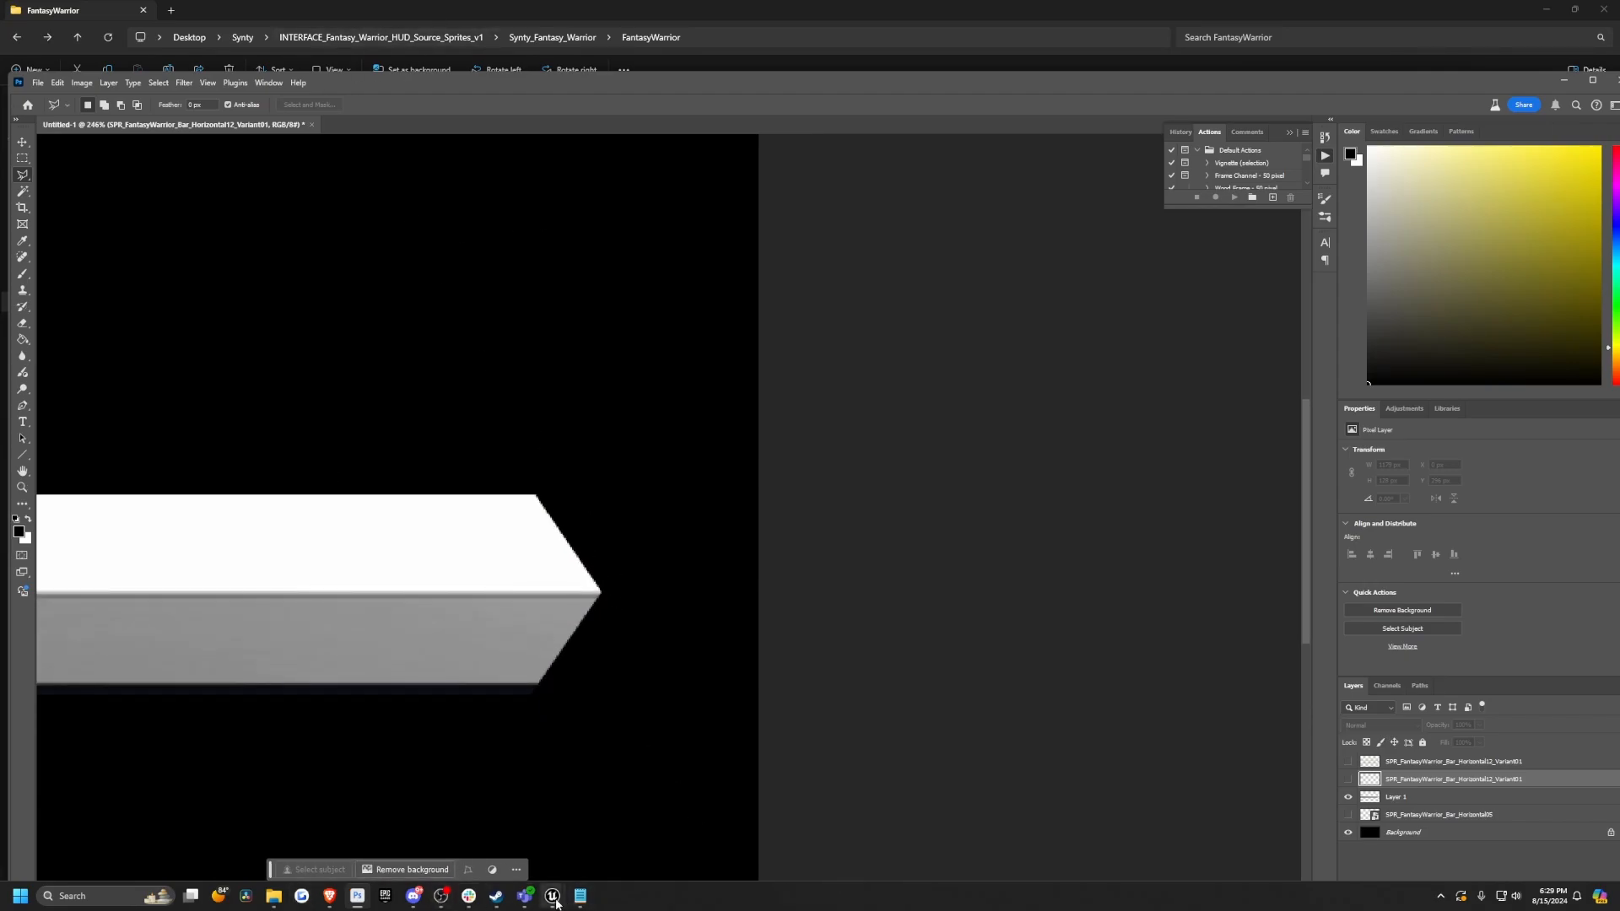
In Stat_Bar_WBP, keep HPBar2 as the background and set the fill's Draw As to Image.
{"action": "left_click", "coordinate": [552, 896]}
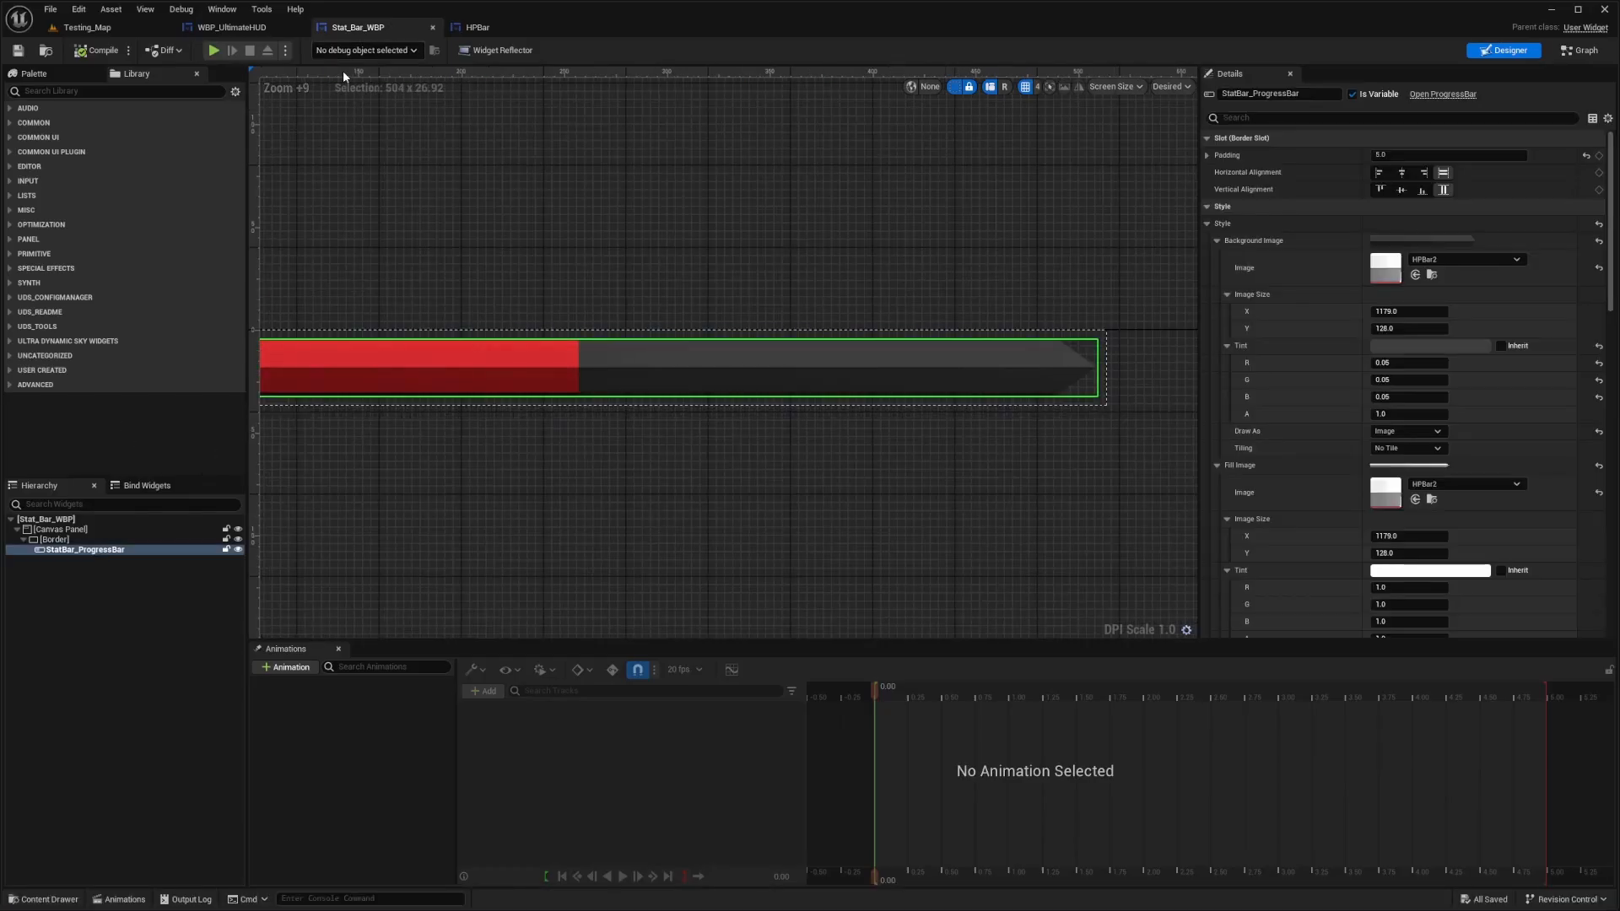
{"action": "mouse_move", "coordinate": [1462, 259]}
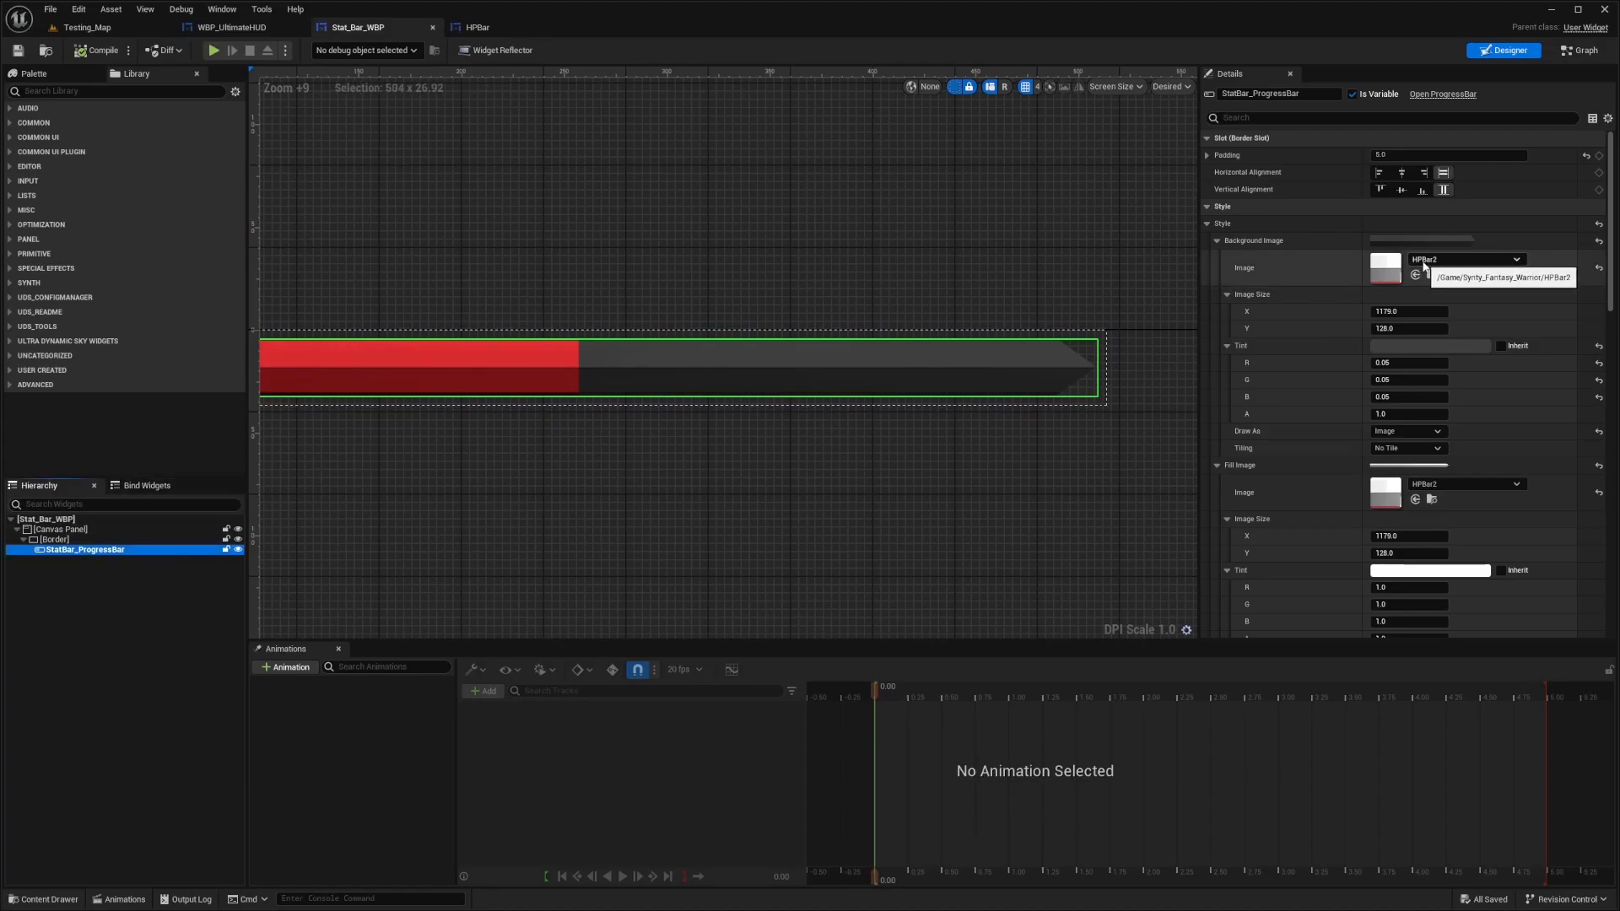
{"action": "left_click", "coordinate": [1515, 258]}
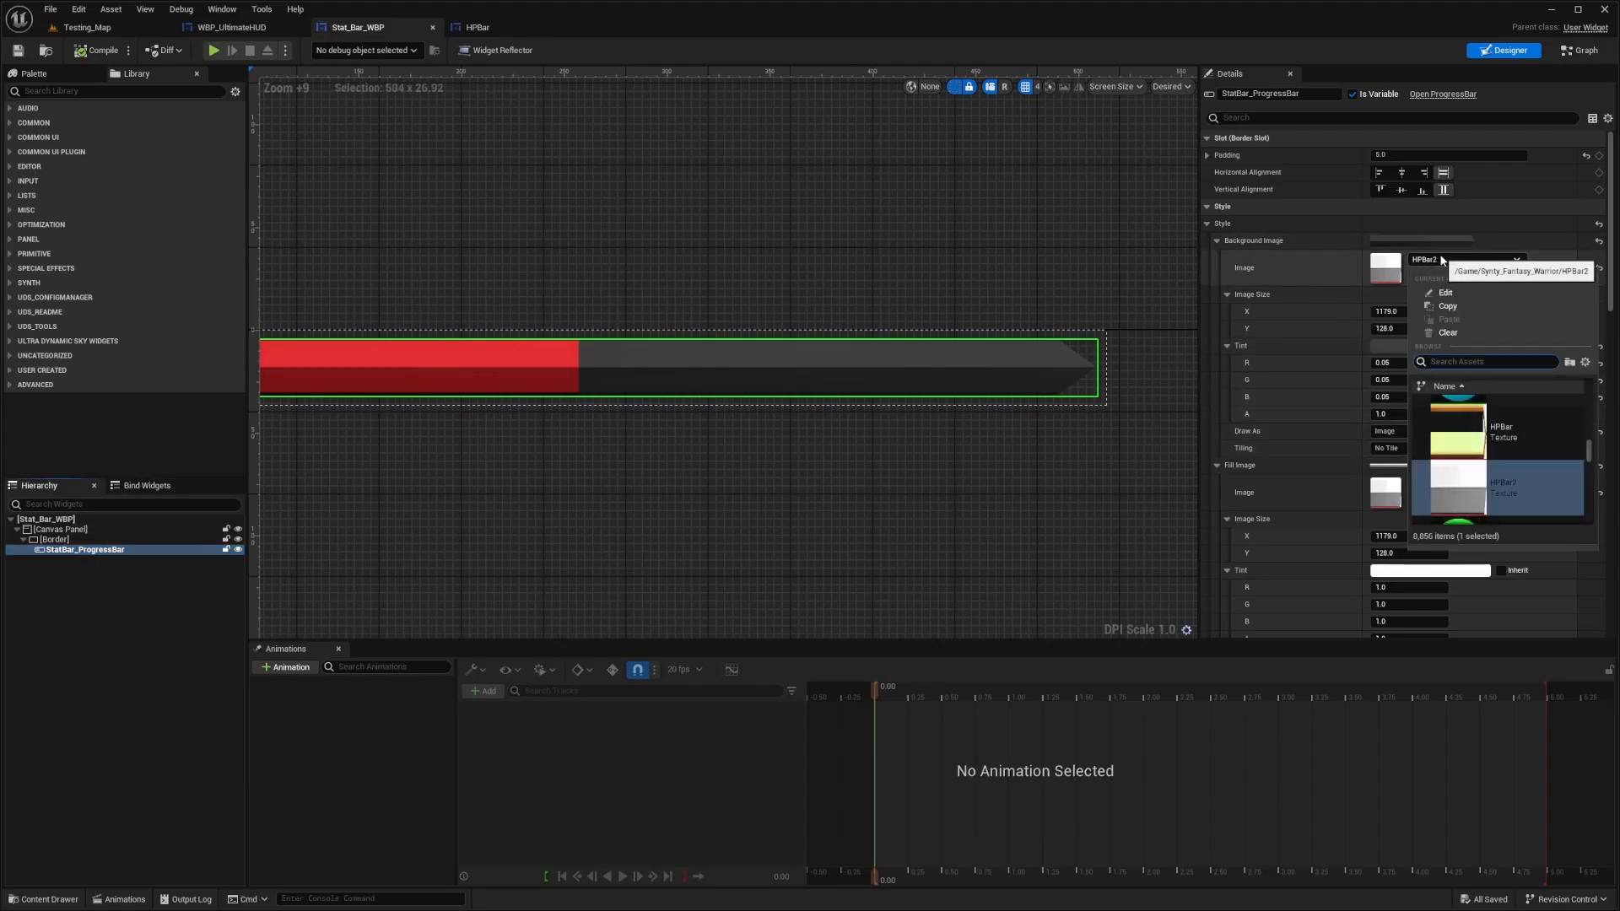
{"action": "left_click", "coordinate": [1503, 485]}
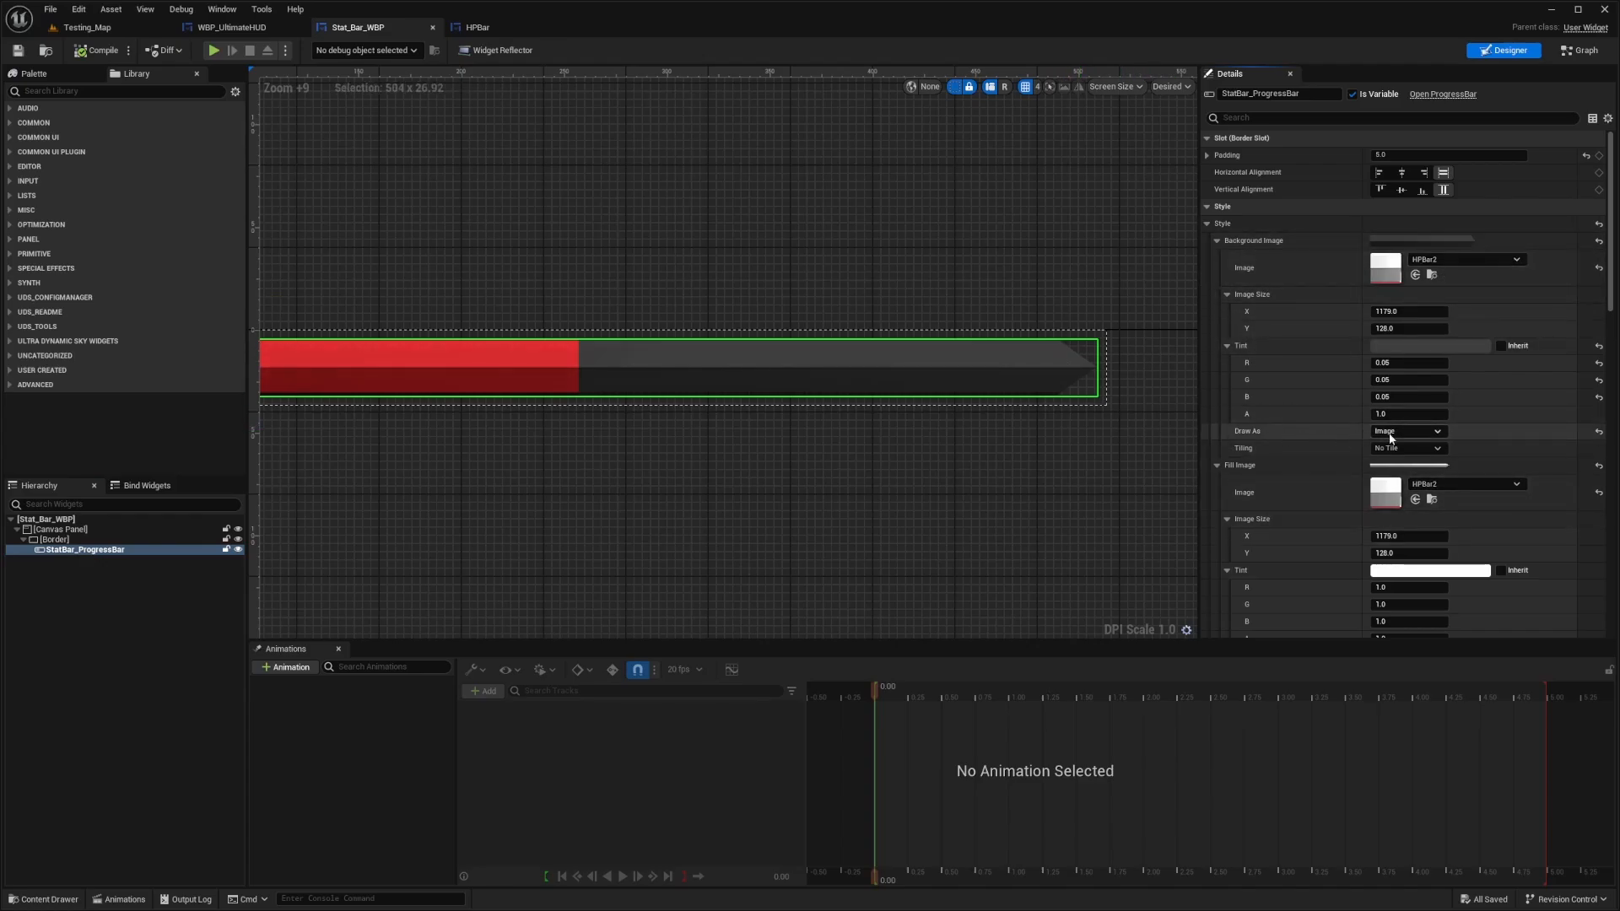
{"action": "left_click", "coordinate": [1407, 474]}
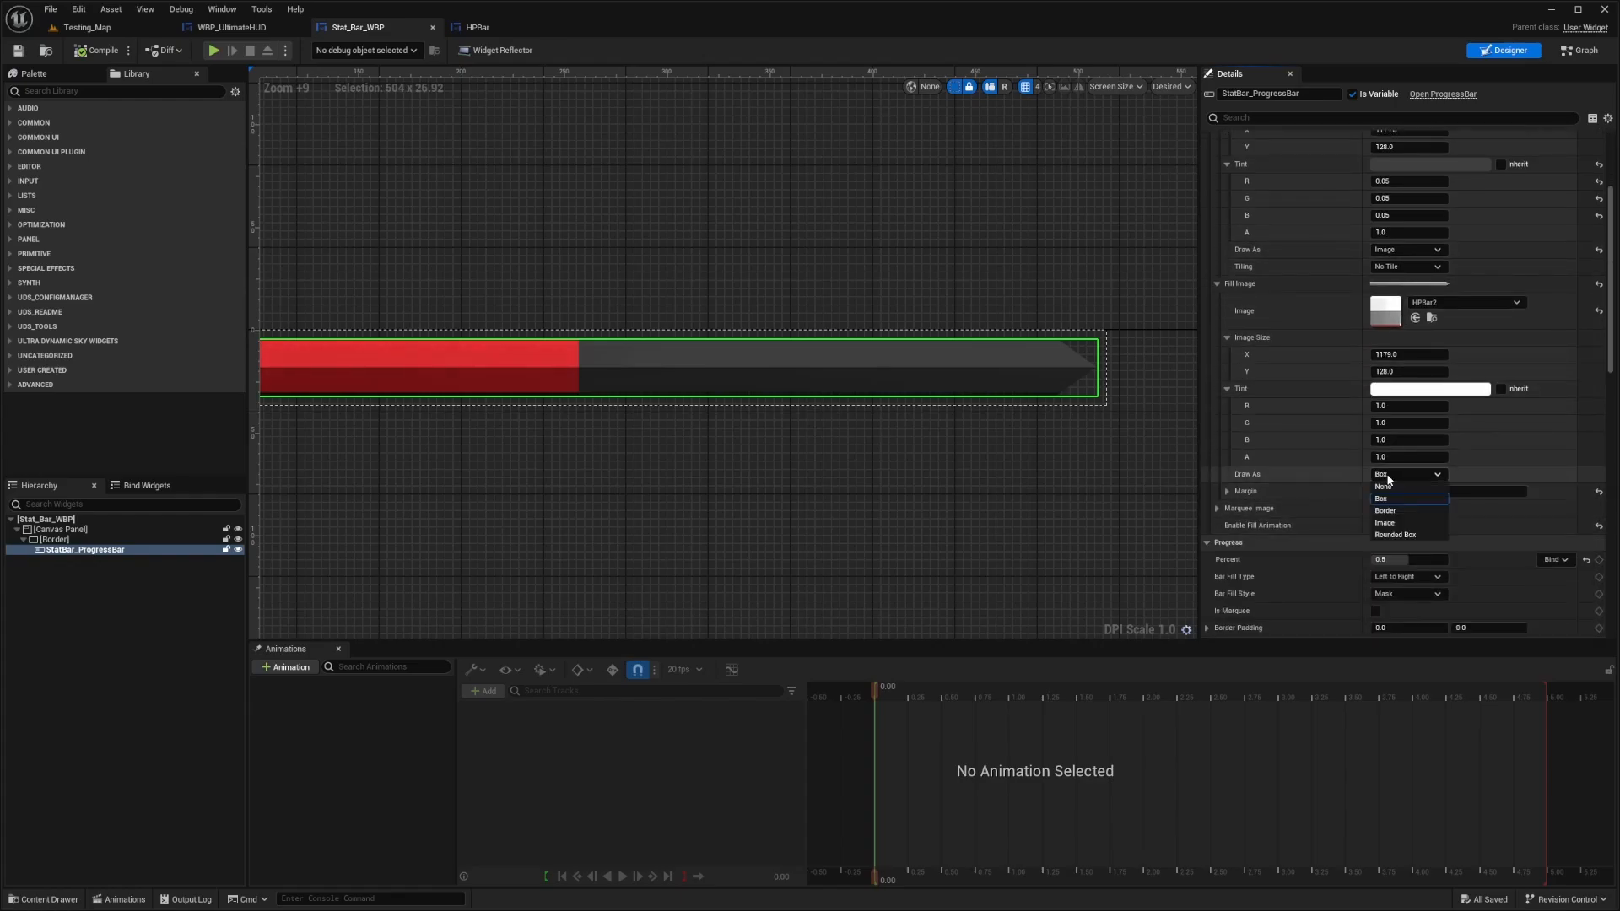
{"action": "left_click", "coordinate": [1383, 523]}
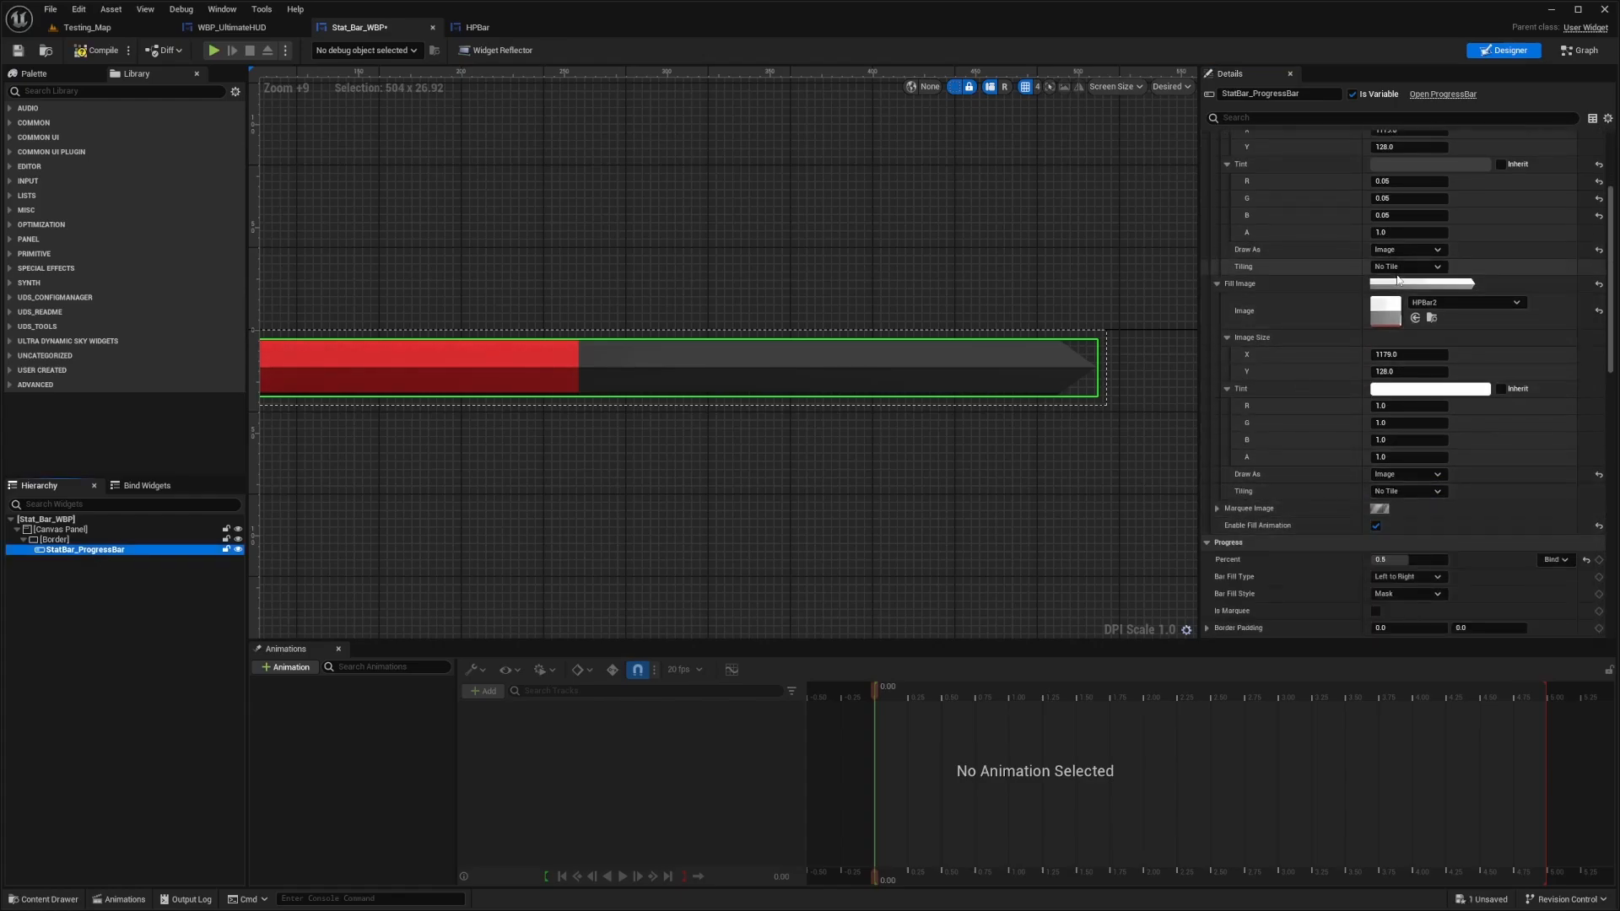
{"action": "left_click", "coordinate": [477, 27]}
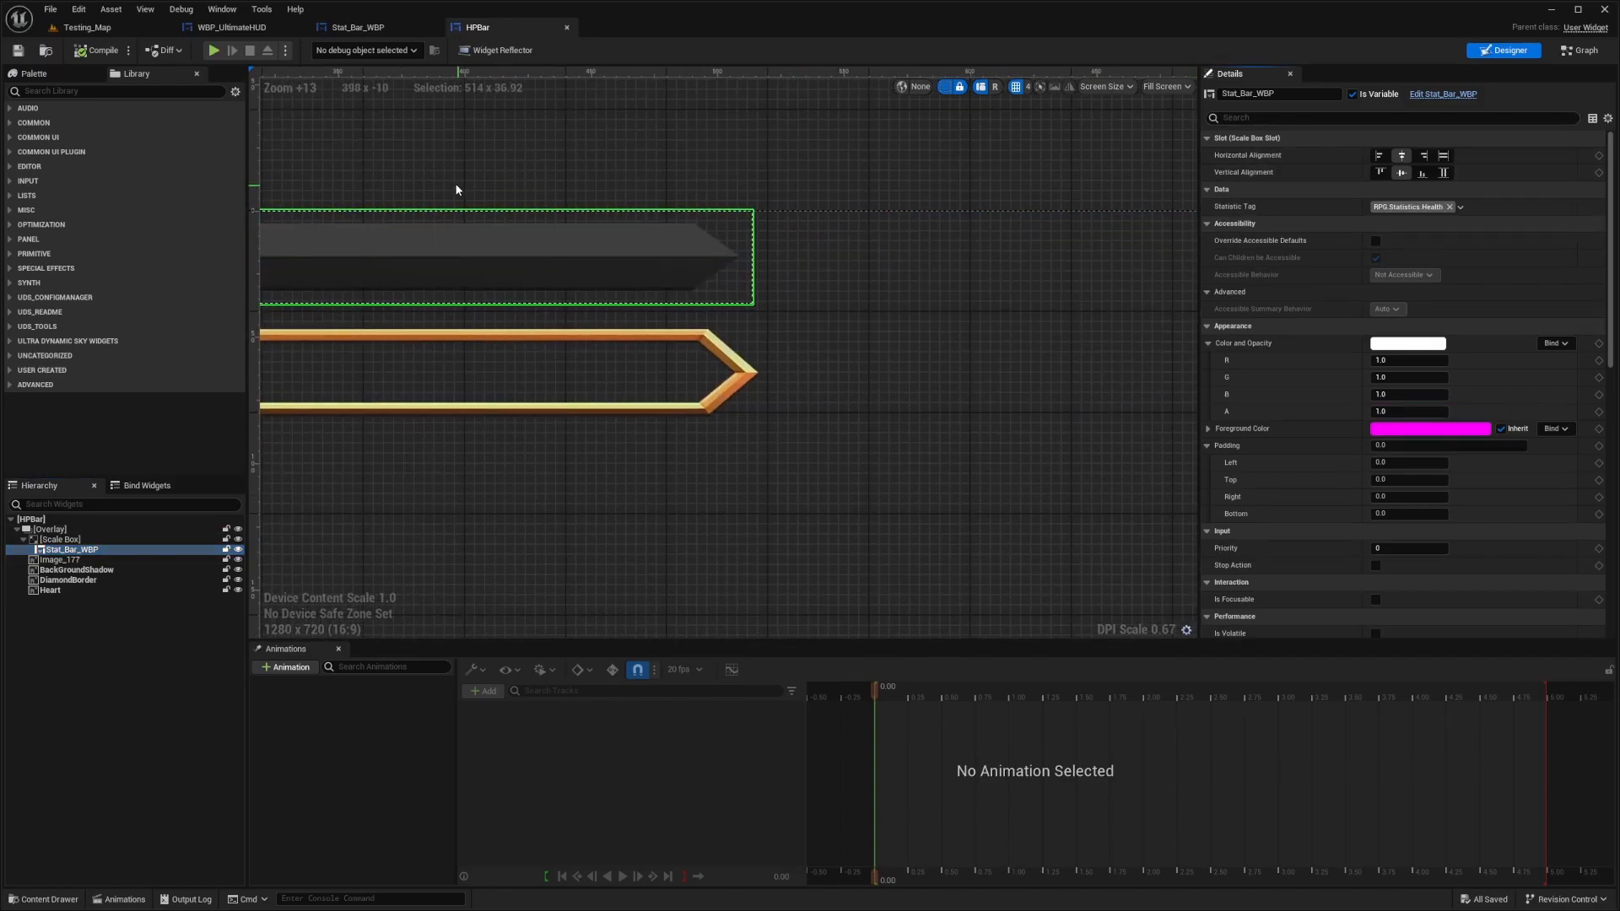
Translate HPBar's Stat_Bar_WBP by 7, -4 so the red fill sits inside the gold frame.
{"action": "left_click", "coordinate": [60, 538]}
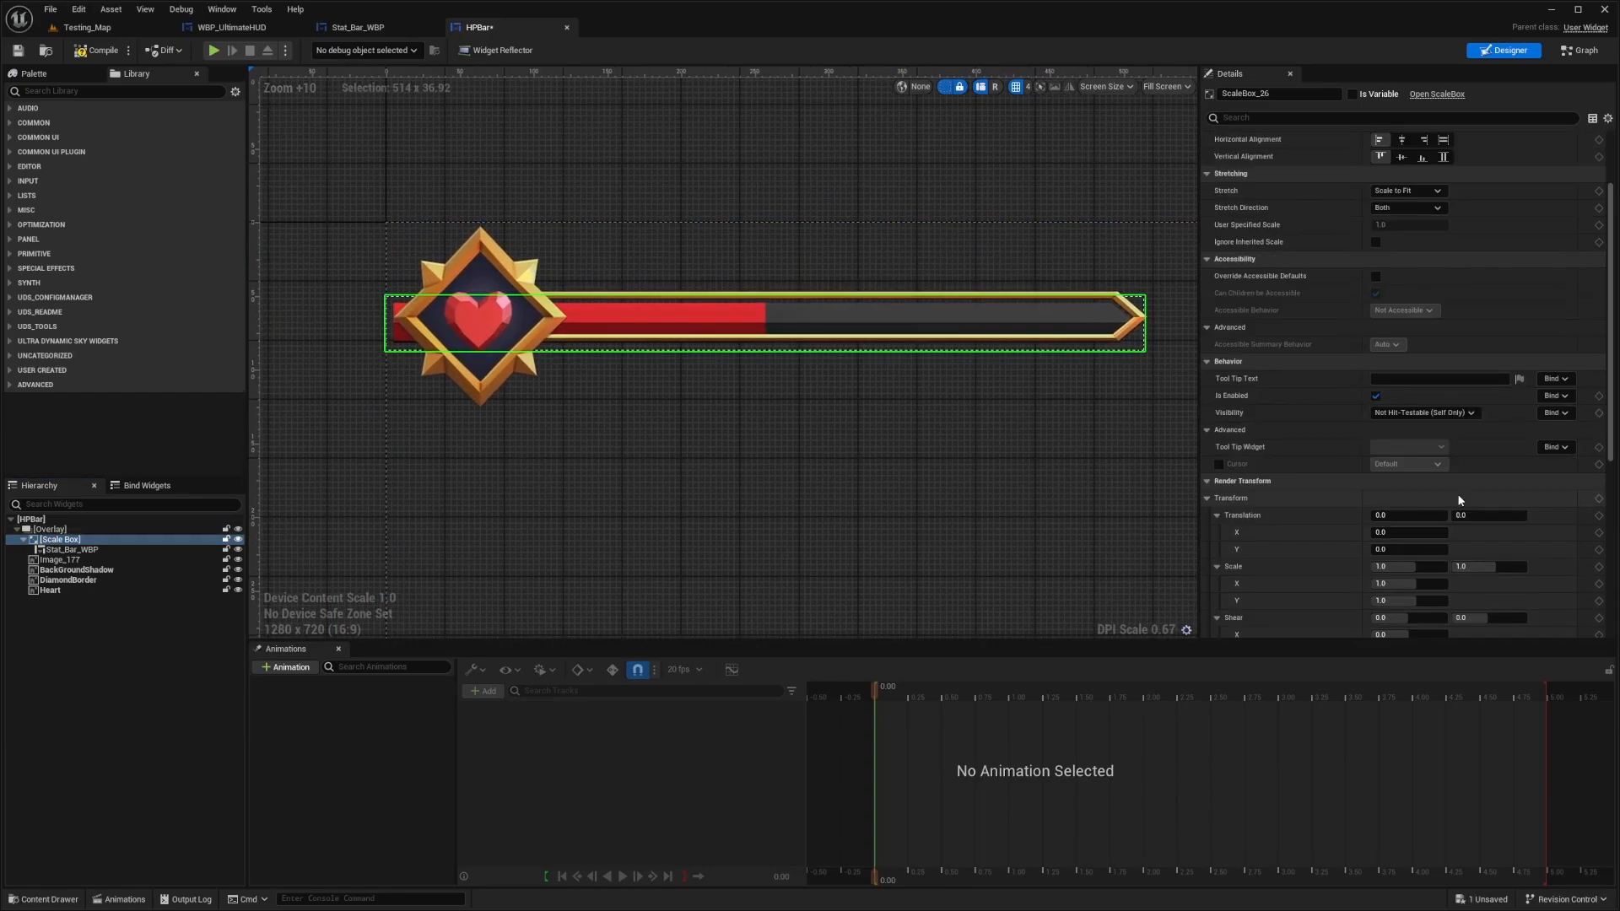
{"action": "left_click", "coordinate": [68, 549]}
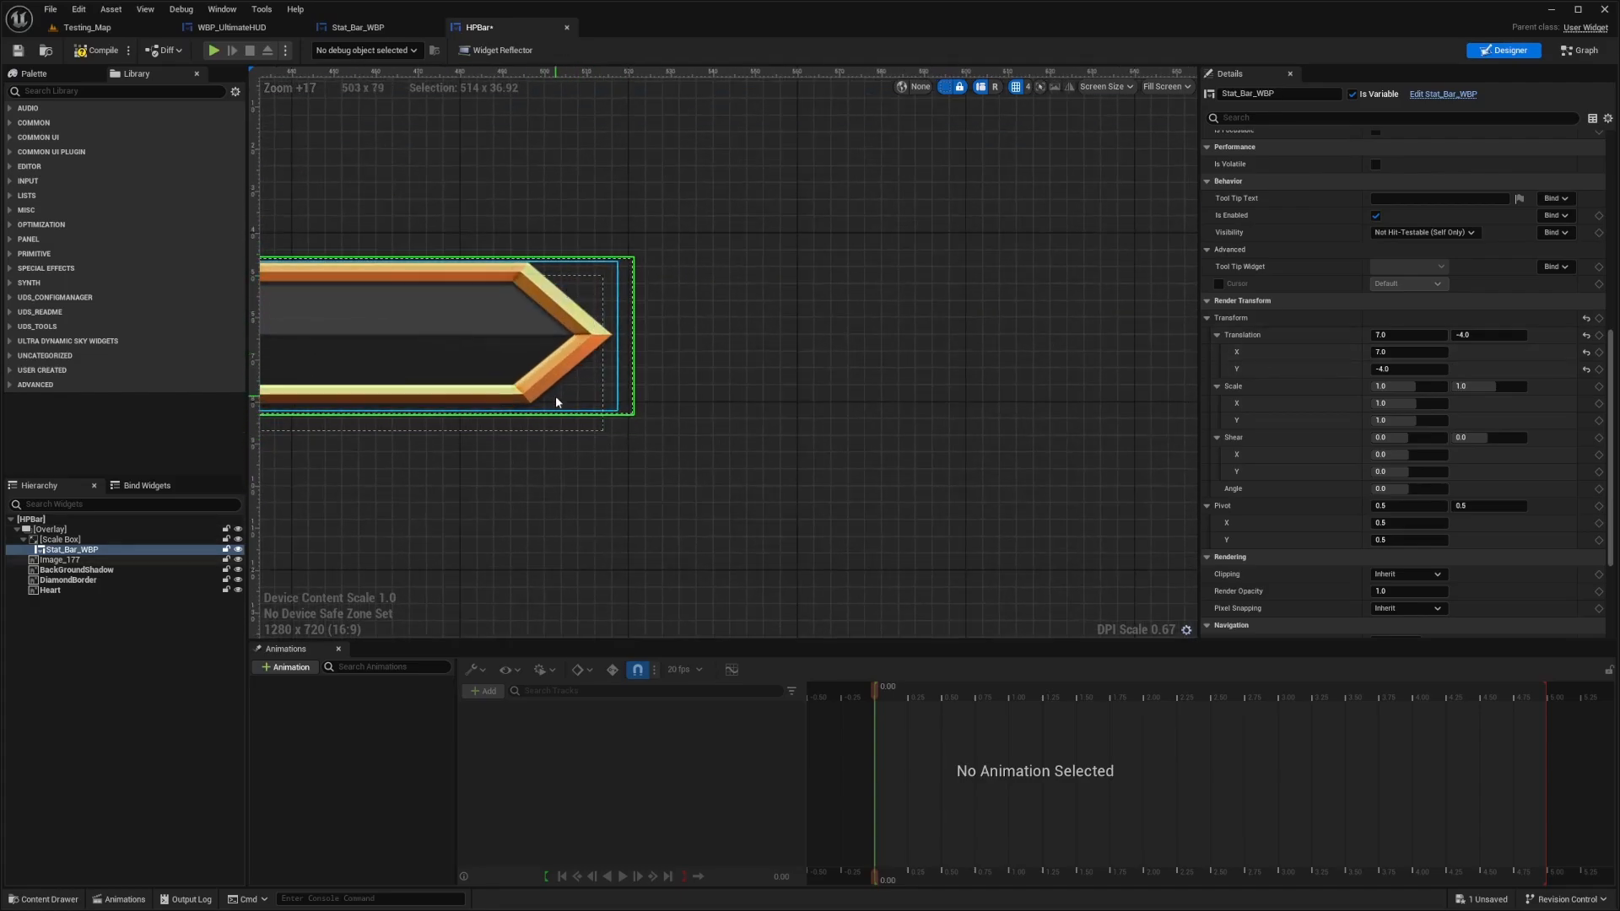
{"action": "scroll", "scroll_direction": "down", "scroll_amount": 3}
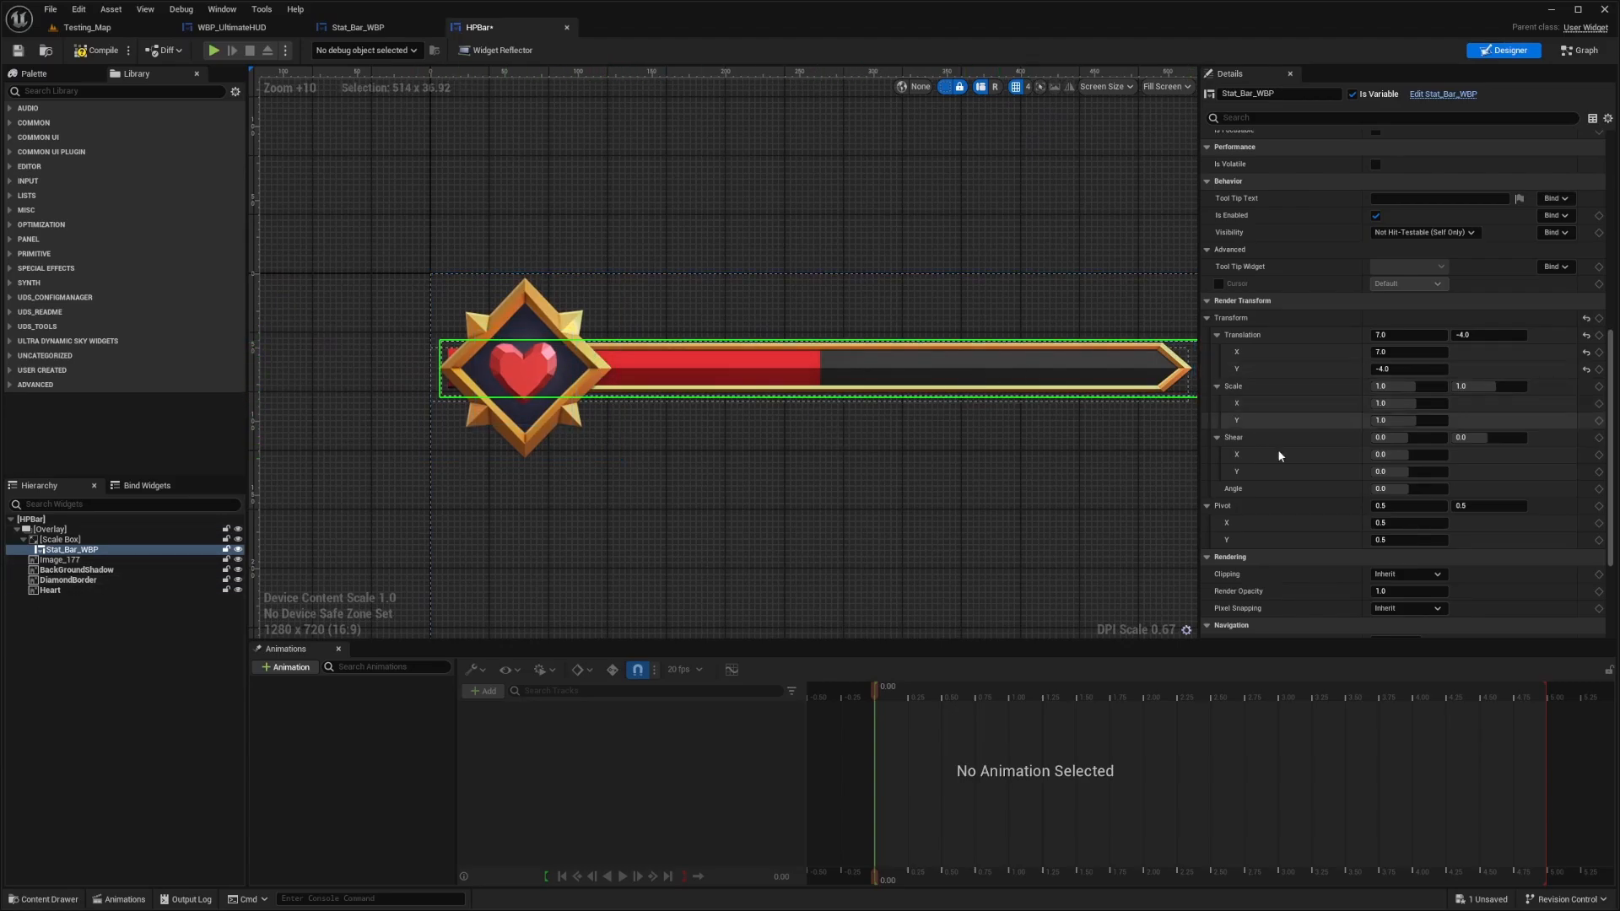
{"action": "scroll", "scroll_direction": "up", "scroll_amount": 3}
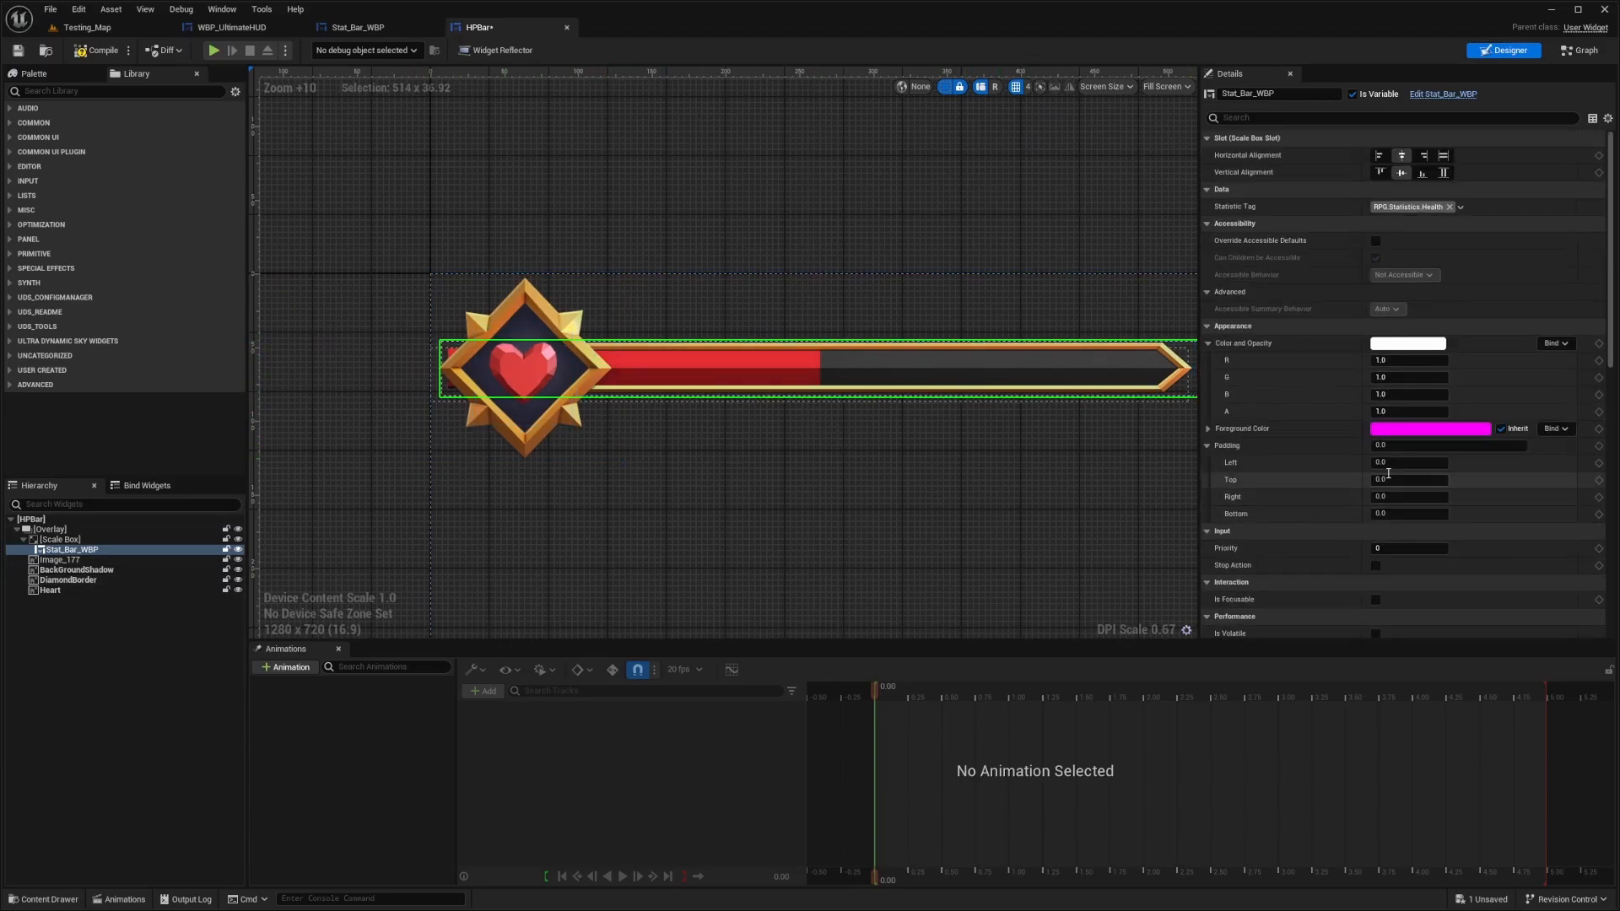
{"action": "left_click", "coordinate": [49, 528]}
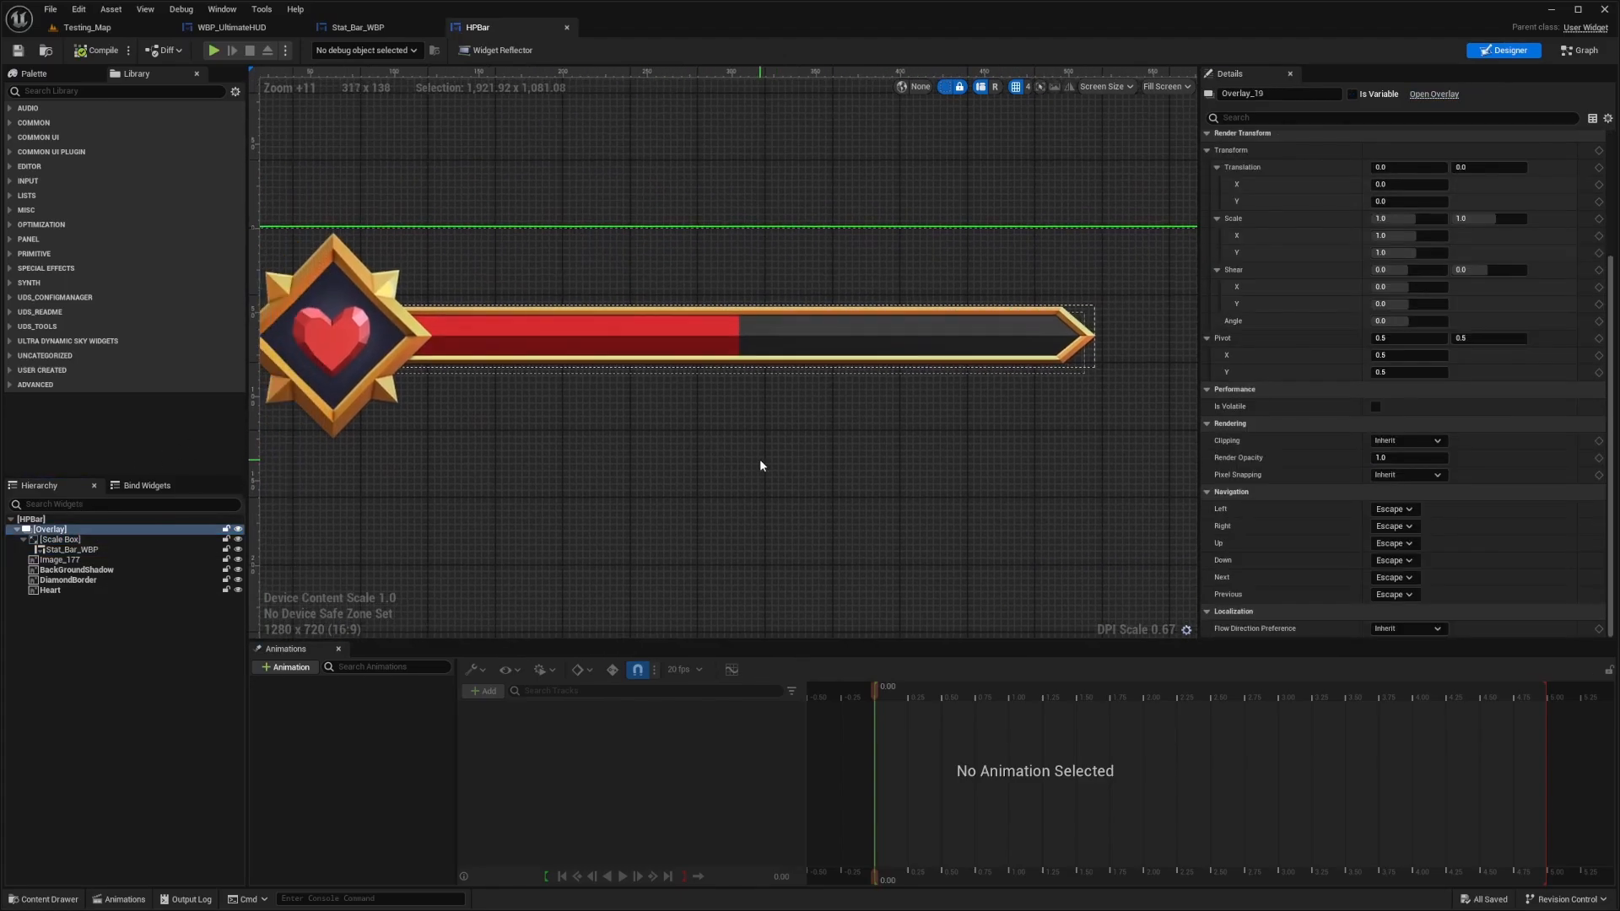
{"action": "scroll", "scroll_direction": "down", "scroll_amount": 3}
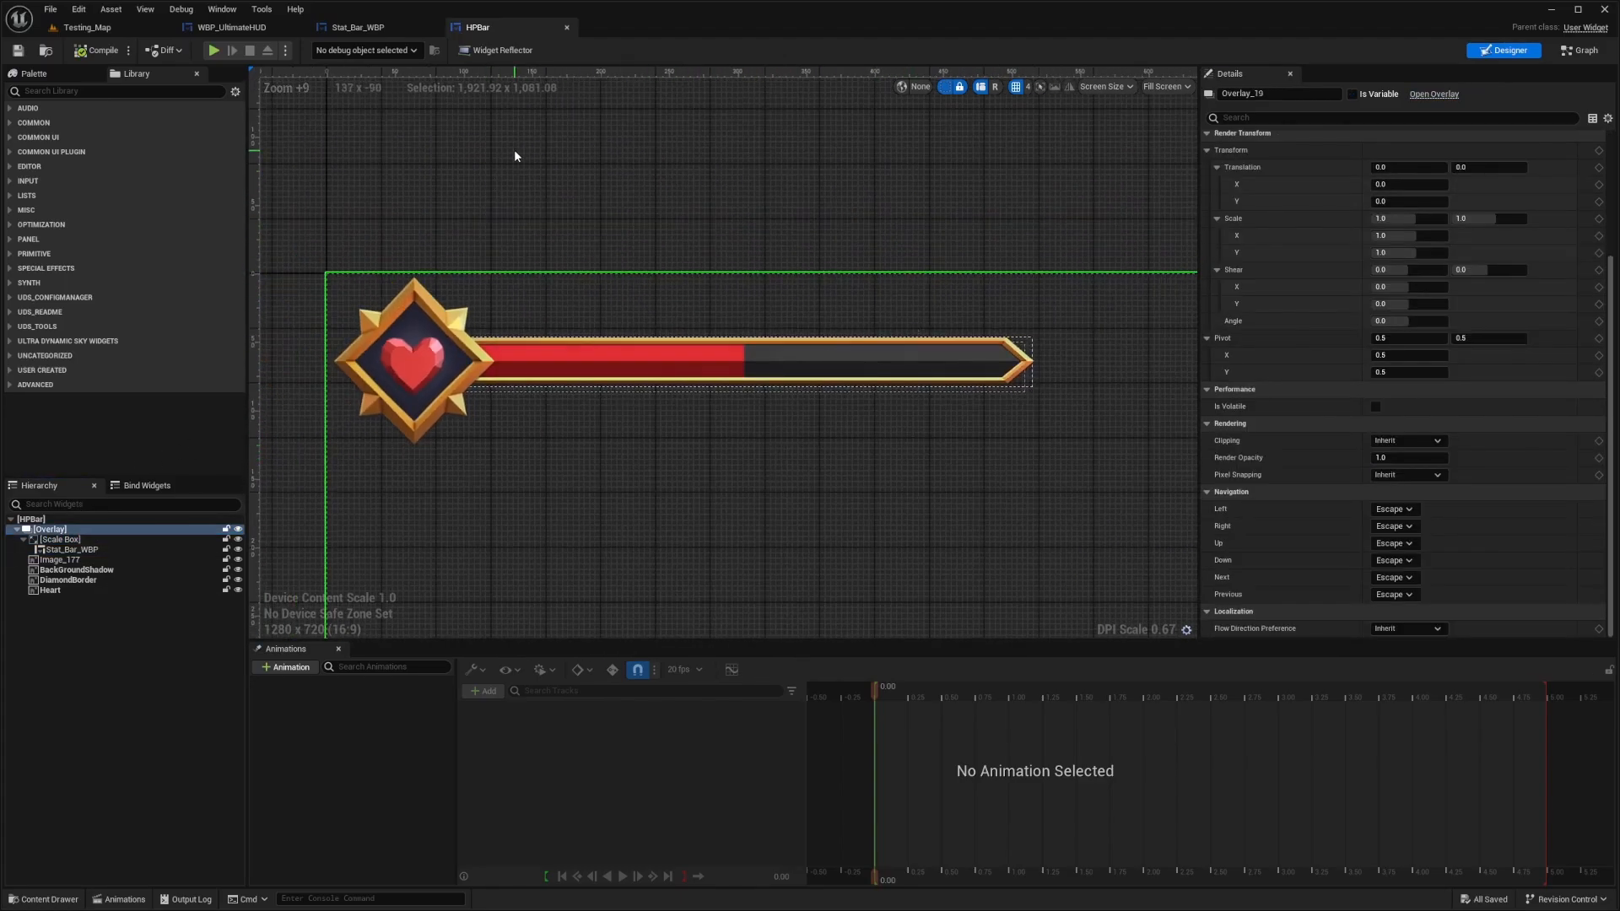
{"action": "left_click", "coordinate": [231, 27]}
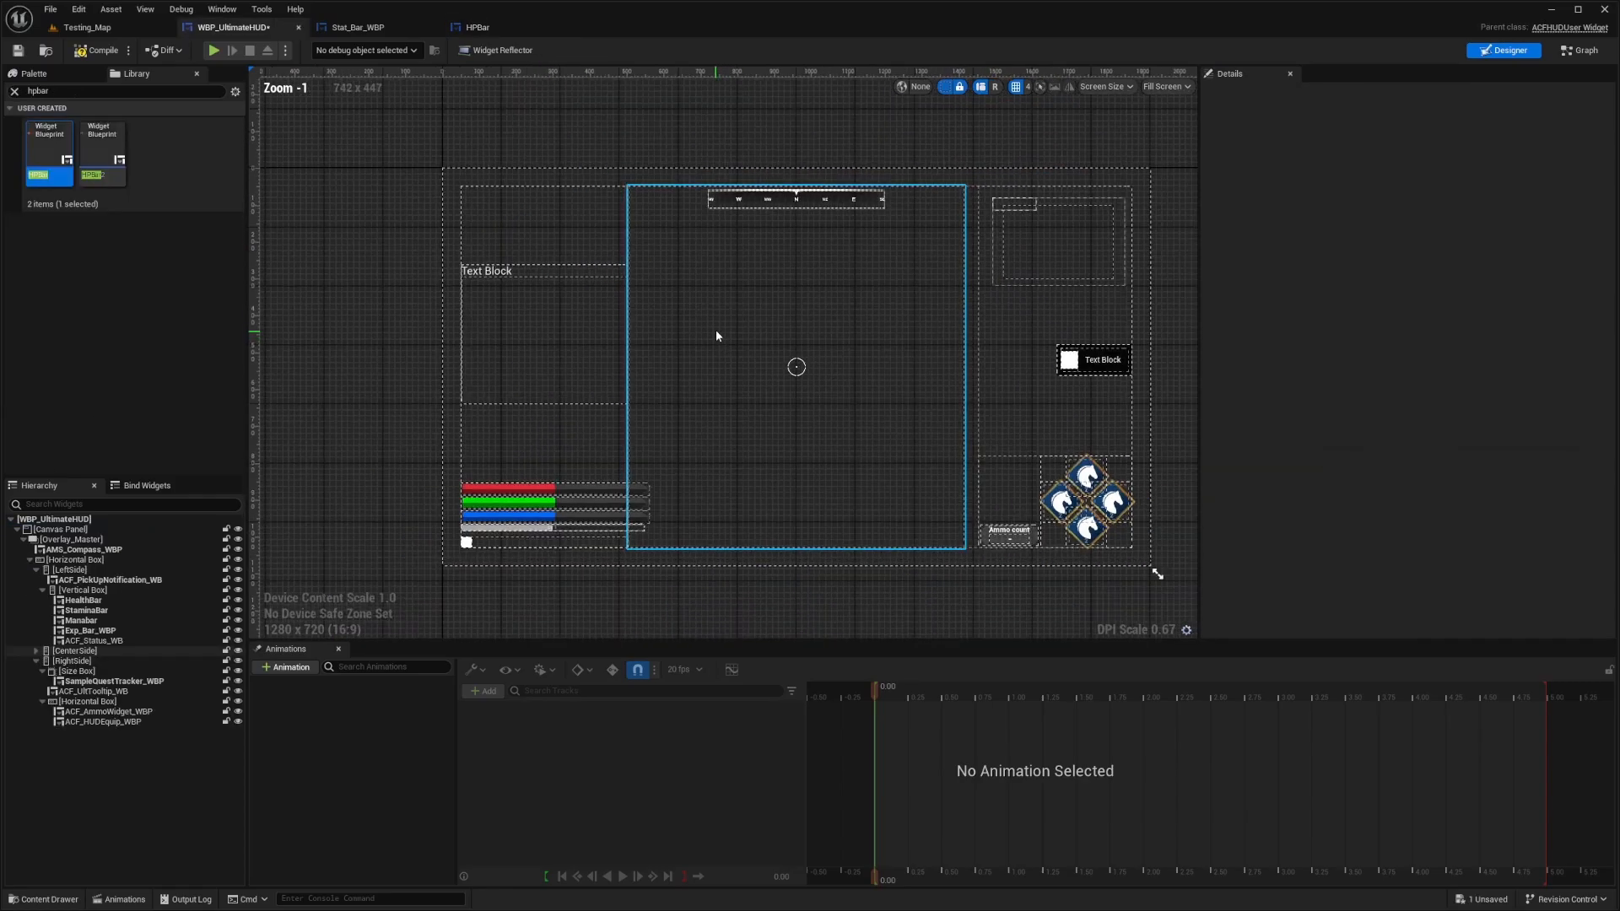
Insert an HPBar widget below HealthBar in WBP_UltimateHUD's stat bar Vertical Box.
{"action": "scroll", "scroll_direction": "up", "scroll_amount": 3}
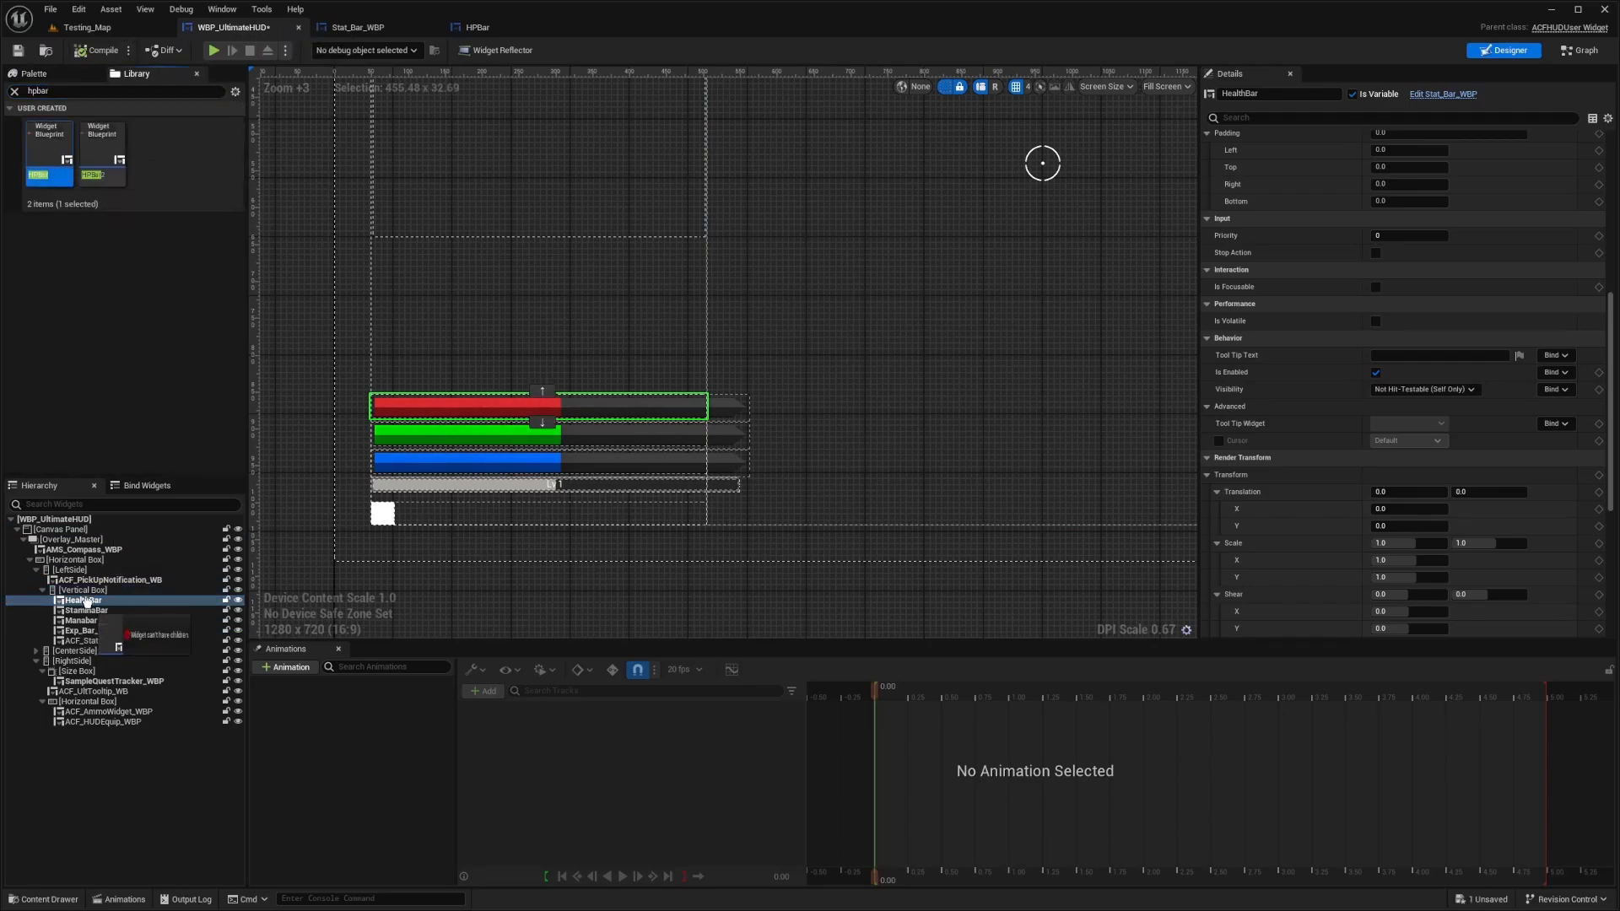
{"action": "left_click", "coordinate": [74, 609]}
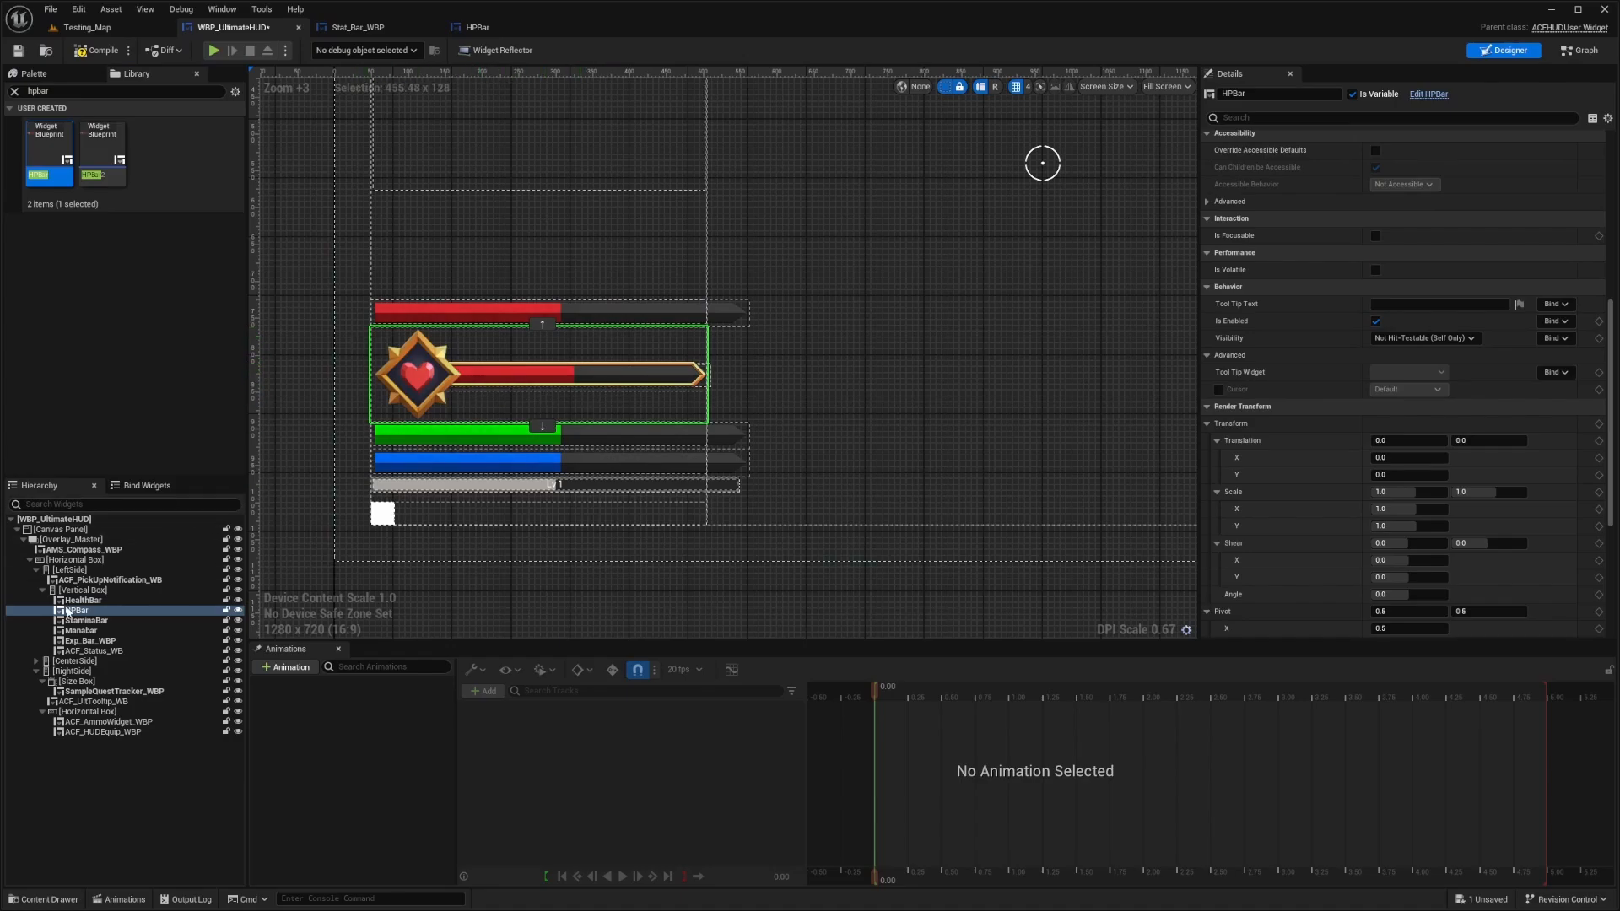
{"action": "left_click", "coordinate": [1579, 50]}
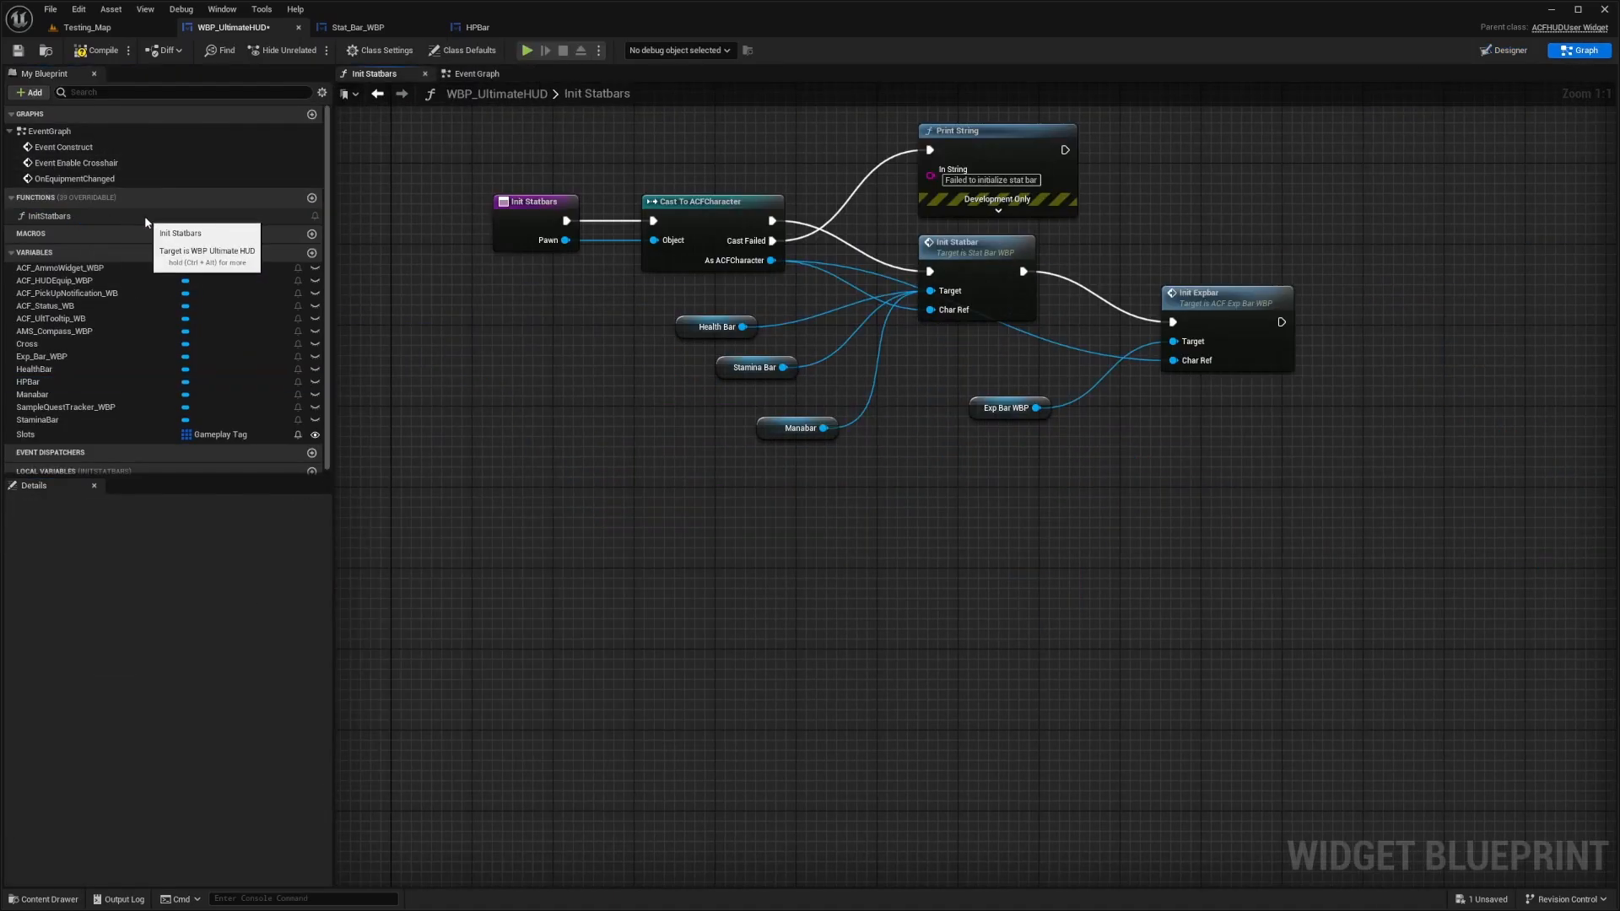
Add an HPBar reference to Init Statbars and wire it to the Init Statbar target.
{"action": "left_click", "coordinate": [50, 216]}
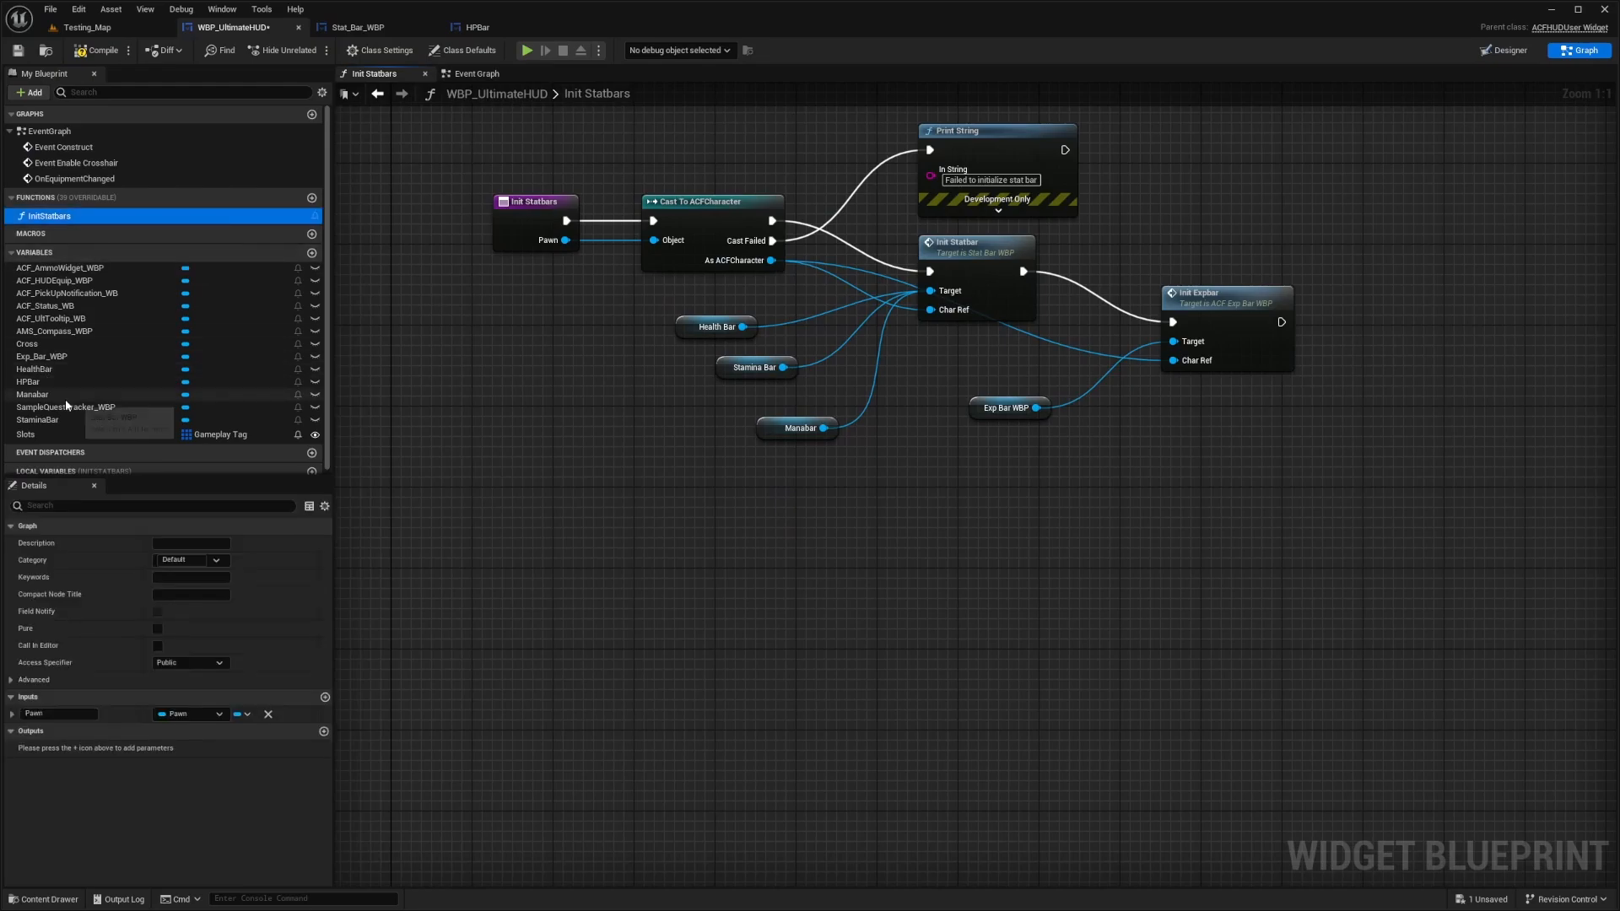
{"action": "left_click", "coordinate": [28, 381]}
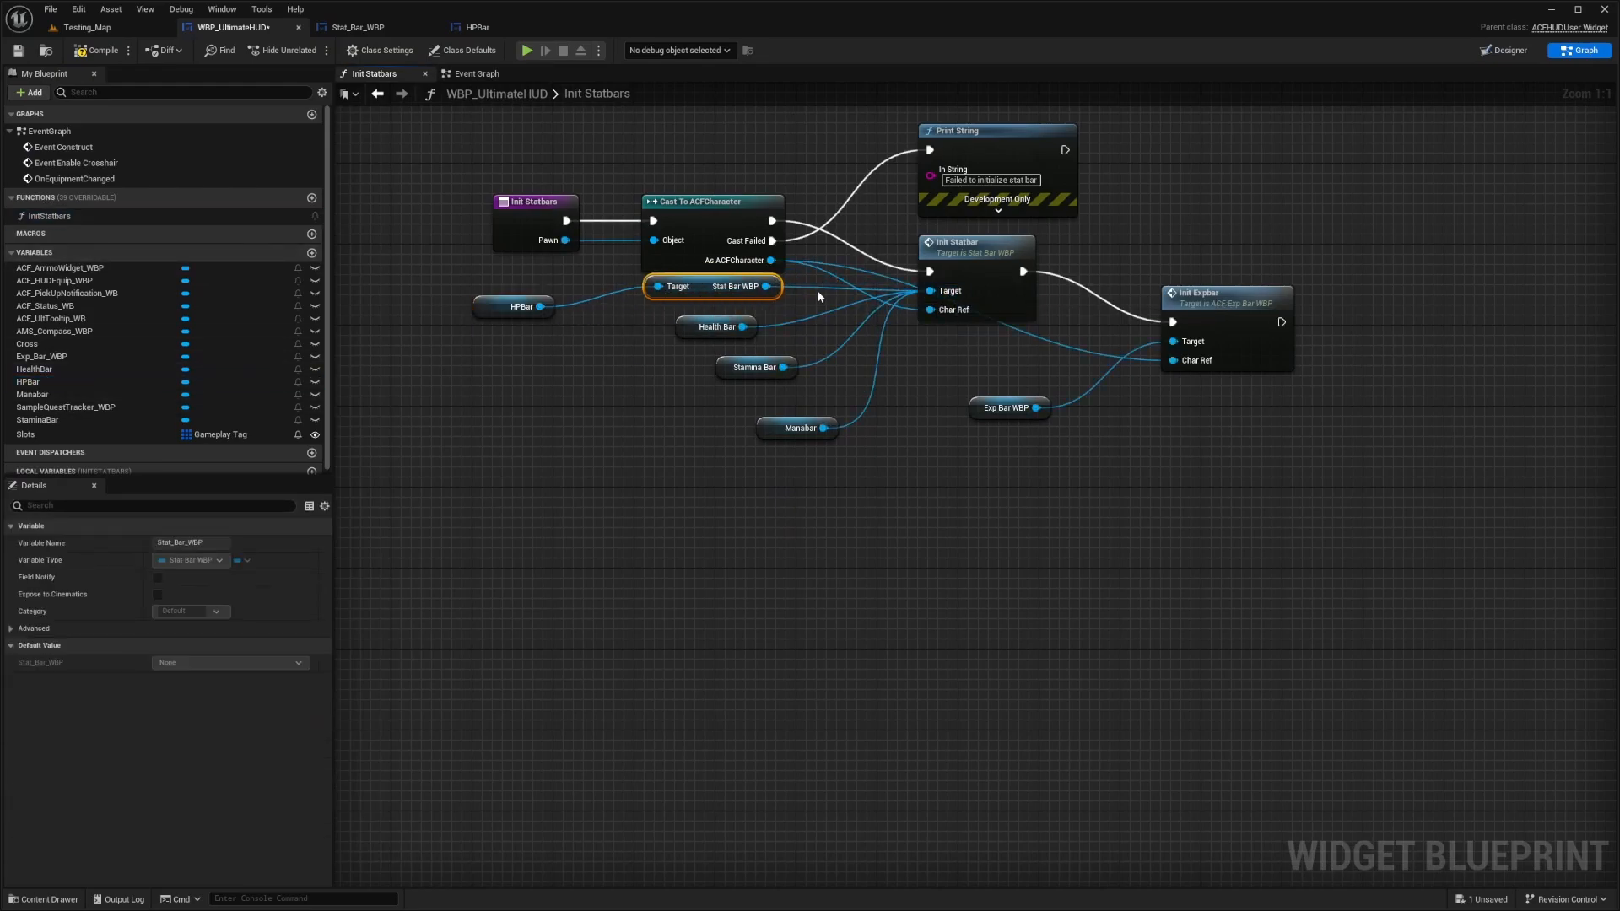
{"action": "left_click", "coordinate": [514, 286]}
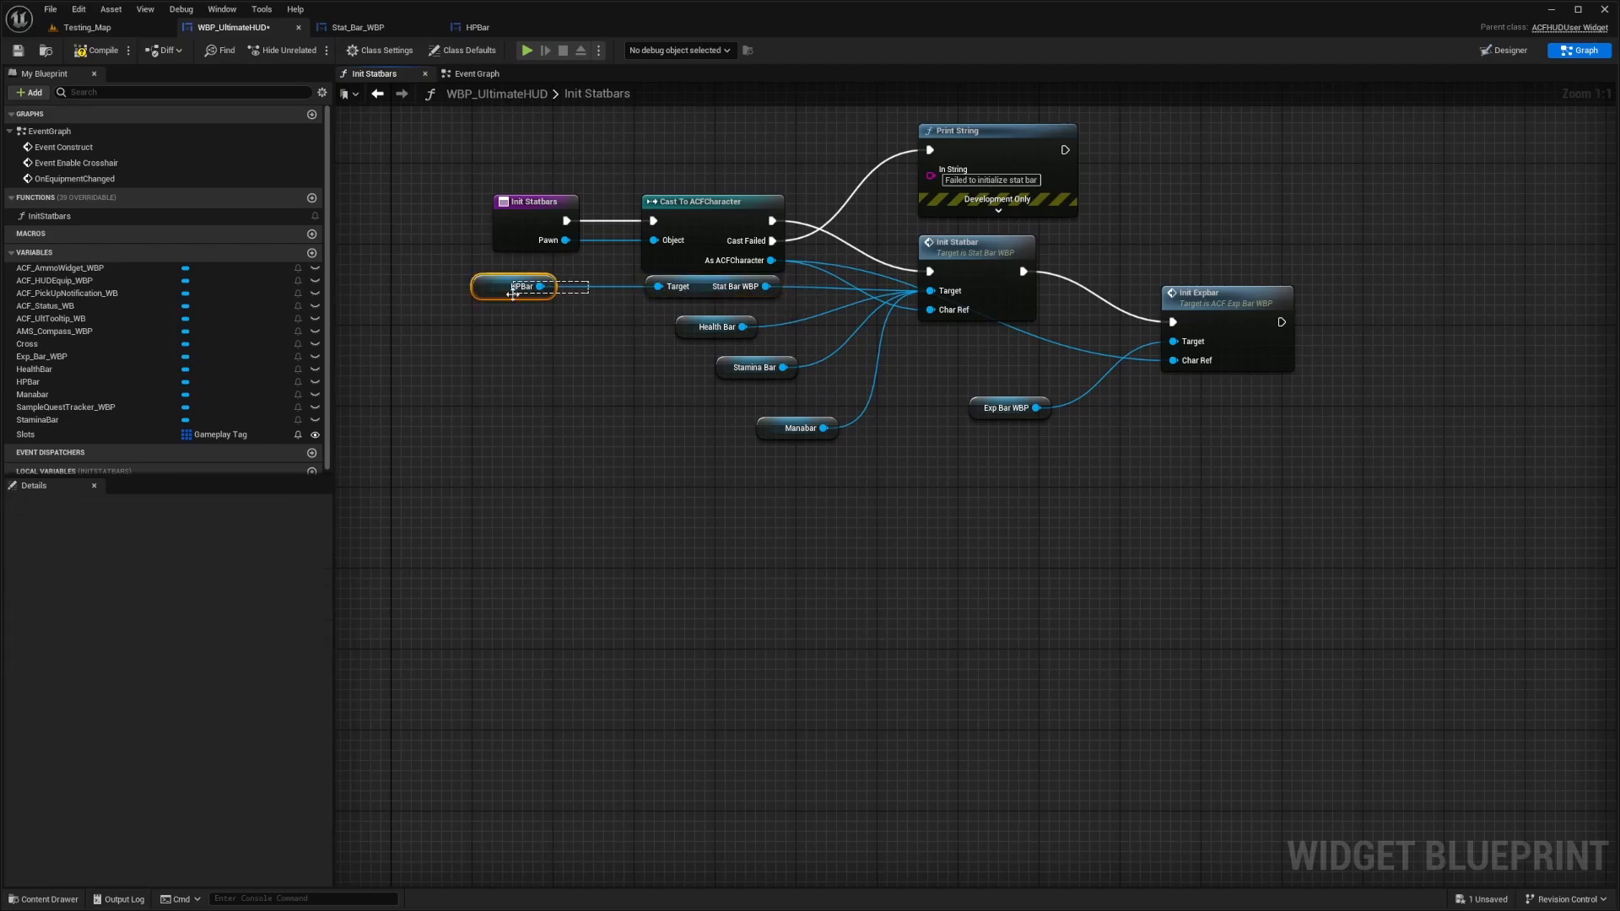
{"action": "left_click", "coordinate": [100, 49]}
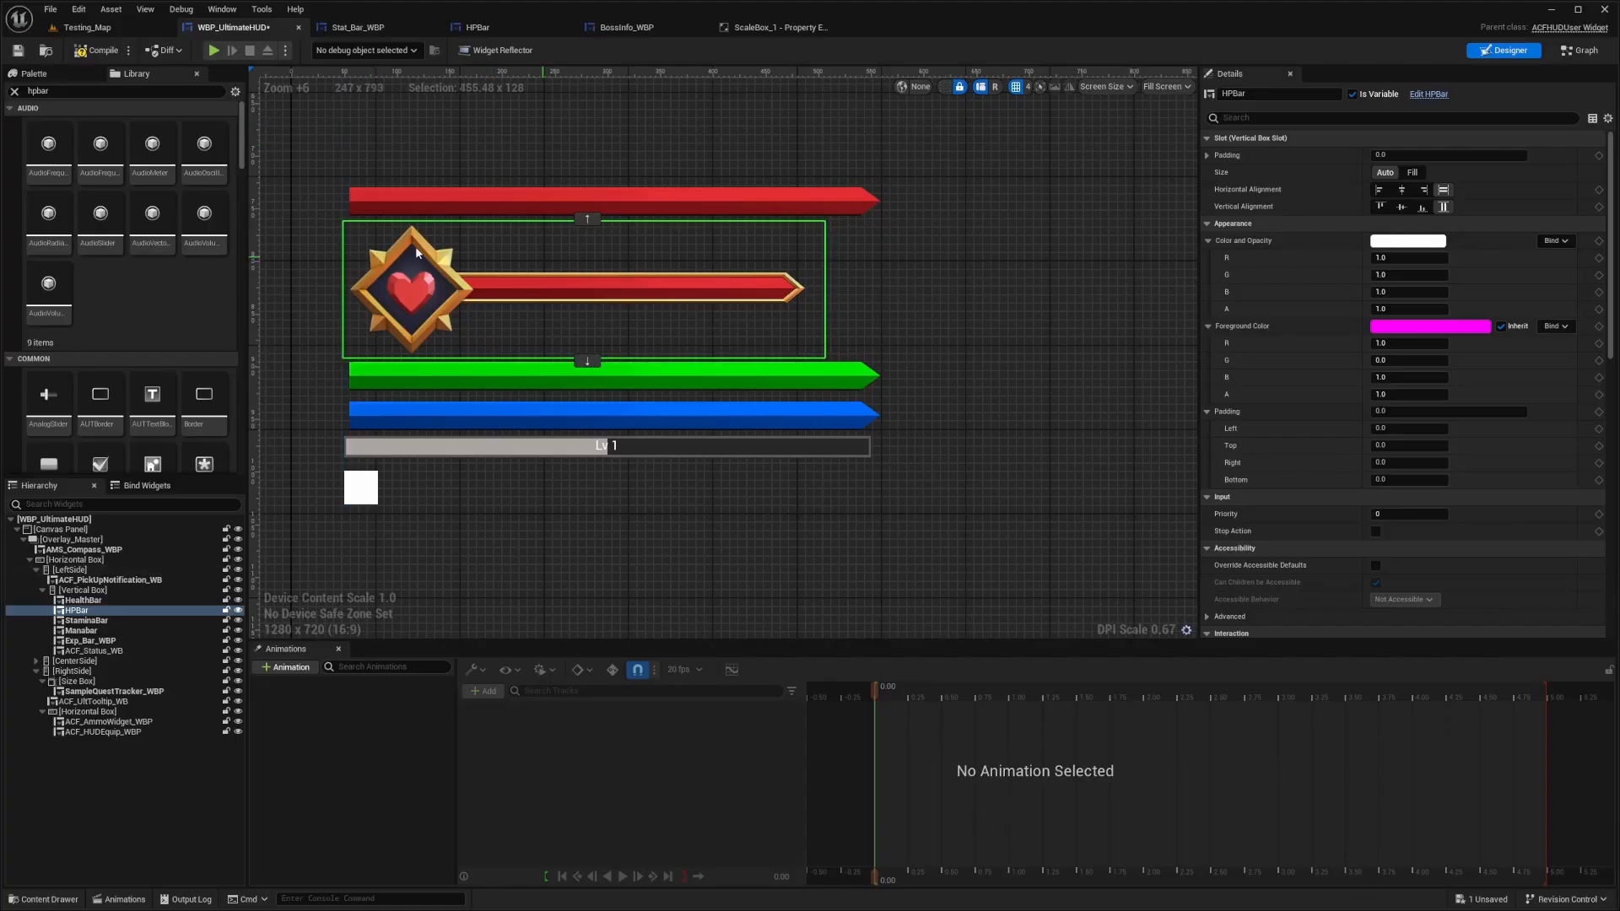
Reposition the HPBar node in Init Statbars and review Stat_Bar_WBP's ProgressBar fill image settings.
{"action": "left_click", "coordinate": [356, 27]}
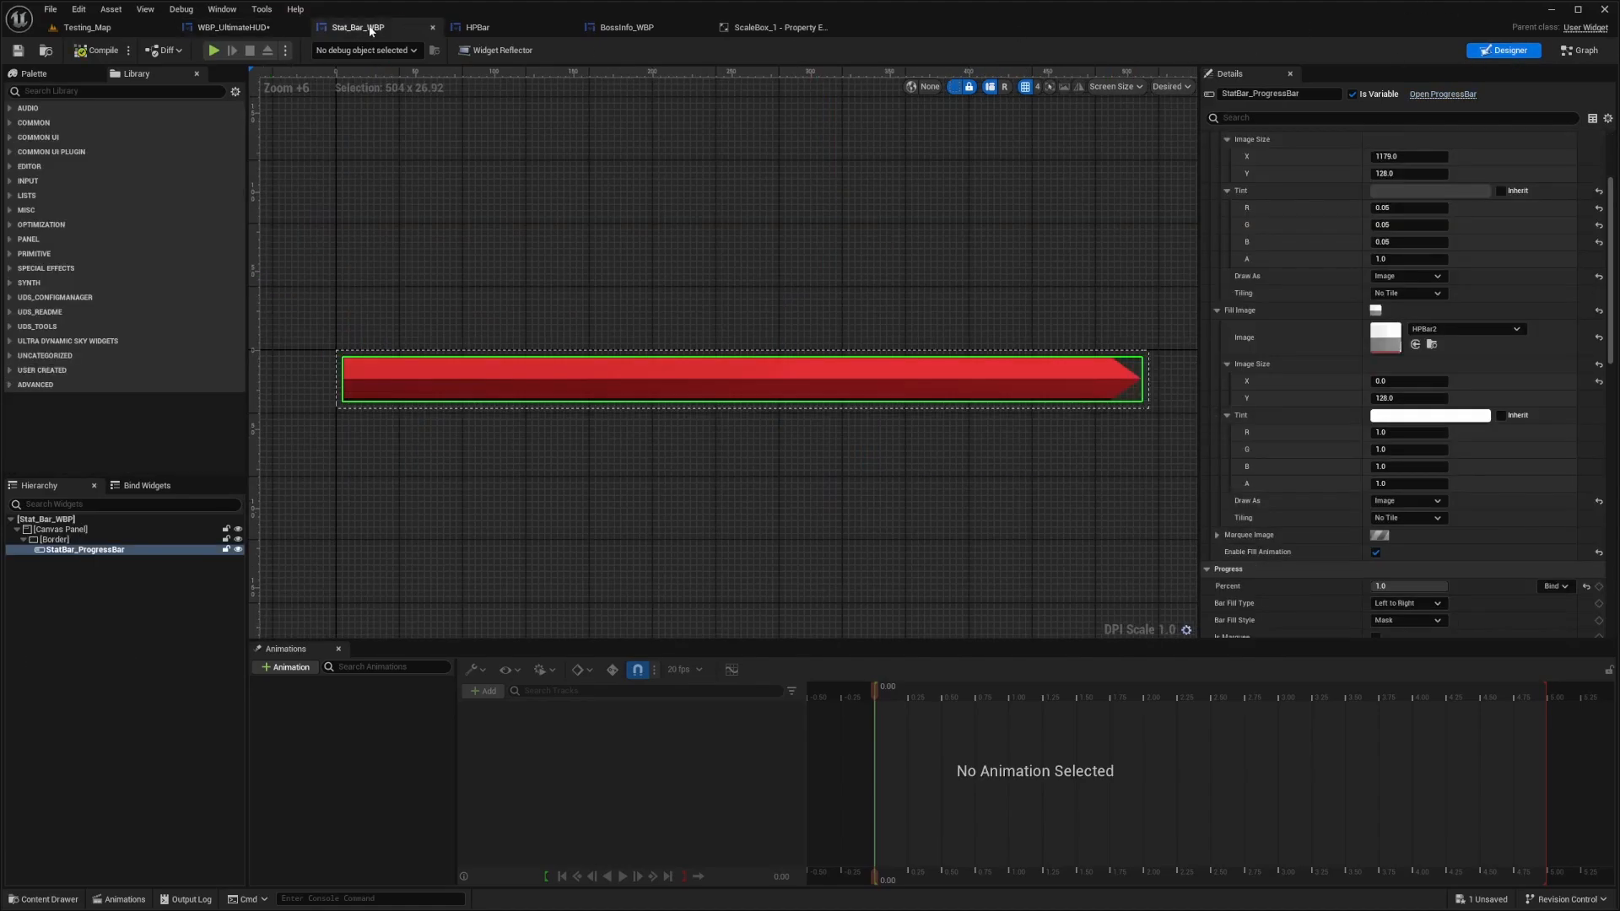
{"action": "left_click", "coordinate": [235, 27]}
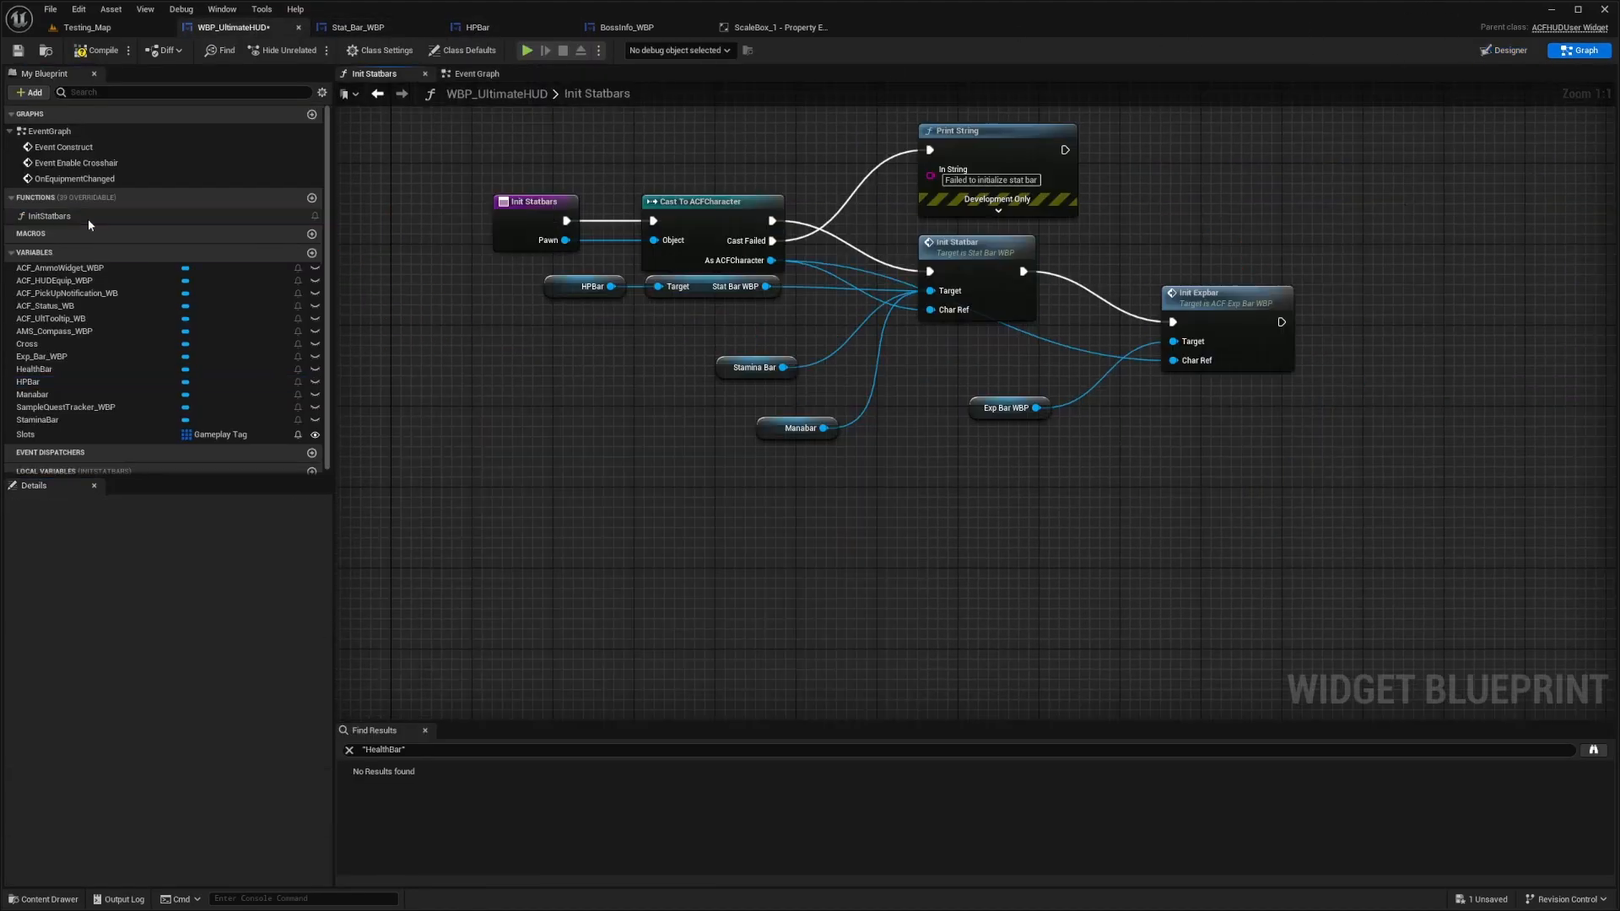
{"action": "left_click", "coordinate": [587, 286]}
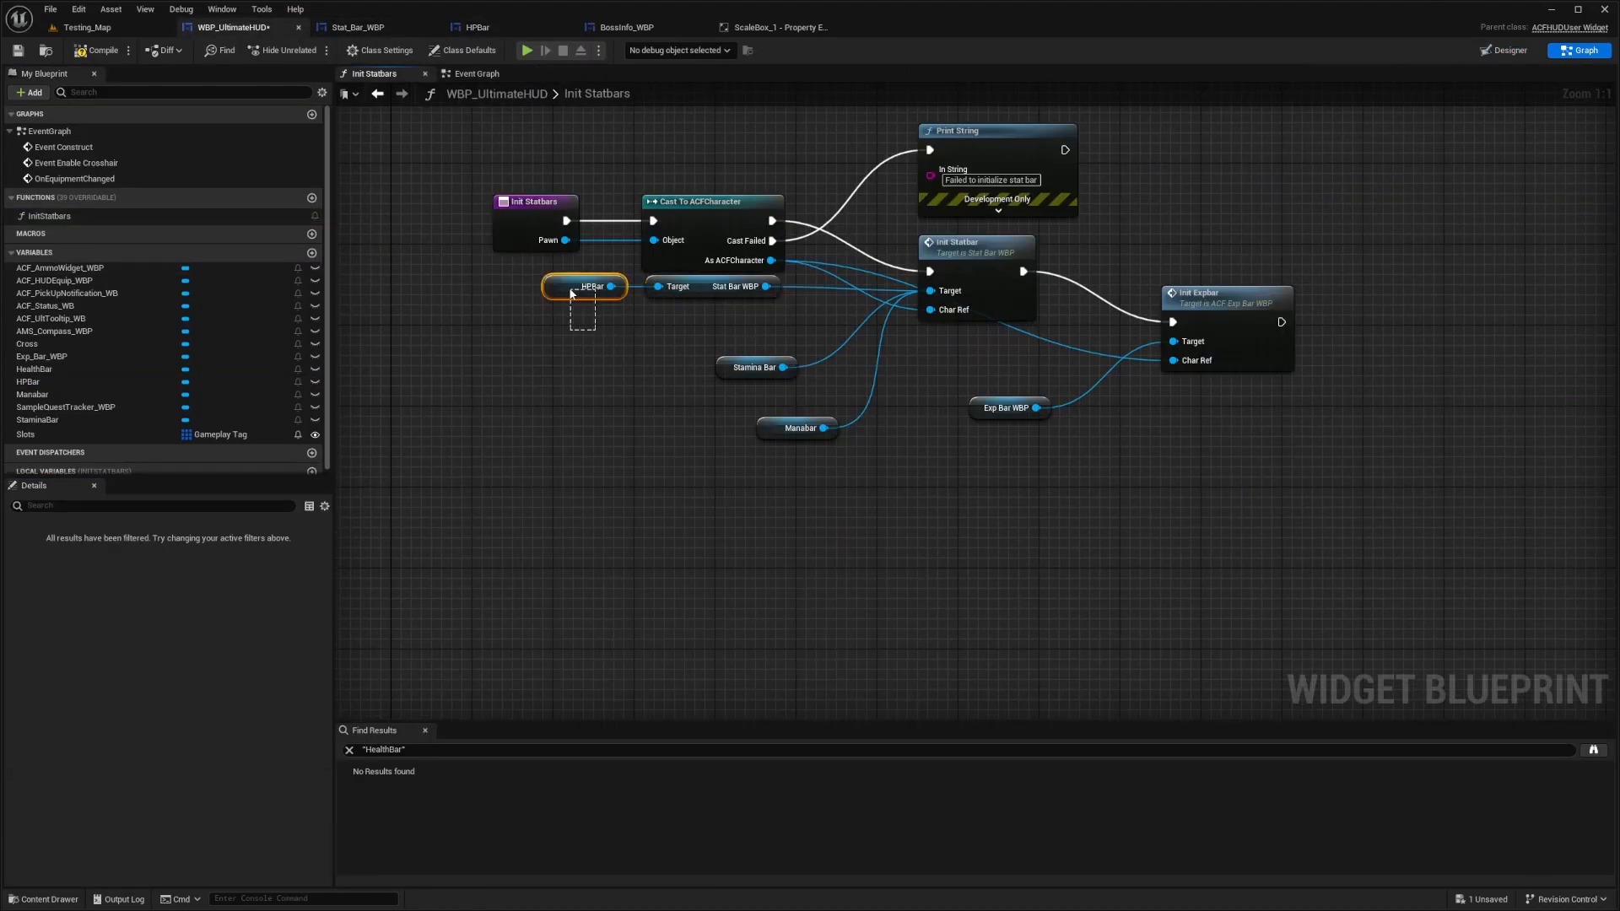
{"action": "left_click", "coordinate": [355, 27]}
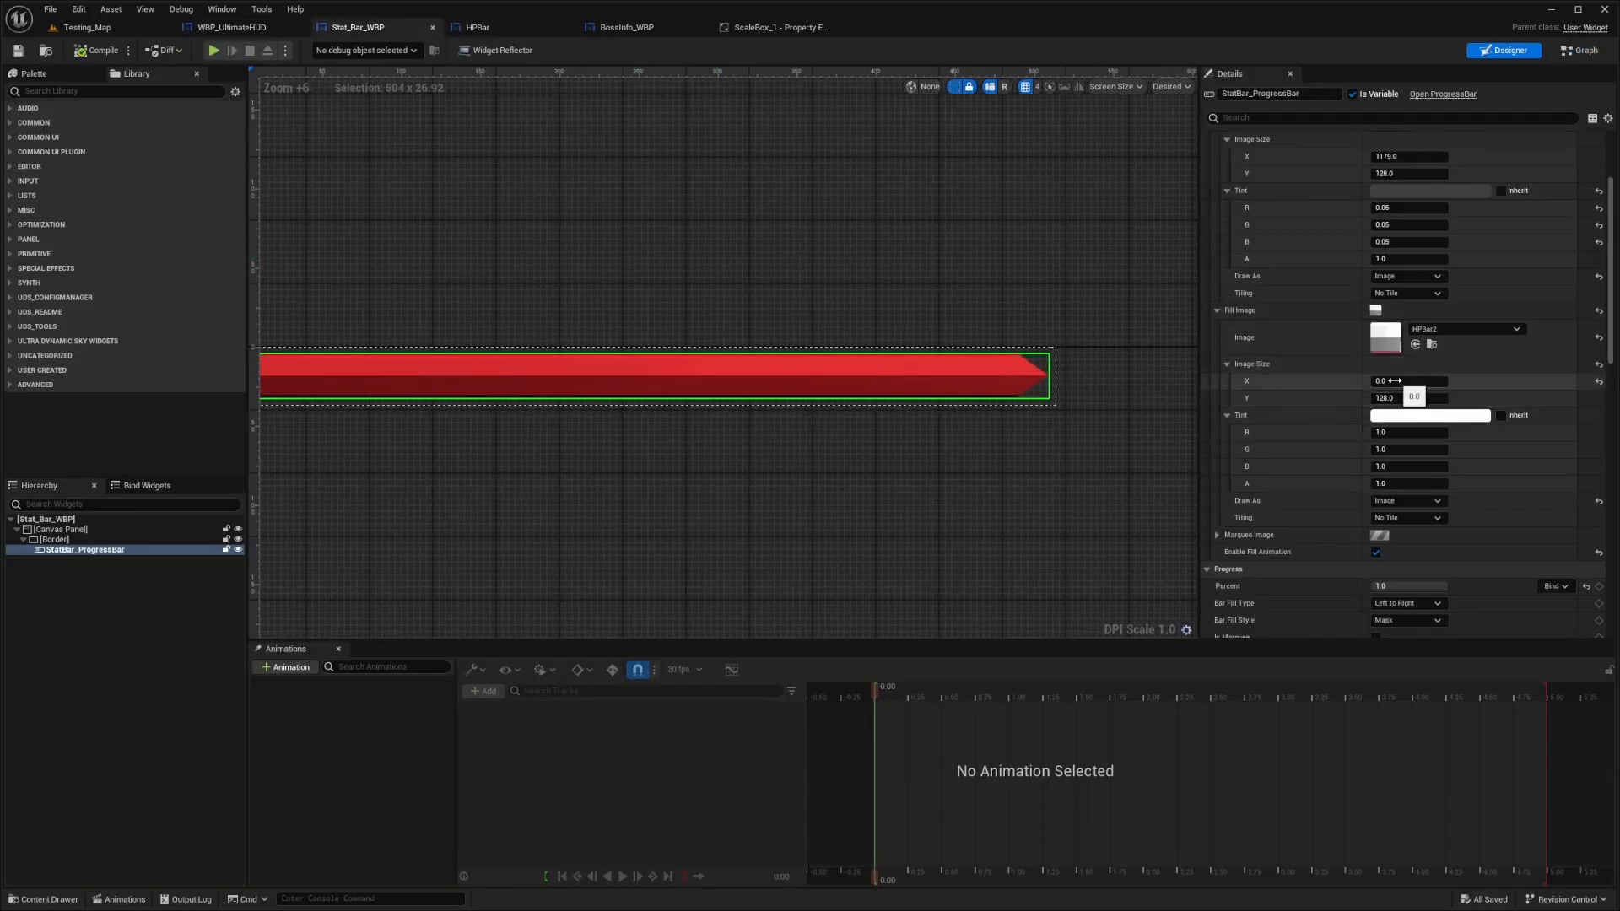
{"action": "scroll", "scroll_direction": "up", "scroll_amount": 3}
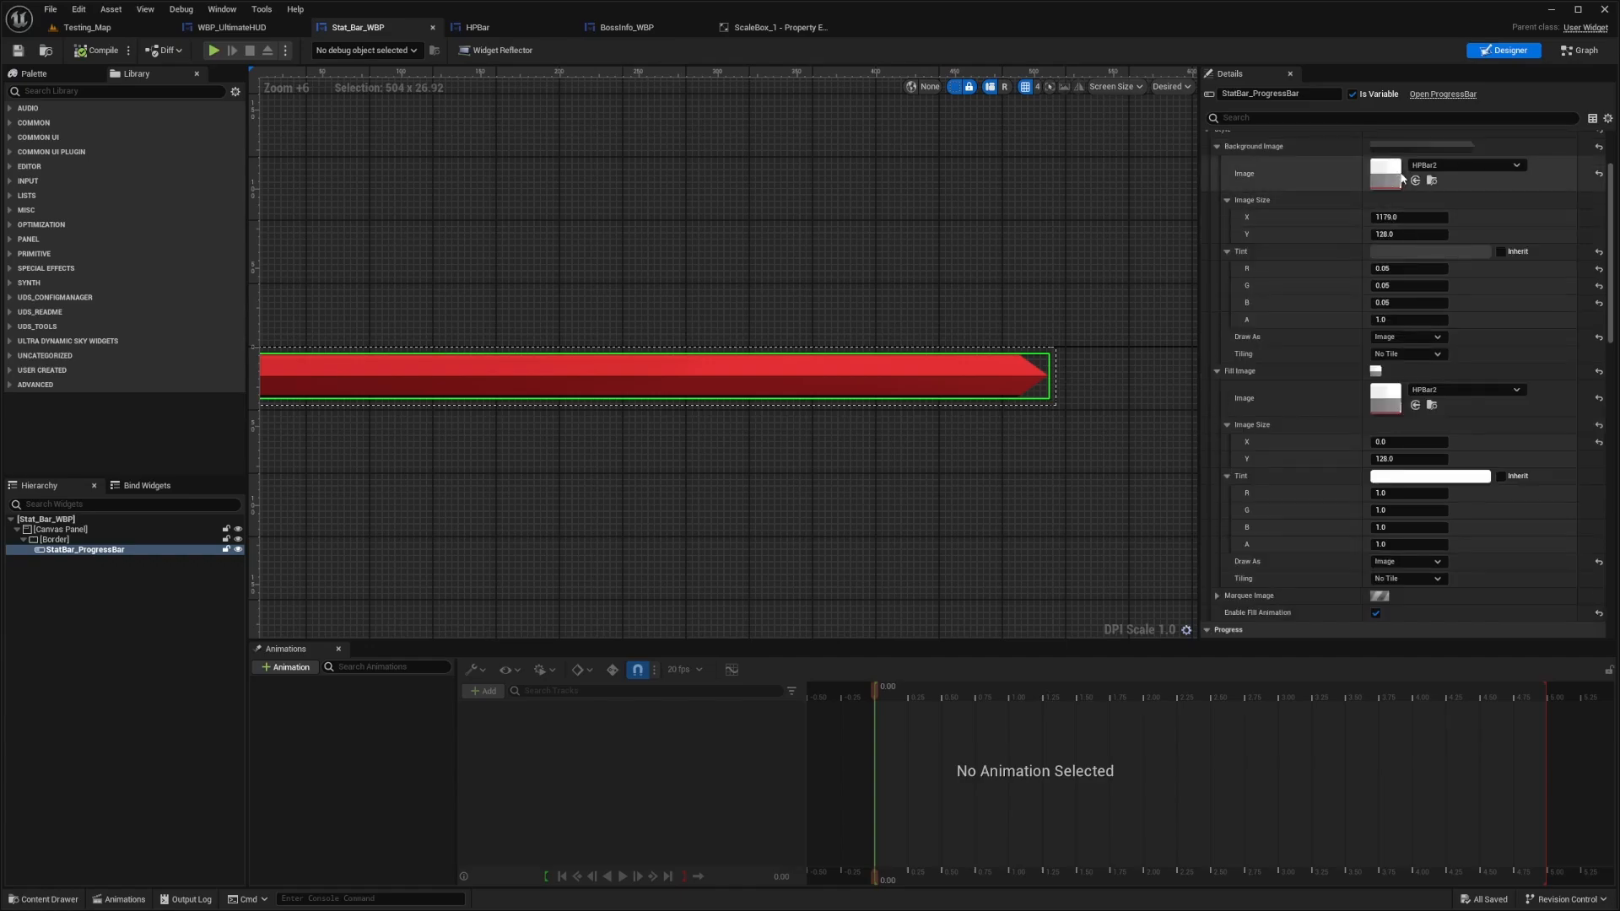
{"action": "scroll", "scroll_direction": "up", "scroll_amount": 3}
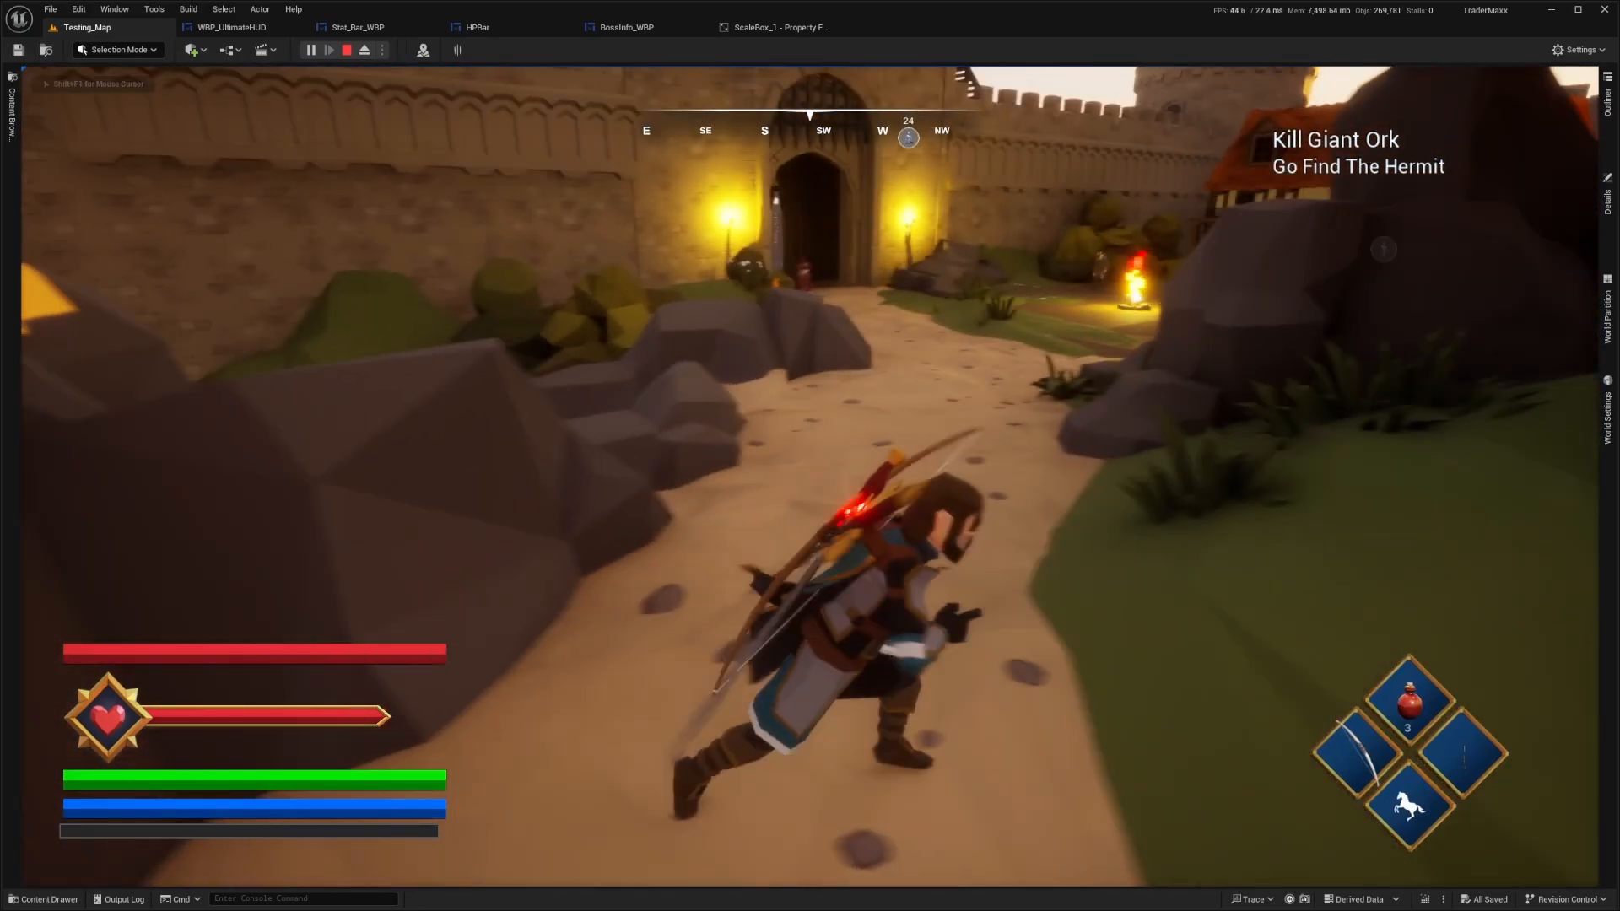
View BossInfo_WBP, then return to the WBP_UltimateHUD layout.
{"action": "left_click", "coordinate": [626, 27]}
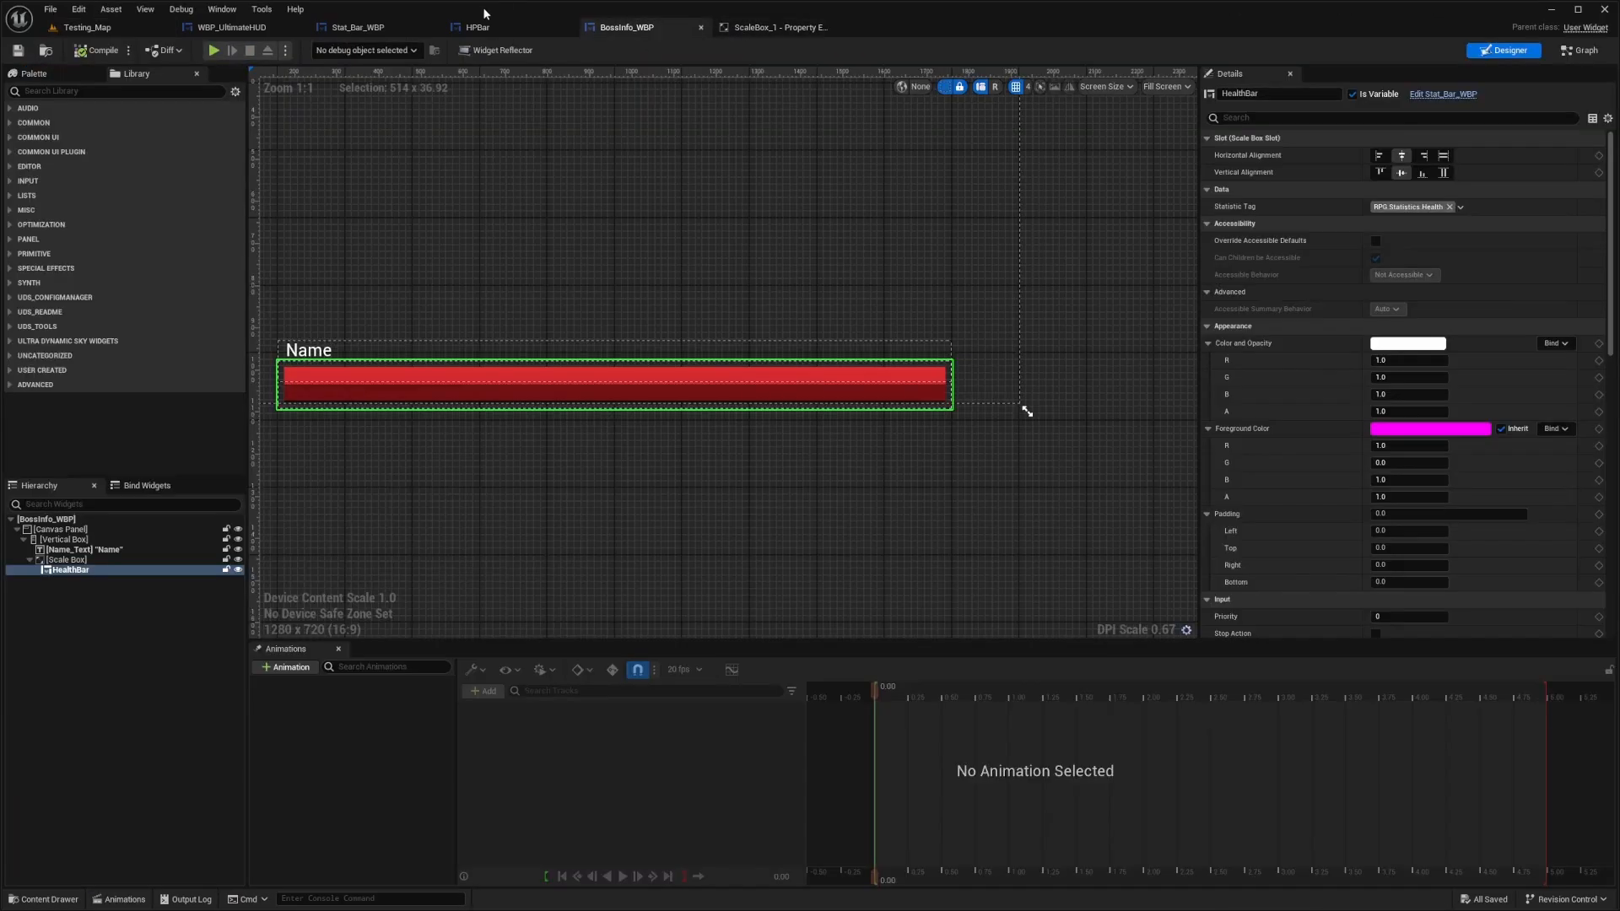
{"action": "left_click", "coordinate": [356, 27]}
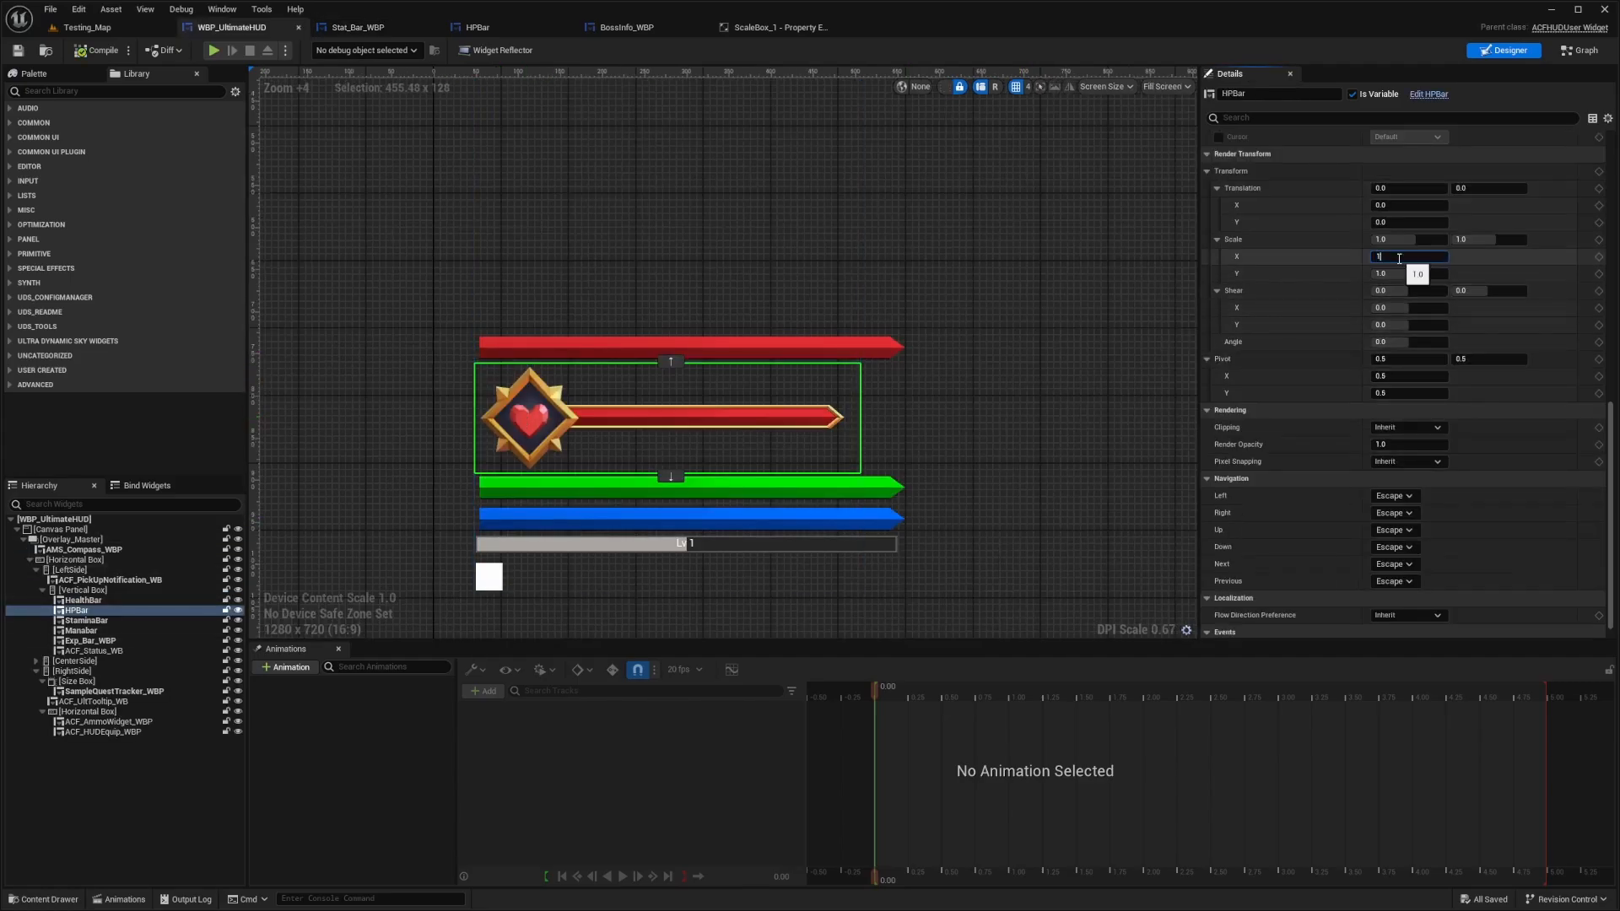
Scale HPBar to 1.2 with 20 left padding and play-test Testing_Map.
{"action": "type", "text": "1.2"}
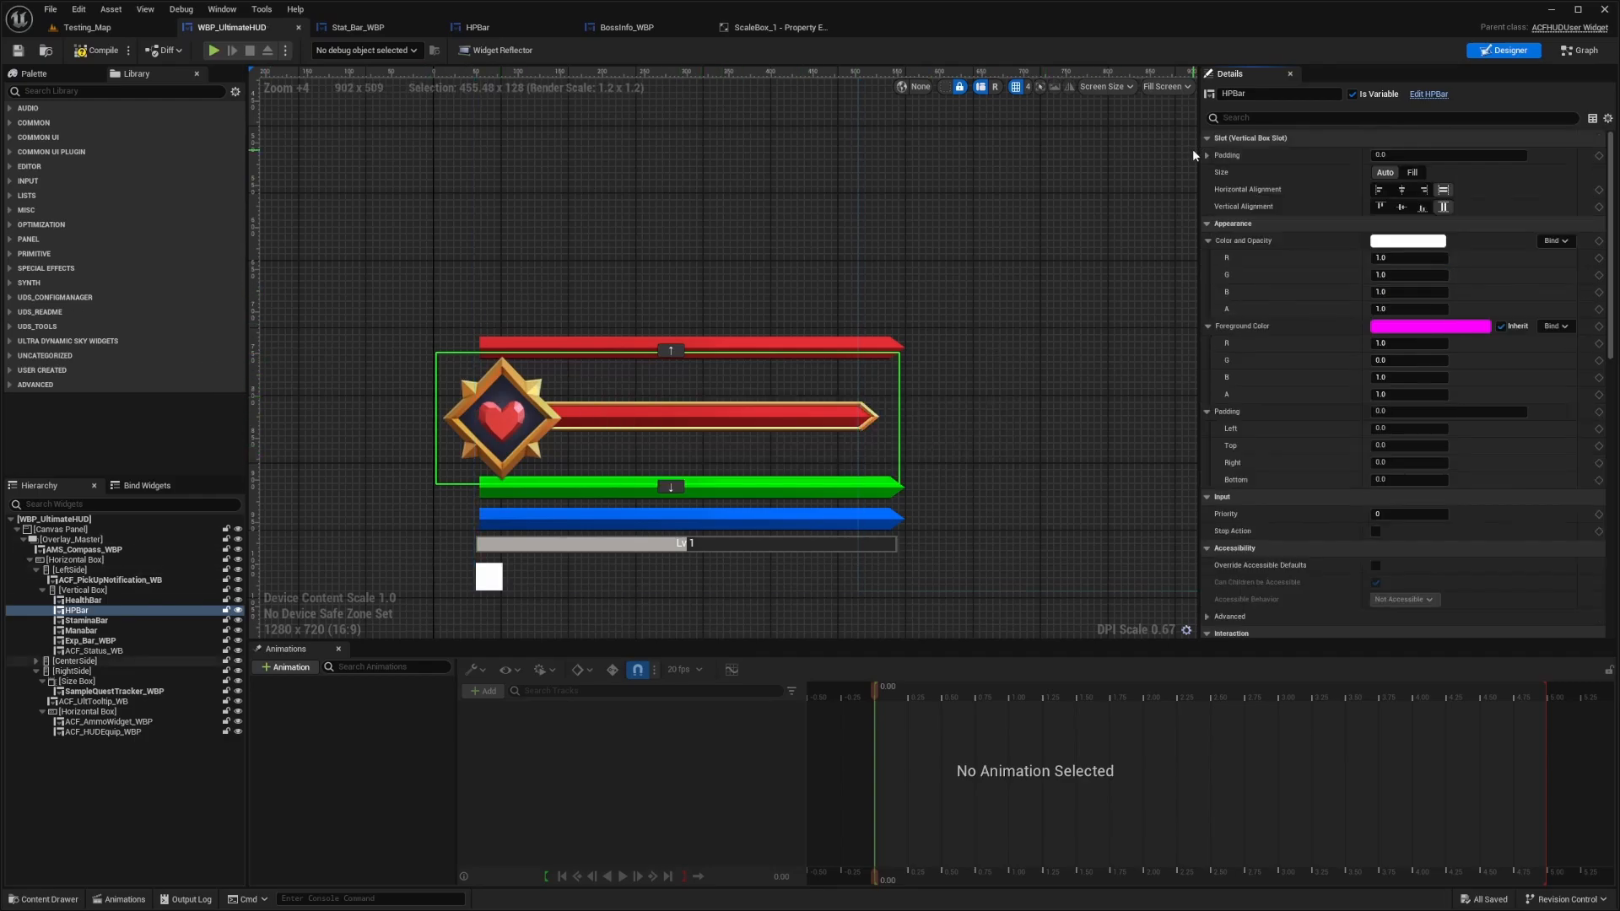
{"action": "left_click", "coordinate": [1204, 155]}
{"action": "type", "text": "20"}
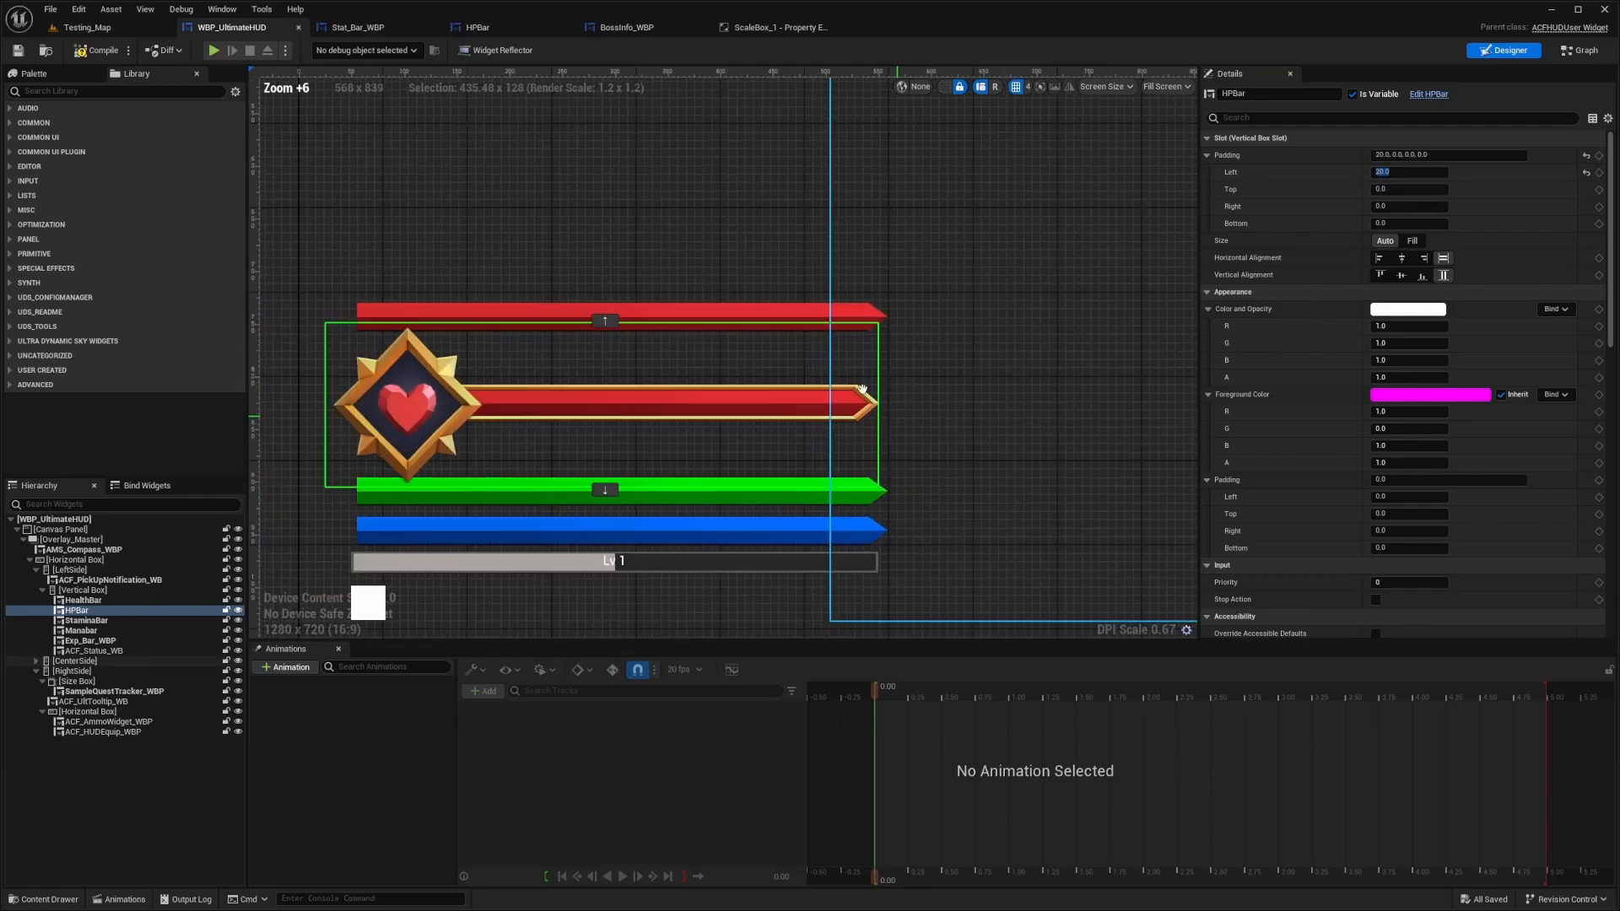
{"action": "left_click", "coordinate": [87, 27]}
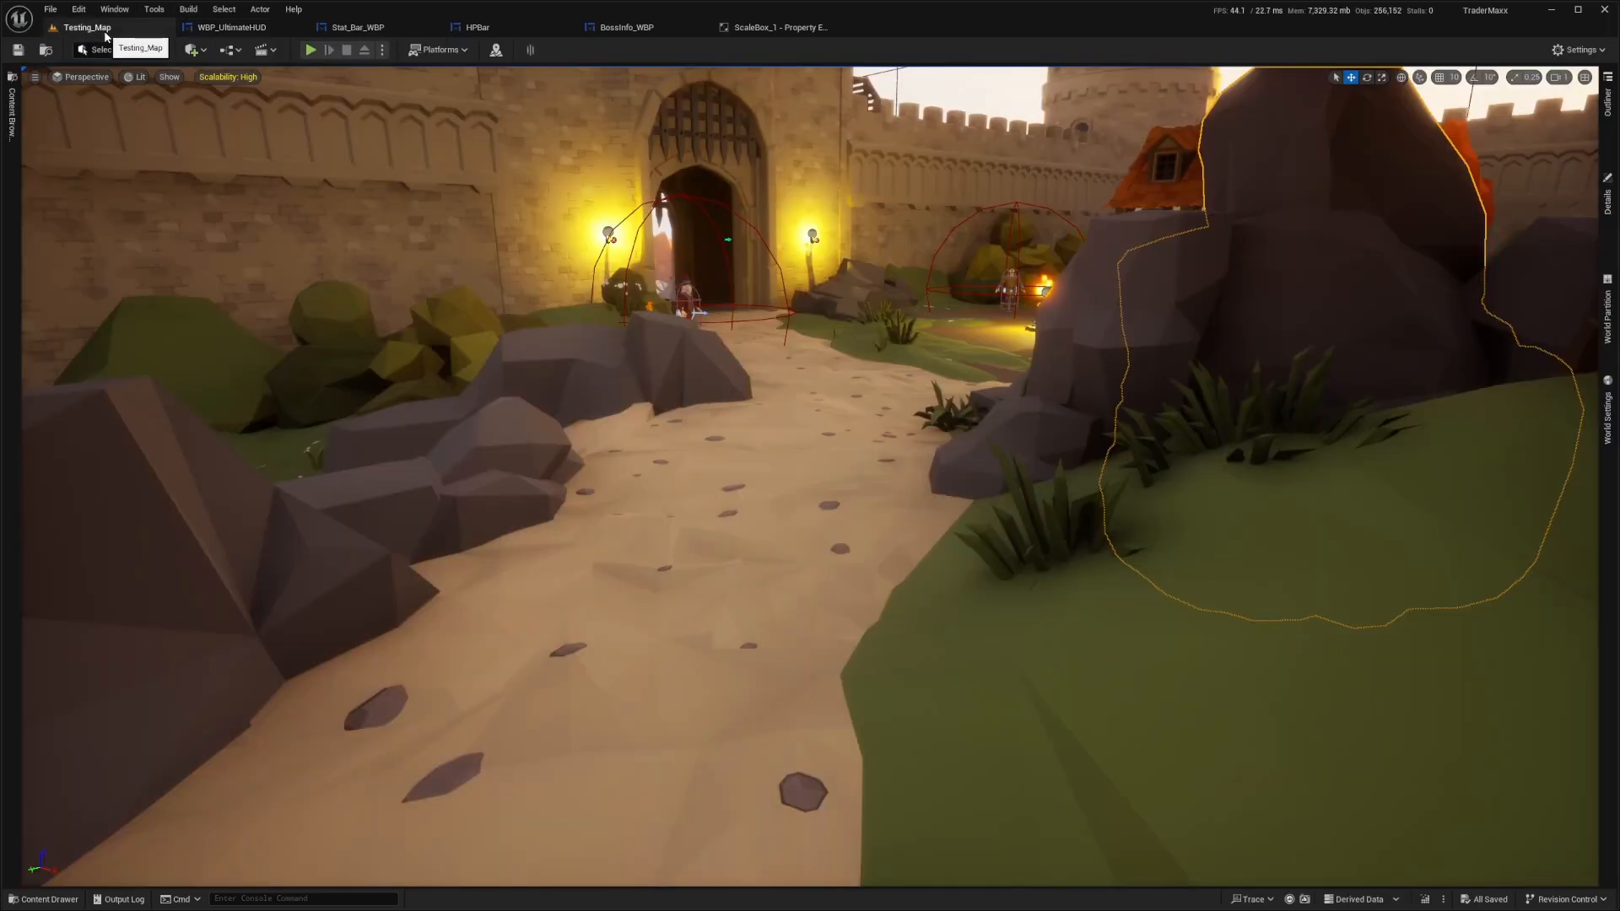
{"action": "left_click", "coordinate": [310, 50]}
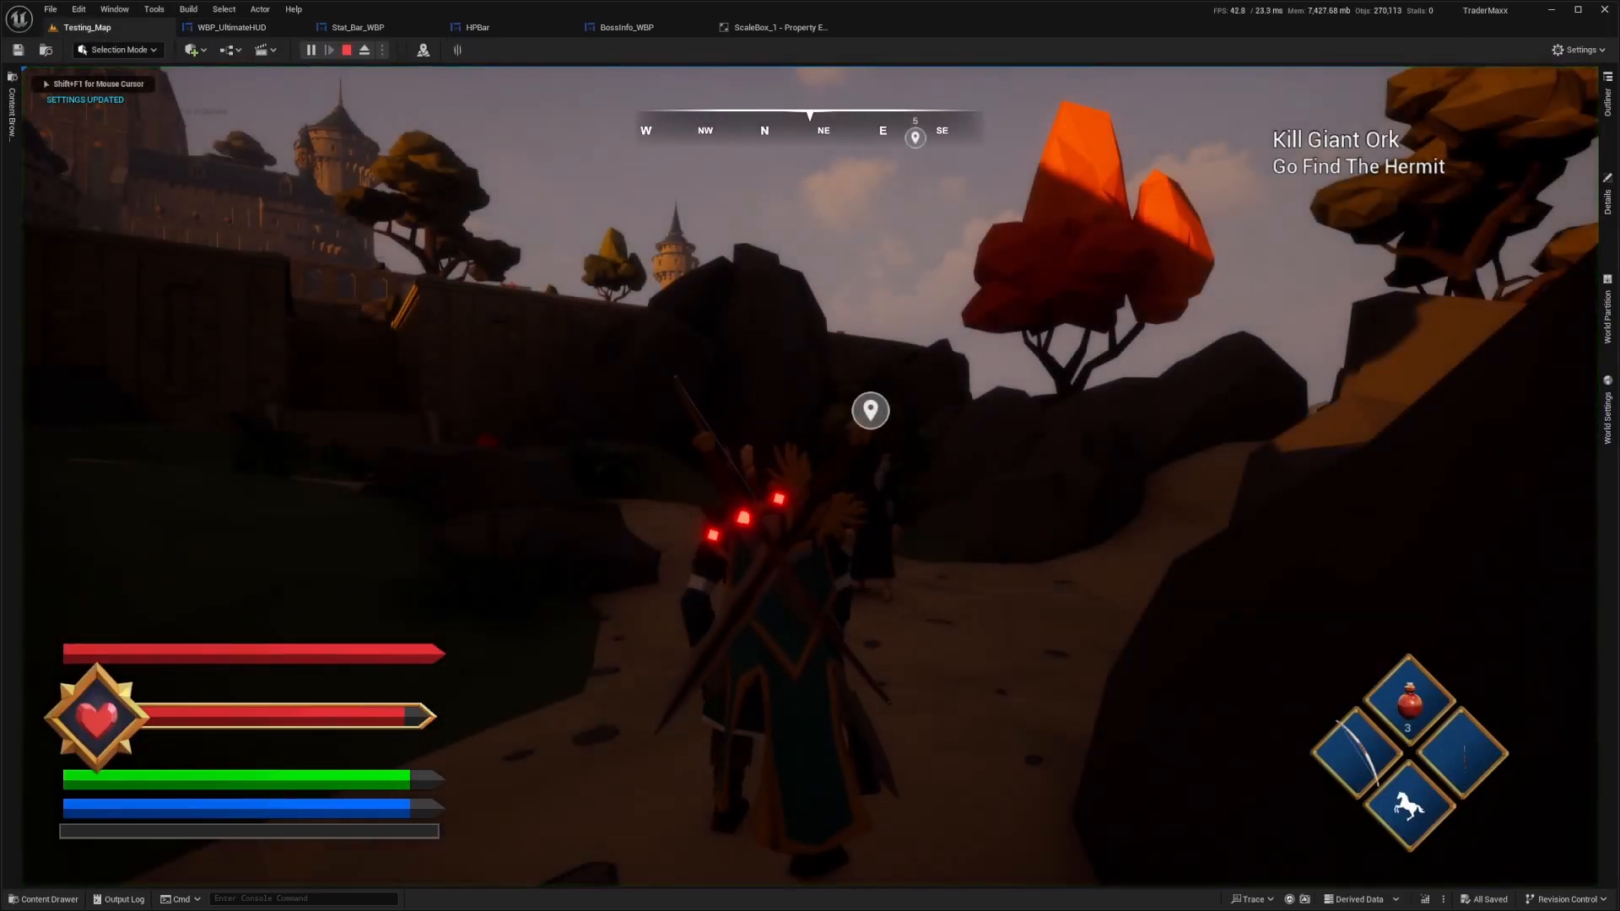